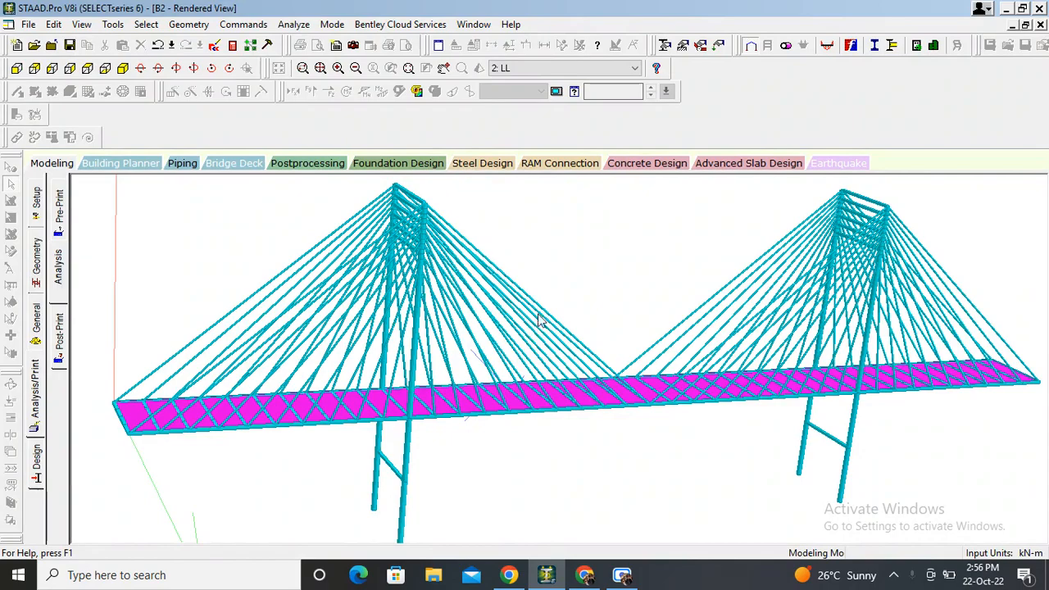
{"action": "mouse_move", "coordinate": [561, 282]}
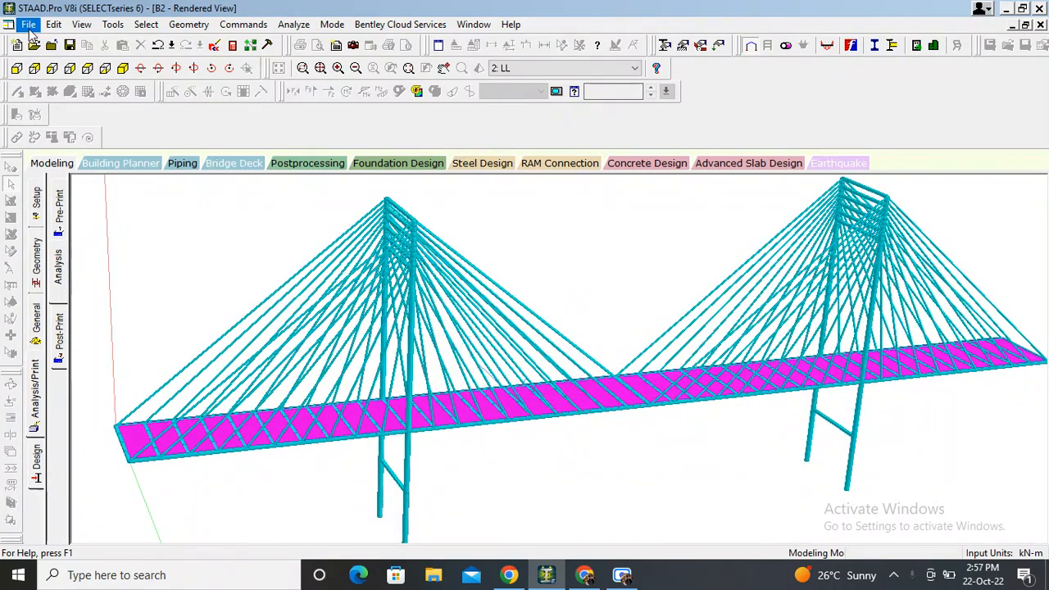
Step: Create a new Space structure 'CABLE BRIDGE 1' in Meter/KiloNewton and finish into Add Beam mode
{"action": "left_click", "coordinate": [28, 25]}
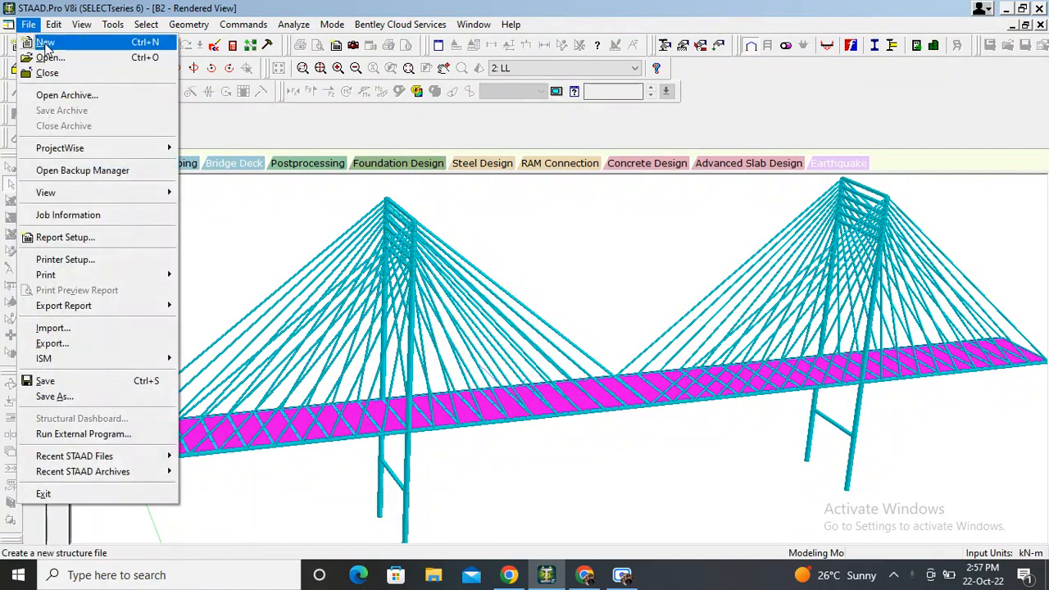
{"action": "left_click", "coordinate": [46, 43]}
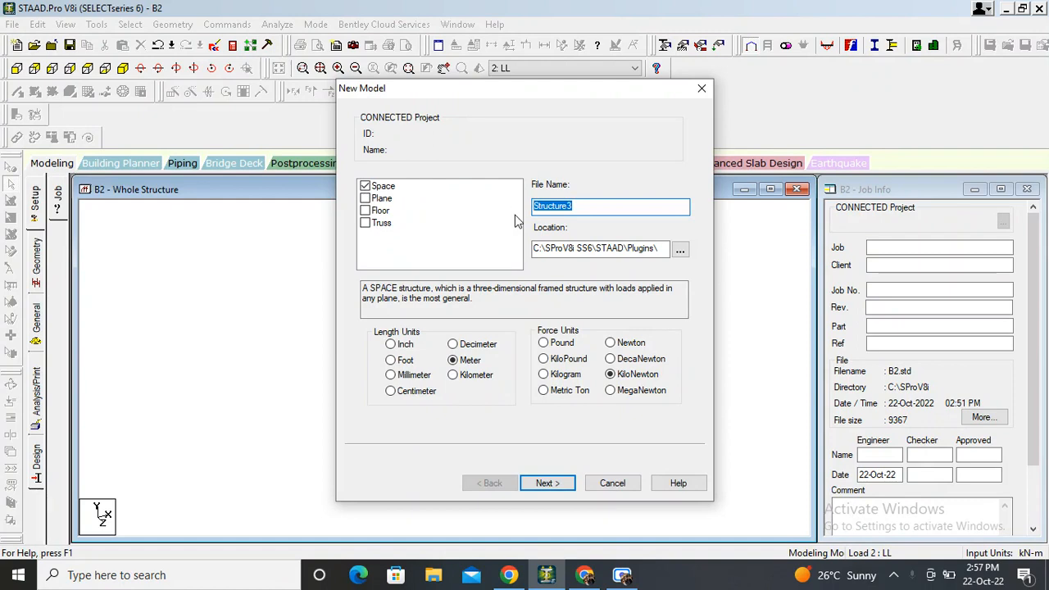
{"action": "type", "text": "CABL"}
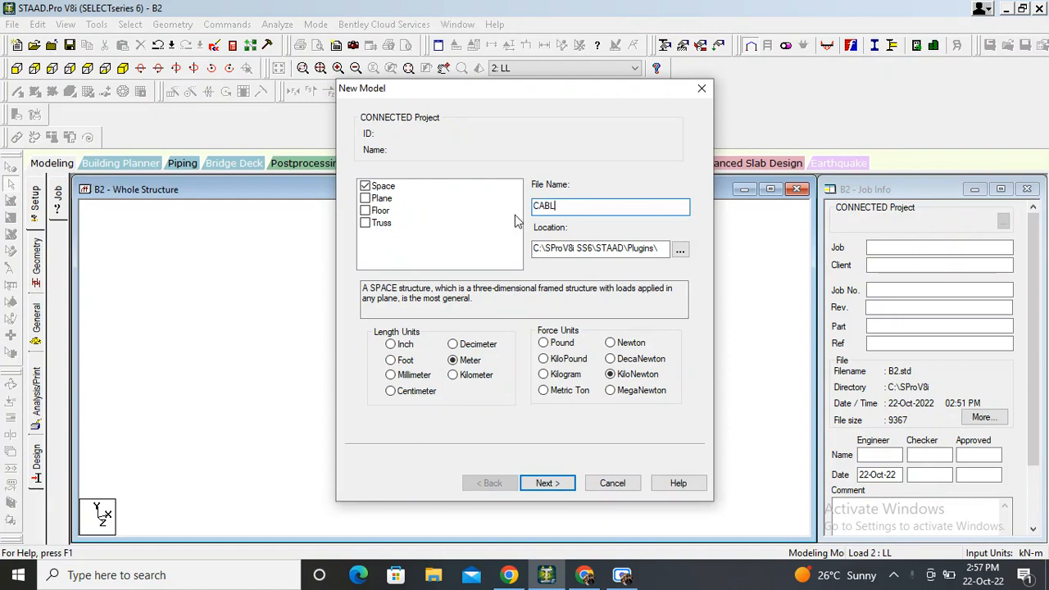
{"action": "type", "text": "E BRI"}
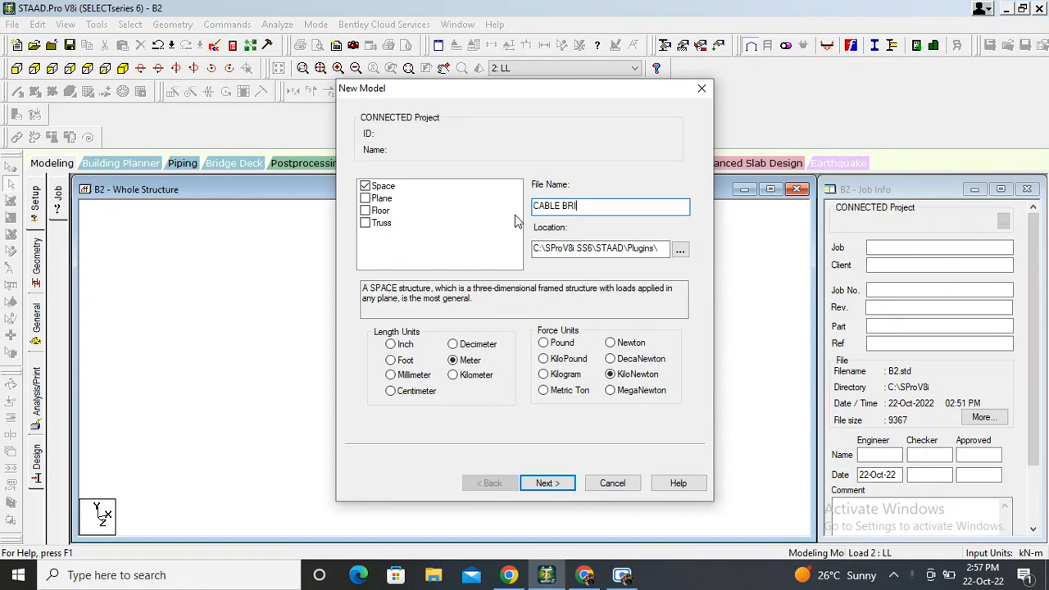
{"action": "type", "text": "DGE 1"}
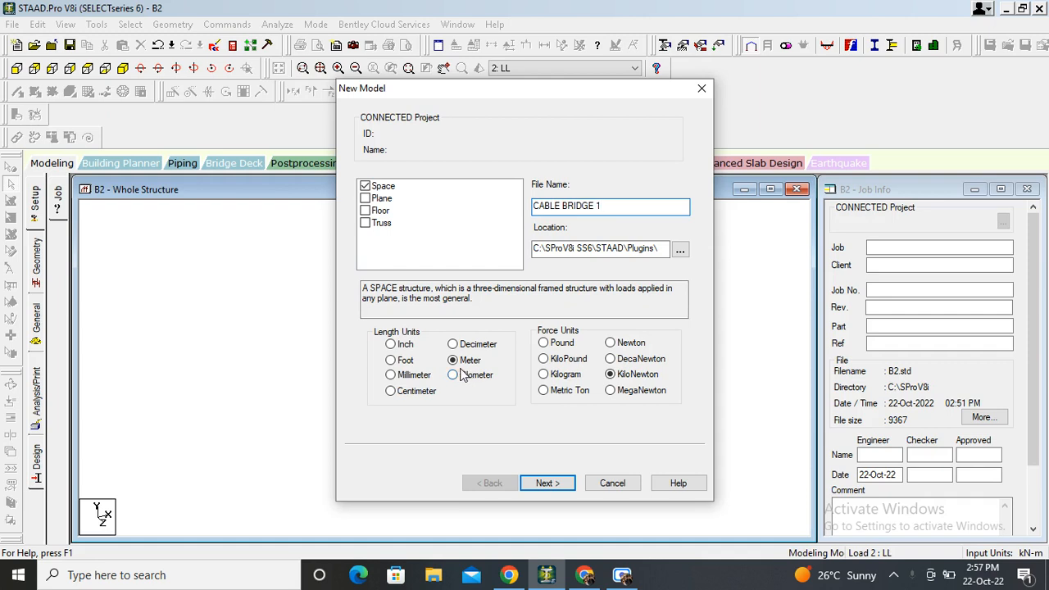
{"action": "left_click", "coordinate": [547, 482]}
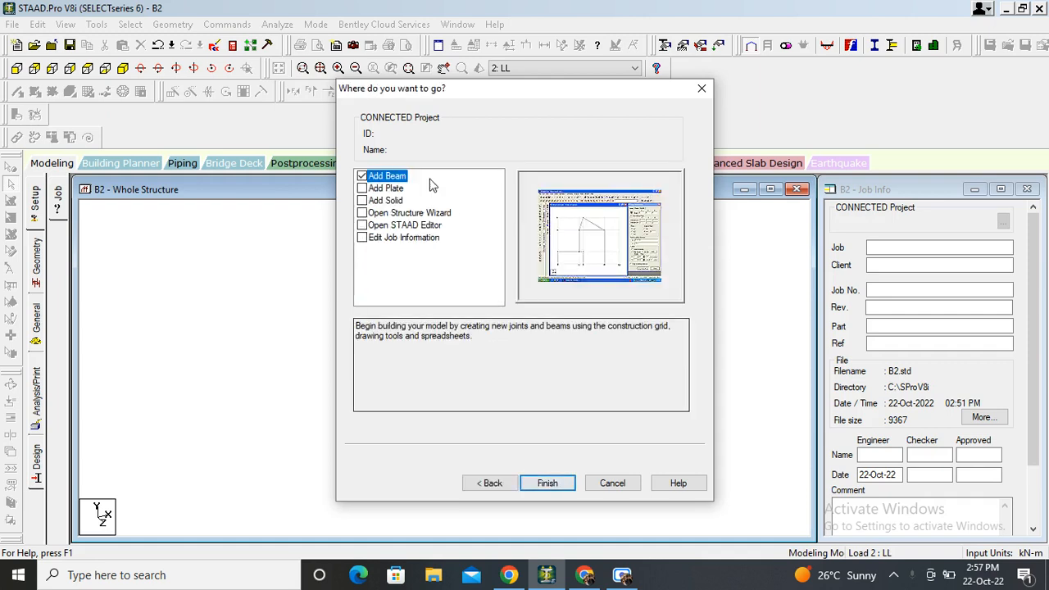
{"action": "left_click", "coordinate": [547, 482]}
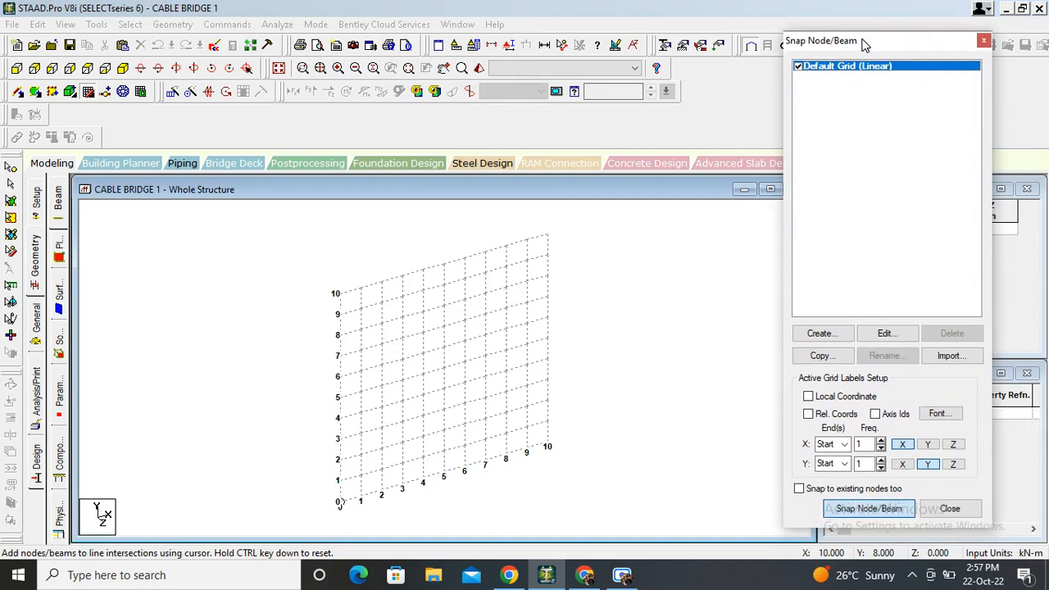
Step: Edit the default snap grid and set its plane to X-Z
{"action": "left_click", "coordinate": [887, 334]}
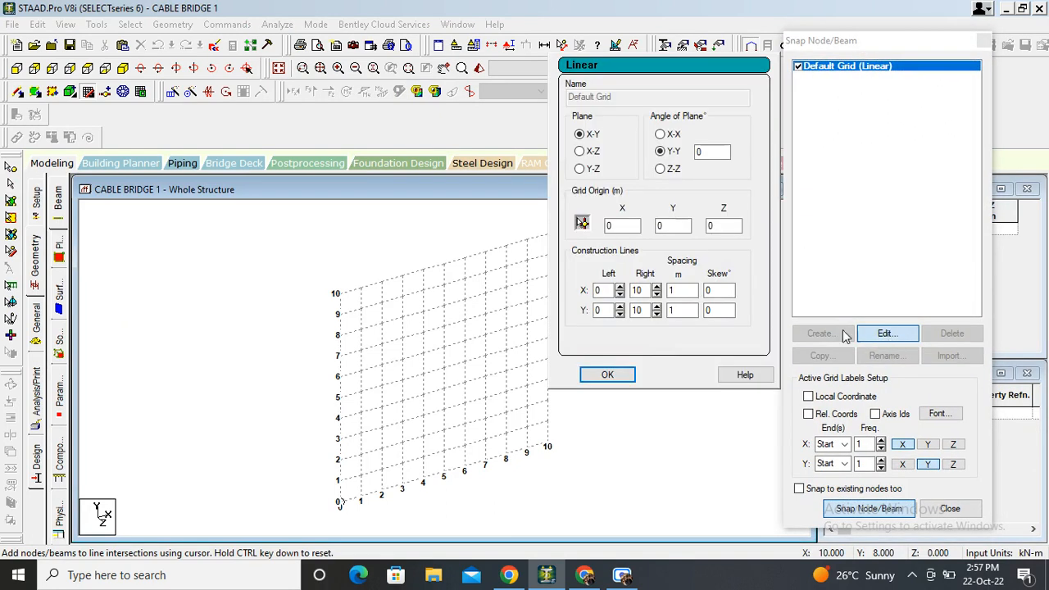
{"action": "left_click", "coordinate": [580, 167]}
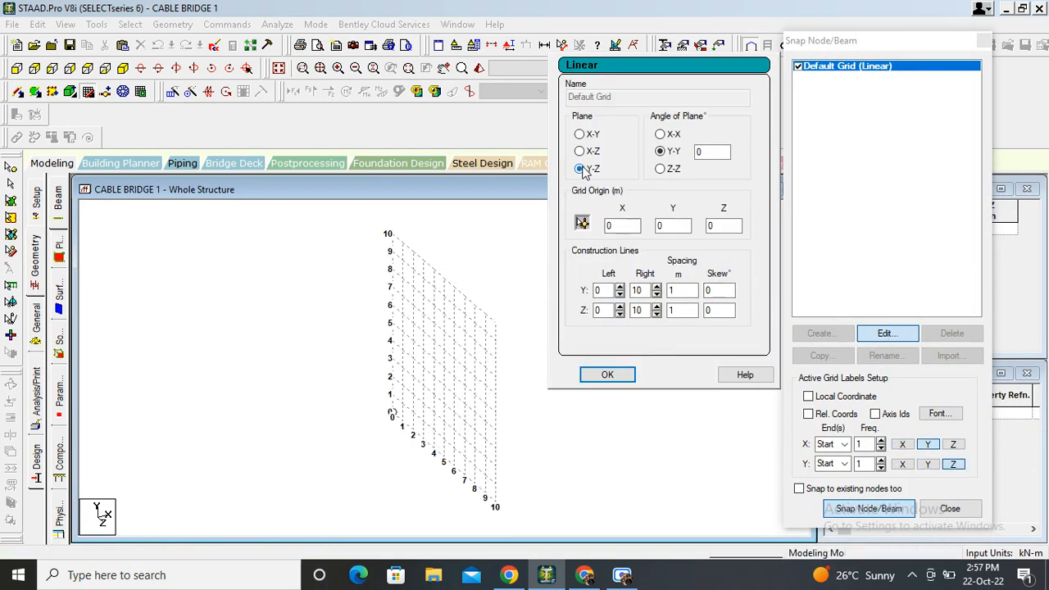
{"action": "left_click", "coordinate": [580, 150]}
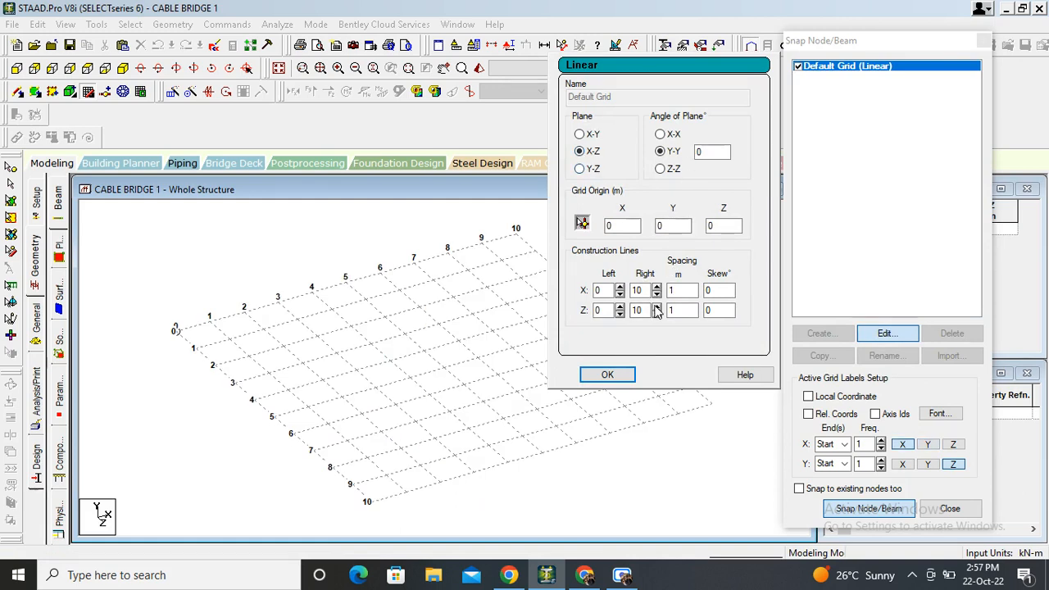
Step: Set 4 bays at 50 m along X and 4 bays at 4 m along Z, then apply
{"action": "left_click", "coordinate": [681, 290]}
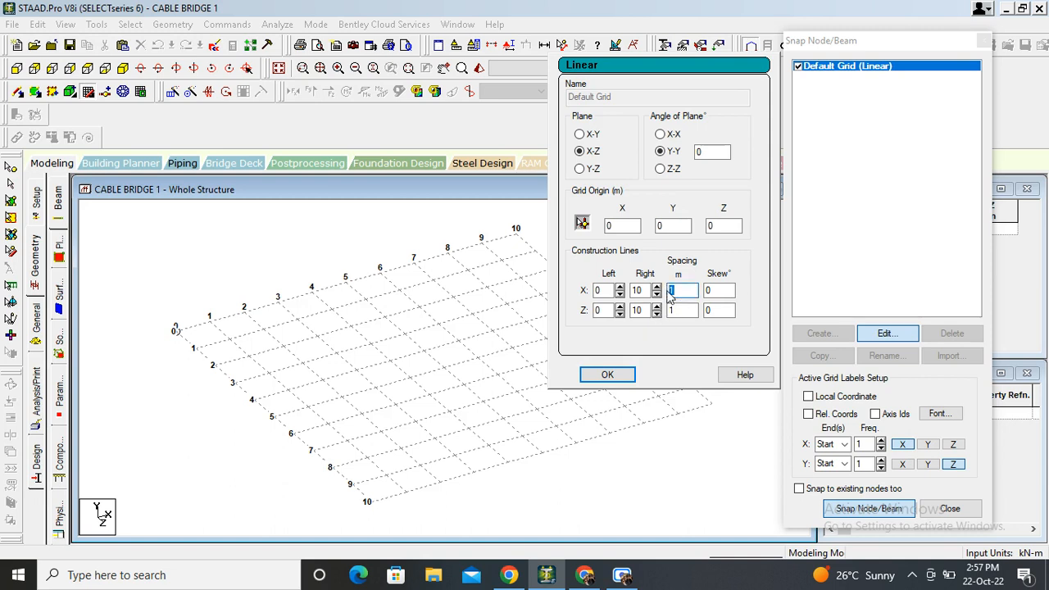
{"action": "type", "text": "50"}
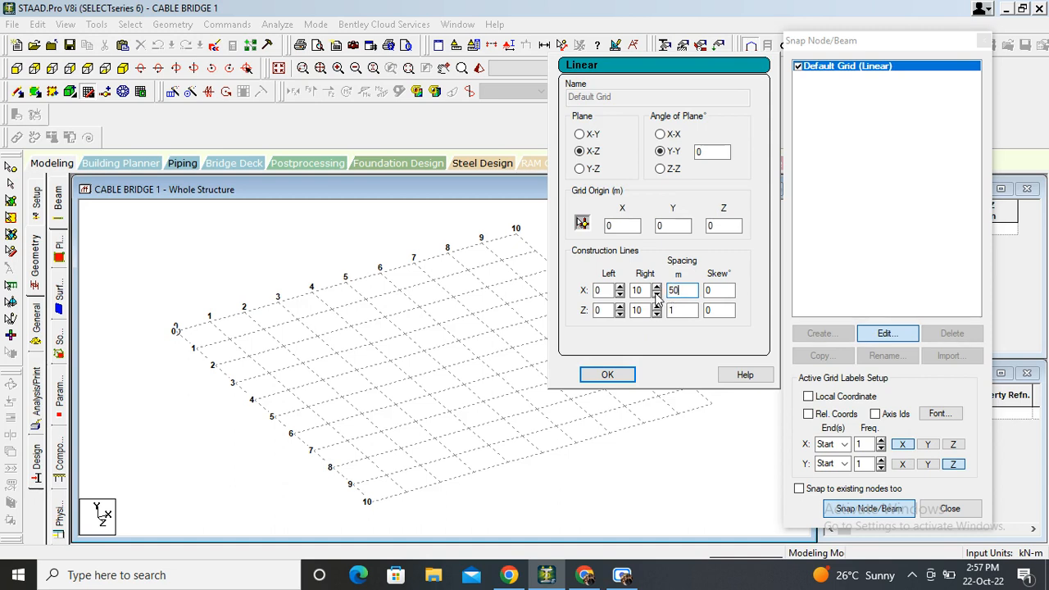
{"action": "left_click", "coordinate": [656, 294]}
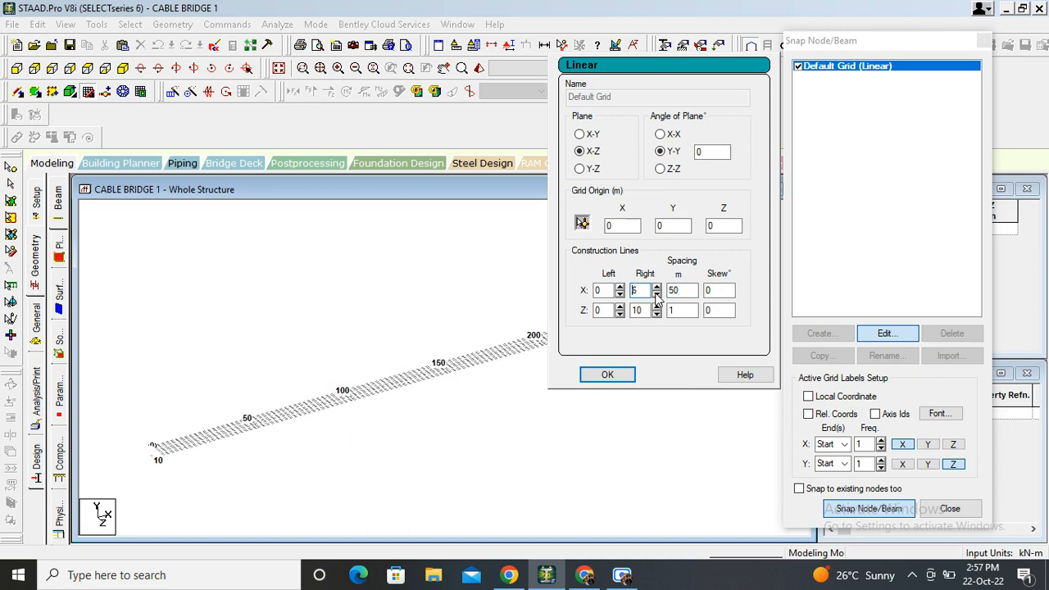
{"action": "left_click", "coordinate": [655, 294]}
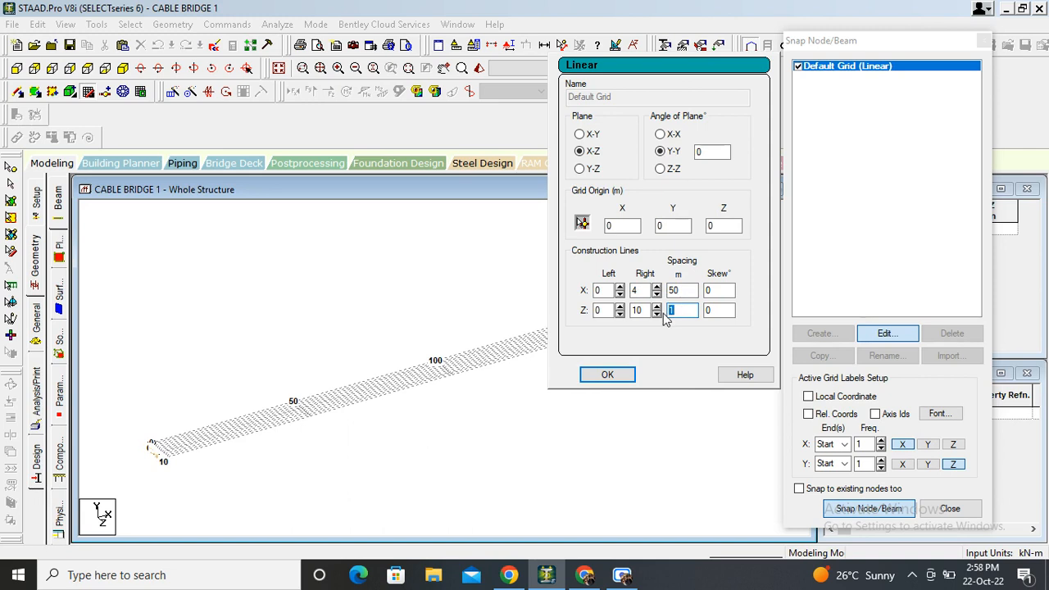
{"action": "type", "text": "4"}
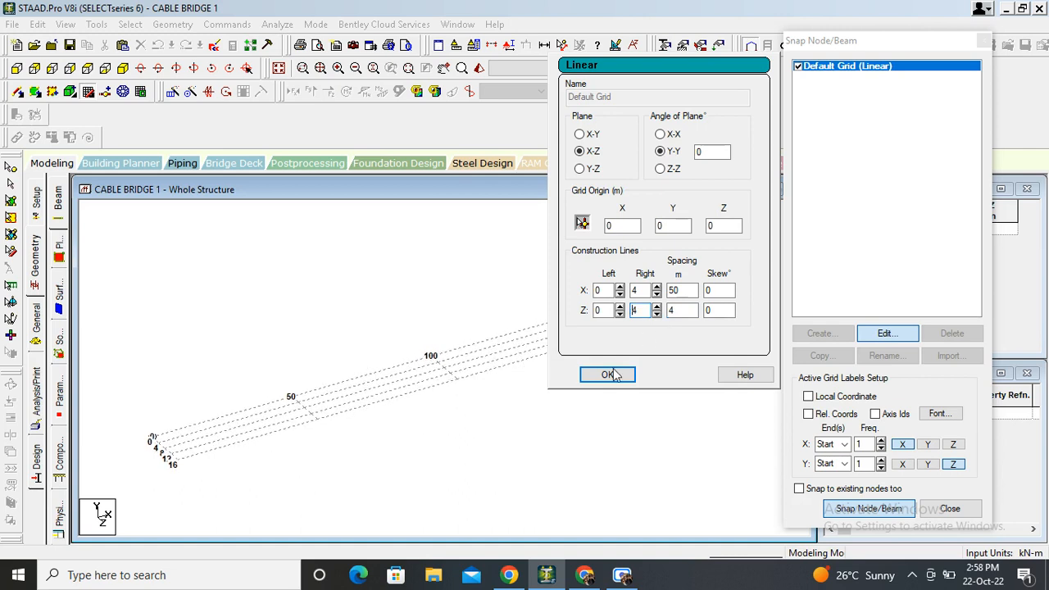
{"action": "left_click", "coordinate": [606, 374]}
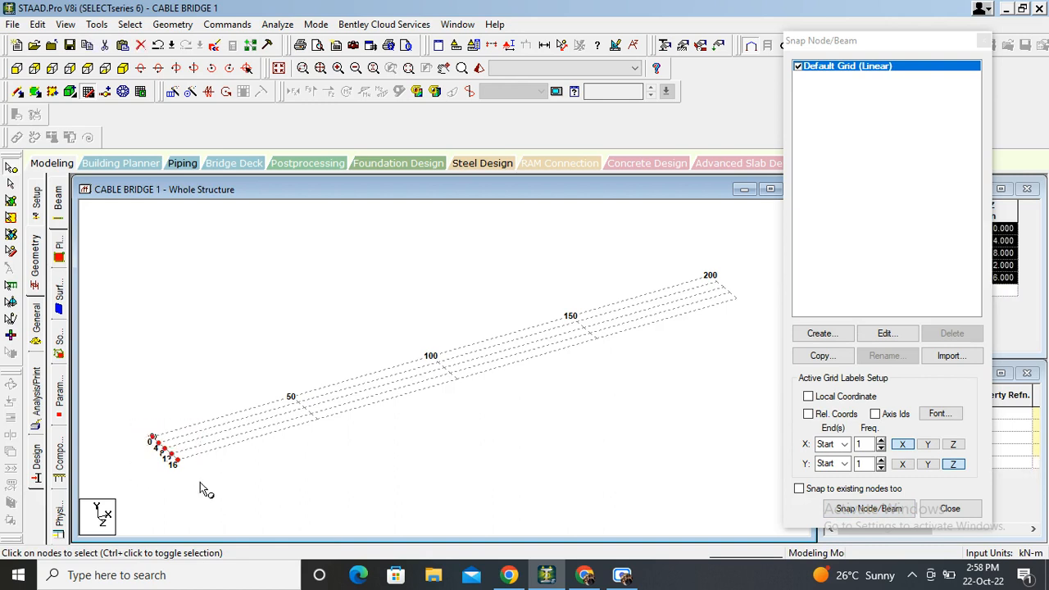
{"action": "mouse_move", "coordinate": [108, 359]}
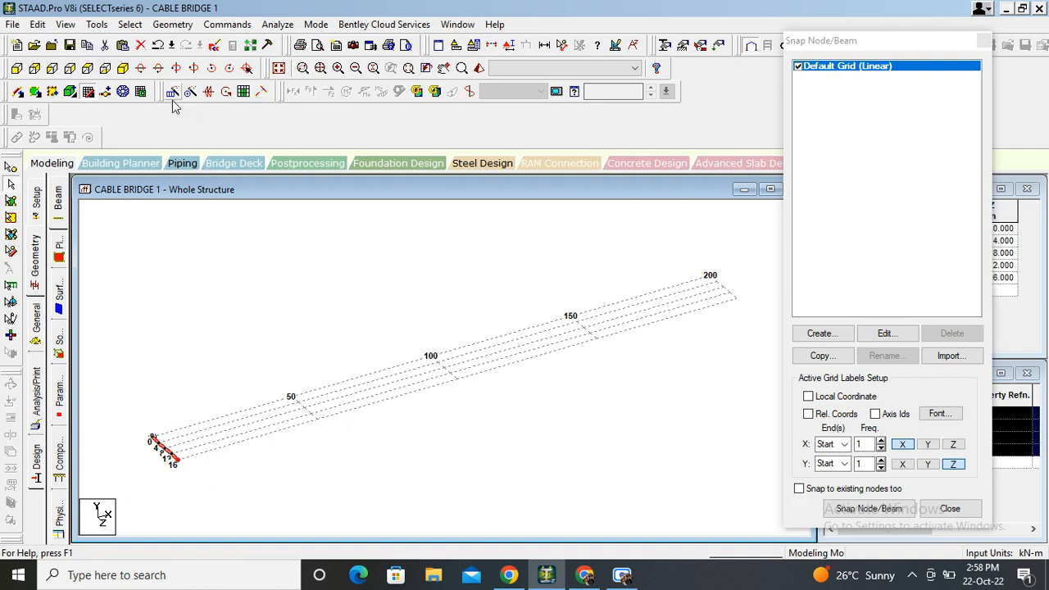
Step: Translational Repeat the end beams along X, 40 steps at 5 m with Link Steps
{"action": "left_click", "coordinate": [173, 92]}
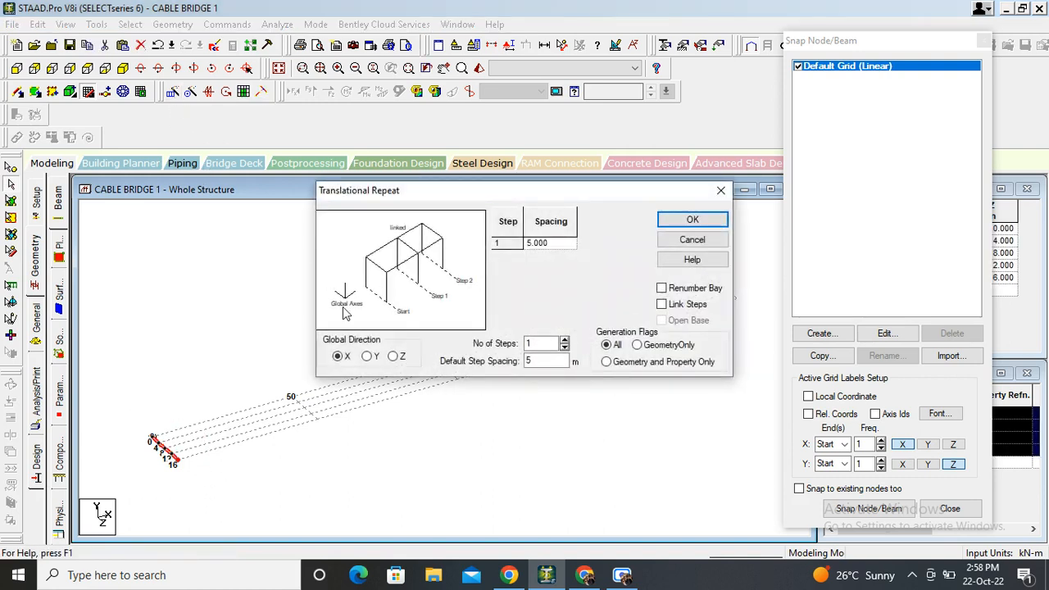
{"action": "mouse_move", "coordinate": [378, 374]}
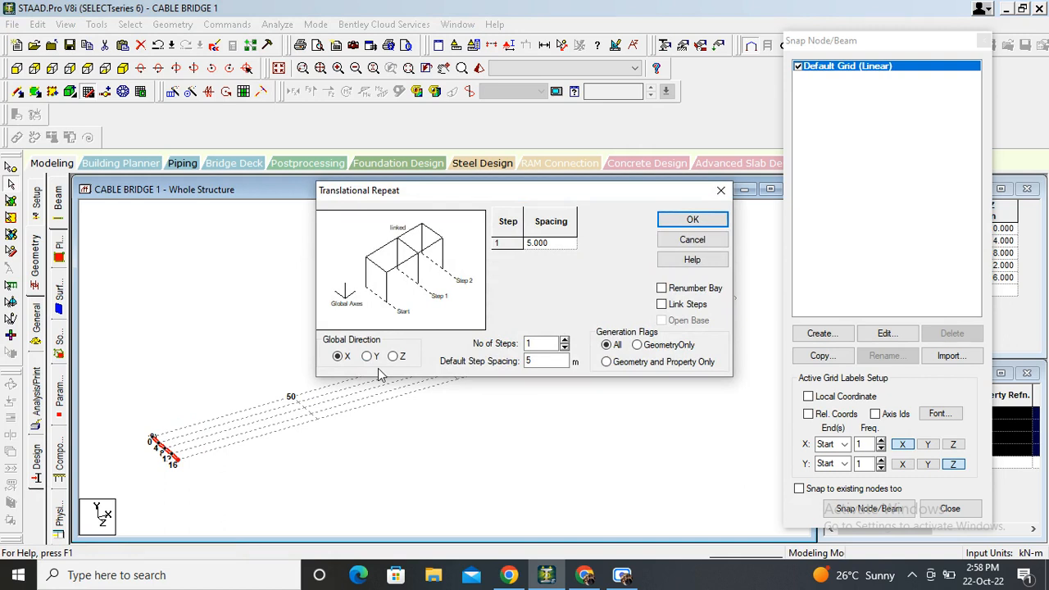
{"action": "mouse_move", "coordinate": [367, 374]}
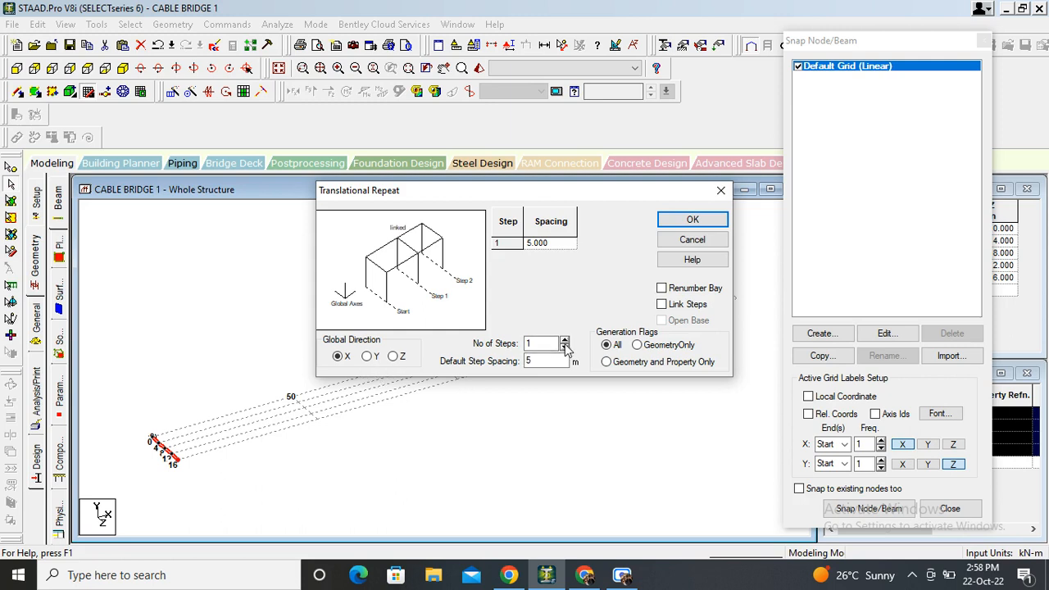
{"action": "left_click", "coordinate": [564, 340]}
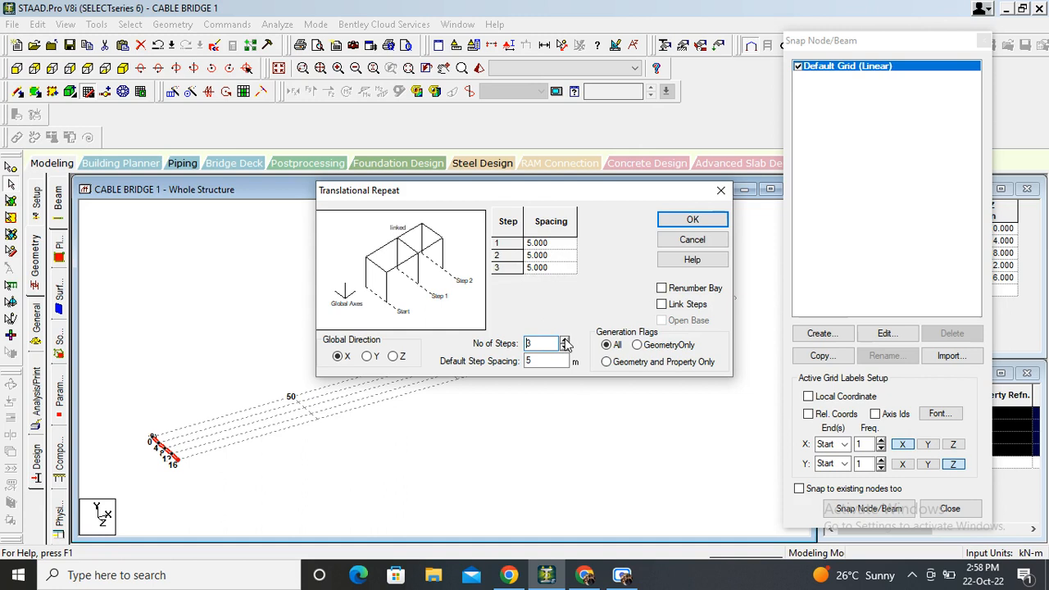
{"action": "left_click", "coordinate": [564, 339]}
{"action": "type", "text": "40"}
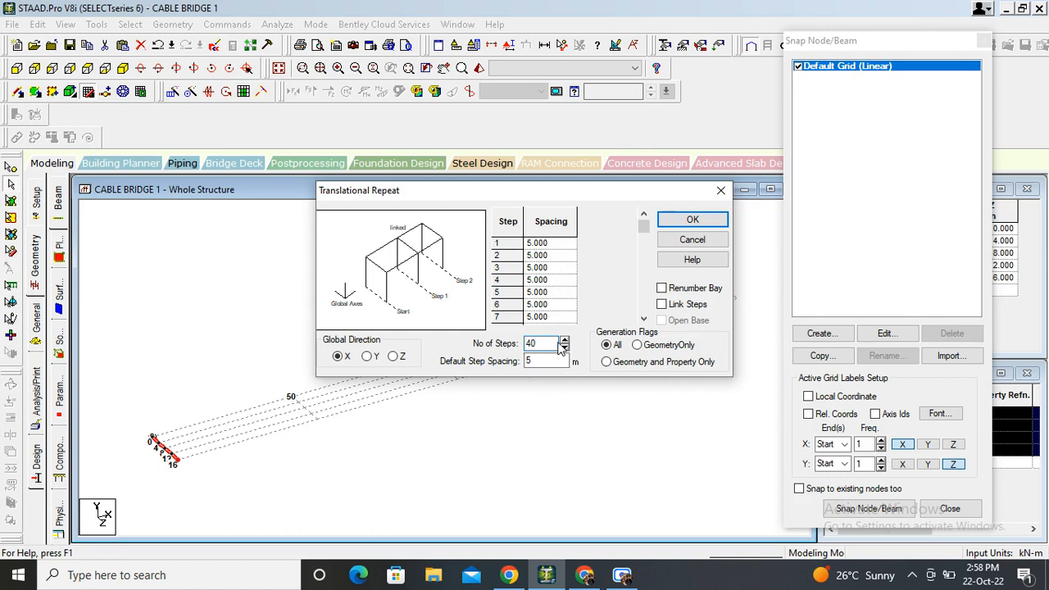
{"action": "left_click", "coordinate": [662, 303]}
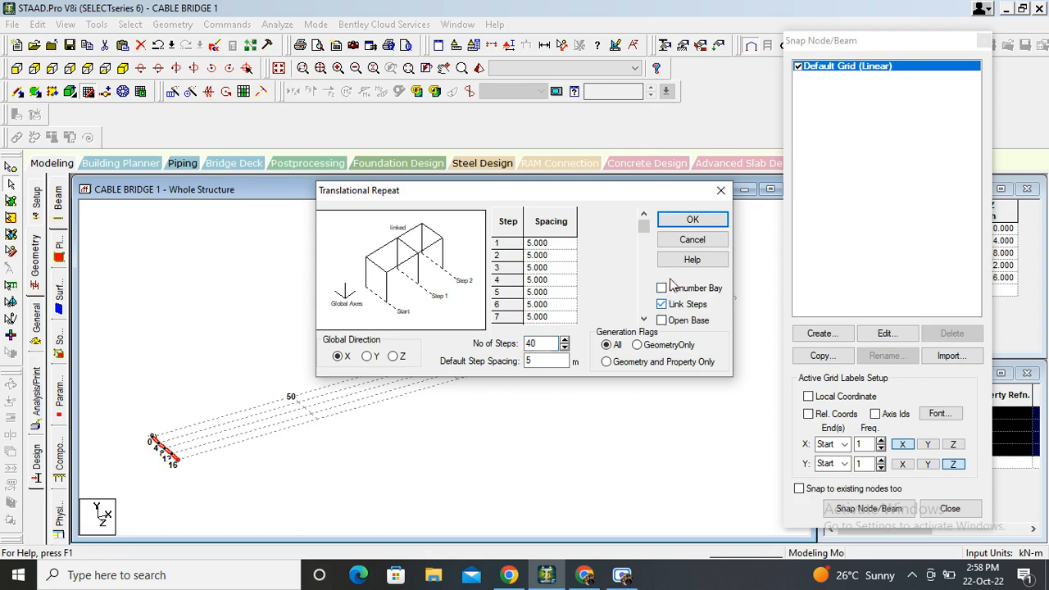
{"action": "left_click", "coordinate": [692, 220]}
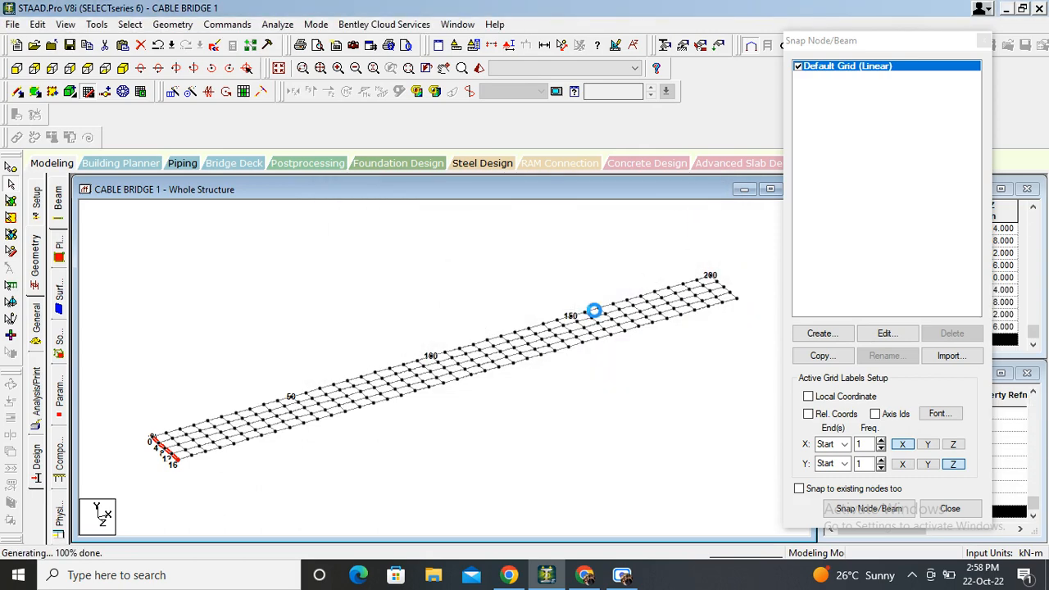
{"action": "mouse_move", "coordinate": [626, 364]}
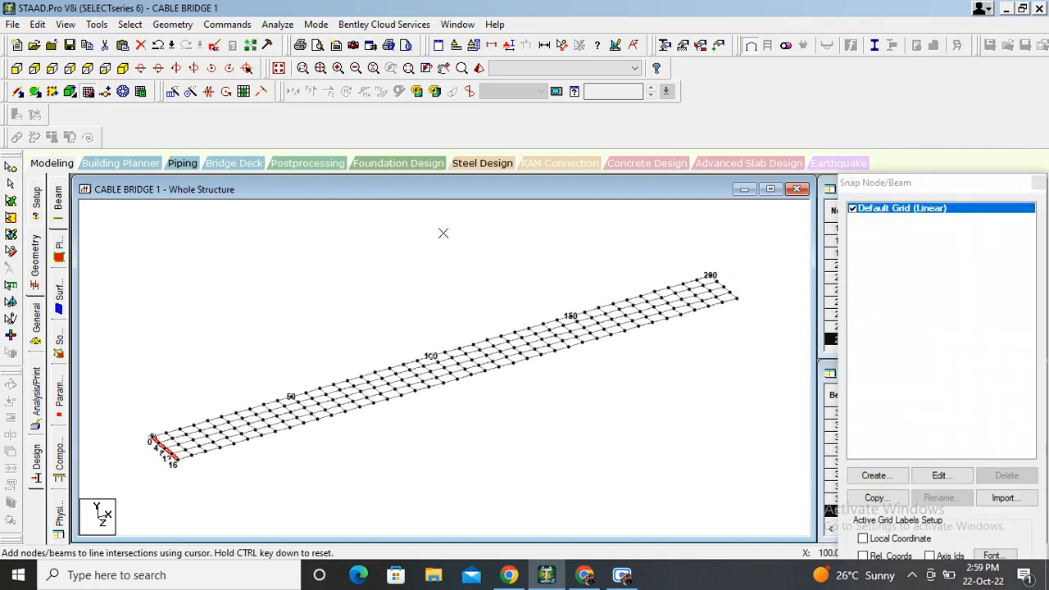
Step: Switch to the Nodes cursor to pick the deck nodes at the tower locations
{"action": "left_click", "coordinate": [12, 169]}
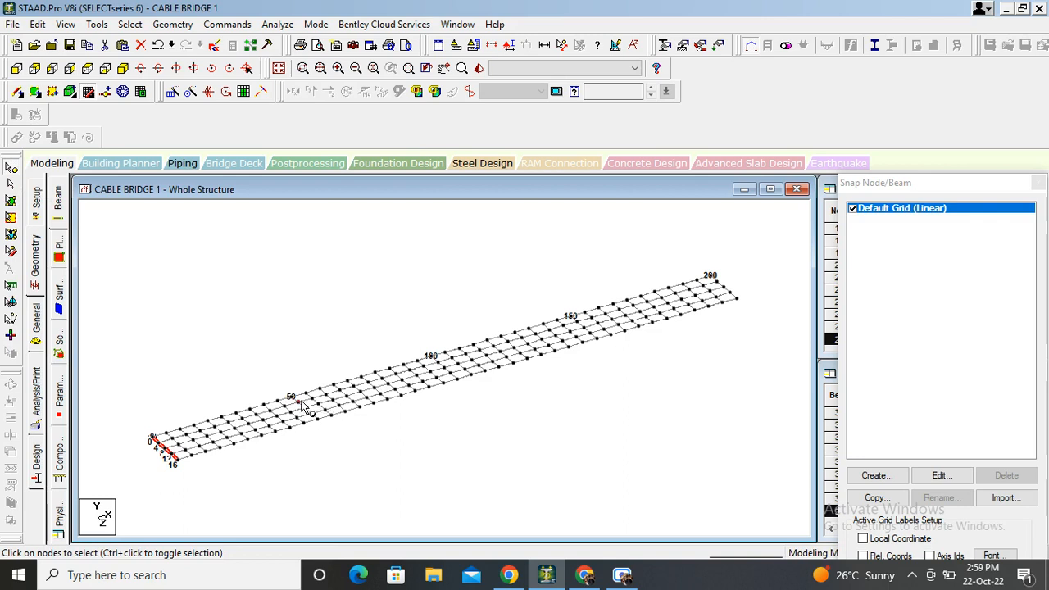
{"action": "mouse_move", "coordinate": [298, 403]}
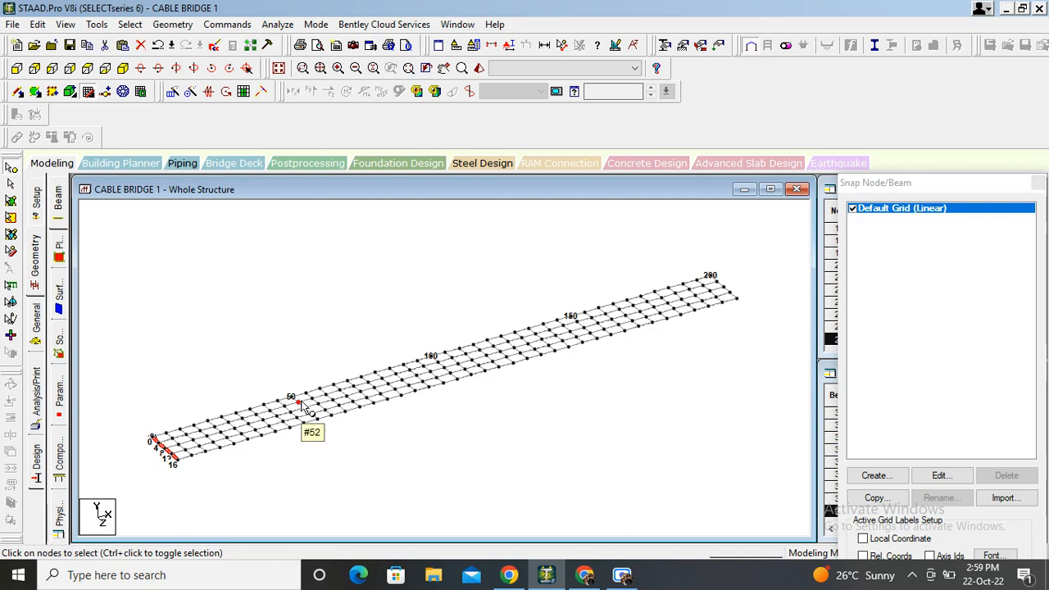
{"action": "mouse_move", "coordinate": [301, 423]}
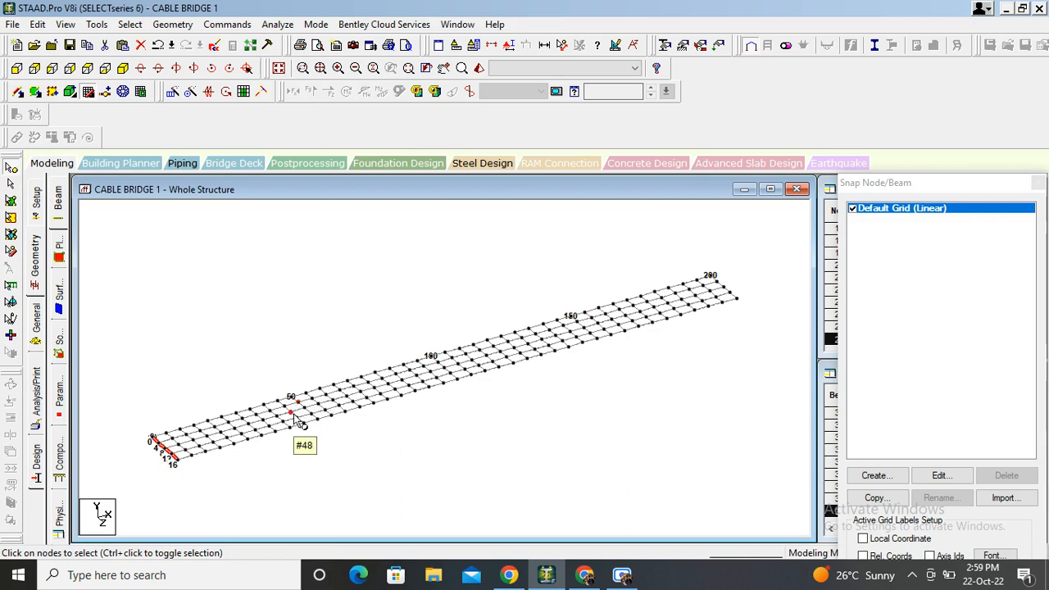
{"action": "mouse_move", "coordinate": [508, 368]}
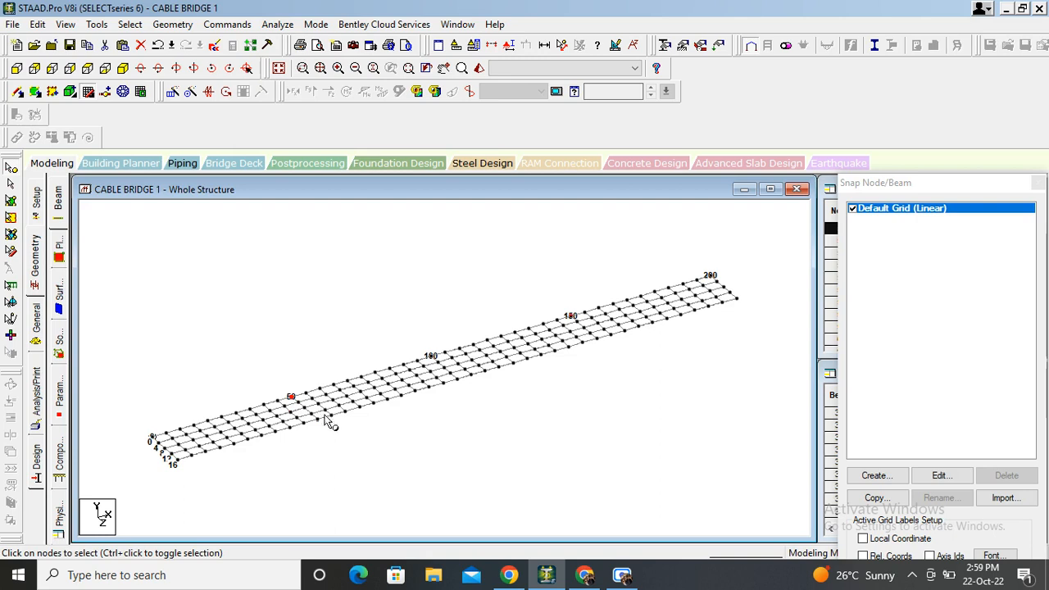
{"action": "mouse_move", "coordinate": [329, 429]}
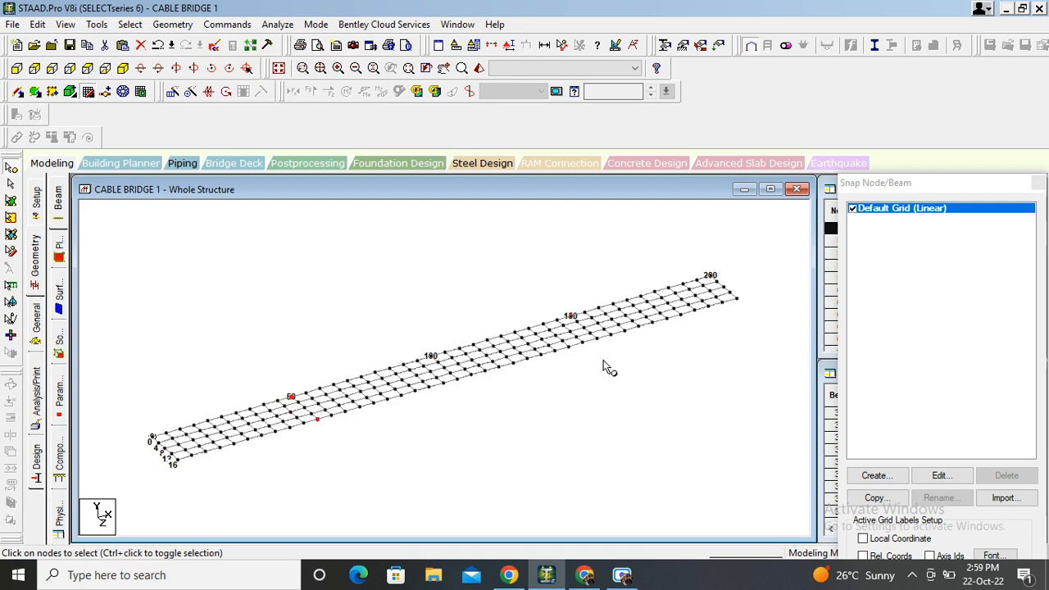
{"action": "mouse_move", "coordinate": [605, 348]}
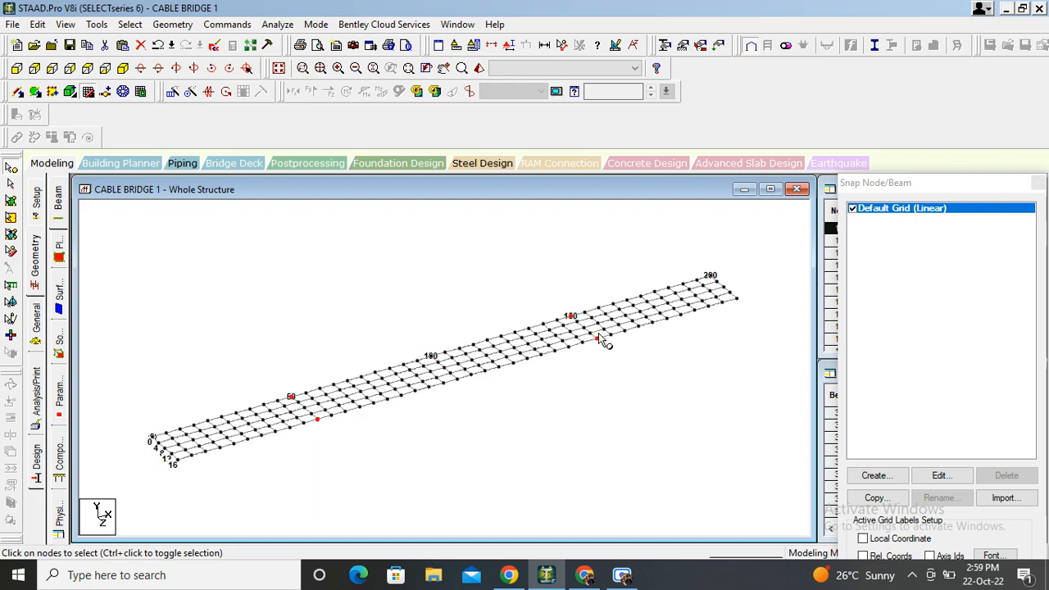
{"action": "mouse_move", "coordinate": [315, 429]}
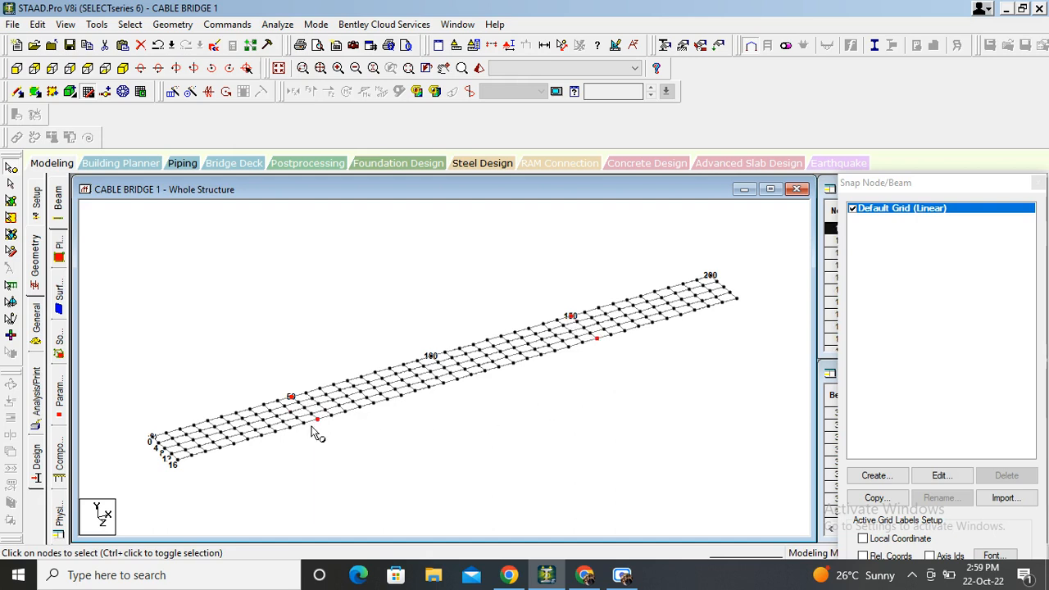
{"action": "mouse_move", "coordinate": [334, 461]}
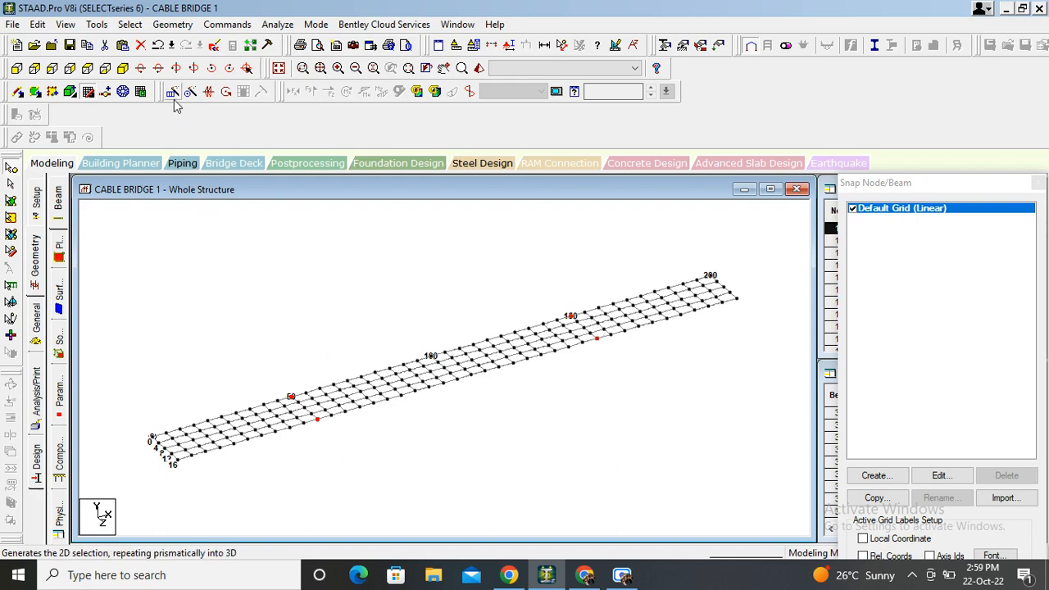
Step: Translational Repeat in Y, 2 steps at -12.5 m with Link Steps, forming the tower legs
{"action": "left_click", "coordinate": [172, 92]}
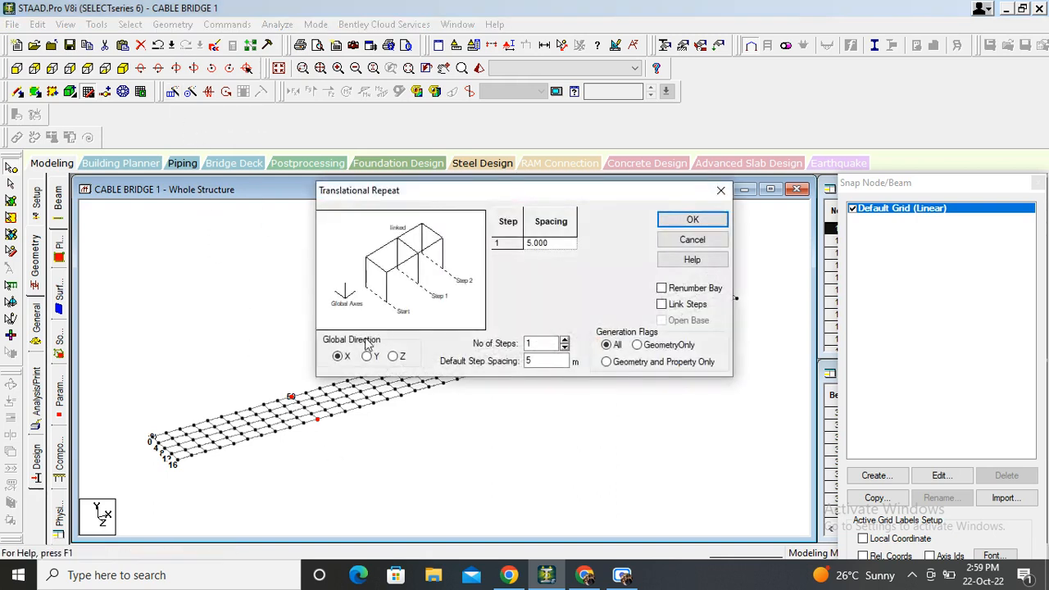
{"action": "left_click", "coordinate": [368, 356]}
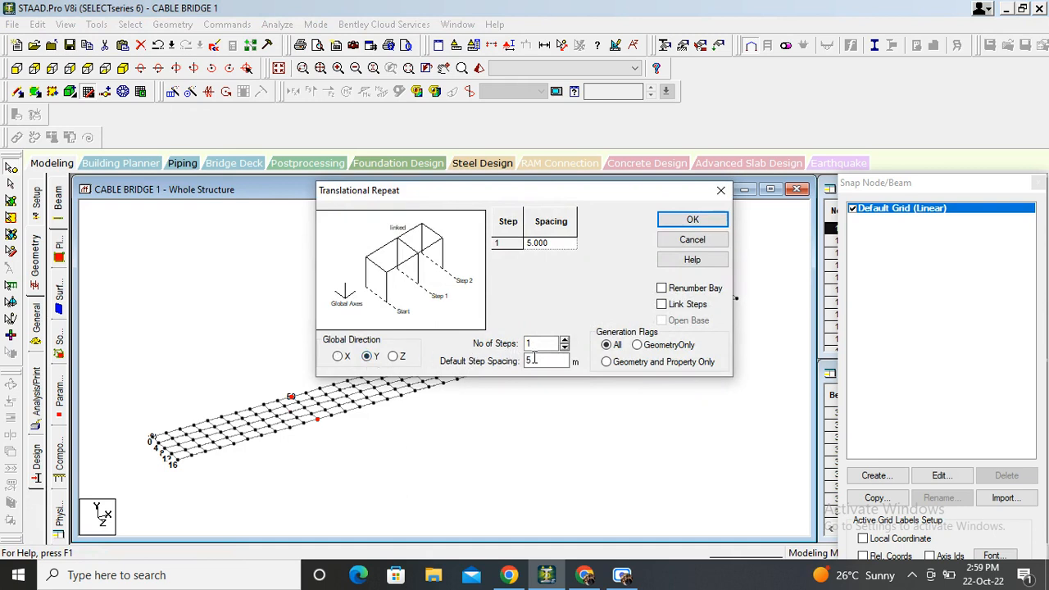
{"action": "left_click", "coordinate": [564, 339]}
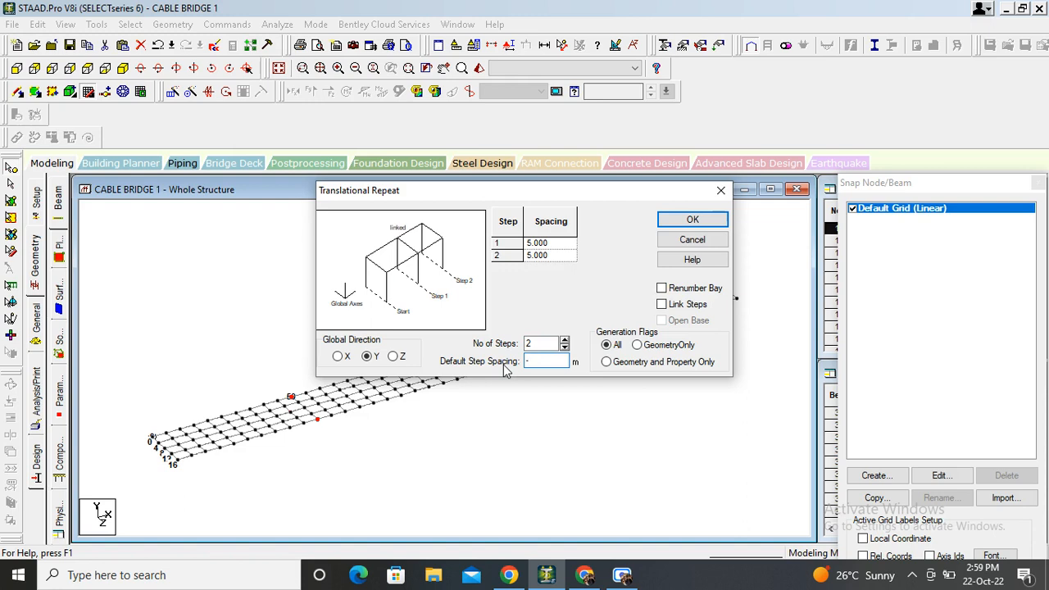
{"action": "type", "text": "-12.56"}
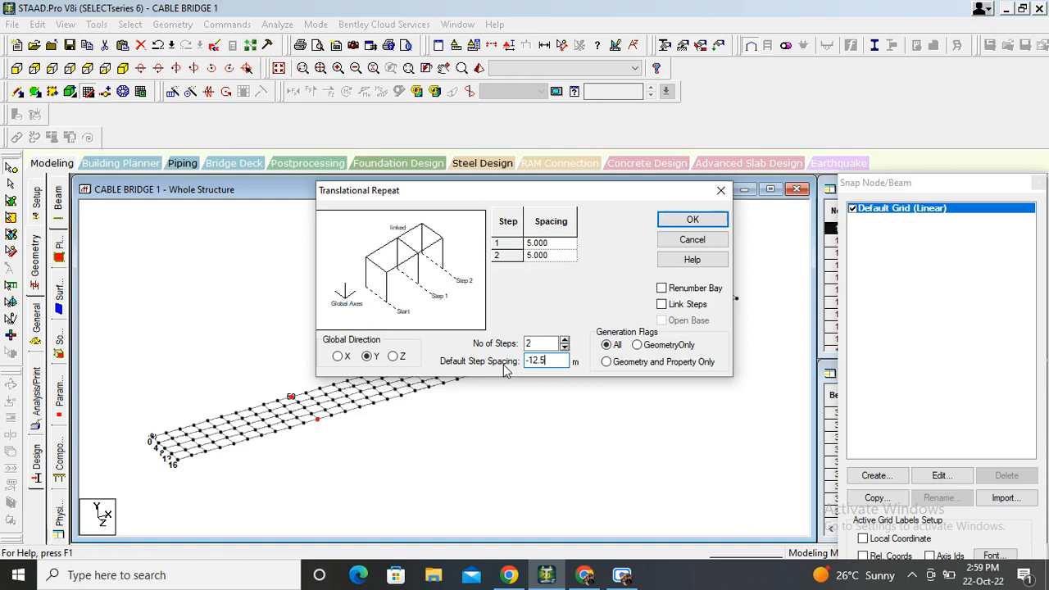
{"action": "left_click", "coordinate": [662, 303]}
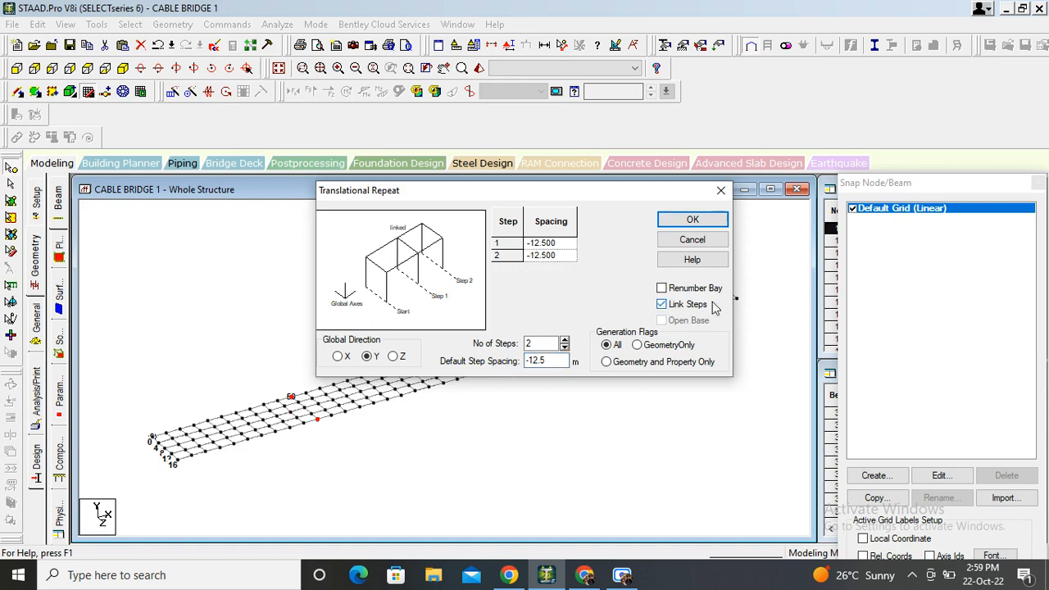
{"action": "left_click", "coordinate": [692, 219]}
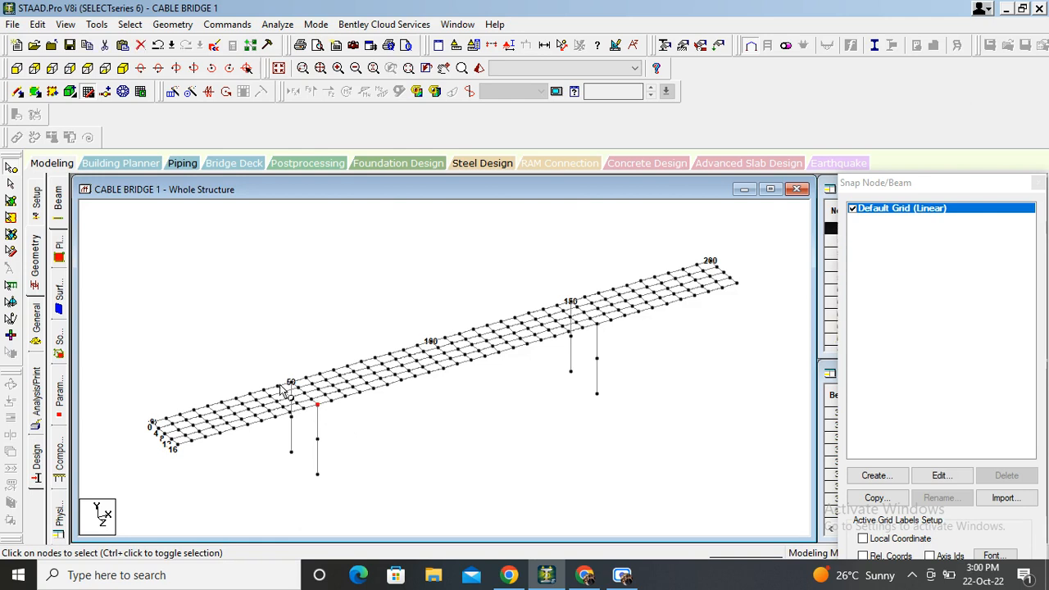
{"action": "mouse_move", "coordinate": [592, 337]}
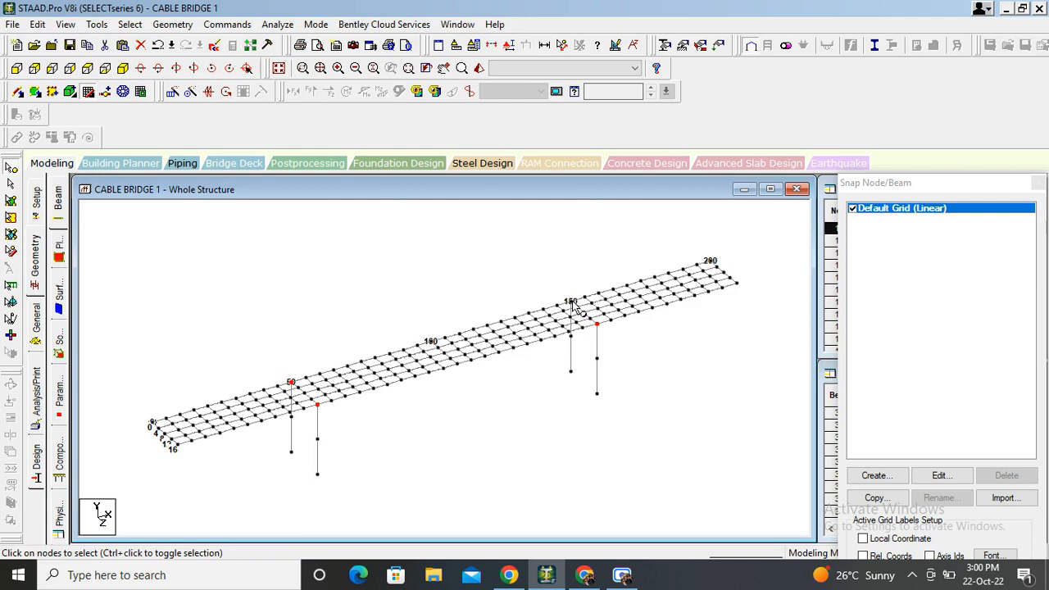
{"action": "mouse_move", "coordinate": [216, 295]}
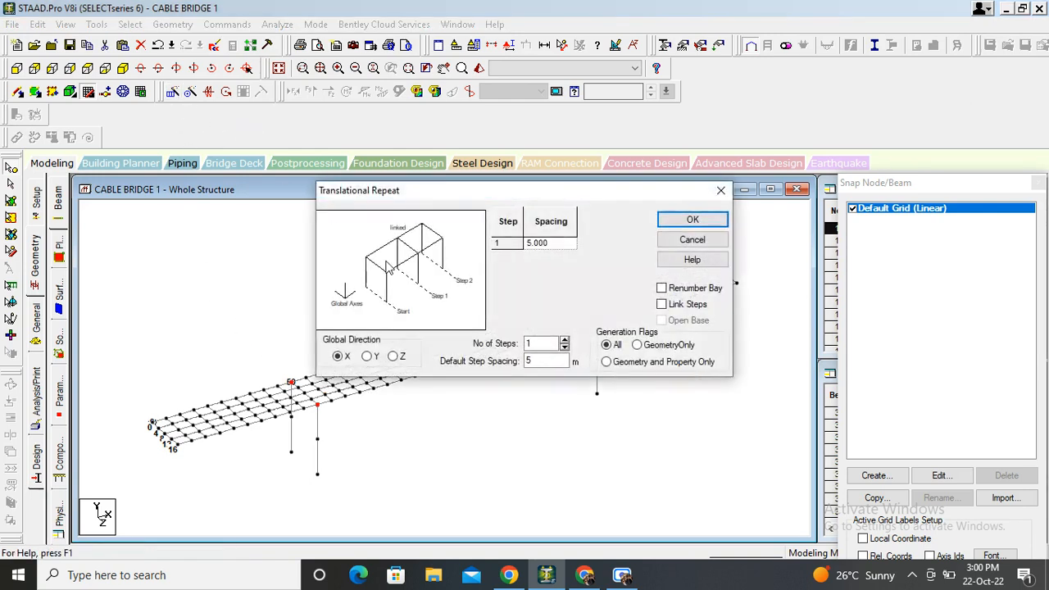
Step: Translational Repeat in Y with 2 linked steps of 30 m and 10 m above the deck
{"action": "left_click", "coordinate": [367, 356]}
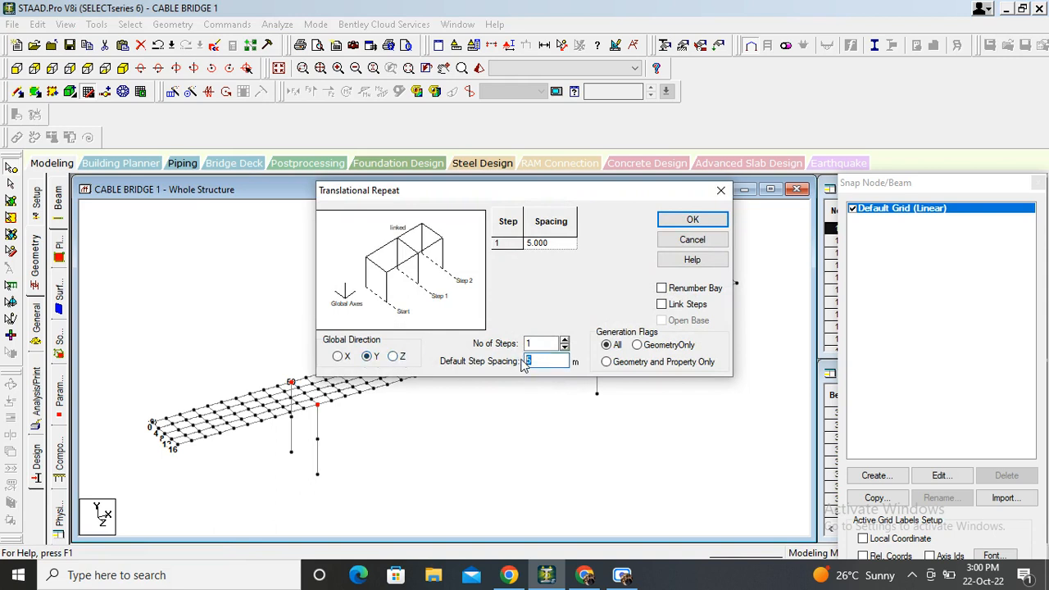
{"action": "type", "text": "30"}
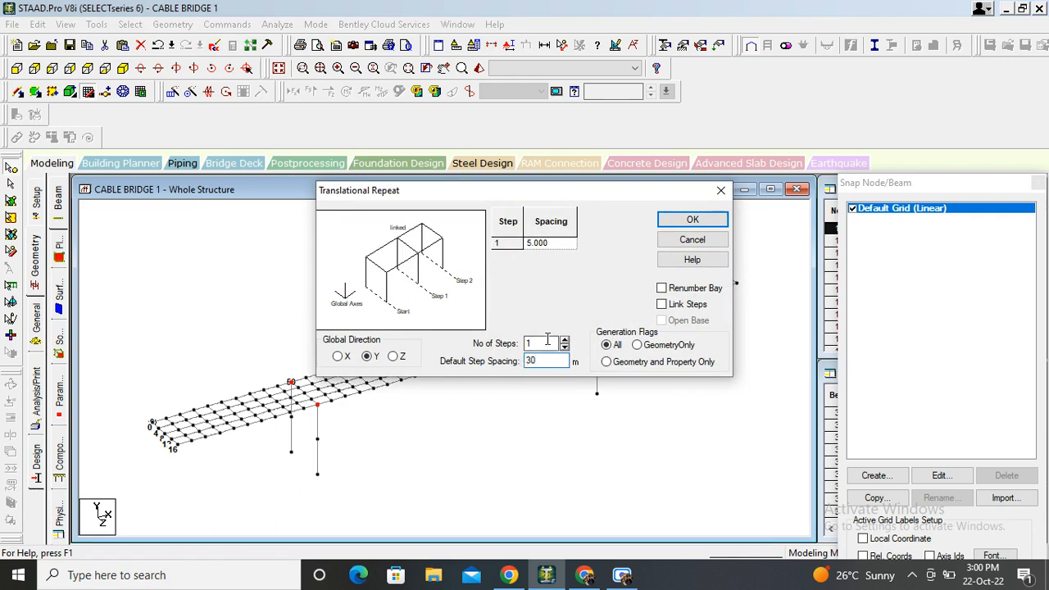
{"action": "left_click", "coordinate": [564, 339]}
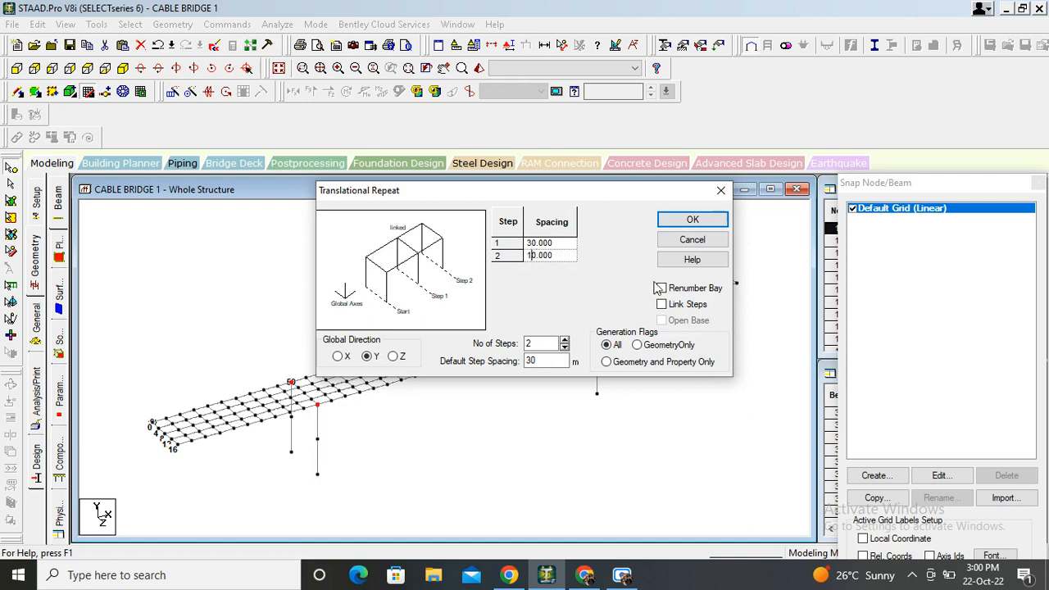
{"action": "left_click", "coordinate": [662, 303]}
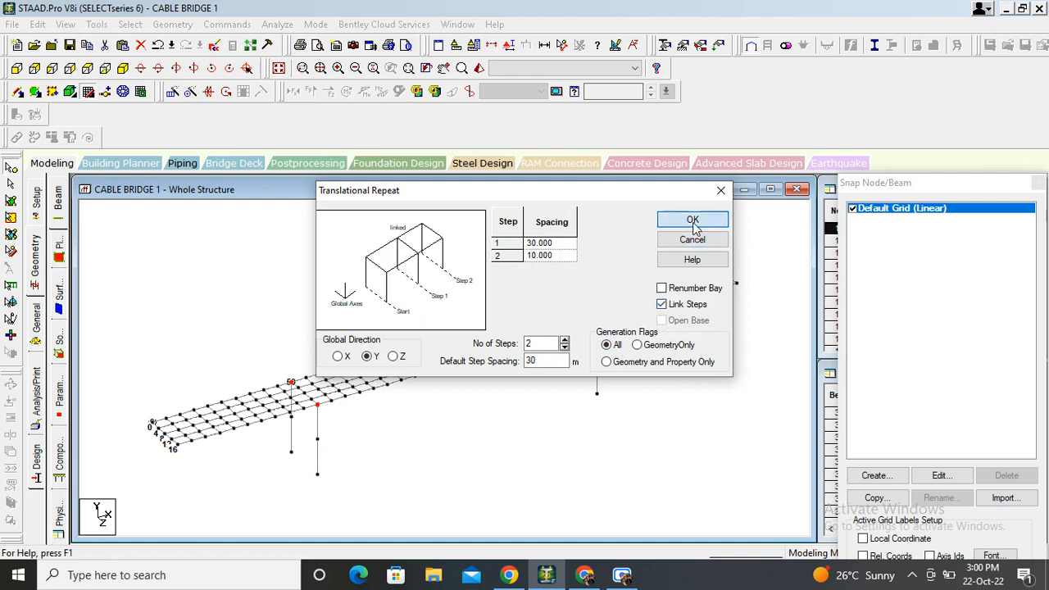
{"action": "left_click", "coordinate": [692, 219]}
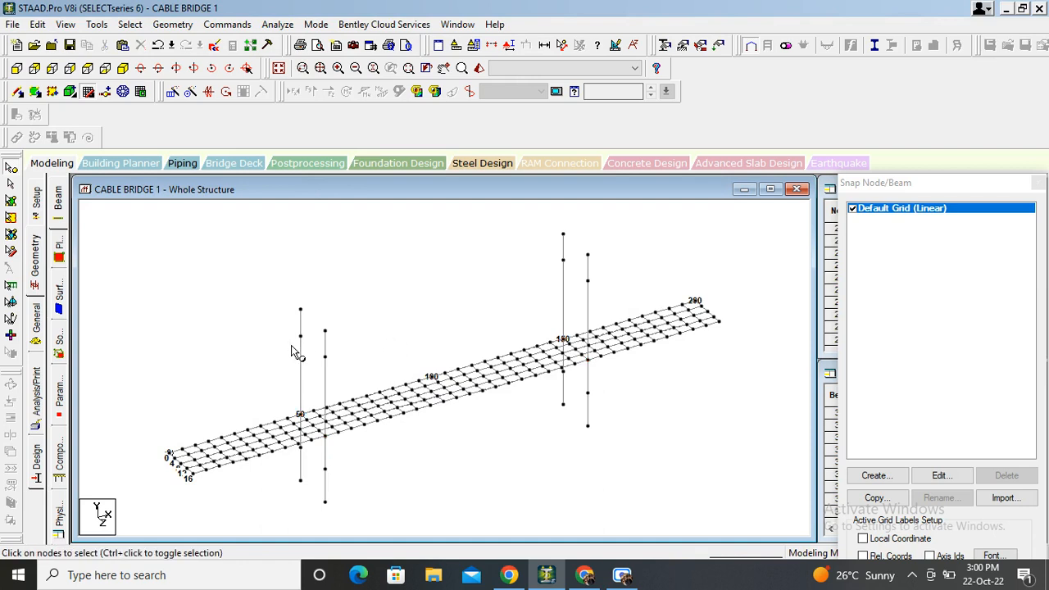
{"action": "mouse_move", "coordinate": [177, 466]}
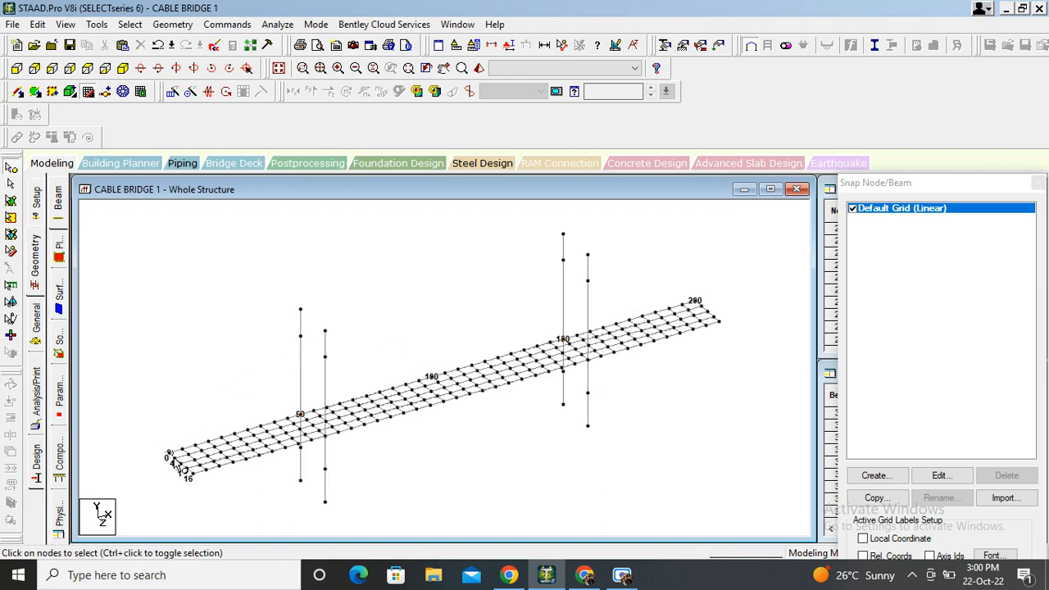
{"action": "mouse_move", "coordinate": [302, 331]}
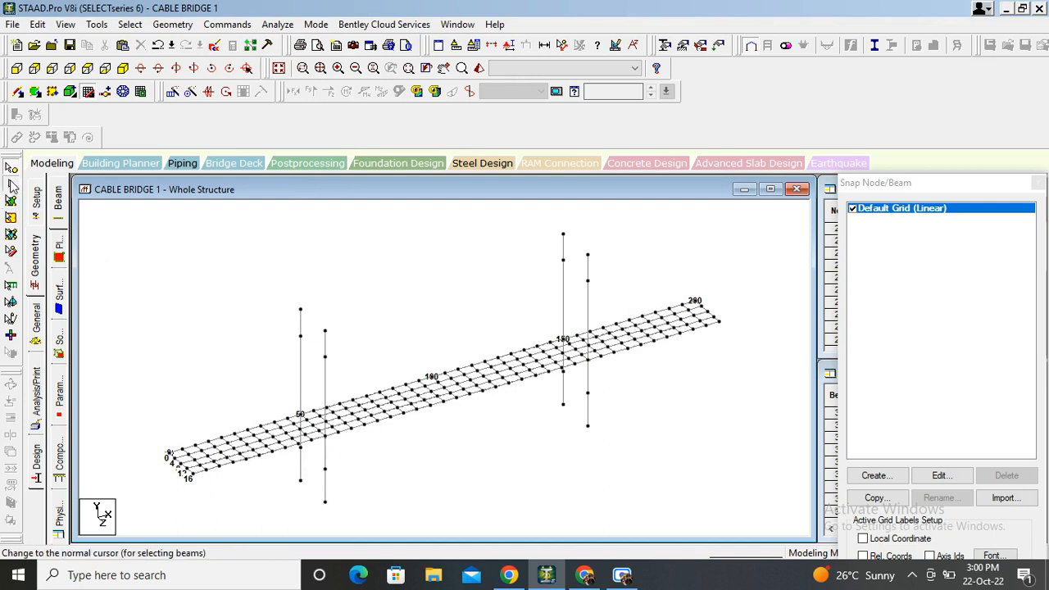
{"action": "left_click", "coordinate": [300, 325]}
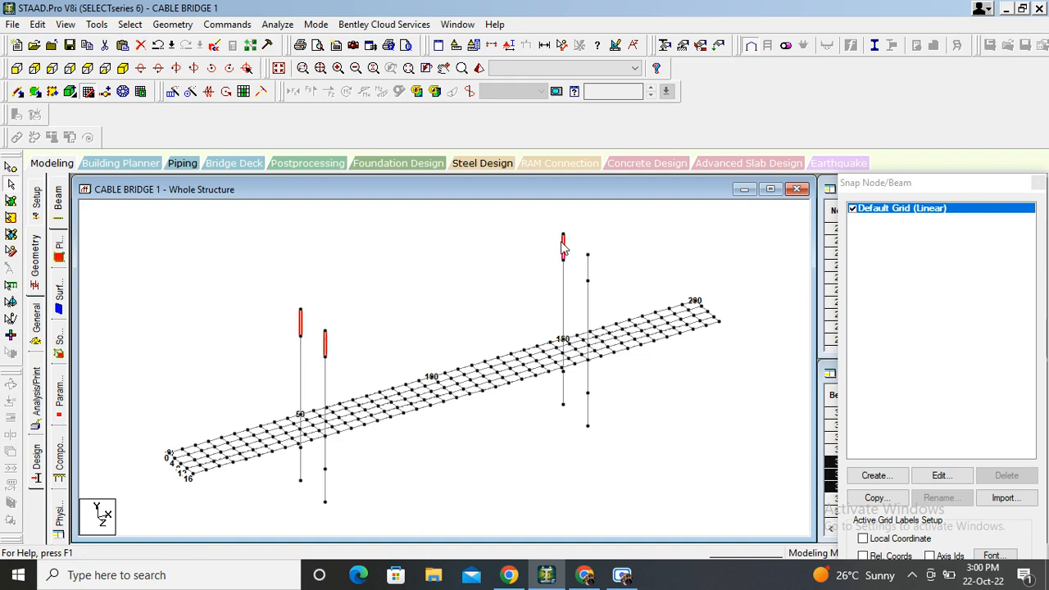
{"action": "mouse_move", "coordinate": [587, 263]}
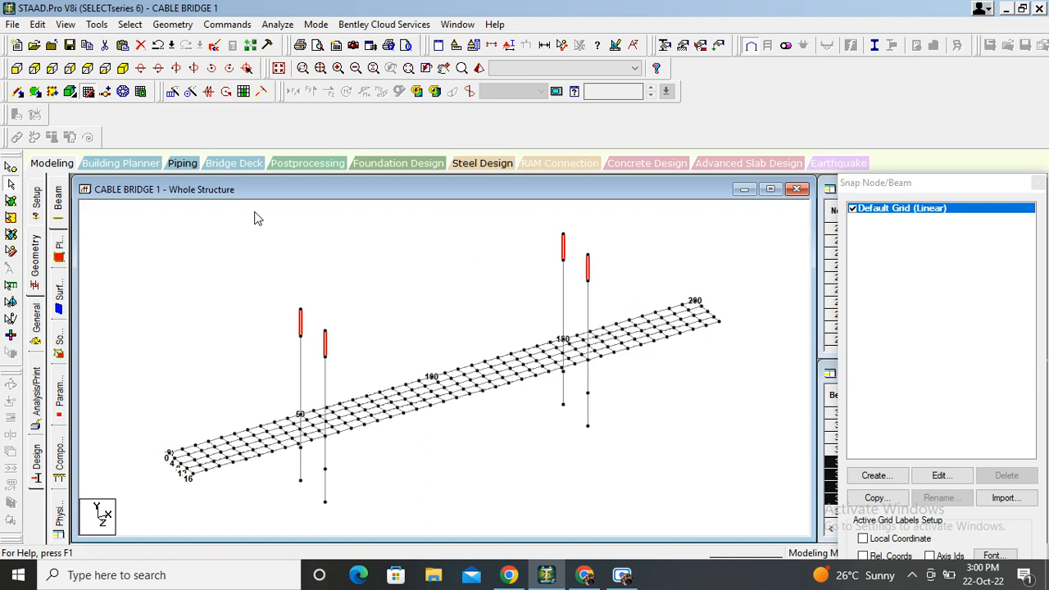
{"action": "mouse_move", "coordinate": [105, 92]}
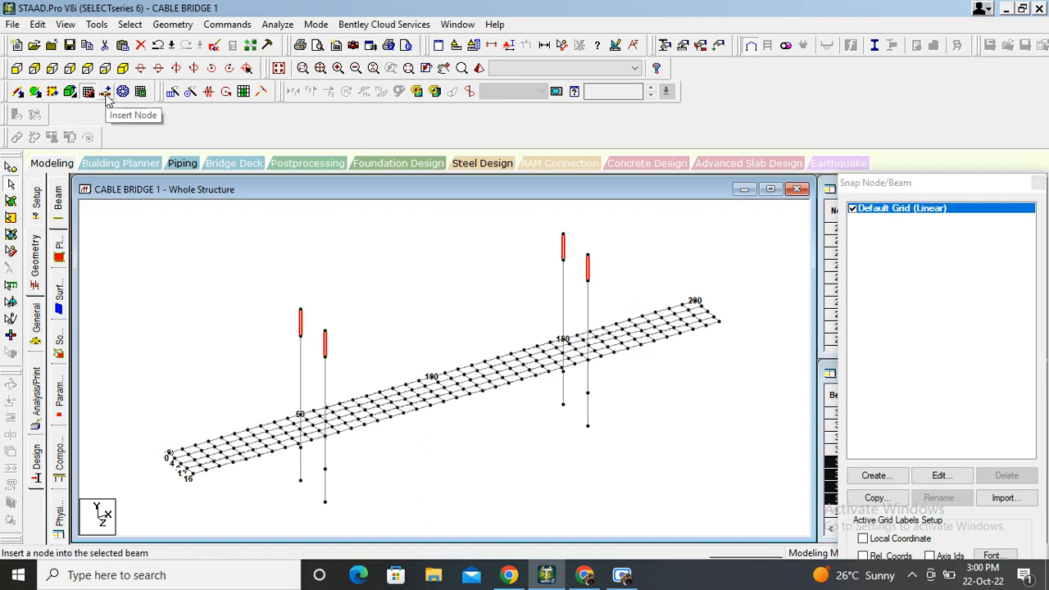
Step: Insert nodes using Add 'n' points with n = 10 along the selected tower members
{"action": "left_click", "coordinate": [105, 91]}
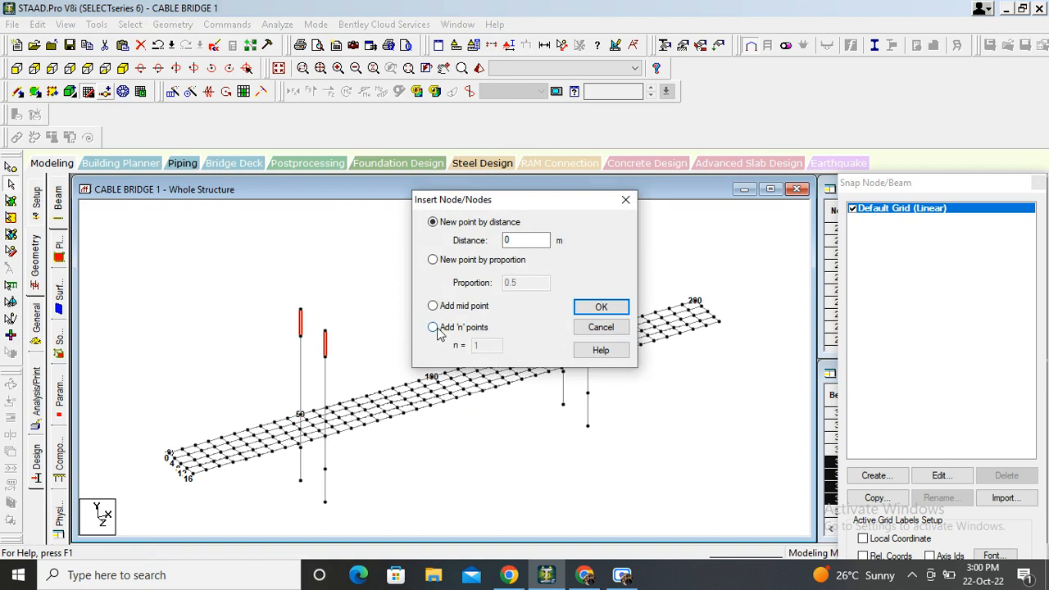
{"action": "left_click", "coordinate": [432, 328]}
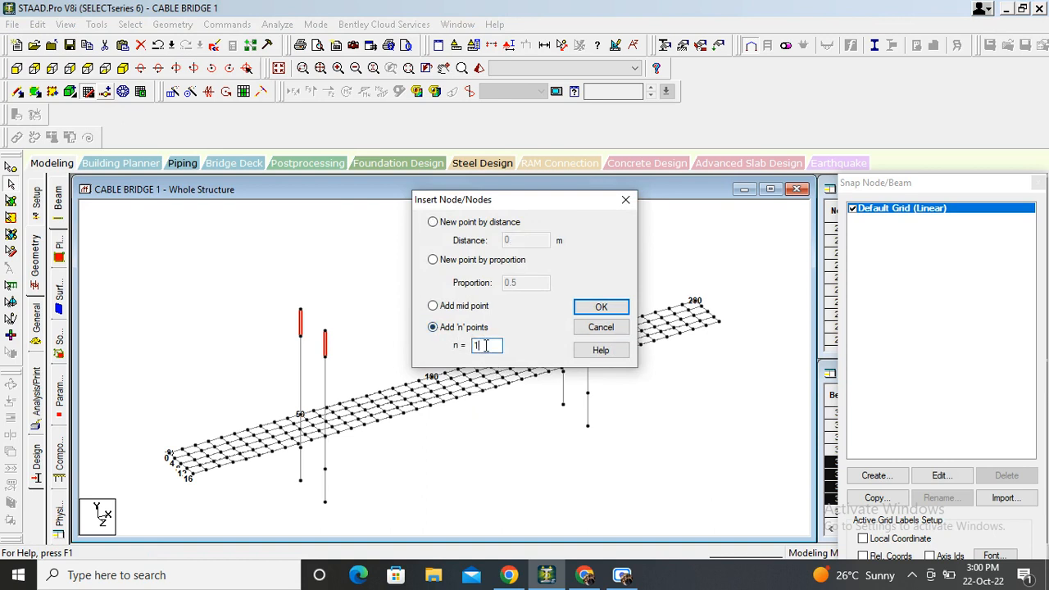
{"action": "type", "text": "0"}
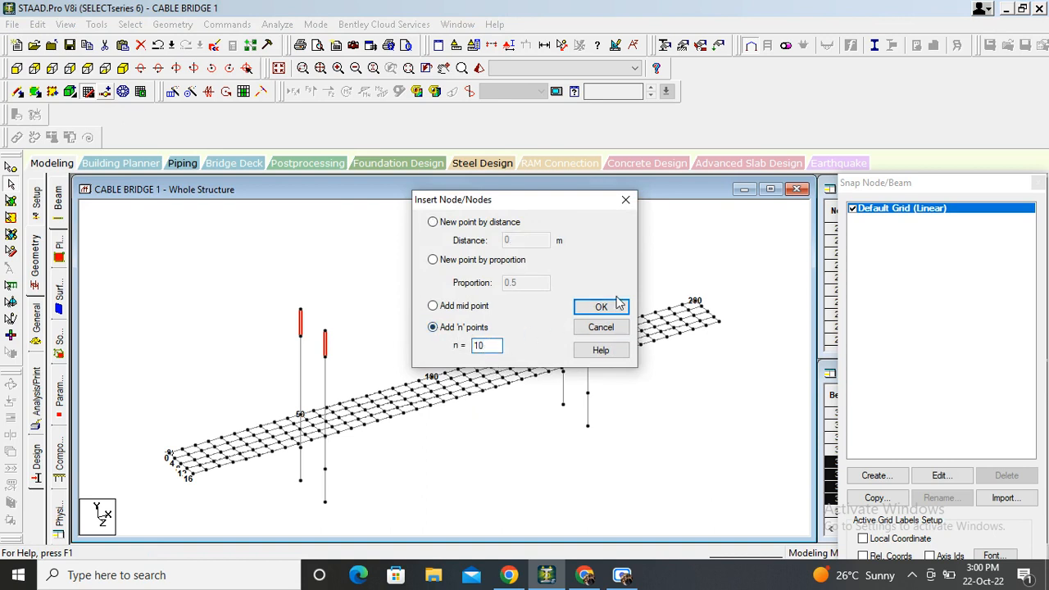
{"action": "left_click", "coordinate": [600, 306]}
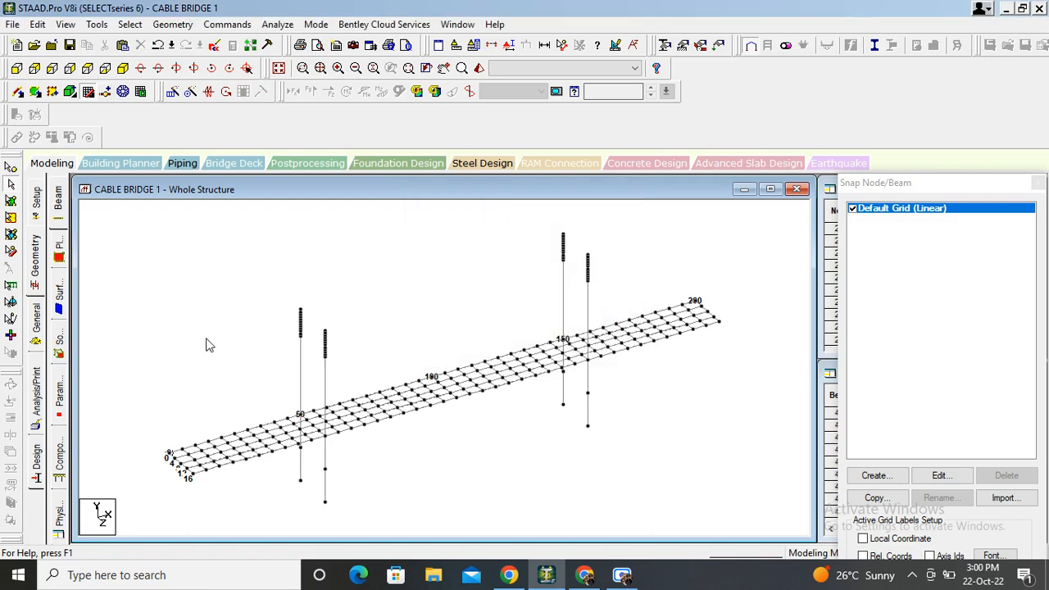
{"action": "mouse_move", "coordinate": [280, 366]}
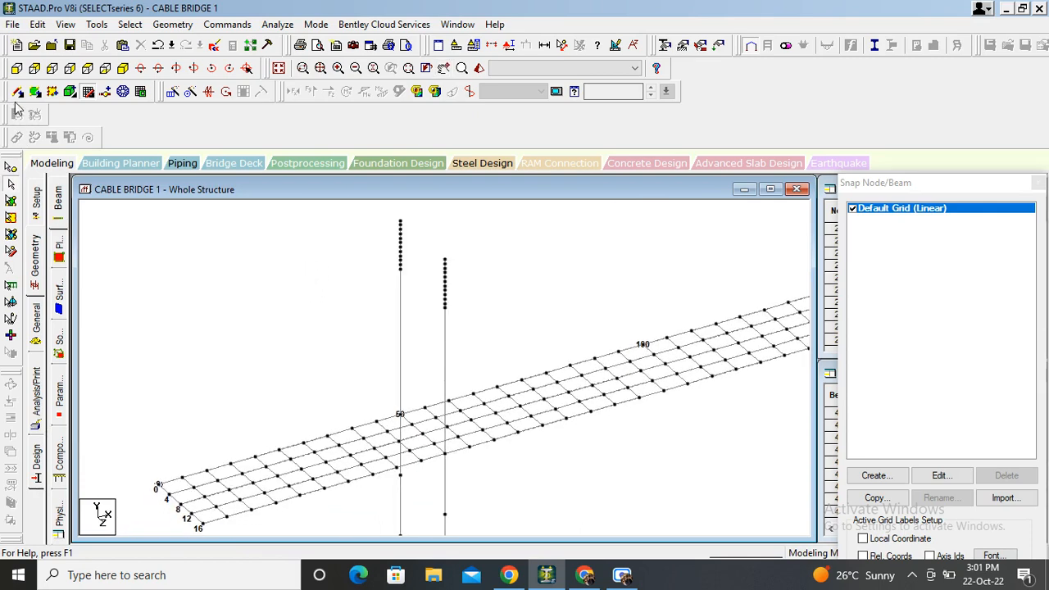
Step: Draw cables with Add Beam from pylon-top nodes down to deck nodes
{"action": "left_click", "coordinate": [17, 92]}
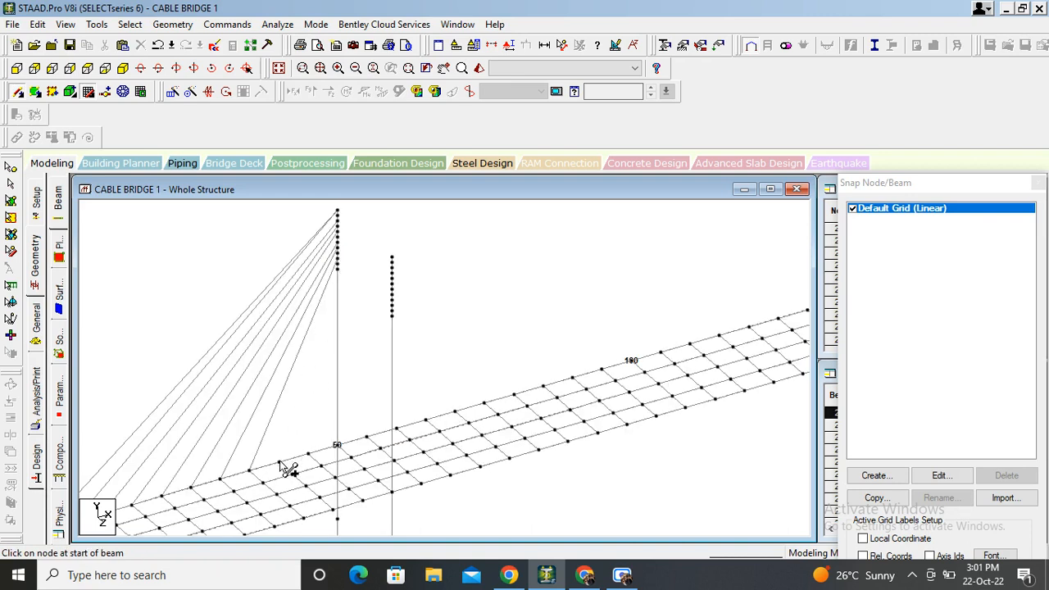
{"action": "mouse_move", "coordinate": [341, 270]}
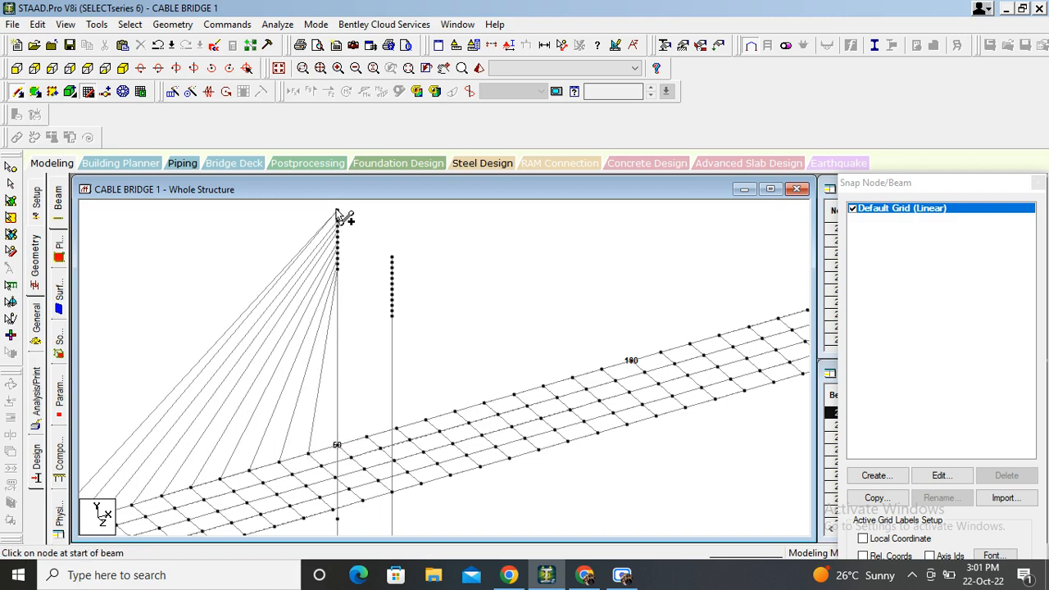
{"action": "left_click", "coordinate": [629, 357]}
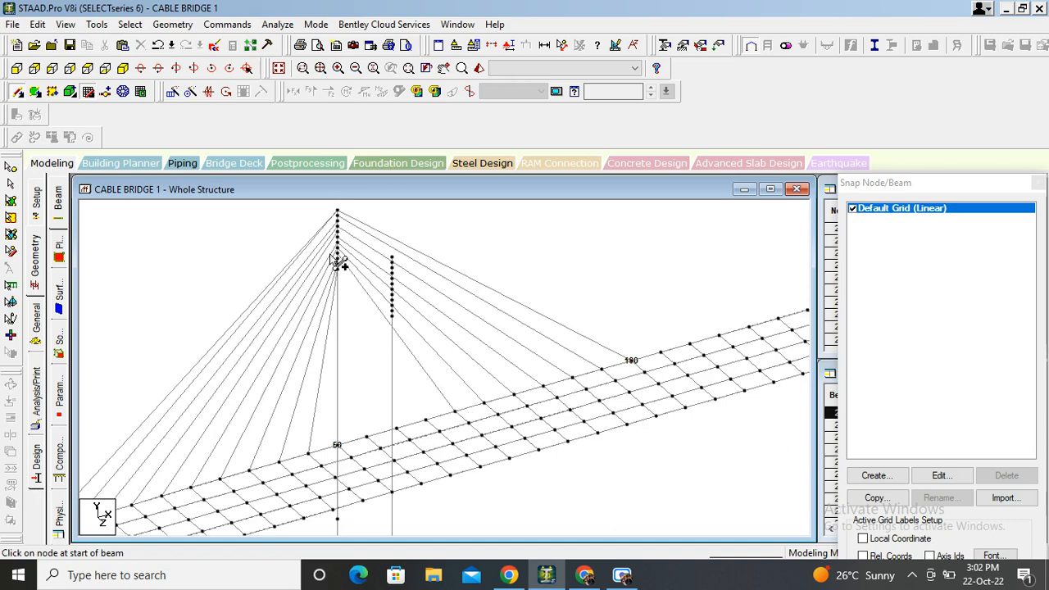
{"action": "left_click", "coordinate": [336, 261]}
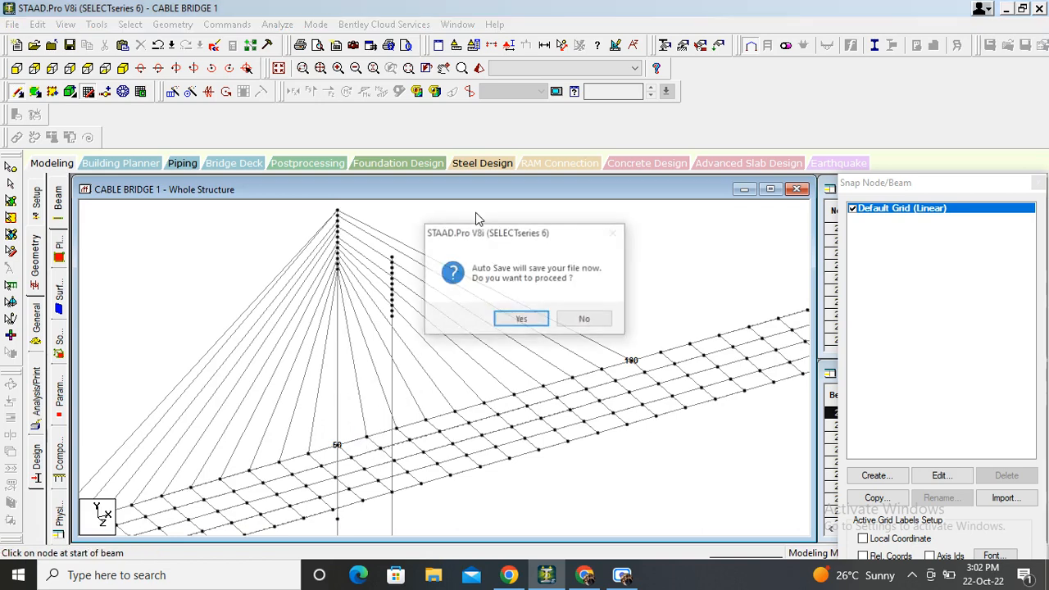
Step: Accept the Auto Save prompt and save the model
{"action": "left_click", "coordinate": [521, 318]}
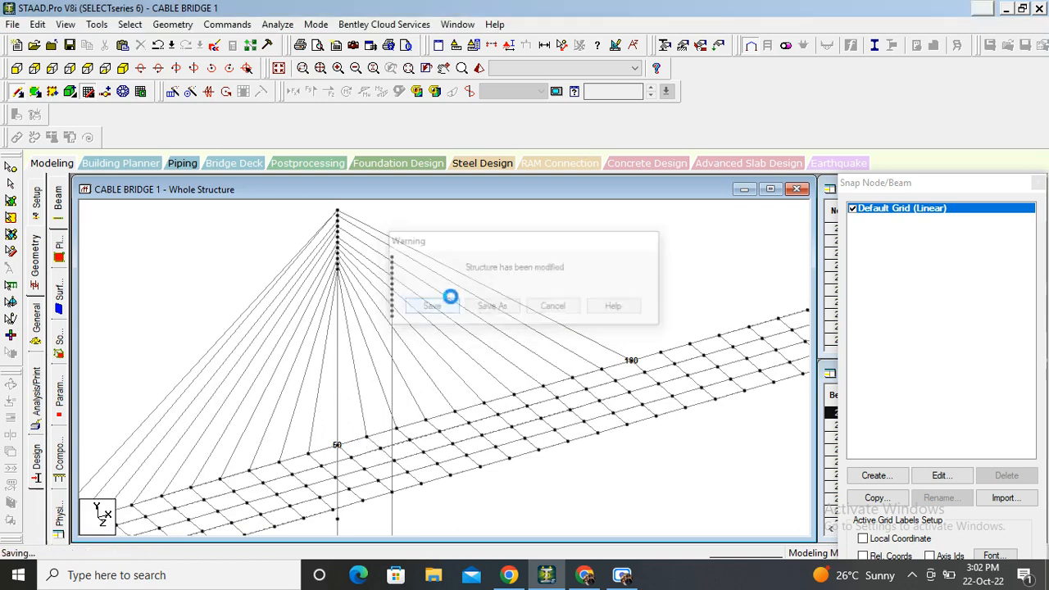
{"action": "left_click", "coordinate": [432, 307]}
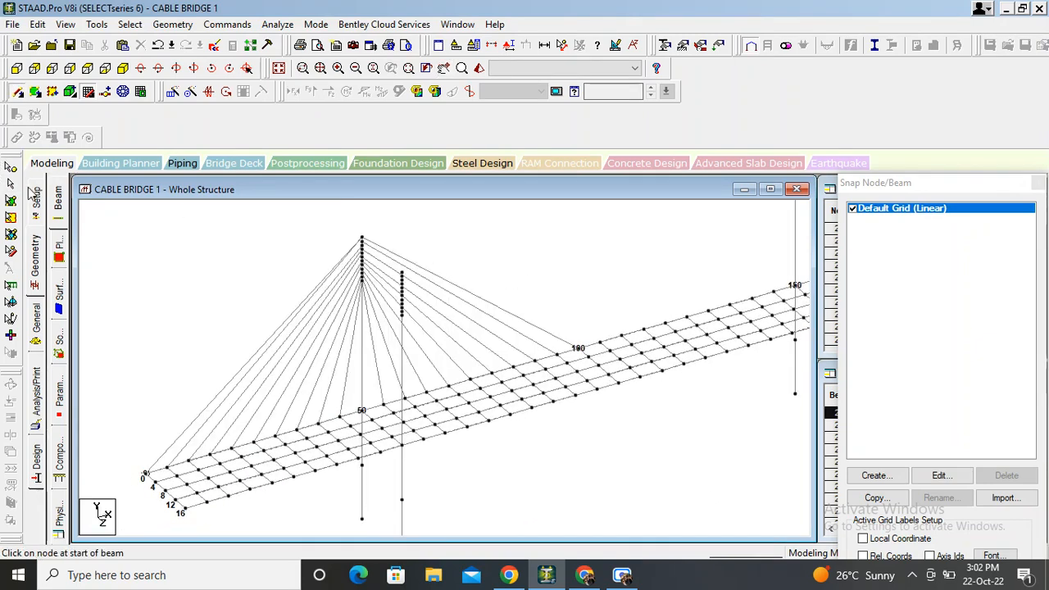
Step: Window-select the pylon cables and Paste with Move at Z = 16 m
{"action": "left_click_drag", "start_coordinate": [229, 253], "coordinate": [287, 318]}
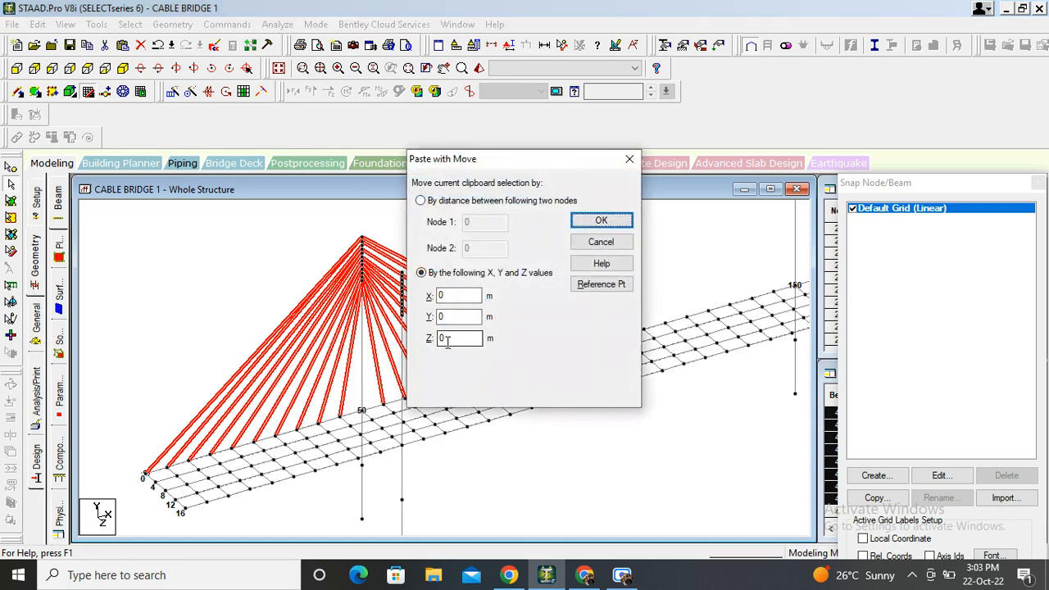
{"action": "triple_click", "coordinate": [459, 338]}
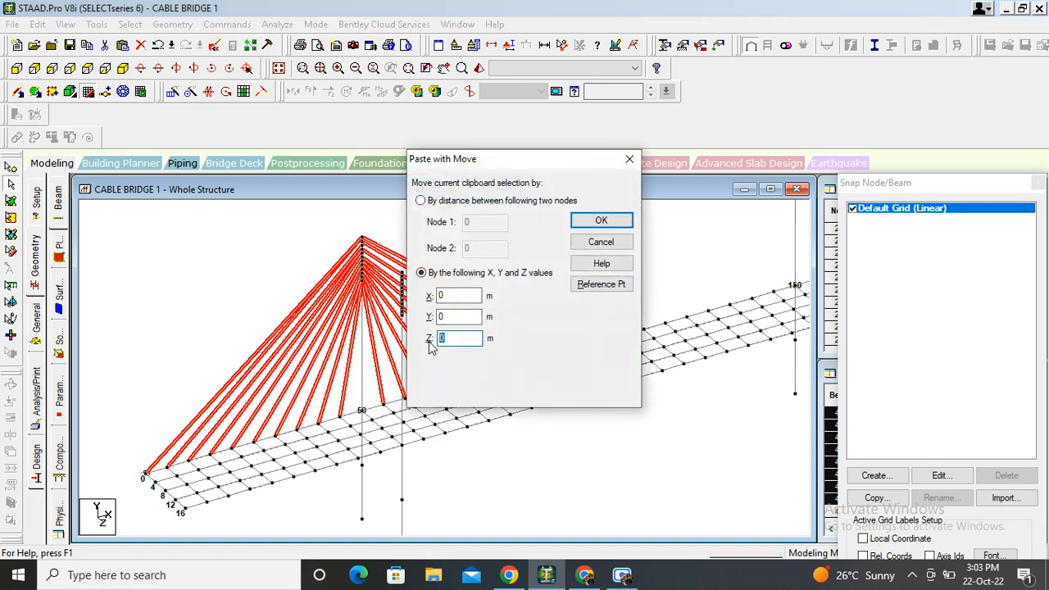
{"action": "type", "text": "16"}
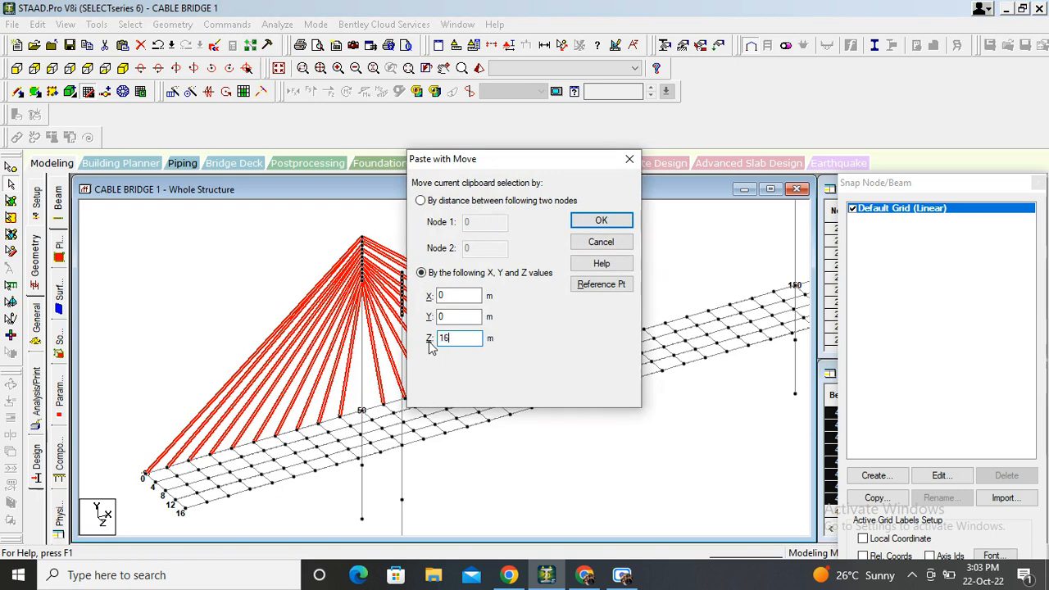
{"action": "left_click", "coordinate": [600, 219]}
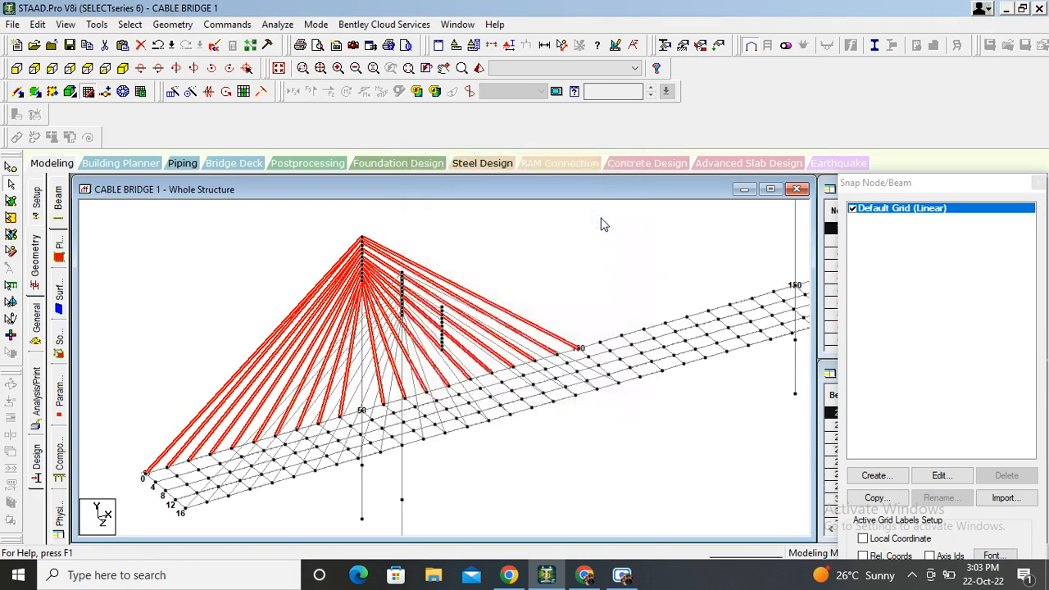
Step: Clear the selection and switch to the Nodes cursor
{"action": "left_click", "coordinate": [440, 339]}
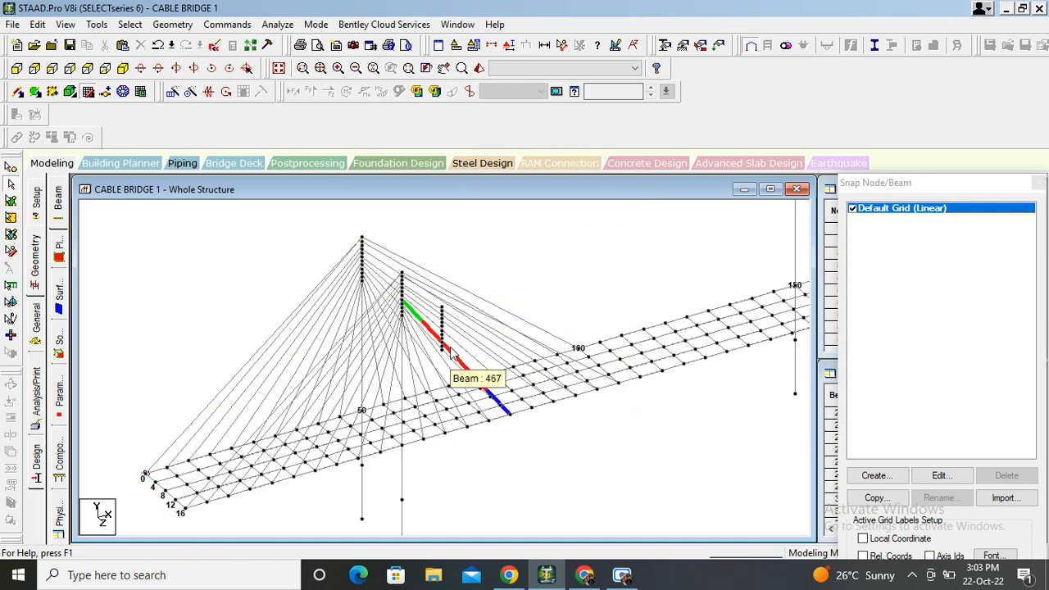
{"action": "left_click", "coordinate": [12, 171]}
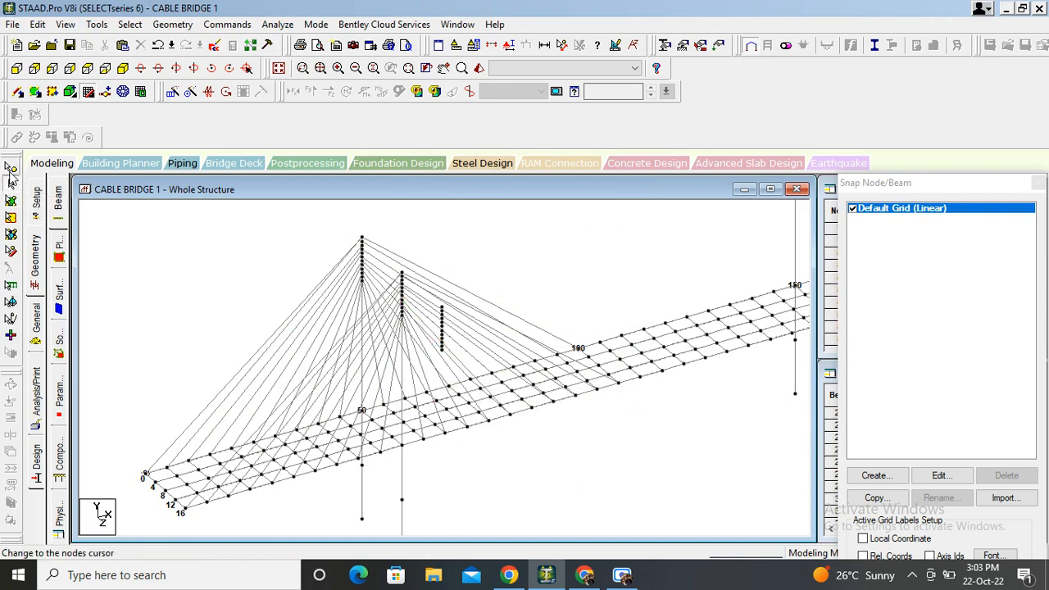
{"action": "left_click", "coordinate": [11, 169]}
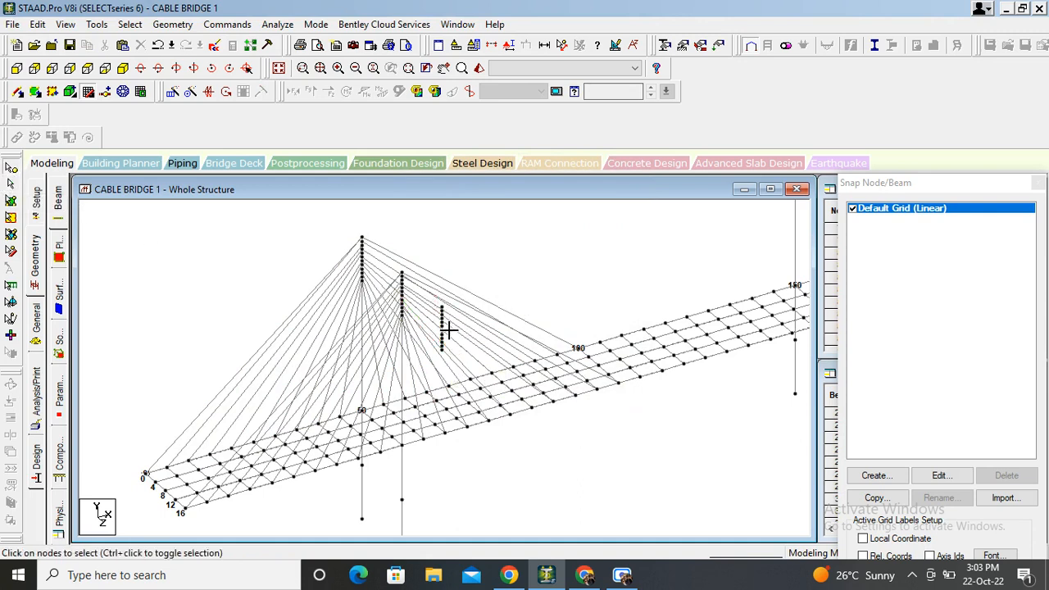
Step: Draw cables from the second pylon's top nodes to deck nodes with Add Beam
{"action": "left_click", "coordinate": [441, 328]}
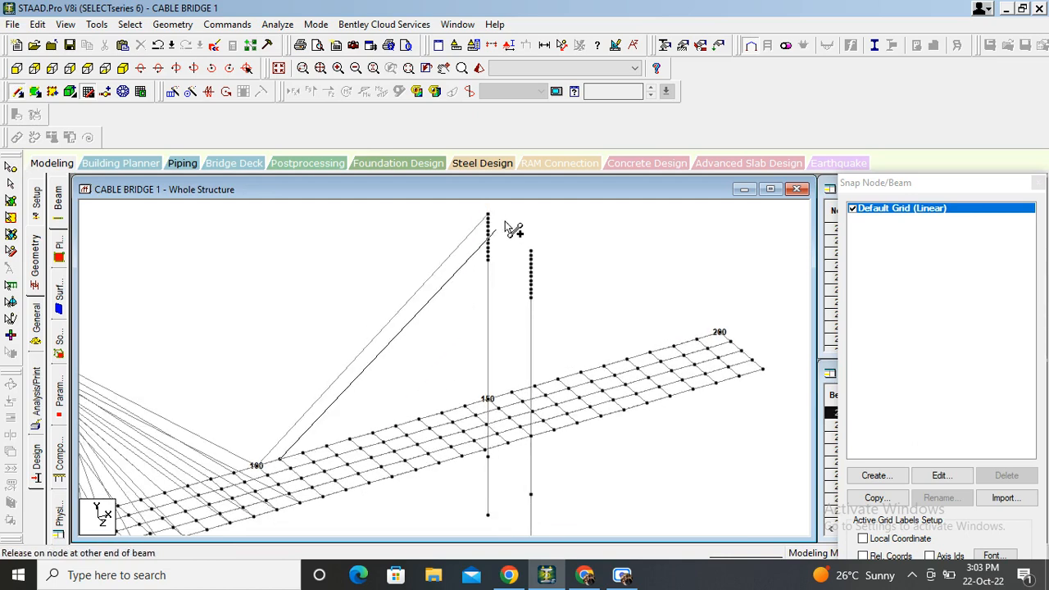
{"action": "left_click", "coordinate": [488, 216]}
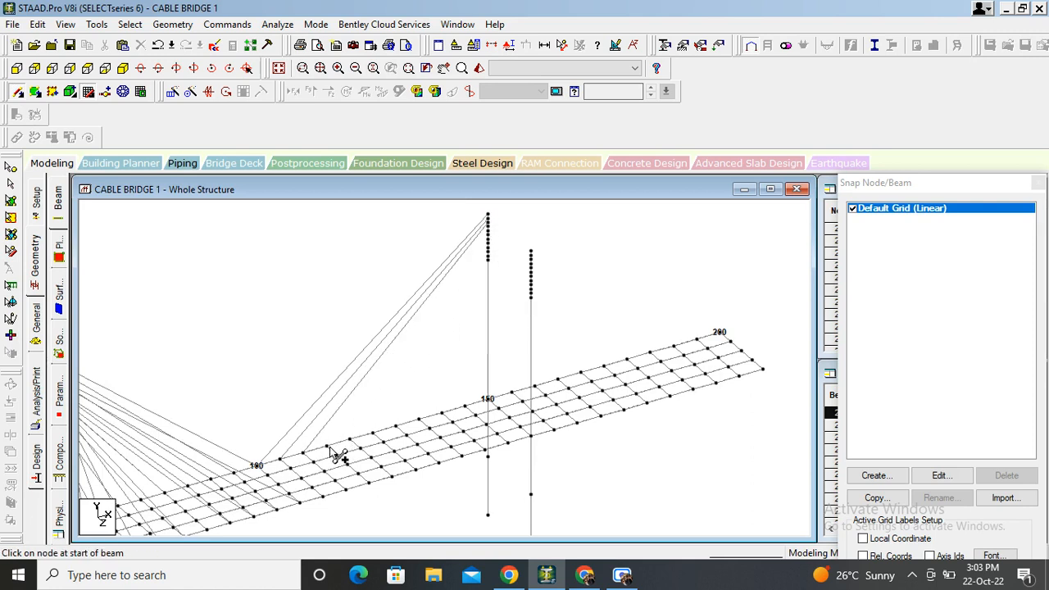
{"action": "left_click", "coordinate": [488, 228]}
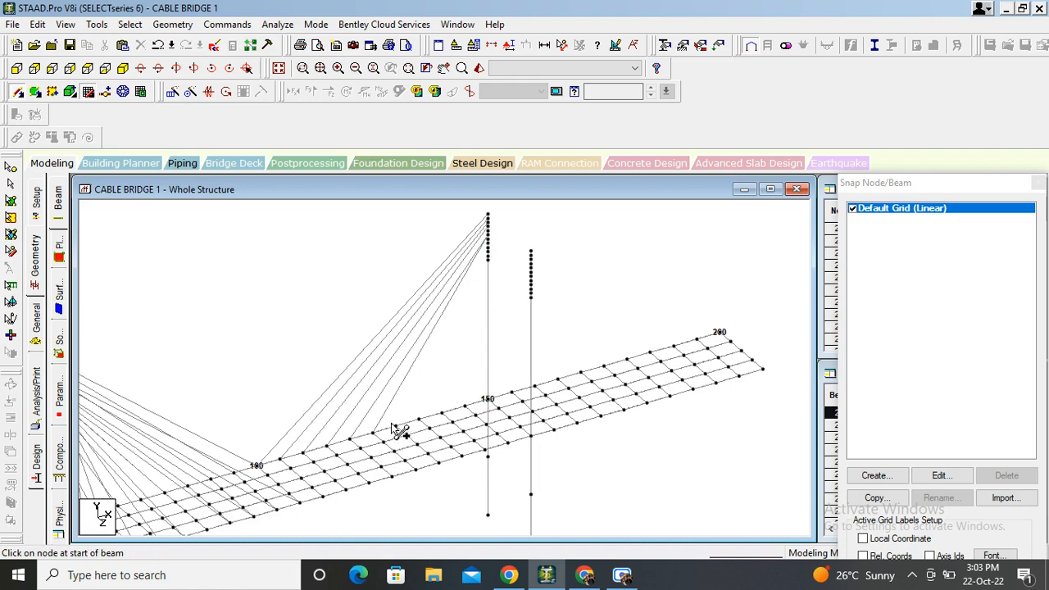
{"action": "left_click", "coordinate": [489, 239]}
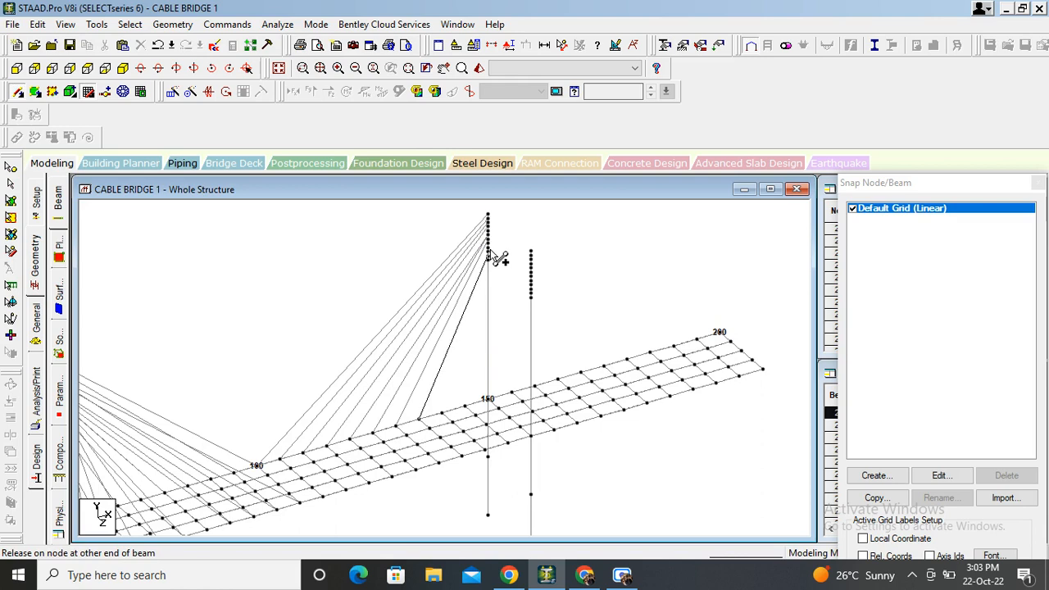
{"action": "left_click", "coordinate": [488, 256]}
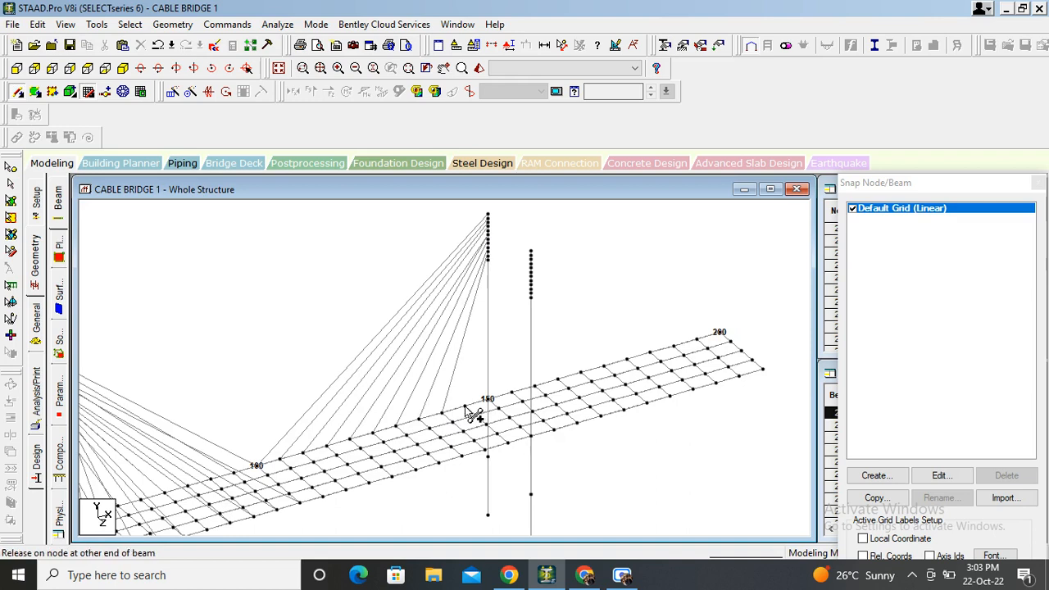
{"action": "mouse_move", "coordinate": [492, 266]}
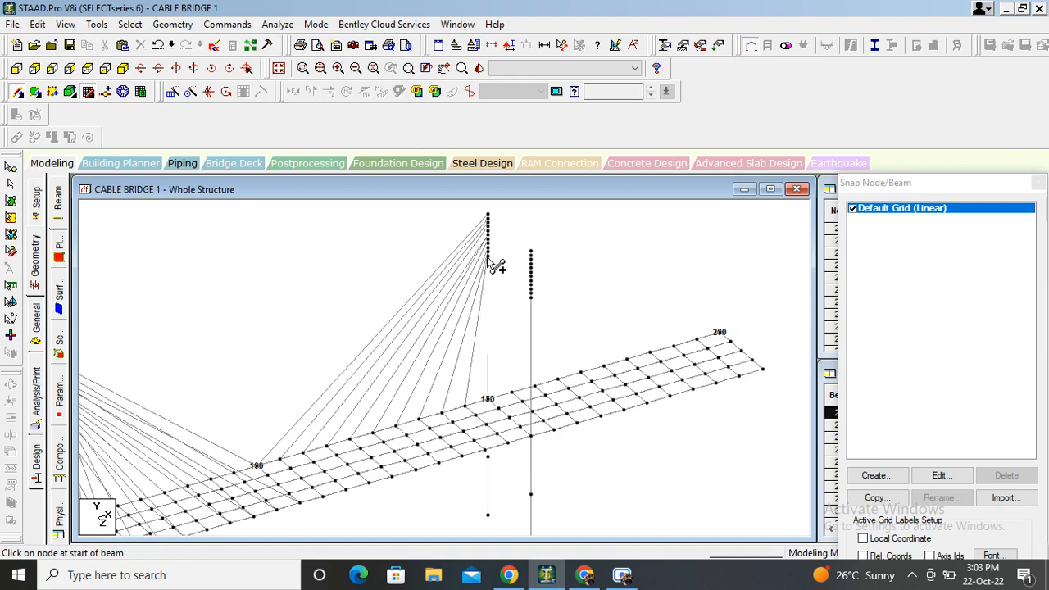
{"action": "mouse_move", "coordinate": [491, 269]}
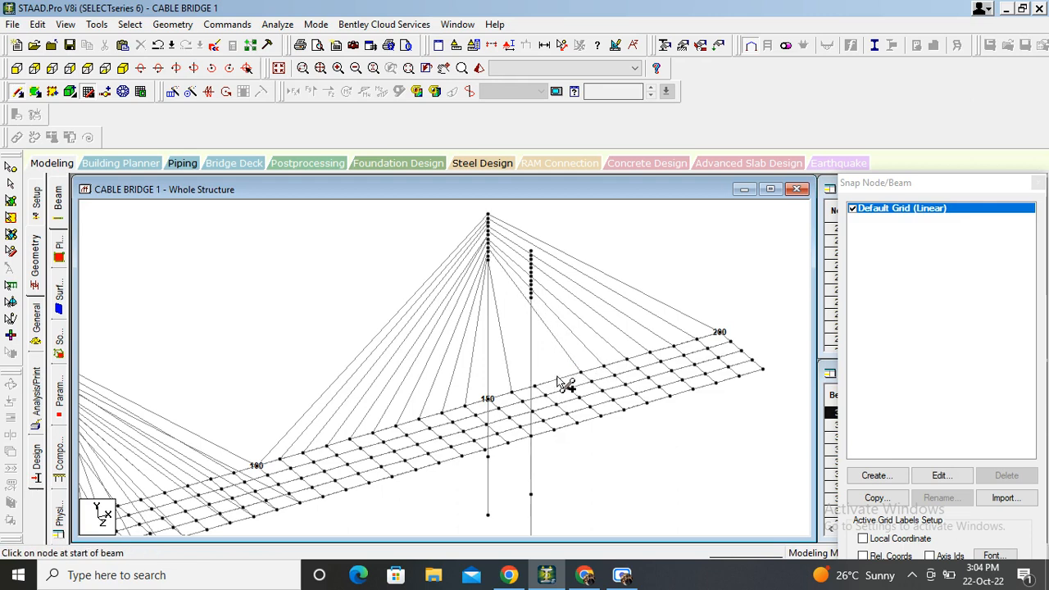
{"action": "mouse_move", "coordinate": [500, 265]}
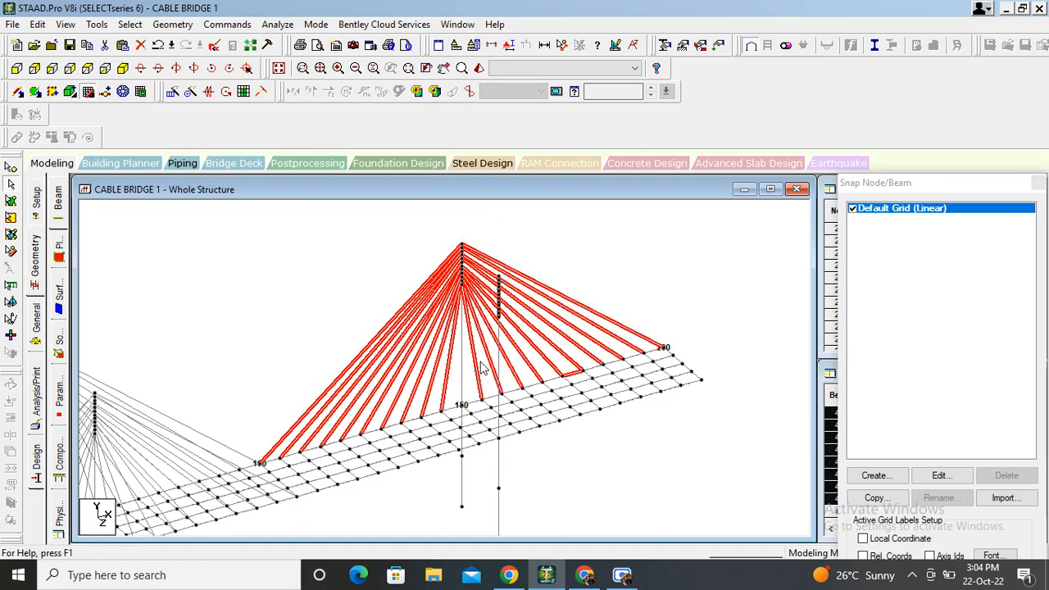
{"action": "mouse_move", "coordinate": [596, 330]}
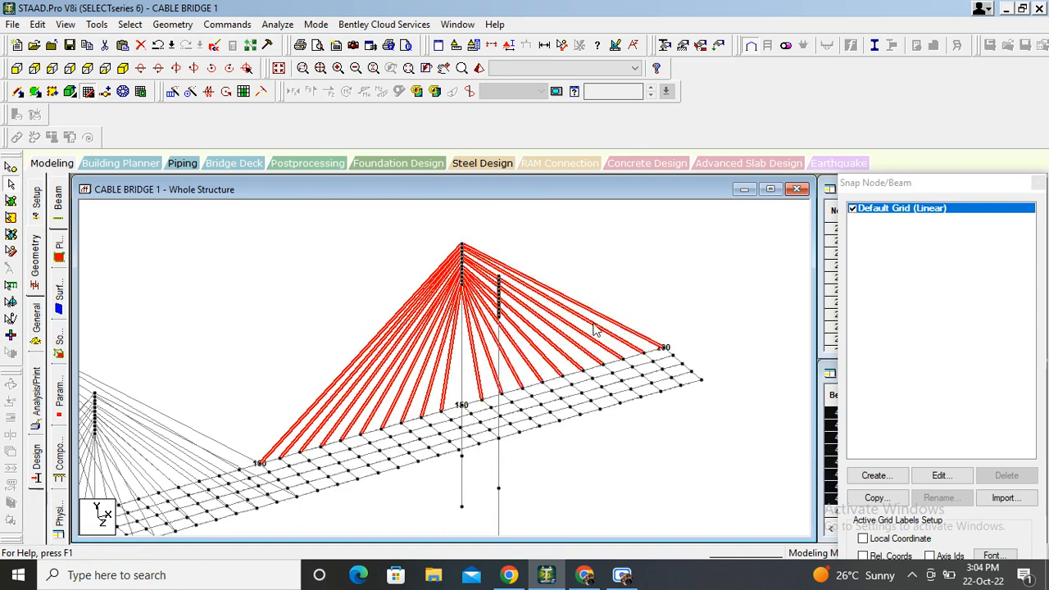
{"action": "mouse_move", "coordinate": [616, 253]}
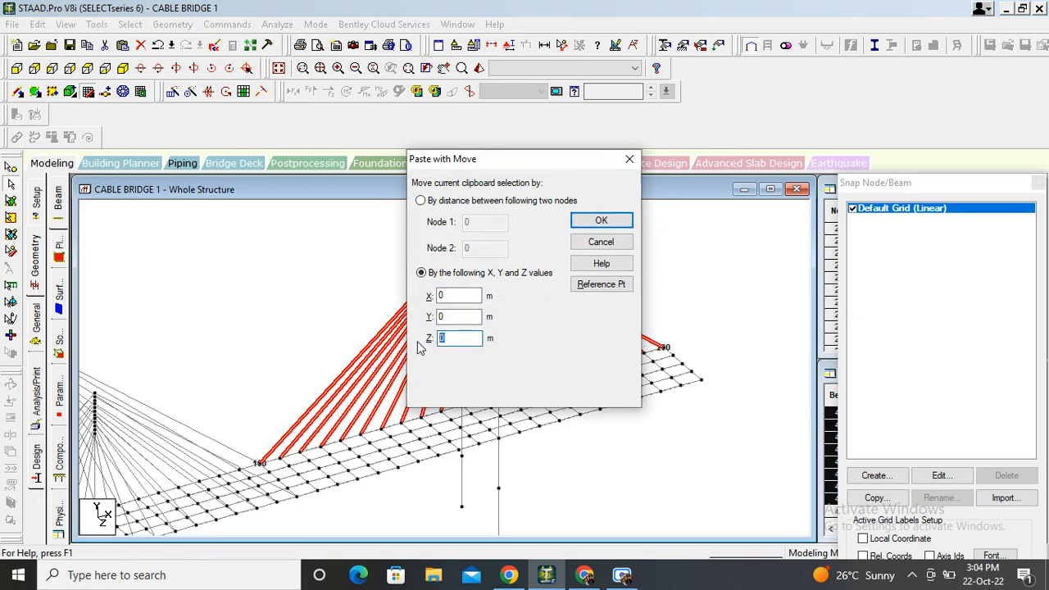
Step: Paste the copied pylon cables with a Z offset of 16 m and view the whole bridge
{"action": "type", "text": "16"}
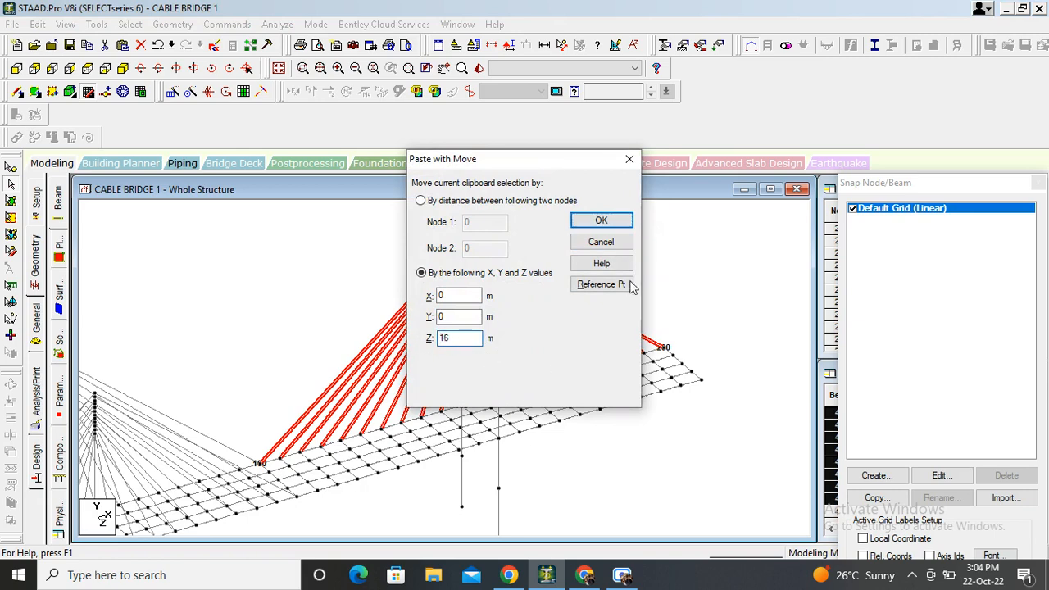
{"action": "left_click", "coordinate": [600, 220]}
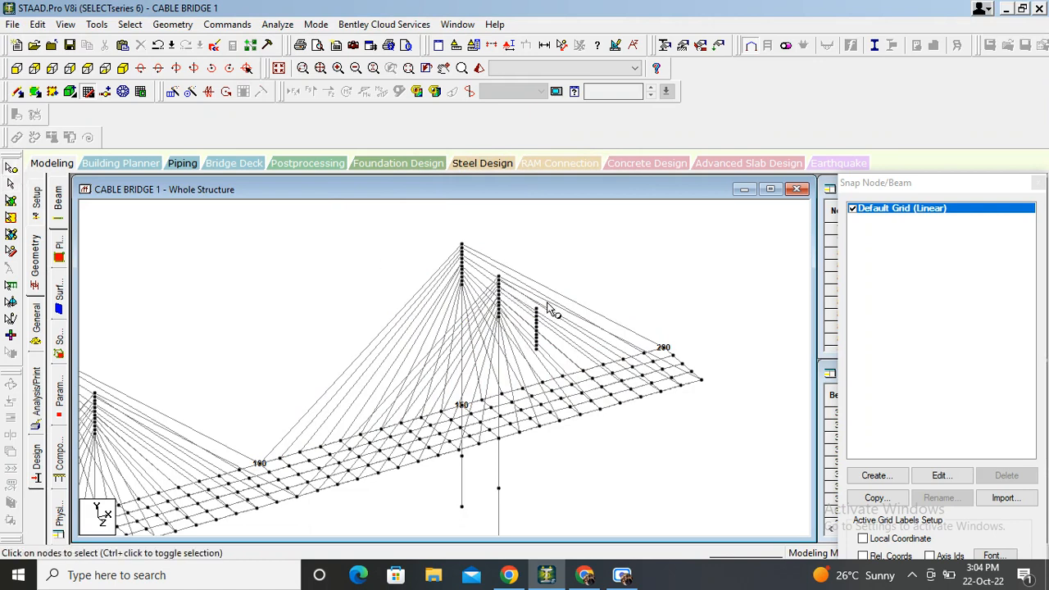
{"action": "left_click", "coordinate": [536, 328]}
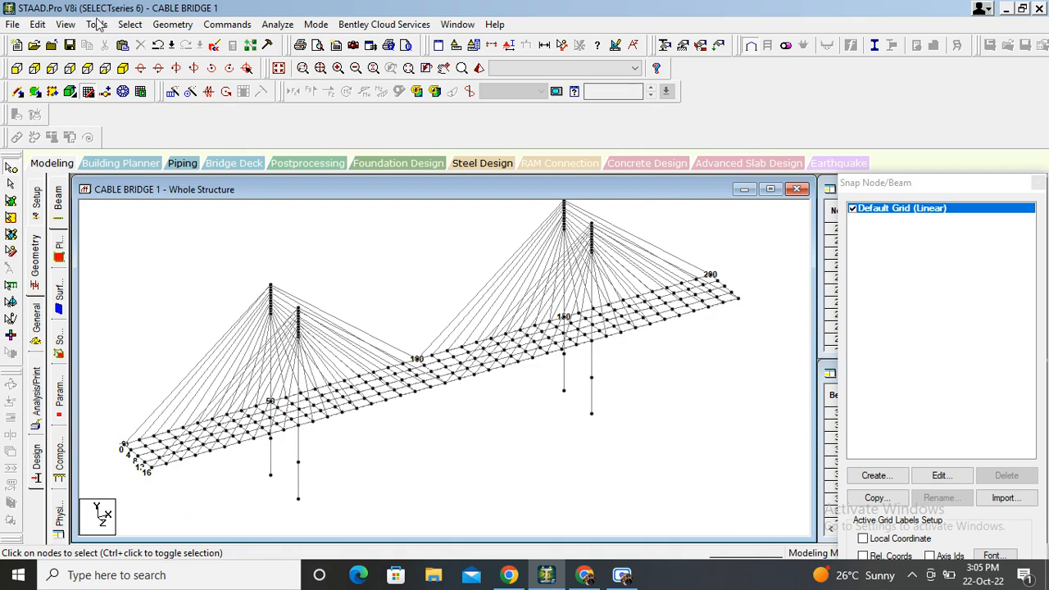
Step: Start a new group from Tools and enter BEAM as its name
{"action": "left_click", "coordinate": [97, 25]}
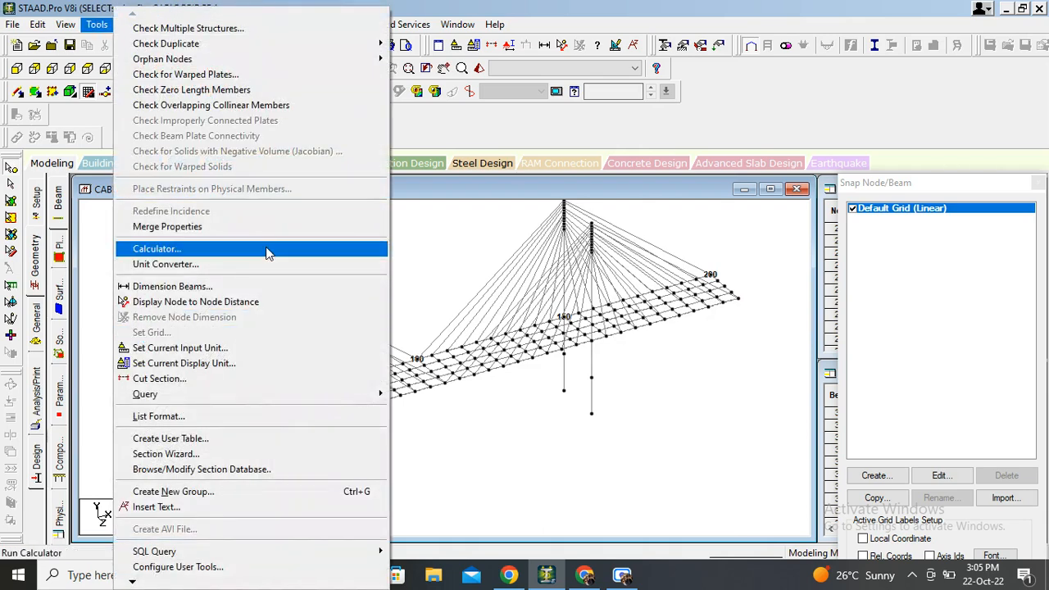
{"action": "left_click", "coordinate": [174, 491]}
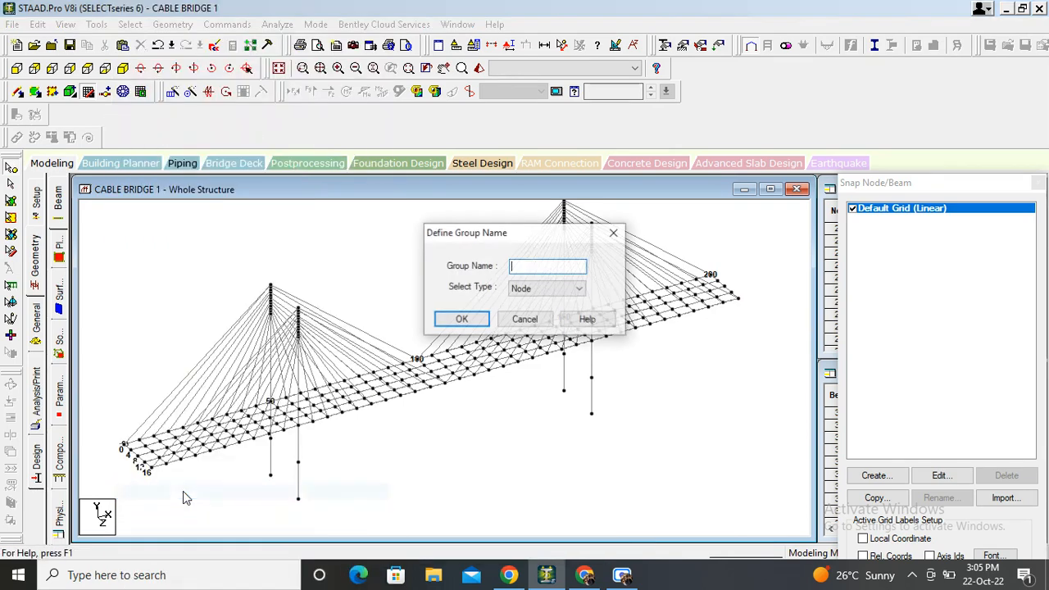
{"action": "mouse_move", "coordinate": [531, 265]}
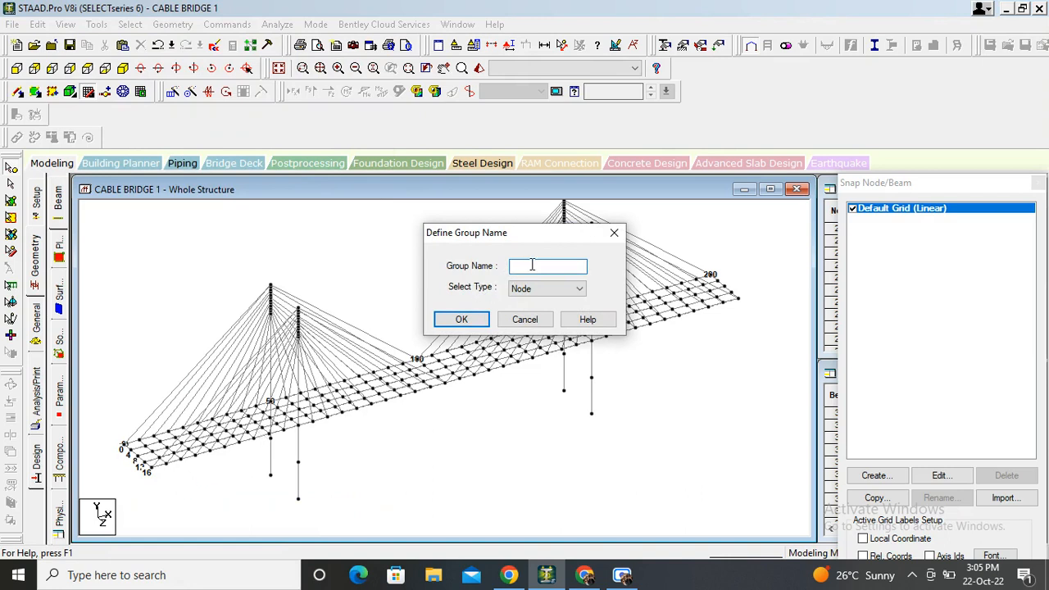
{"action": "type", "text": "BEAM"}
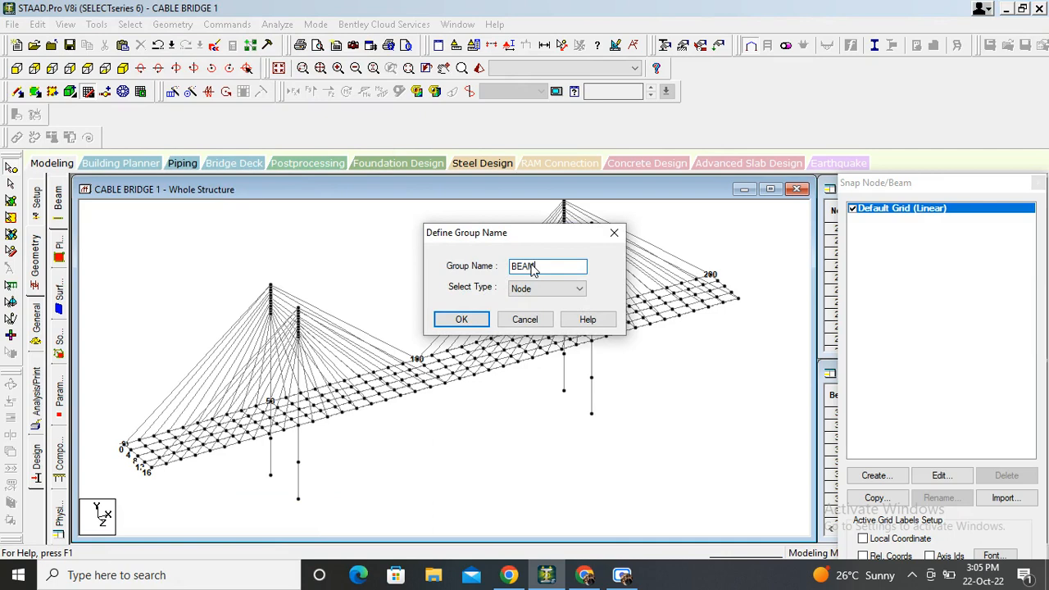
{"action": "left_click", "coordinate": [460, 318]}
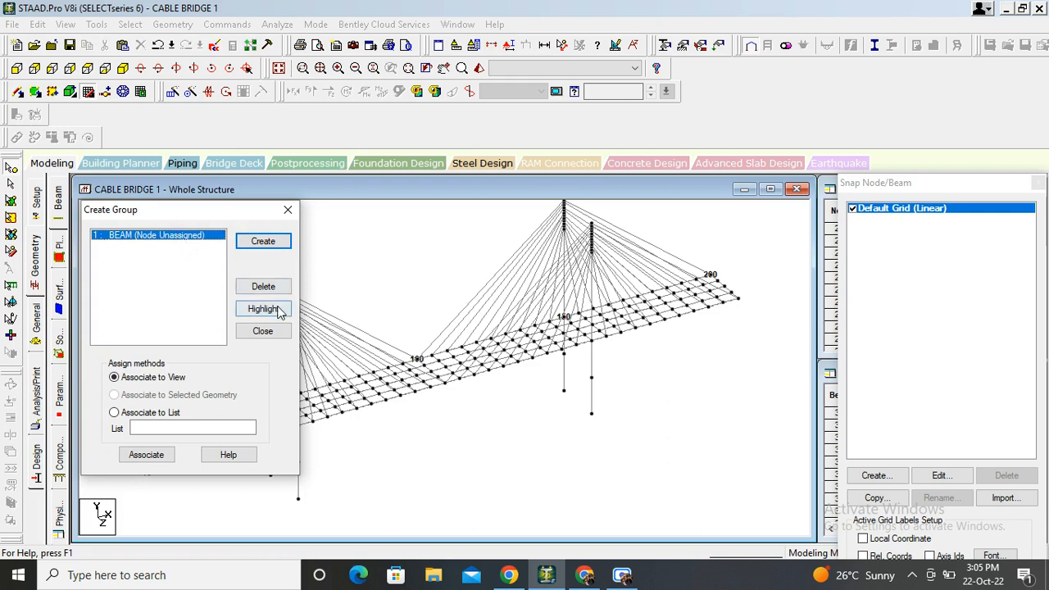
Step: Create the beam-type group BEAM and move to the selection options
{"action": "left_click", "coordinate": [262, 285]}
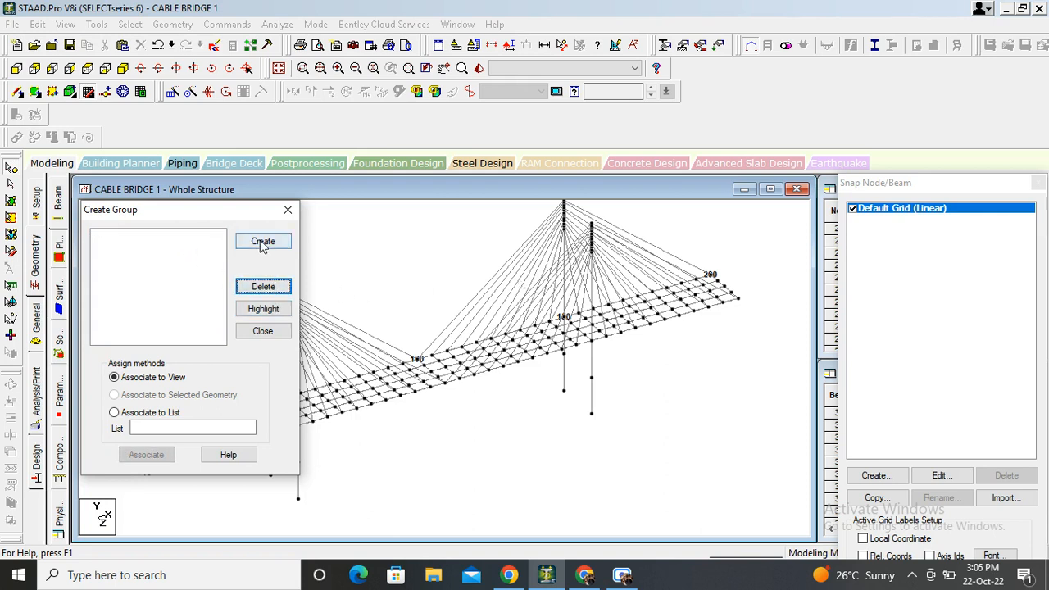
{"action": "left_click", "coordinate": [262, 241]}
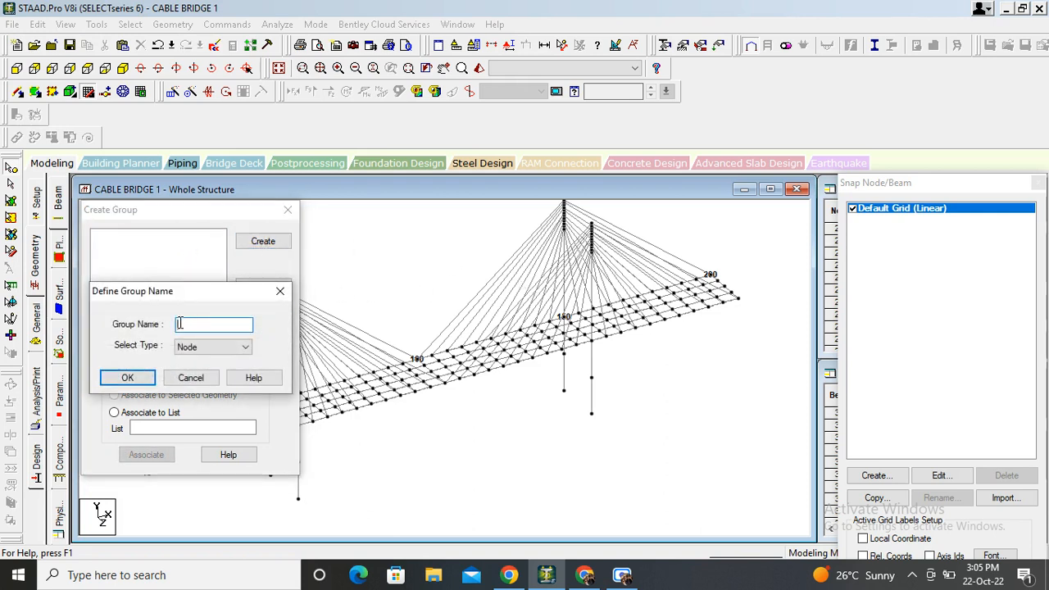
{"action": "type", "text": "BEAM"}
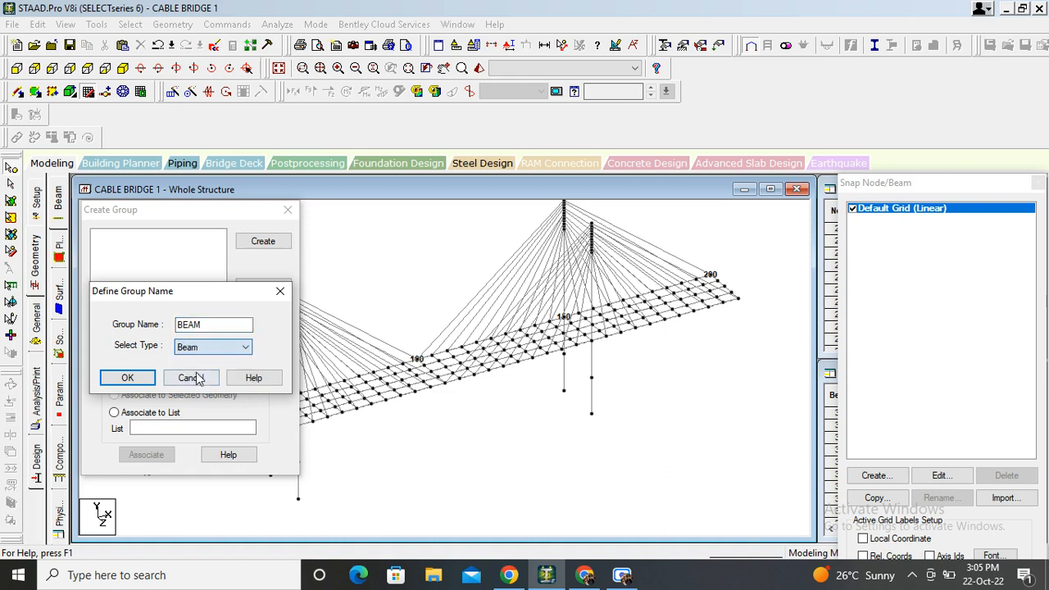
{"action": "left_click", "coordinate": [128, 377]}
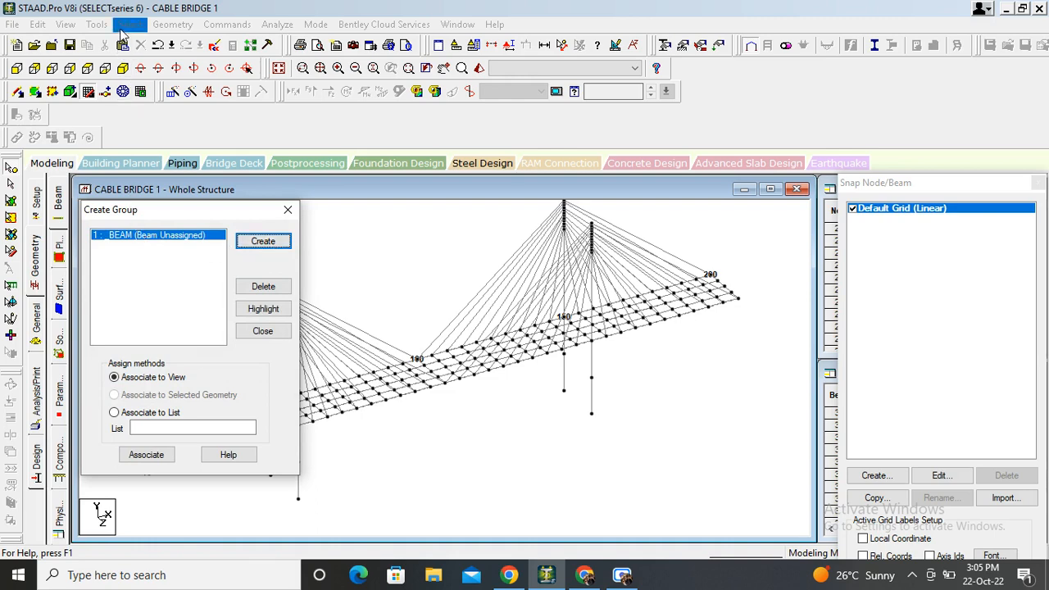
{"action": "left_click", "coordinate": [129, 25]}
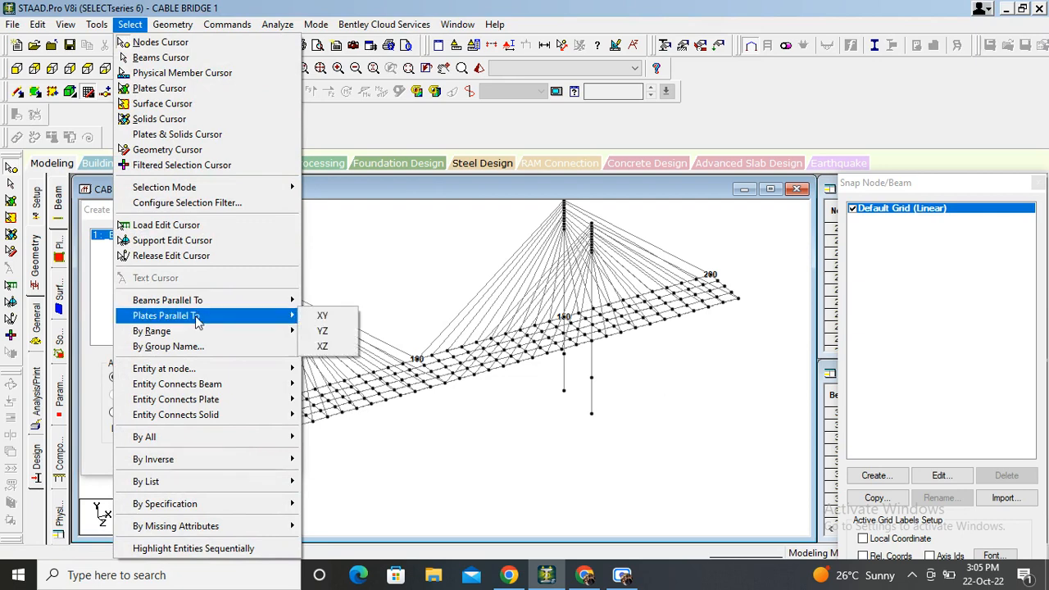
{"action": "mouse_move", "coordinate": [167, 299]}
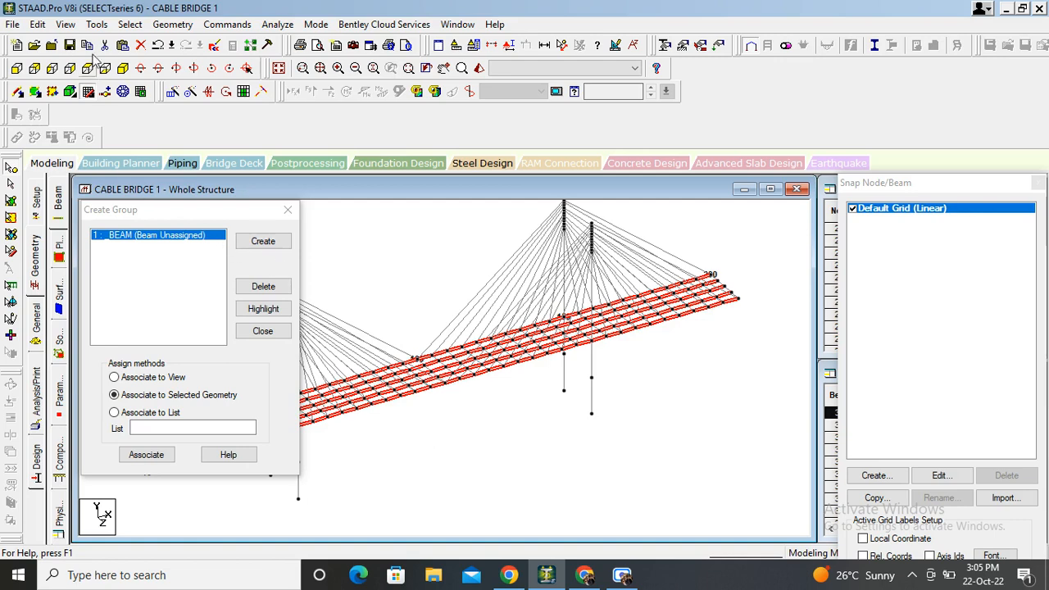
Step: Select the deck beams parallel to X for the BEAM group
{"action": "left_click", "coordinate": [130, 25]}
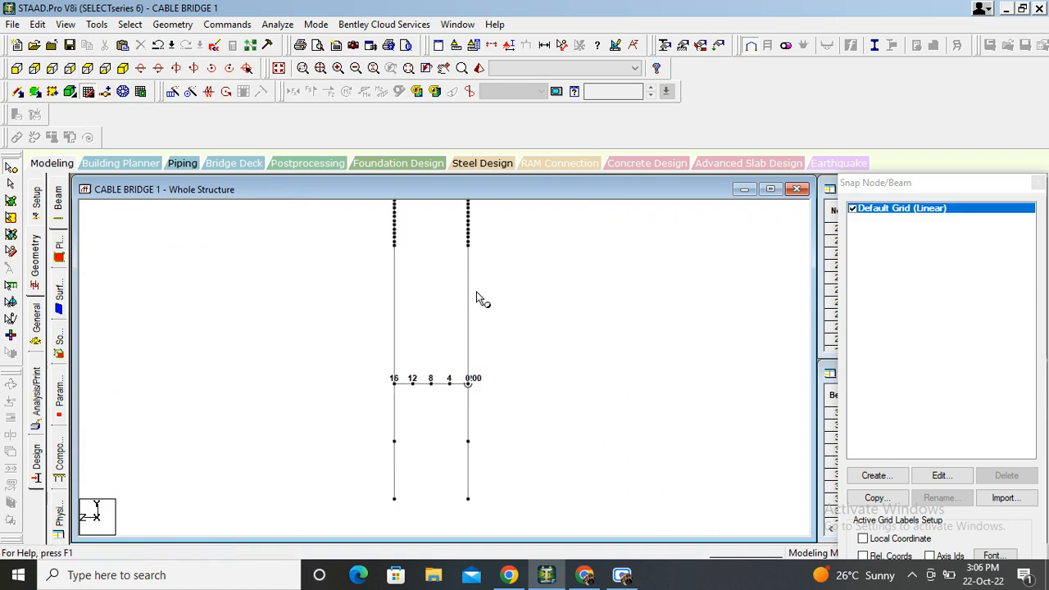
Step: Zoom-window onto the tops of the two tower legs in side elevation
{"action": "left_click_drag", "start_coordinate": [478, 299], "coordinate": [456, 300]}
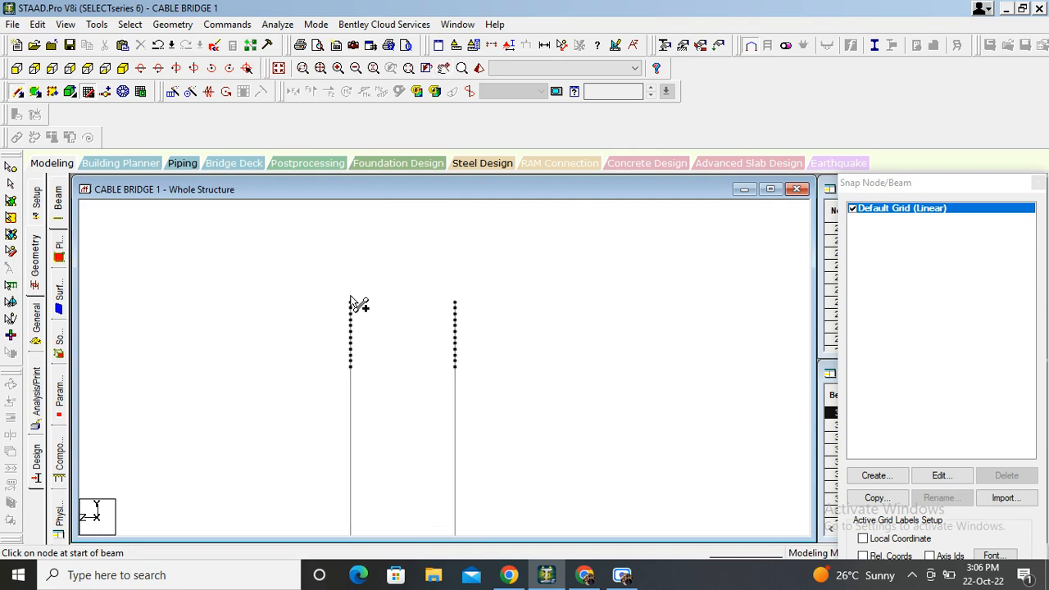
Step: Draw upper and lower cross beams between the two tower legs
{"action": "left_click", "coordinate": [456, 304]}
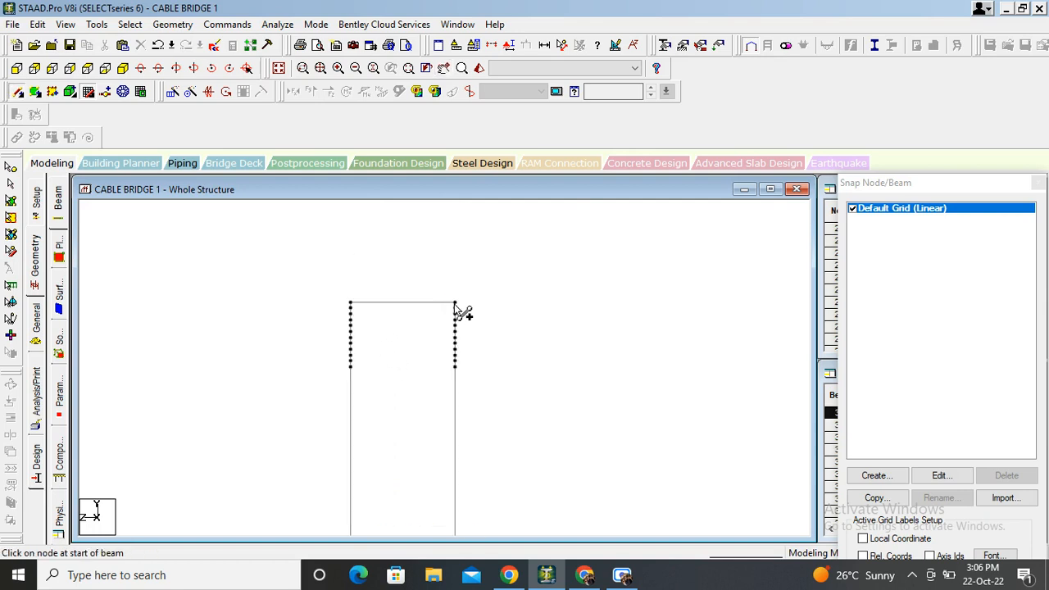
{"action": "mouse_move", "coordinate": [357, 342]}
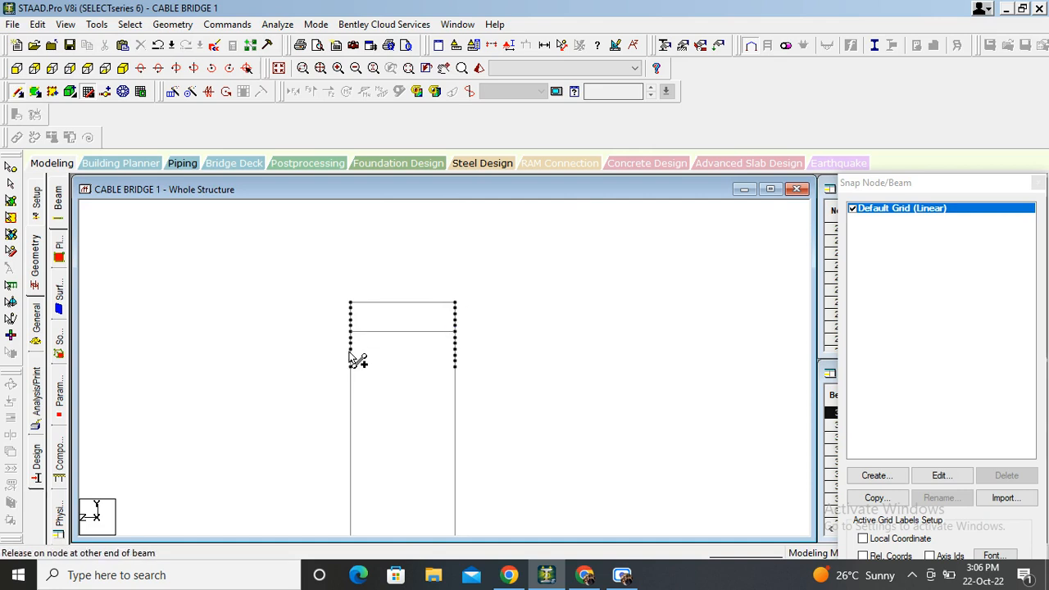
{"action": "left_click", "coordinate": [352, 363]}
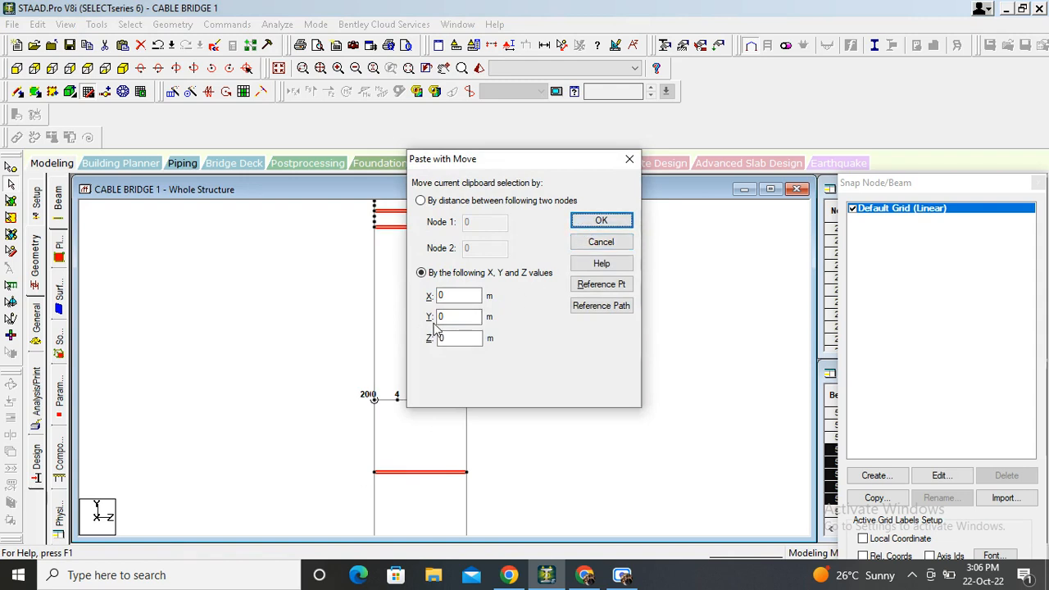
{"action": "mouse_move", "coordinate": [459, 316]}
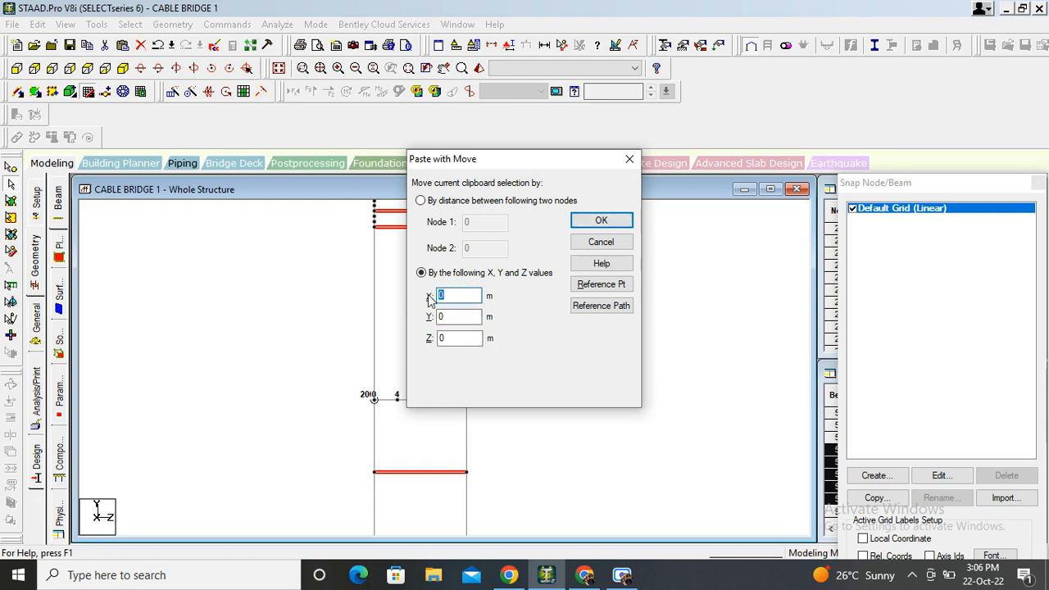
Step: Confirm the Paste with Move offsets for the copied cross beams
{"action": "left_click", "coordinate": [600, 220]}
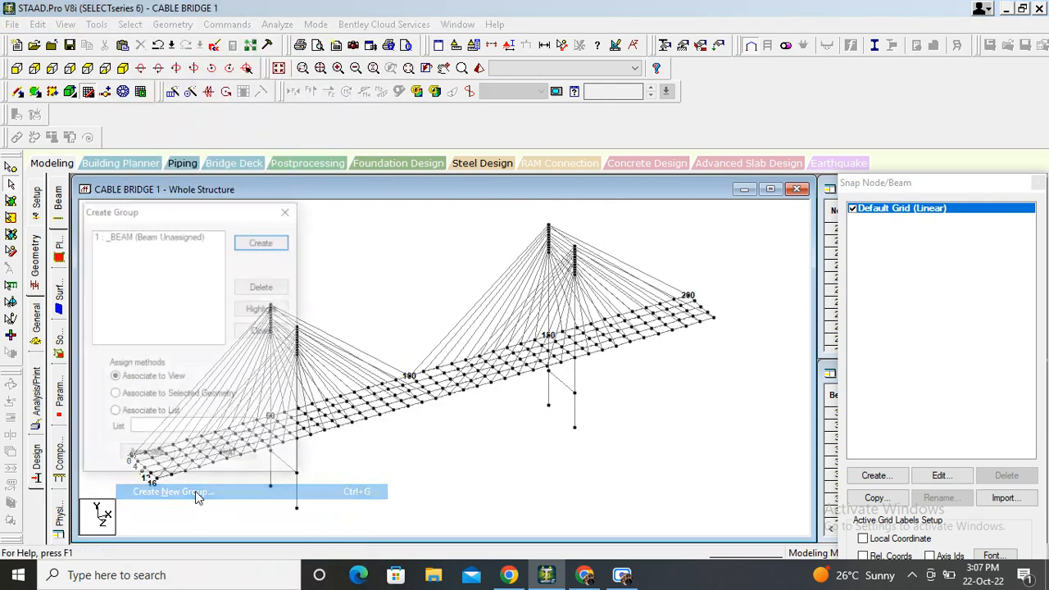
Step: Select all beams parallel to X and associate them with the BEAM group
{"action": "left_click", "coordinate": [172, 492]}
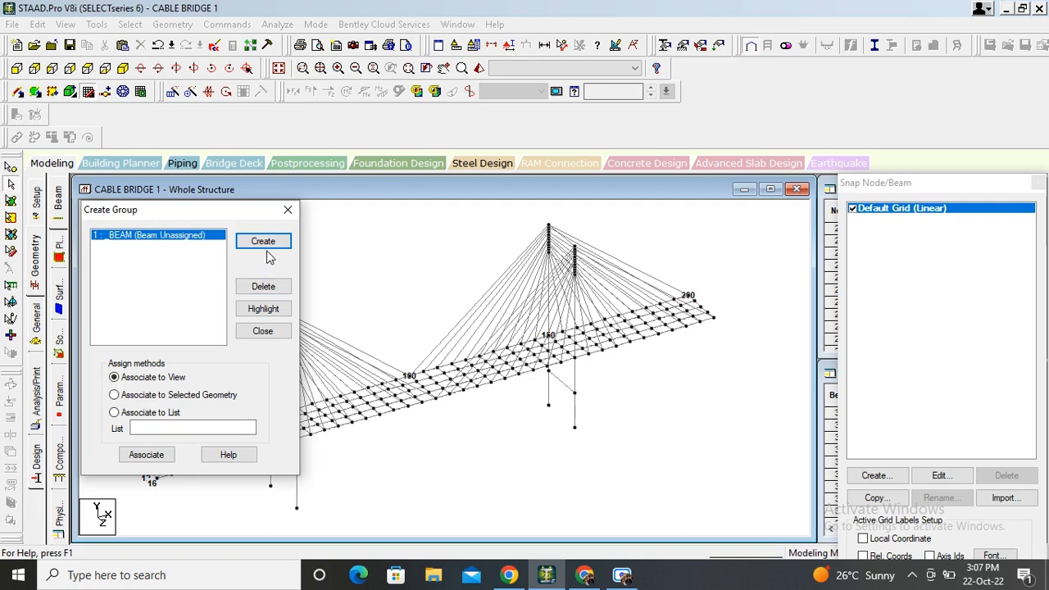
{"action": "left_click", "coordinate": [131, 25]}
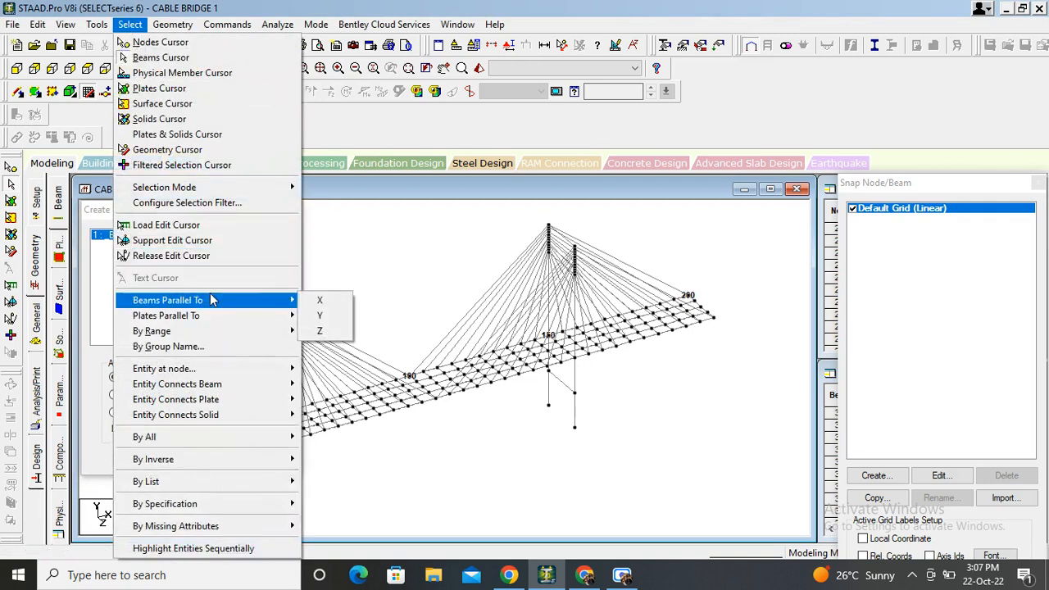
{"action": "left_click", "coordinate": [320, 315]}
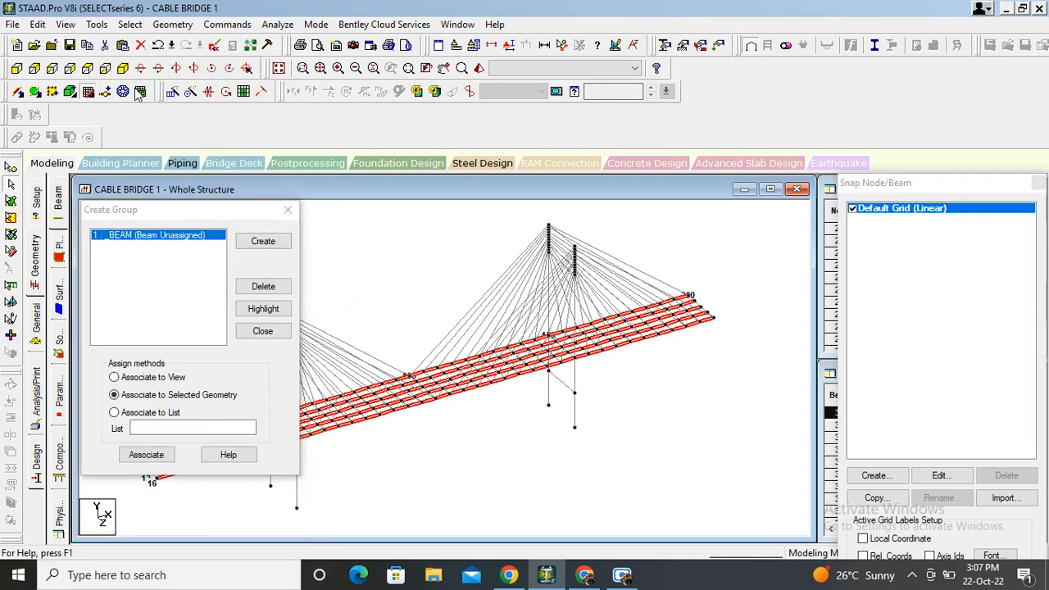
{"action": "left_click", "coordinate": [129, 25]}
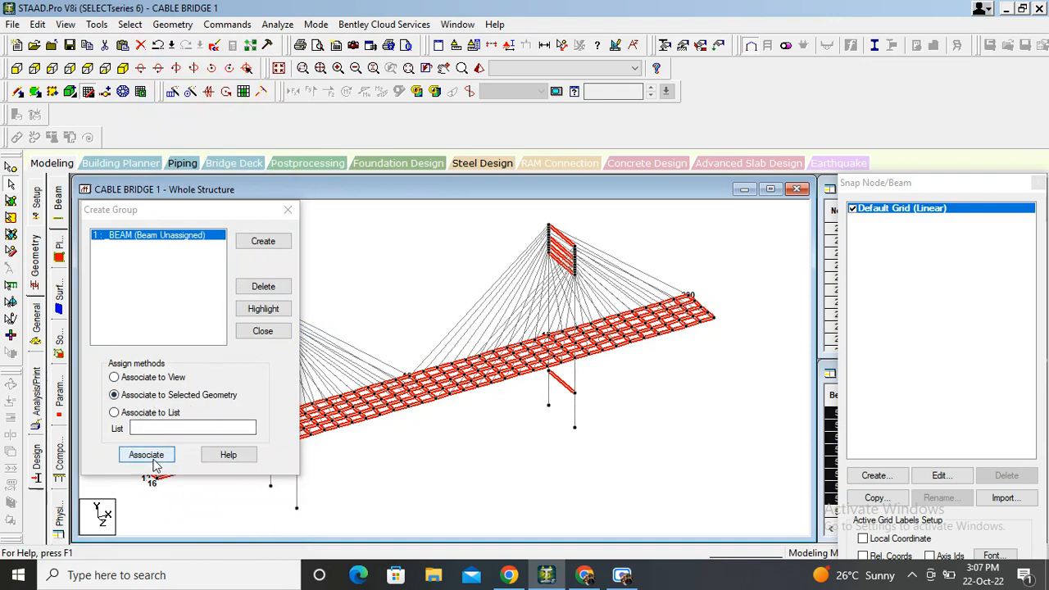
{"action": "left_click", "coordinate": [146, 454]}
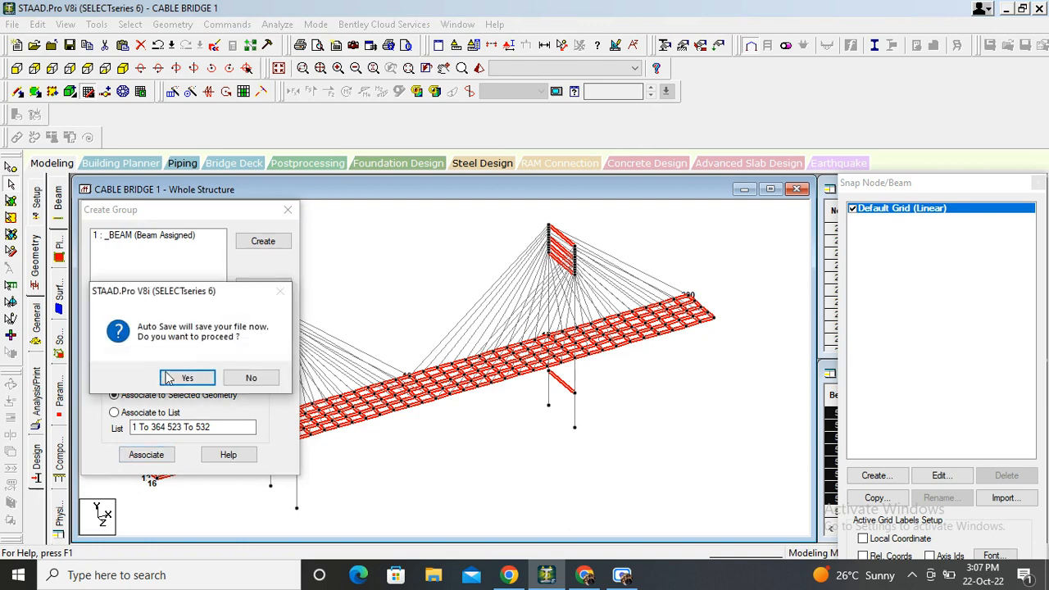
{"action": "left_click", "coordinate": [187, 377]}
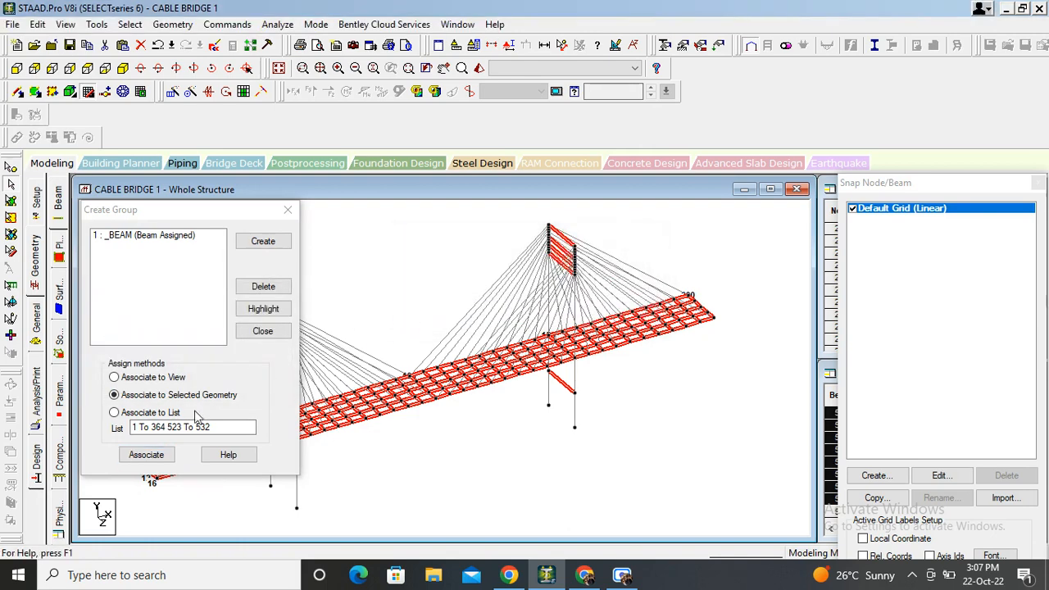
Step: Create a second group named PLATE of floor type
{"action": "left_click", "coordinate": [262, 239]}
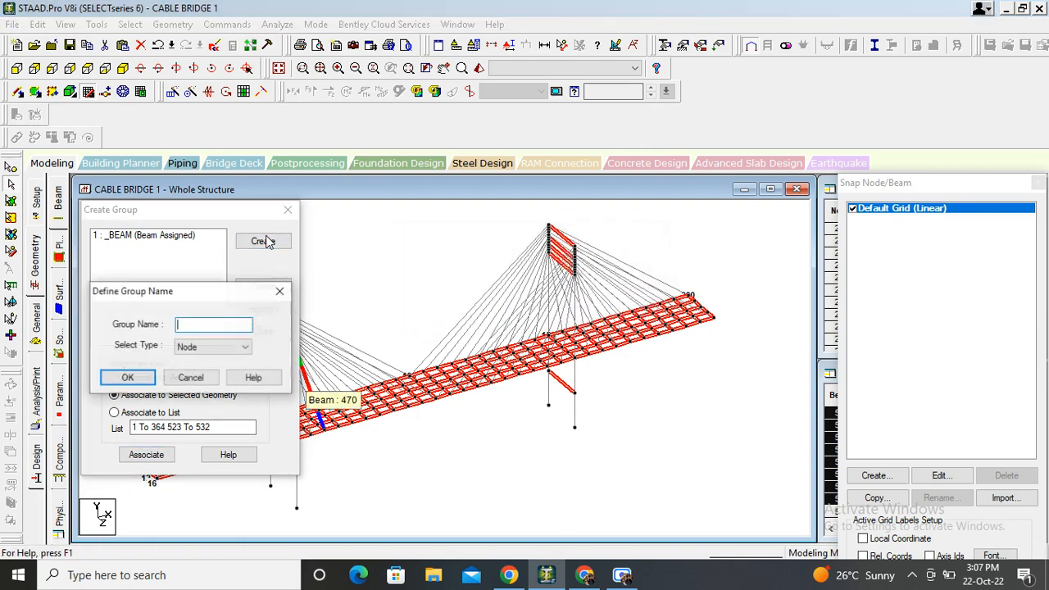
{"action": "mouse_move", "coordinate": [206, 330]}
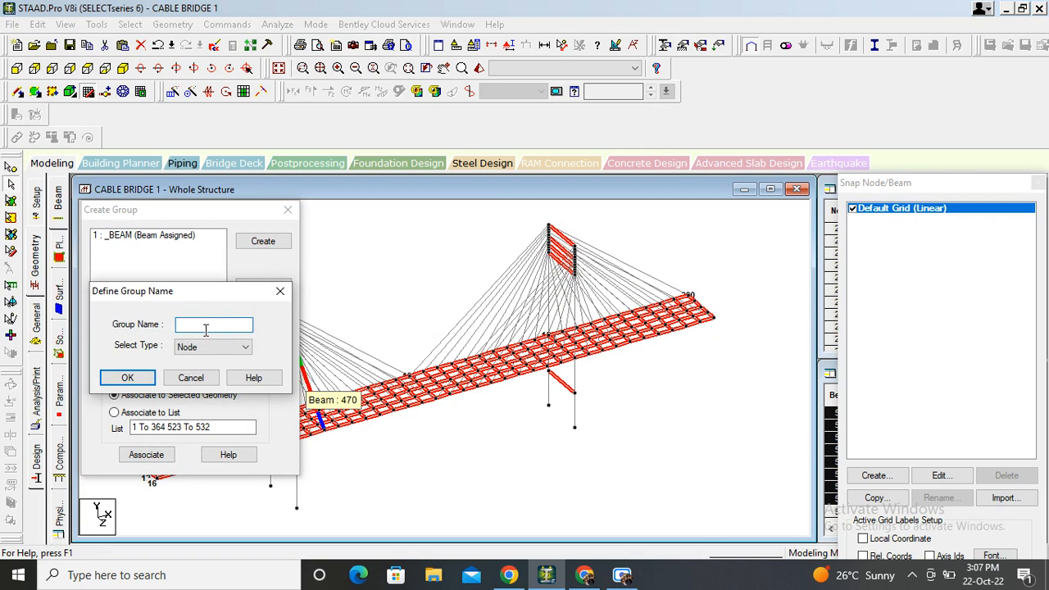
{"action": "type", "text": "PL"}
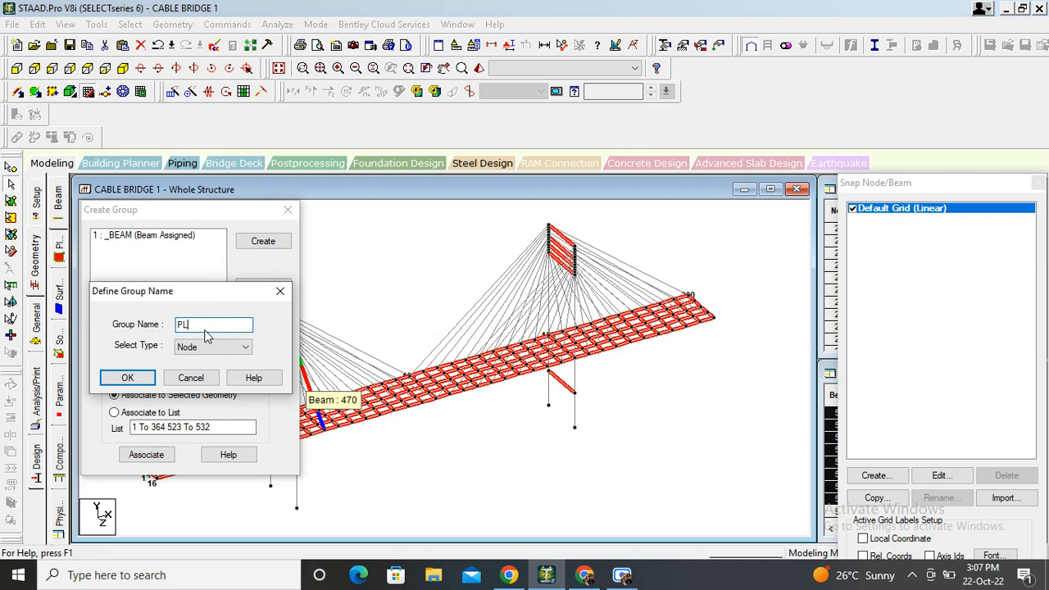
{"action": "type", "text": "ATE"}
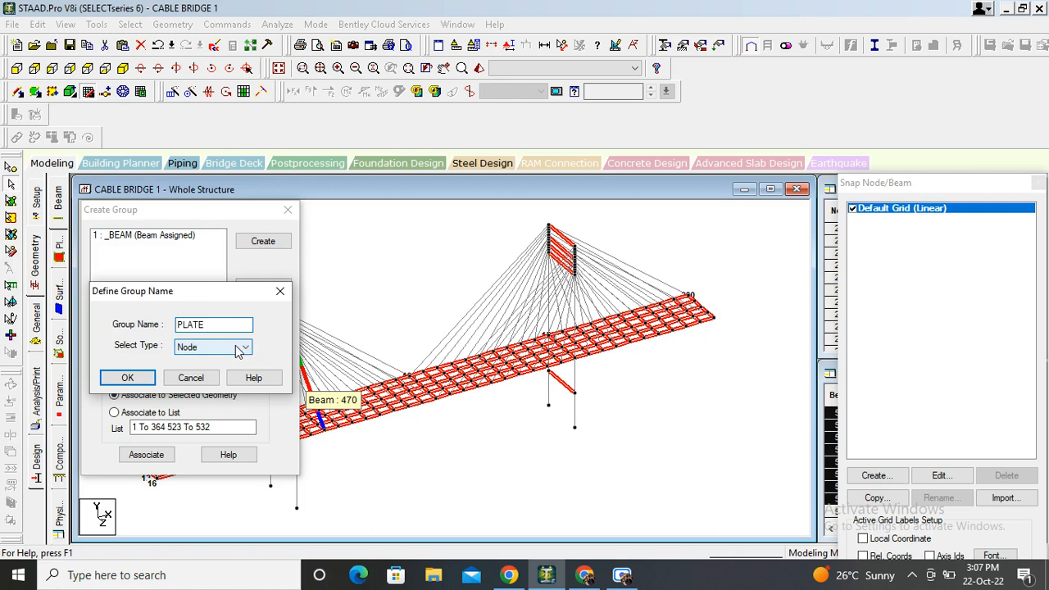
{"action": "left_click", "coordinate": [244, 348]}
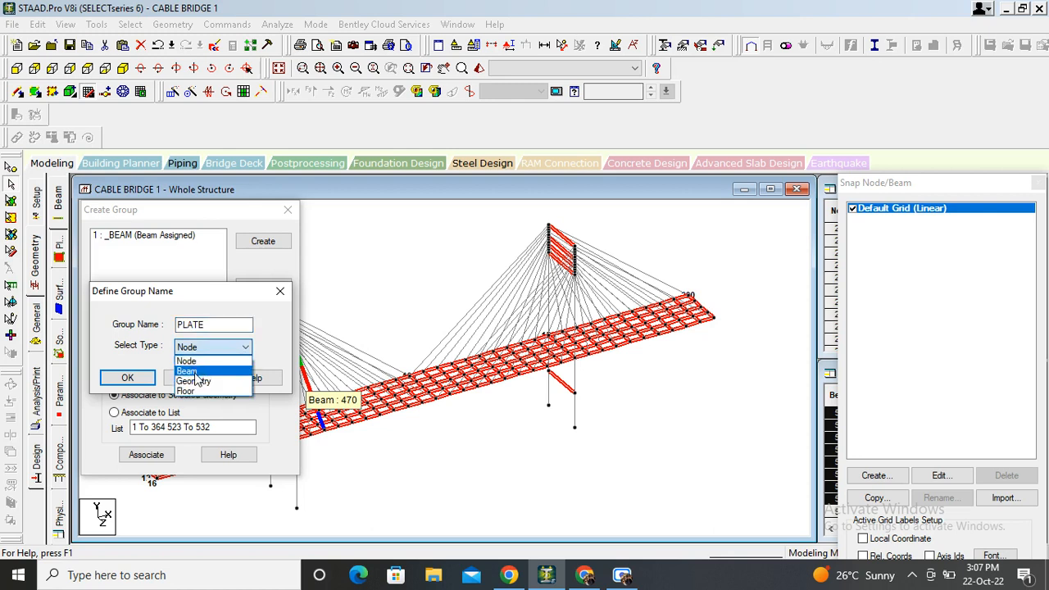
{"action": "mouse_move", "coordinate": [196, 390]}
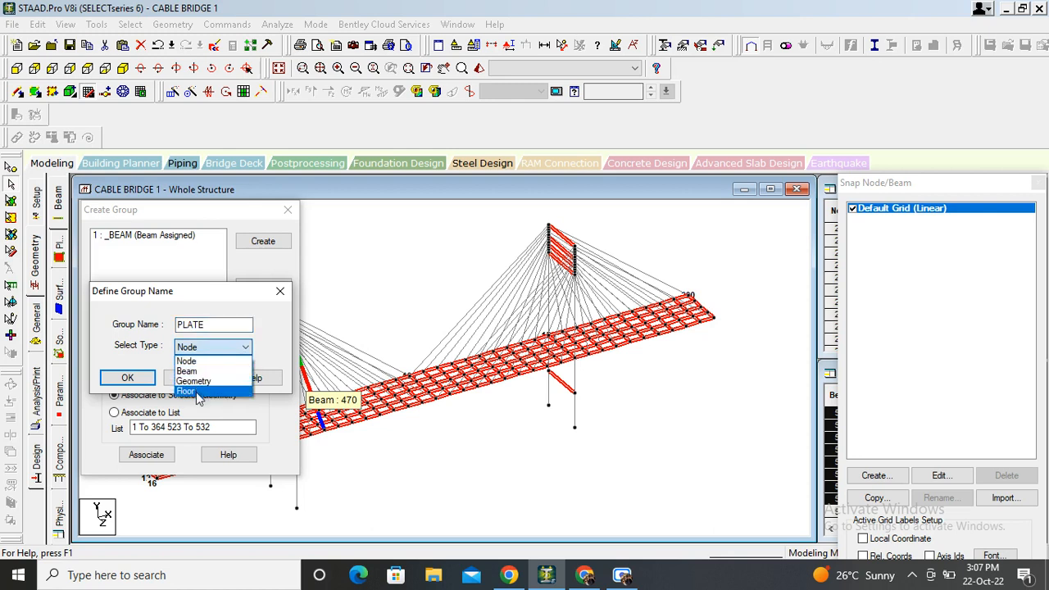
{"action": "left_click", "coordinate": [187, 390]}
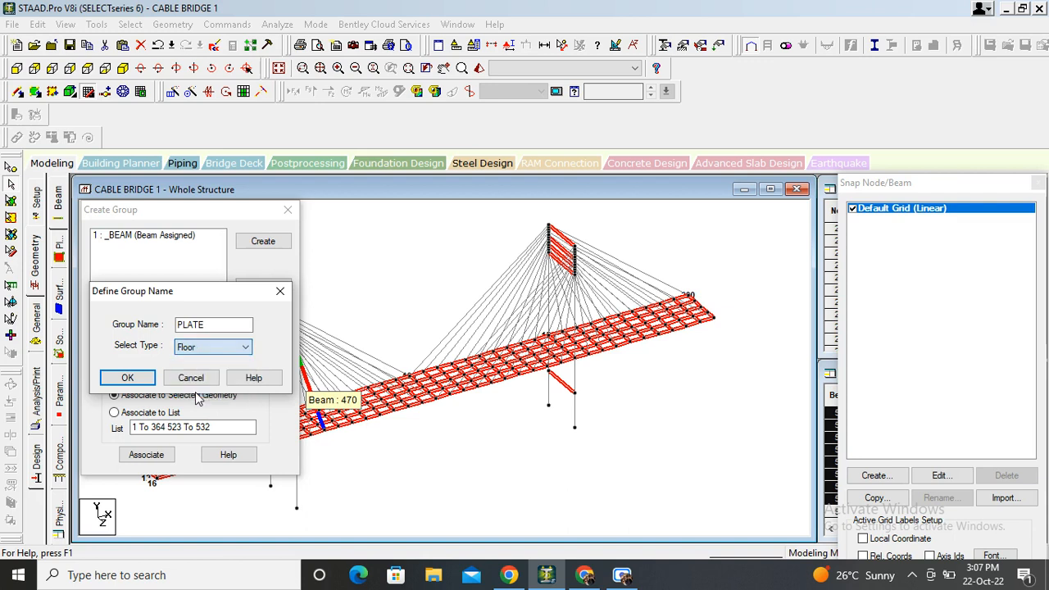
{"action": "left_click", "coordinate": [128, 377]}
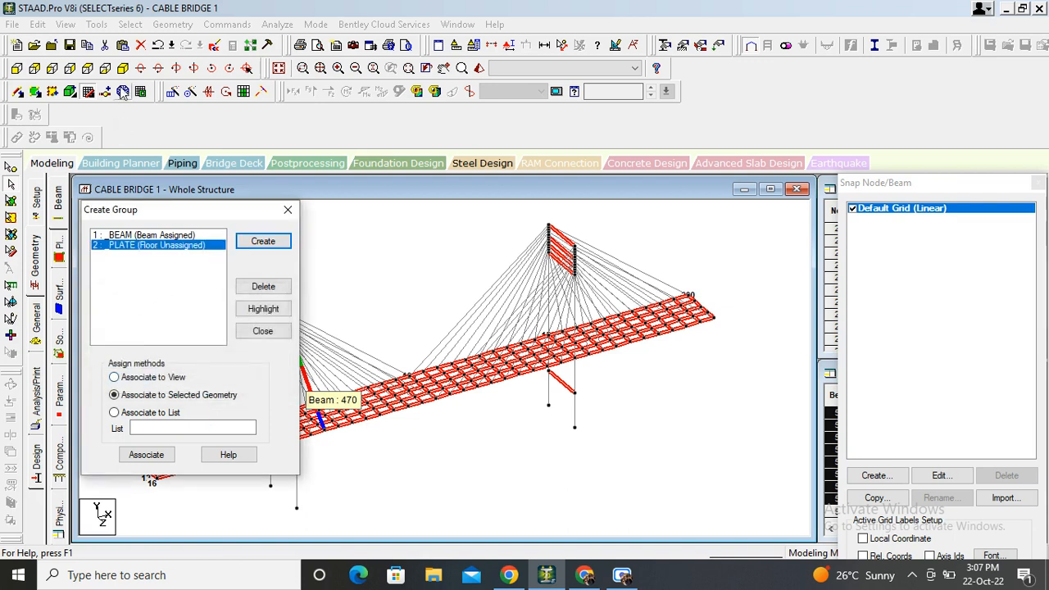
Step: Clear the beam selection and close the selection options
{"action": "left_click", "coordinate": [115, 377]}
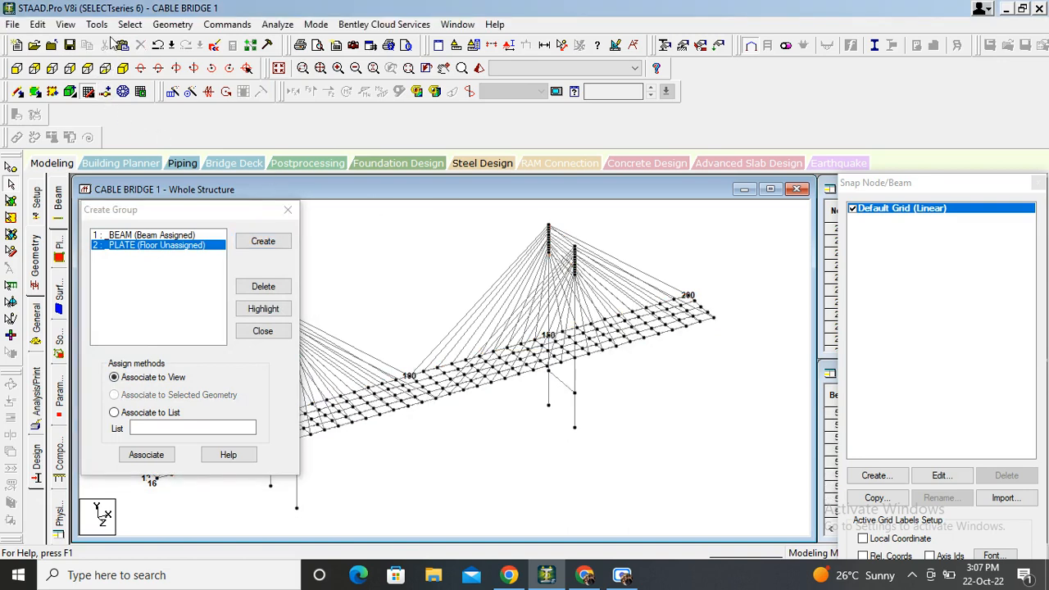
{"action": "left_click", "coordinate": [130, 24]}
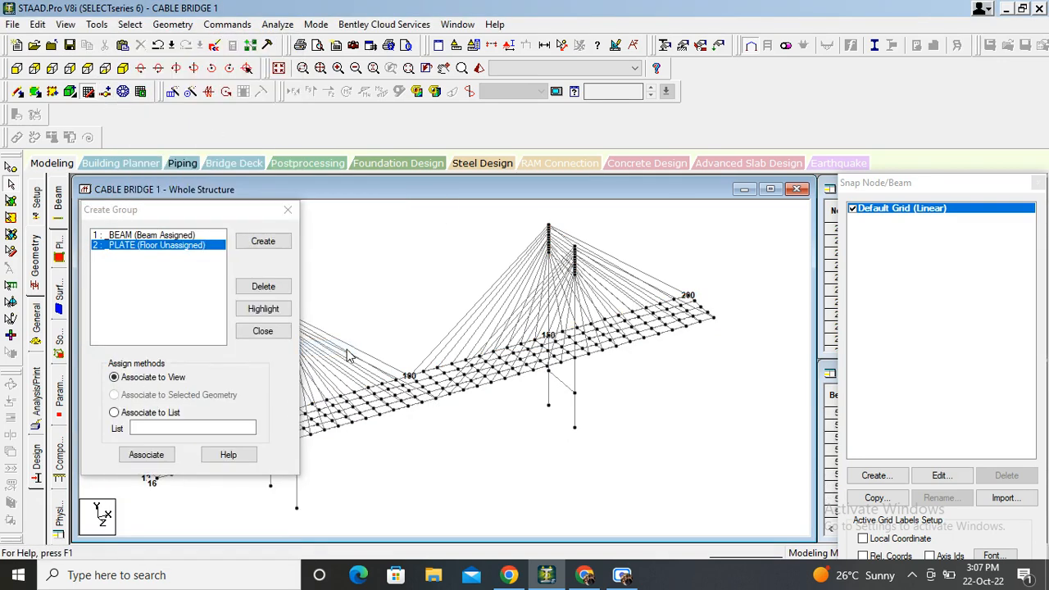
{"action": "left_click", "coordinate": [130, 25]}
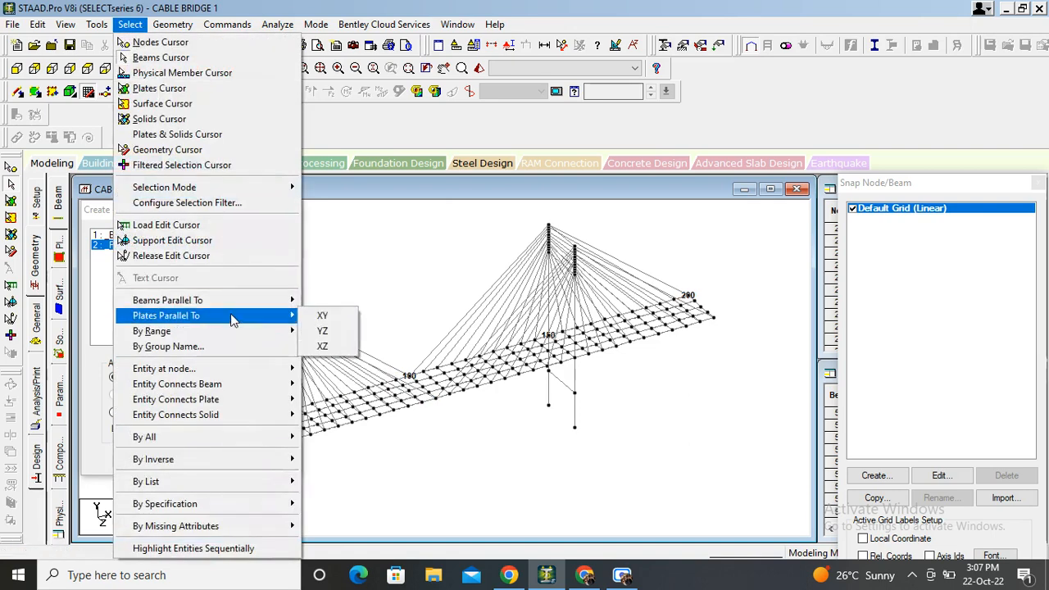
{"action": "mouse_move", "coordinate": [321, 314]}
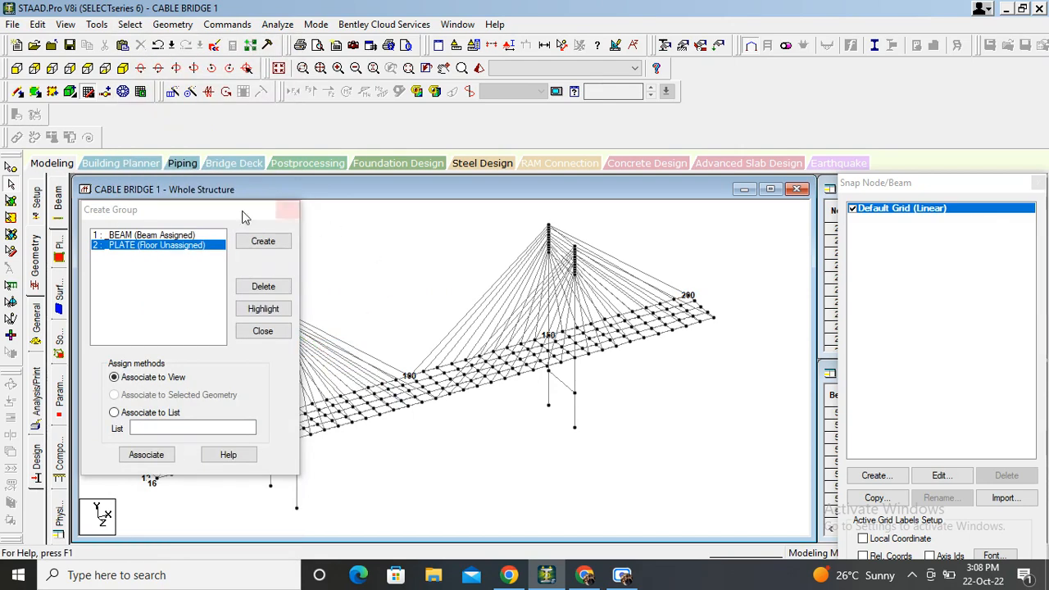
{"action": "left_click", "coordinate": [262, 331]}
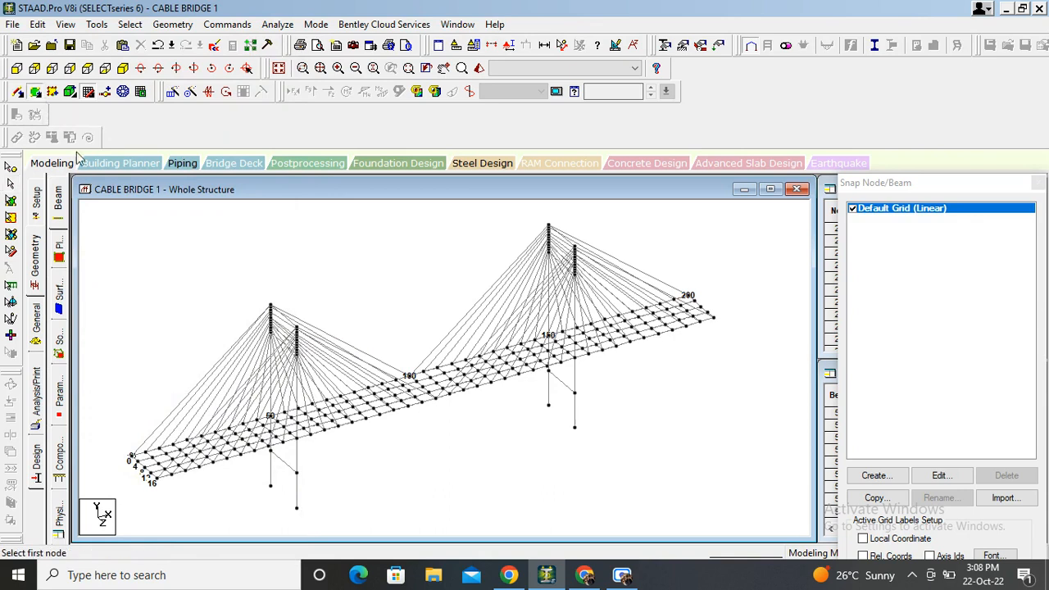
{"action": "left_click", "coordinate": [688, 325]}
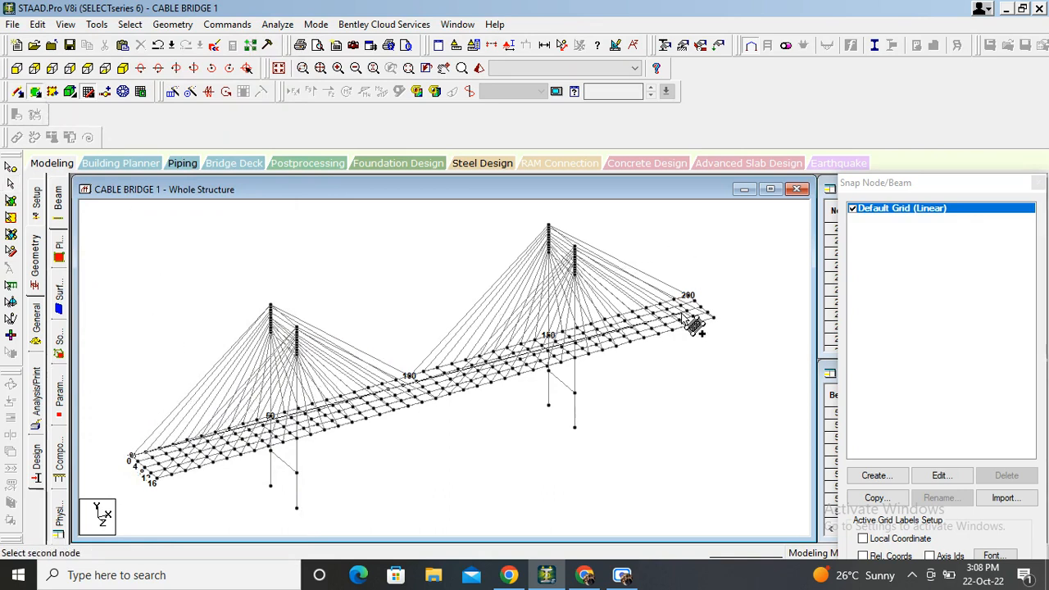
{"action": "left_click", "coordinate": [692, 327]}
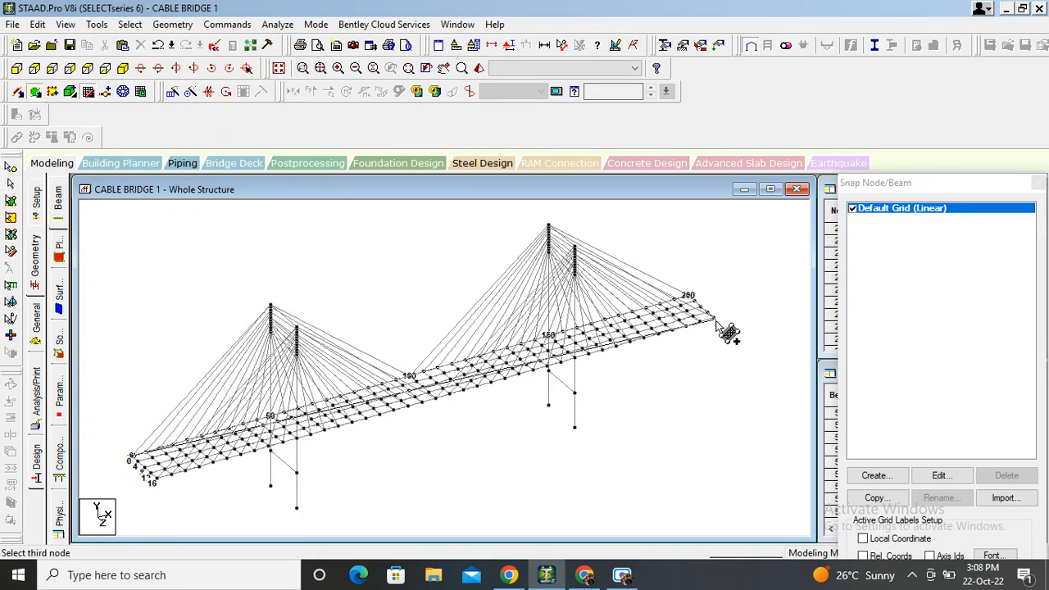
{"action": "left_click", "coordinate": [724, 331]}
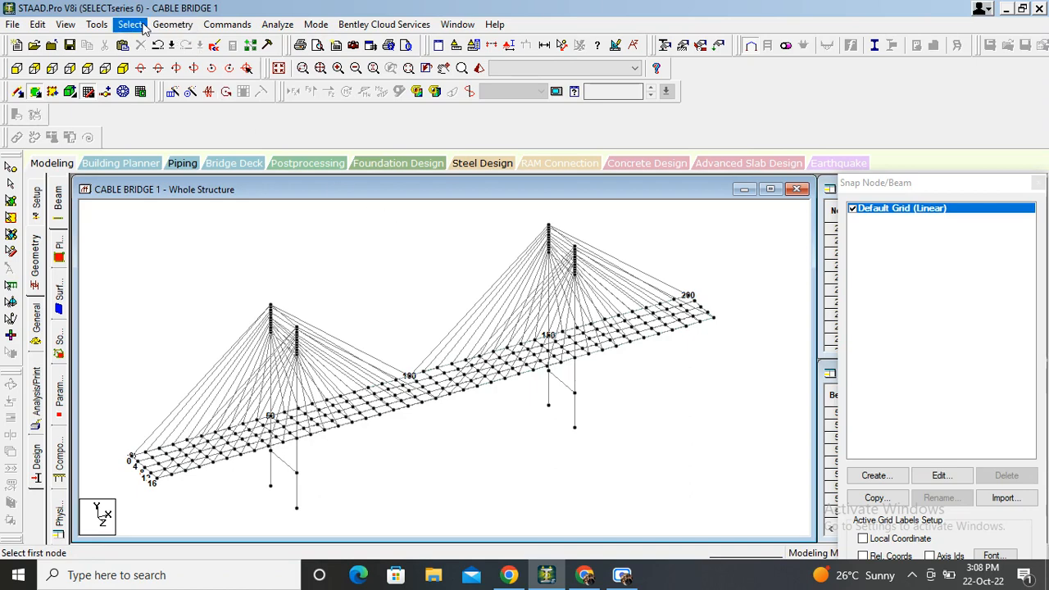
Step: Reopen group creation and select the deck plates lying in one plane
{"action": "left_click", "coordinate": [97, 24]}
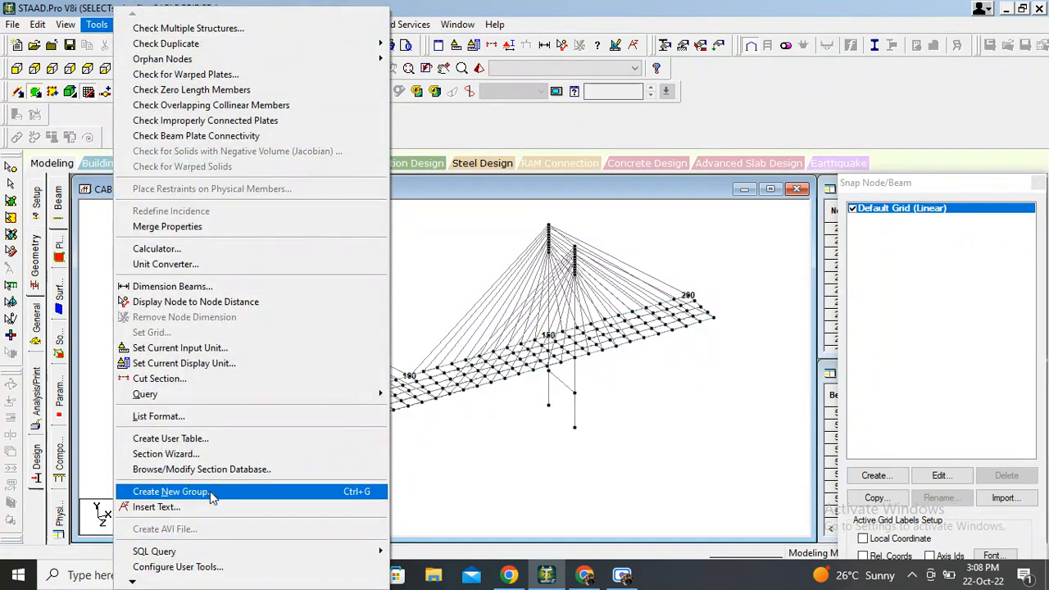
{"action": "left_click", "coordinate": [170, 492]}
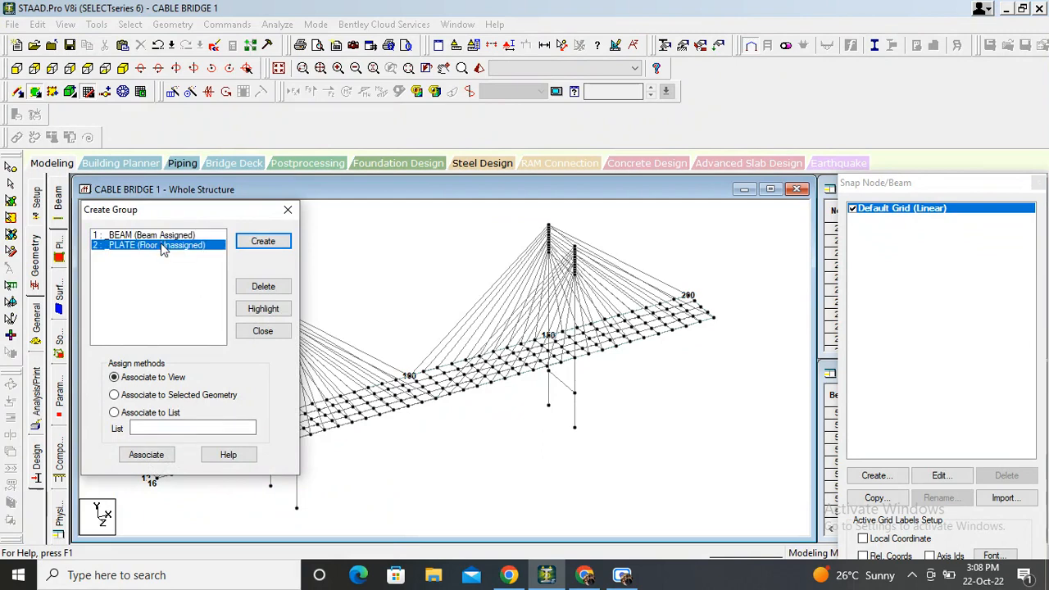
{"action": "left_click", "coordinate": [130, 24]}
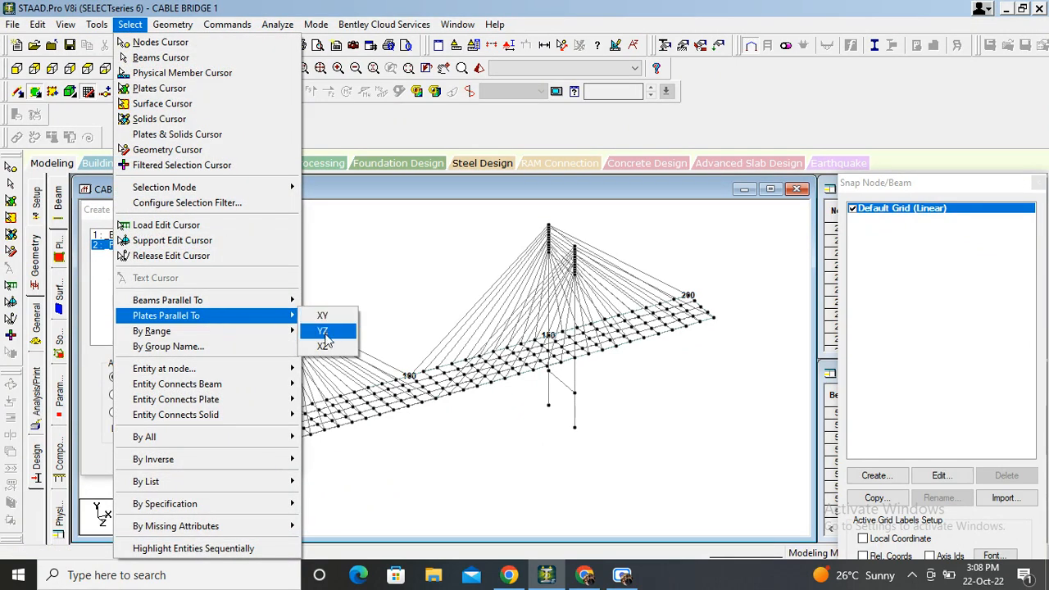
{"action": "left_click", "coordinate": [323, 332]}
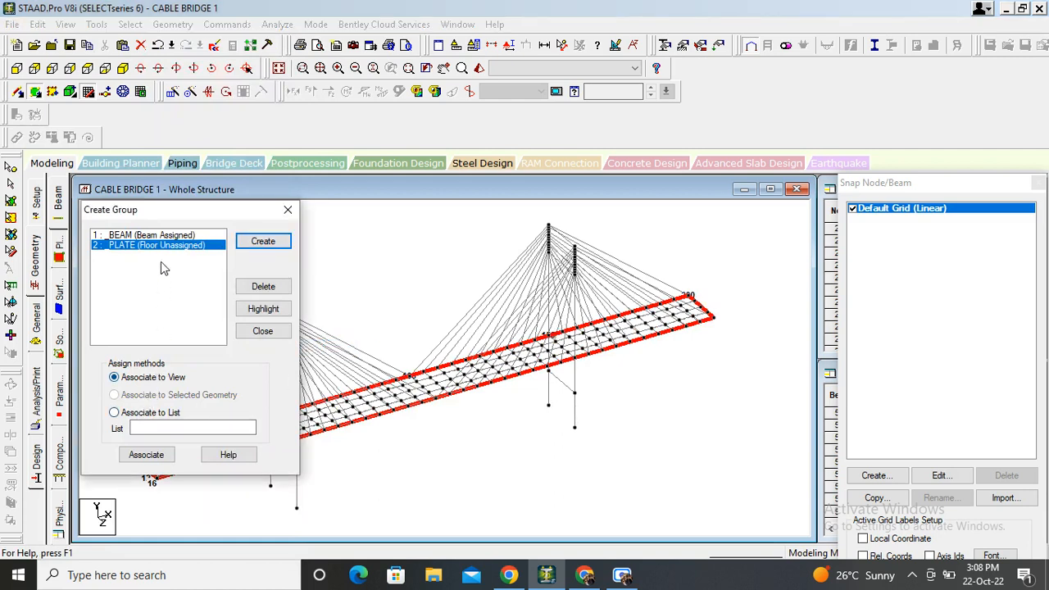
{"action": "mouse_move", "coordinate": [164, 255]}
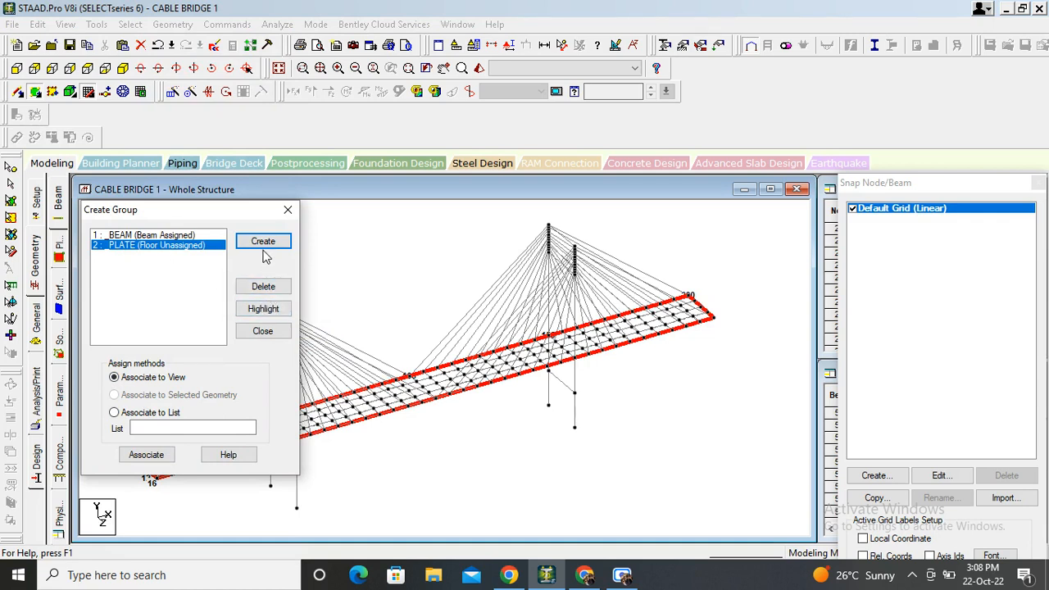
Step: Attempt a plate-type PLATE group, dismiss the duplicate-name warning and delete the old PLATE group
{"action": "left_click", "coordinate": [263, 240]}
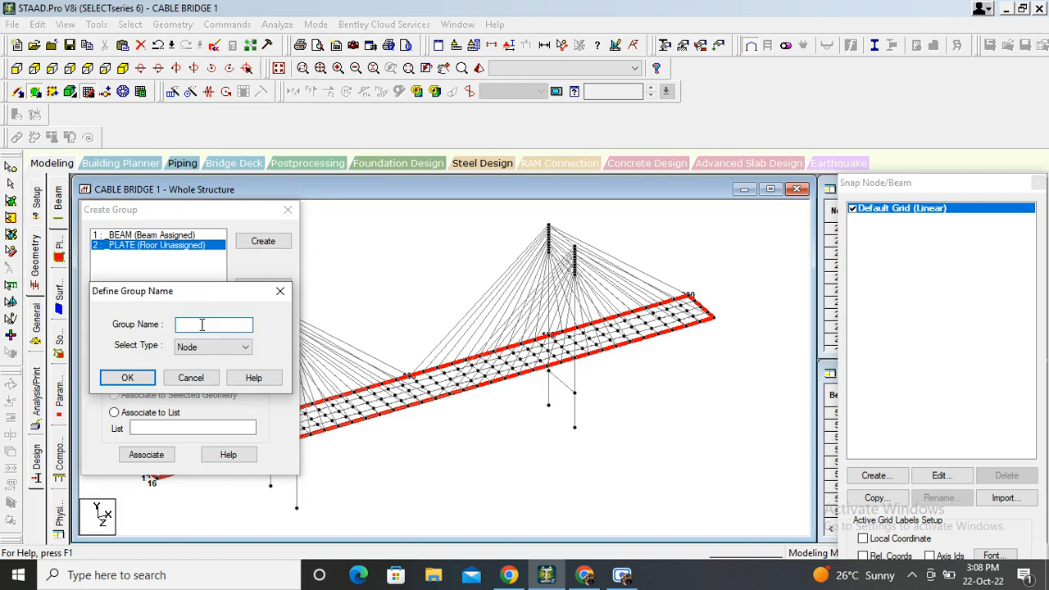
{"action": "type", "text": "PLA"}
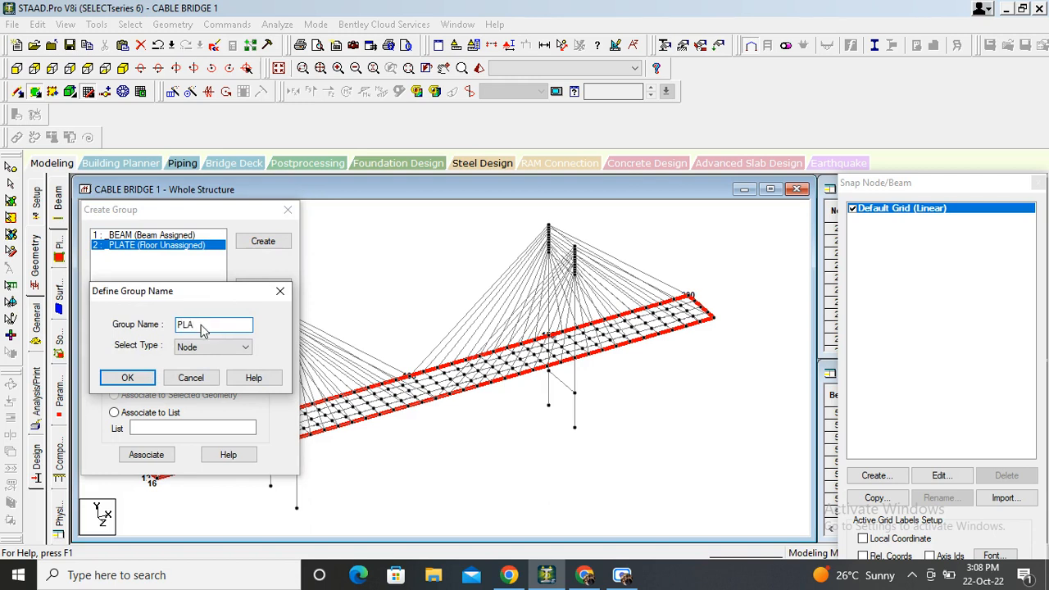
{"action": "left_click", "coordinate": [244, 348]}
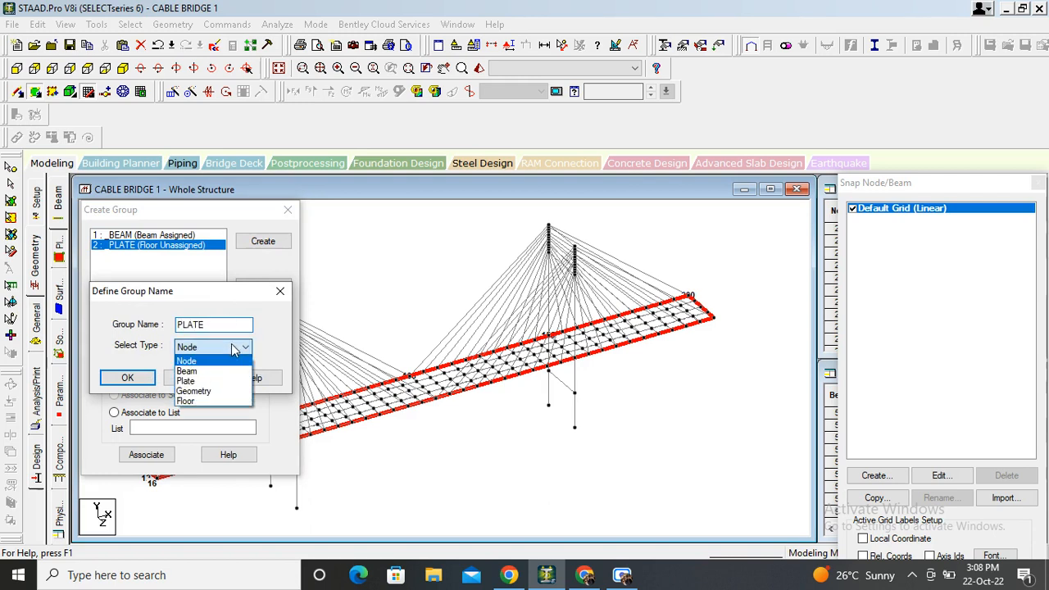
{"action": "left_click", "coordinate": [185, 380]}
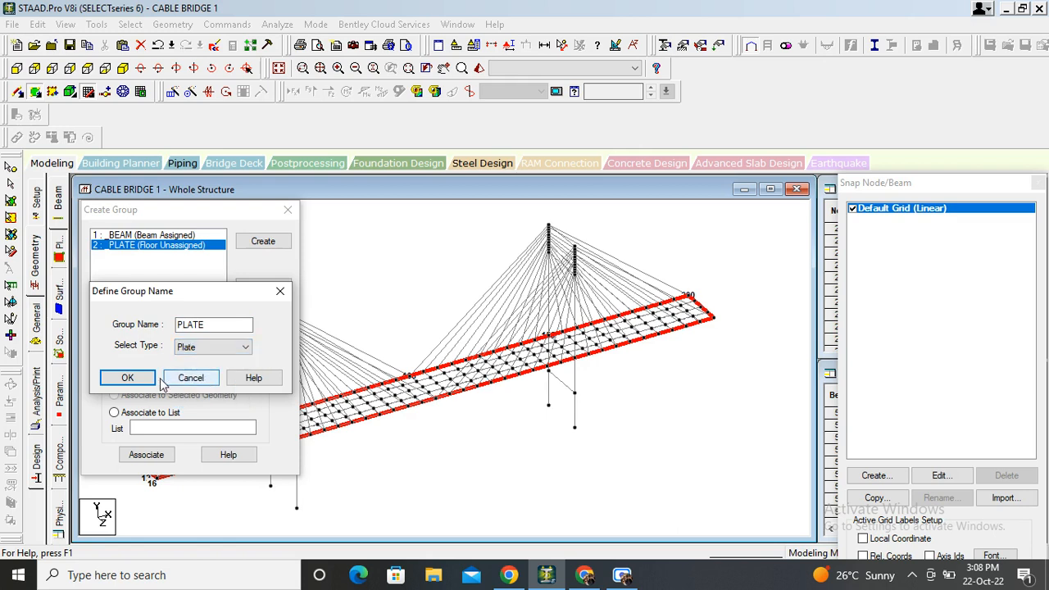
{"action": "left_click", "coordinate": [128, 377]}
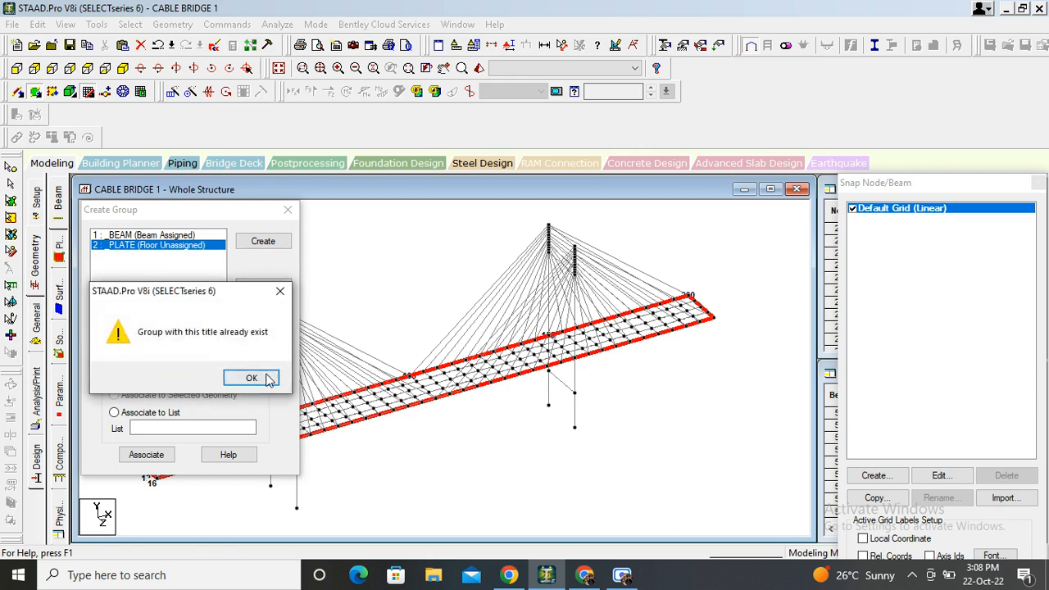
{"action": "left_click", "coordinate": [252, 377]}
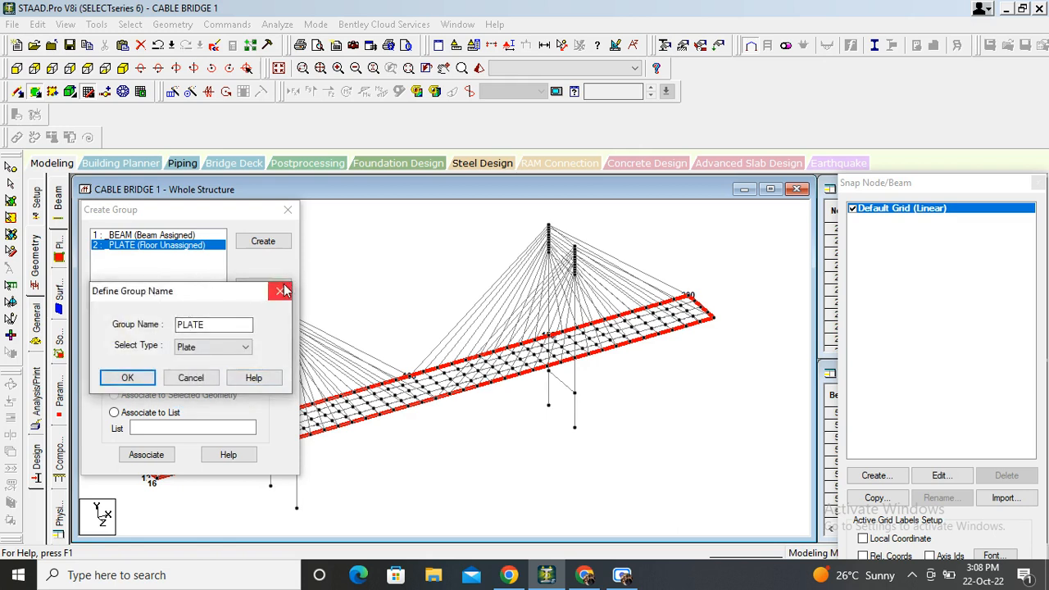
{"action": "left_click", "coordinate": [281, 291]}
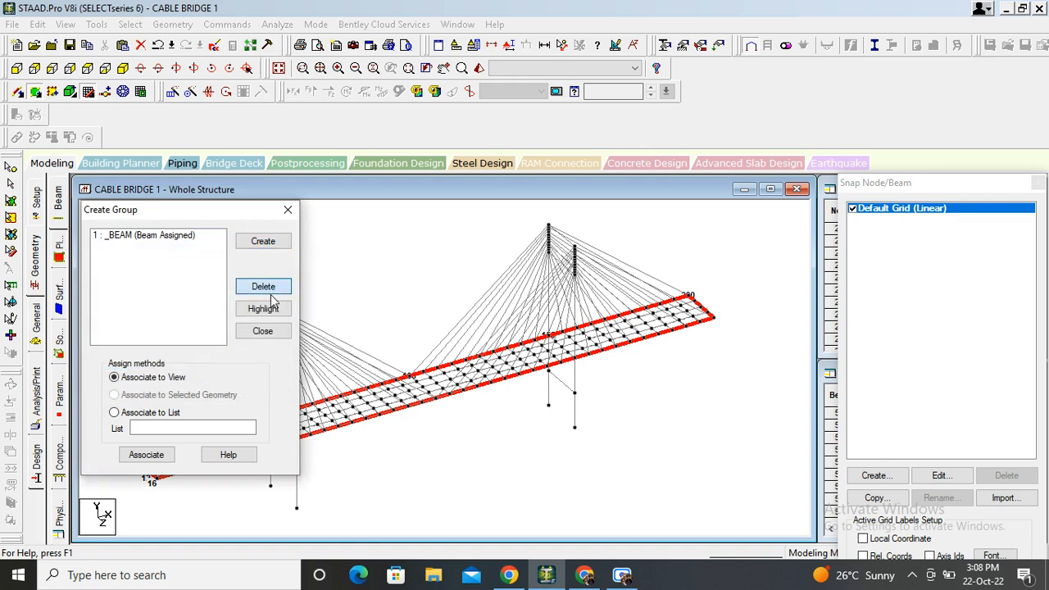
Step: Recreate PLATE as a plate group and associate the selected deck plates with it
{"action": "left_click", "coordinate": [262, 239]}
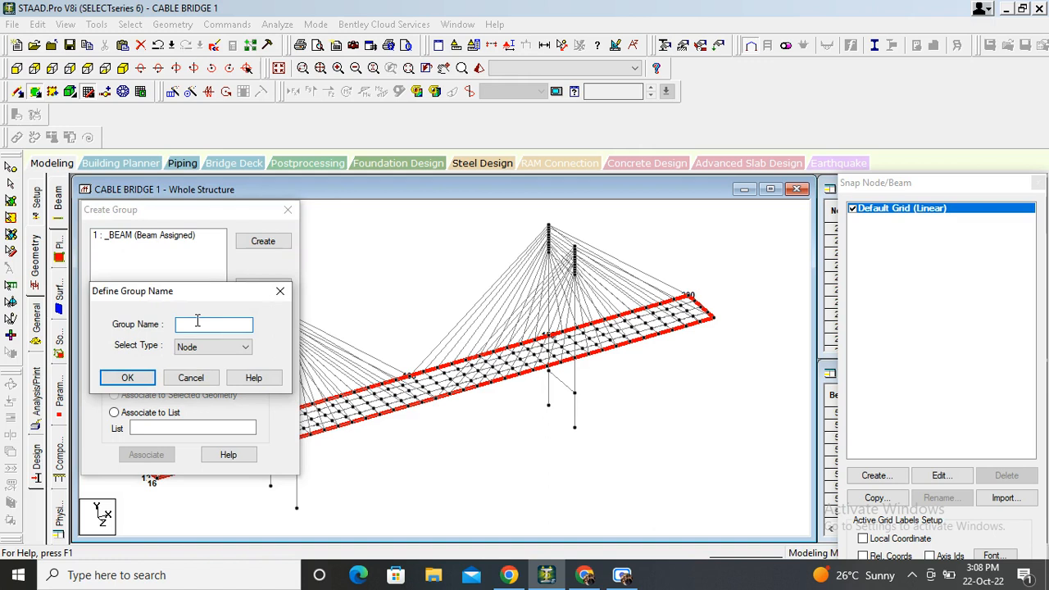
{"action": "type", "text": "PLAT"}
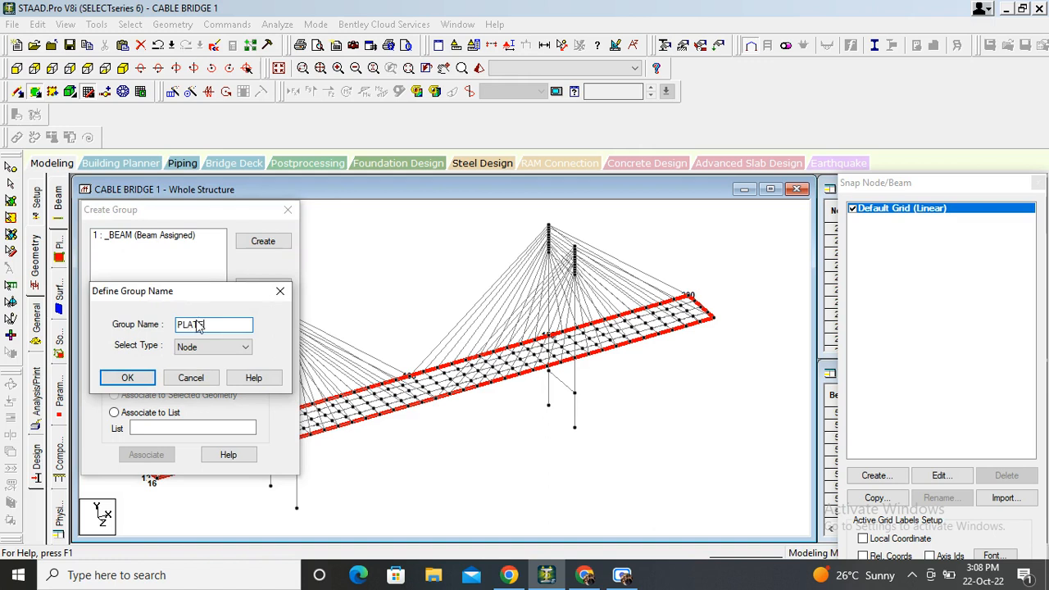
{"action": "left_click", "coordinate": [245, 346]}
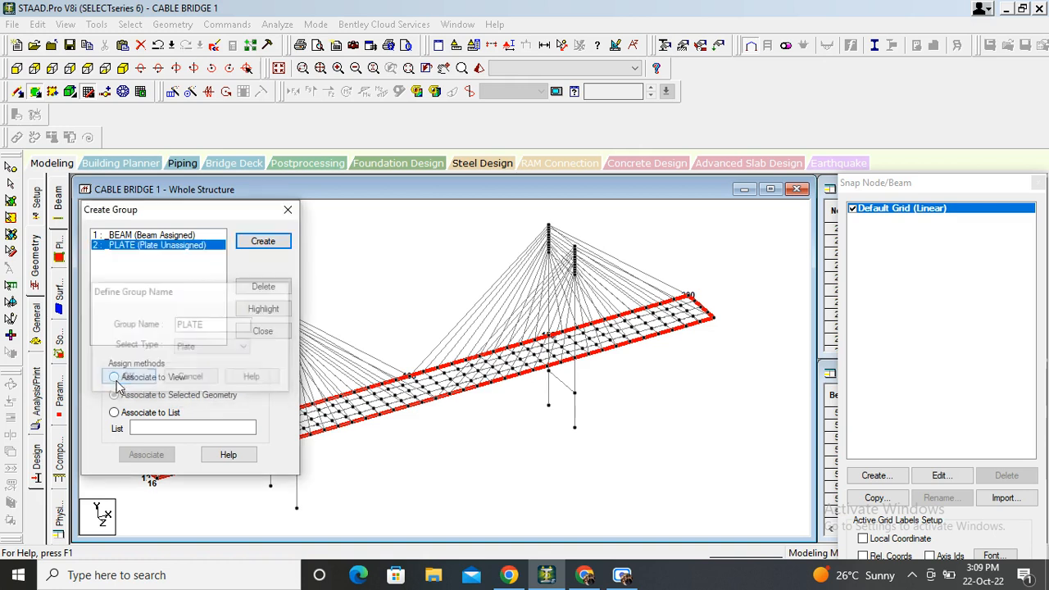
{"action": "left_click", "coordinate": [114, 394]}
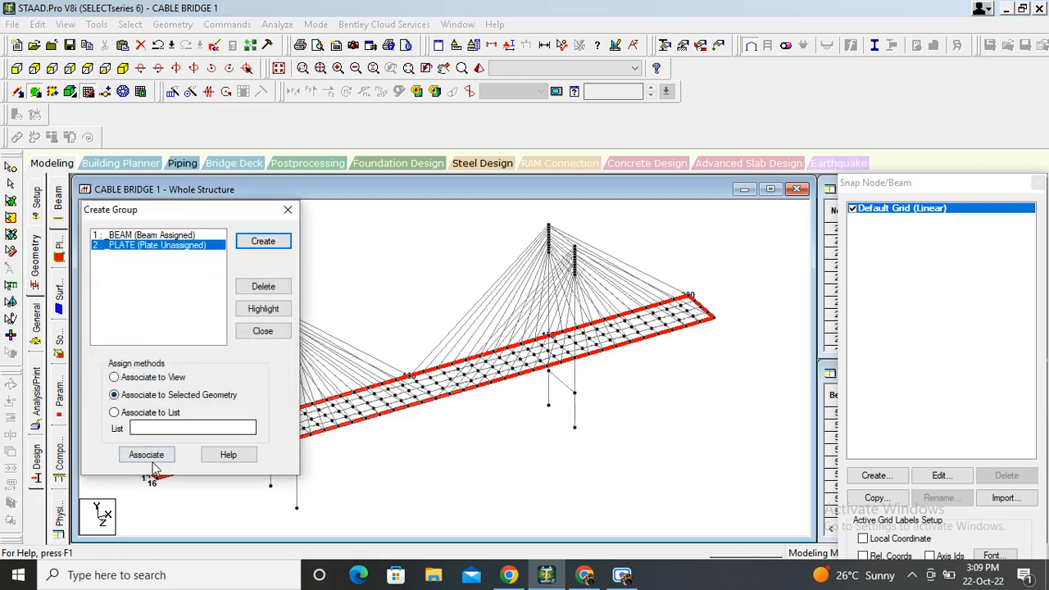
{"action": "left_click", "coordinate": [146, 454]}
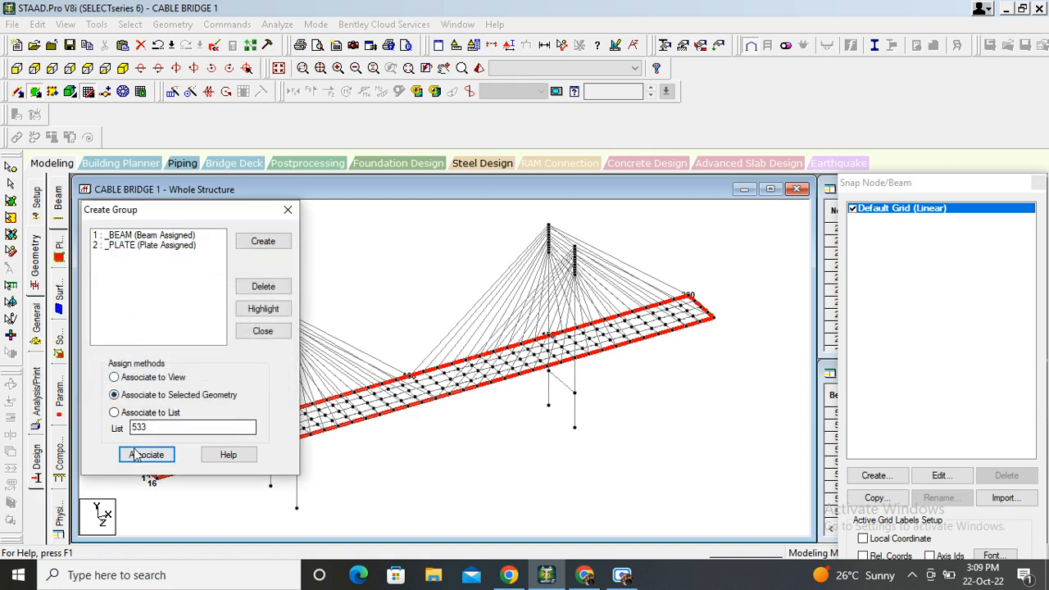
Step: Create a beam-type group named PILLAR
{"action": "left_click", "coordinate": [262, 240]}
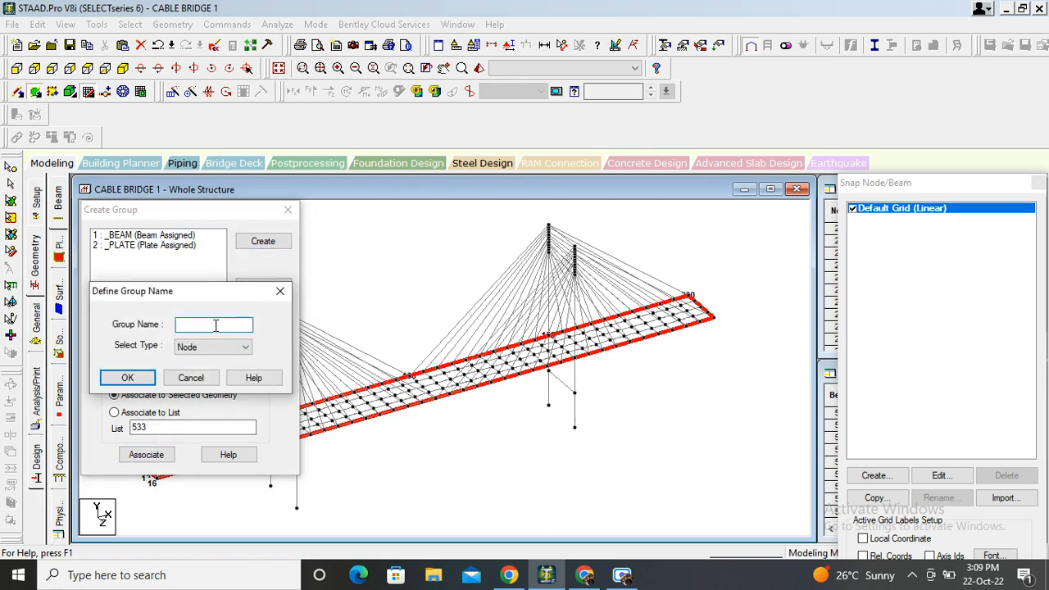
{"action": "type", "text": "P"}
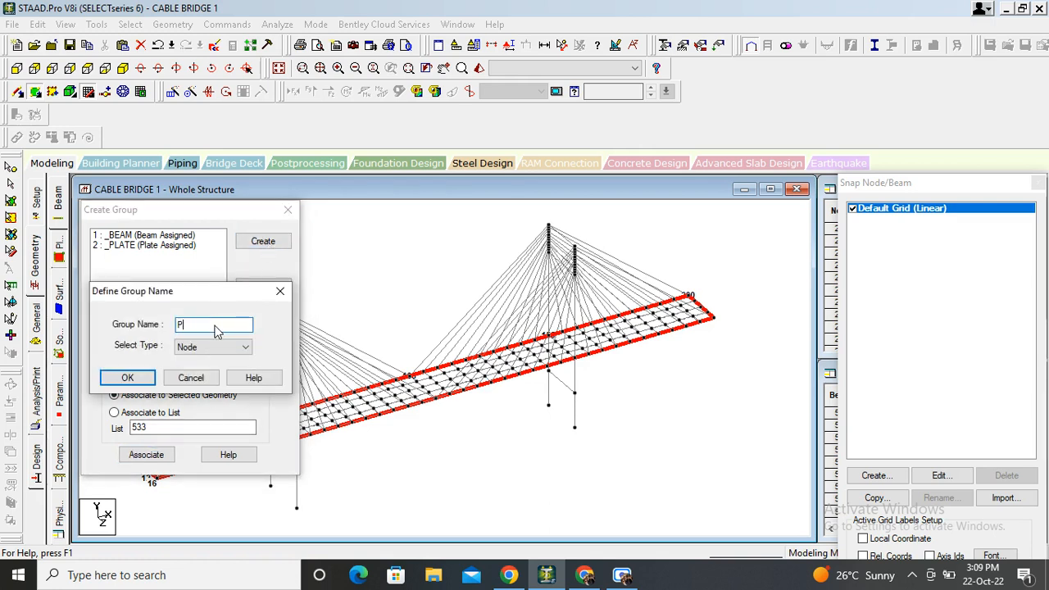
{"action": "type", "text": "ILLAR"}
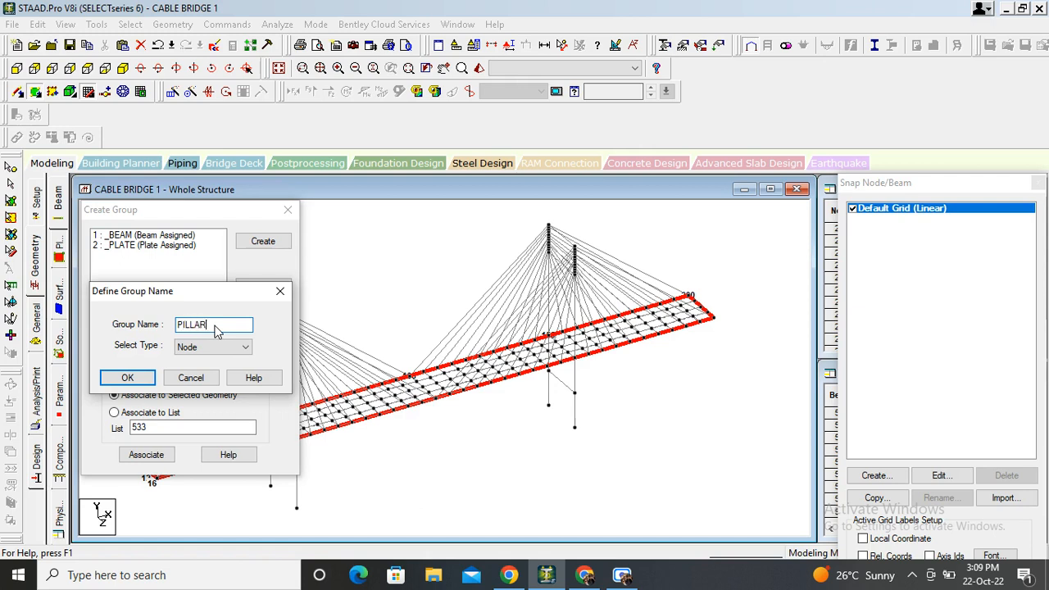
{"action": "mouse_move", "coordinate": [214, 344]}
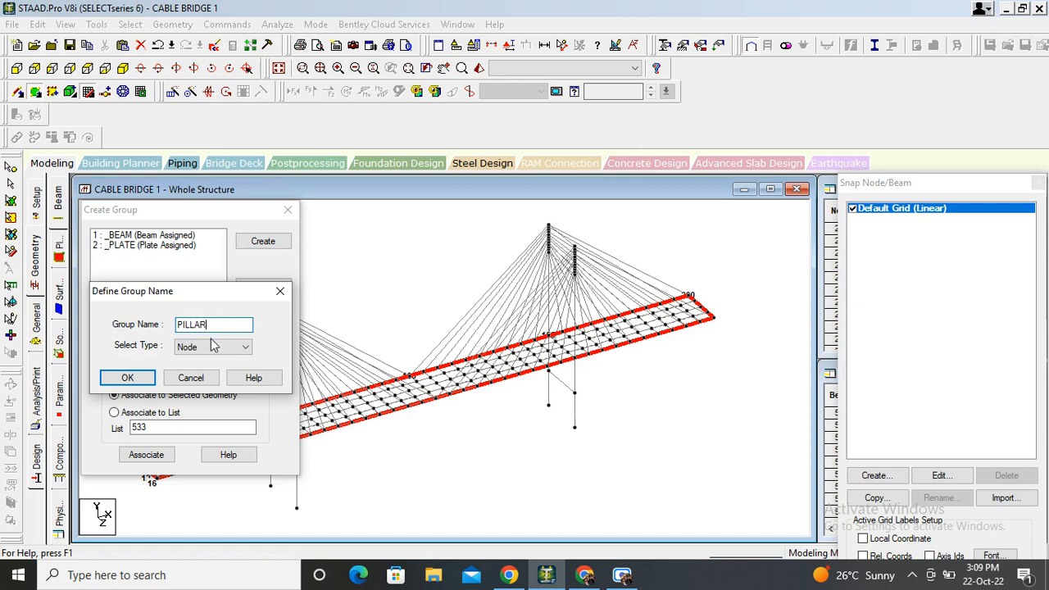
{"action": "left_click", "coordinate": [213, 347]}
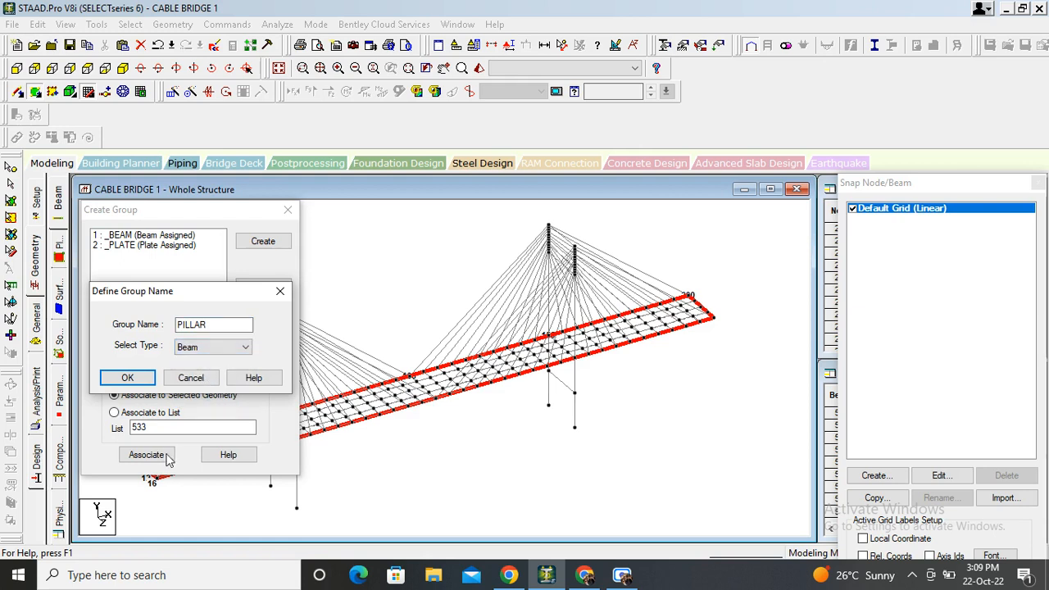
{"action": "left_click", "coordinate": [127, 377]}
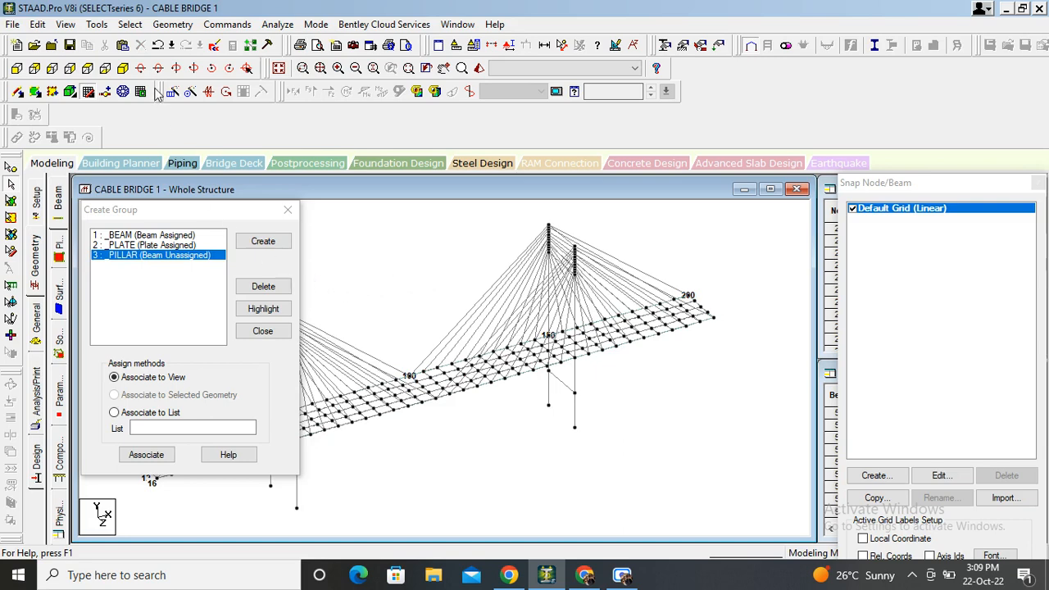
Step: Select the pier columns and associate them with the PILLAR group
{"action": "left_click", "coordinate": [129, 25]}
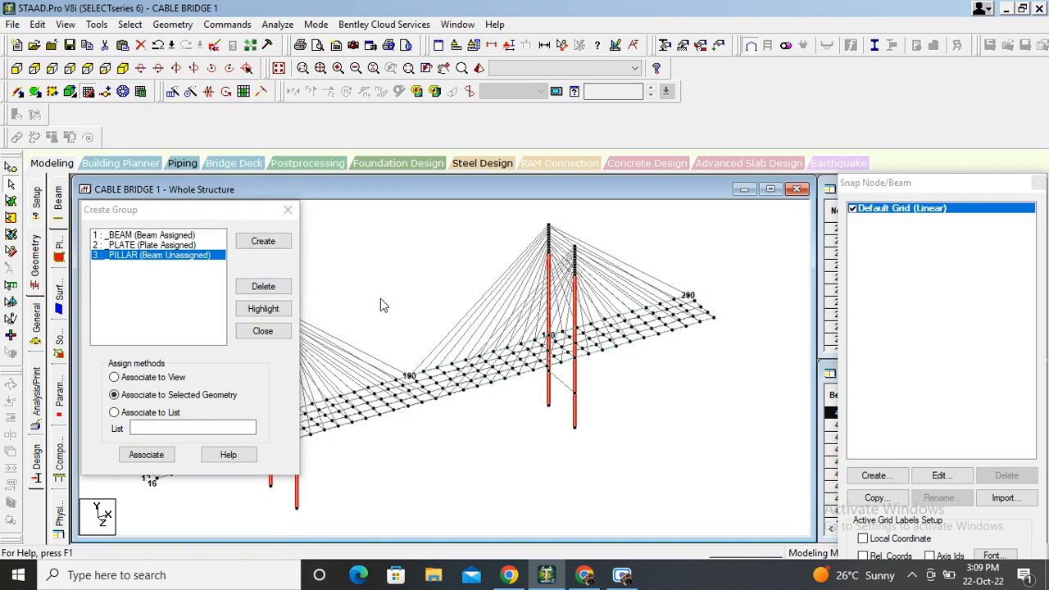
{"action": "mouse_move", "coordinate": [302, 308]}
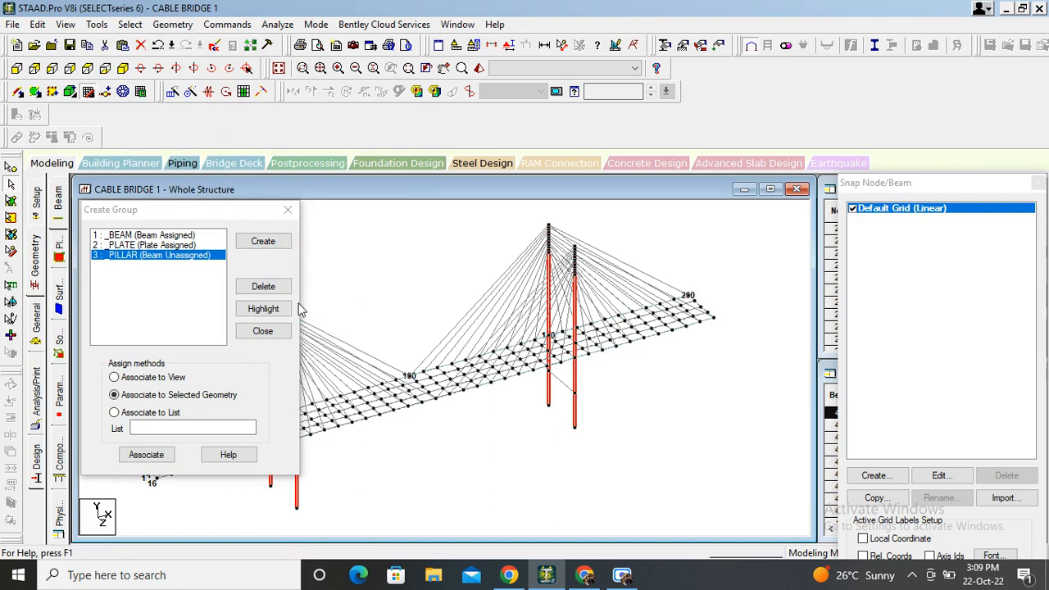
{"action": "left_click", "coordinate": [146, 454]}
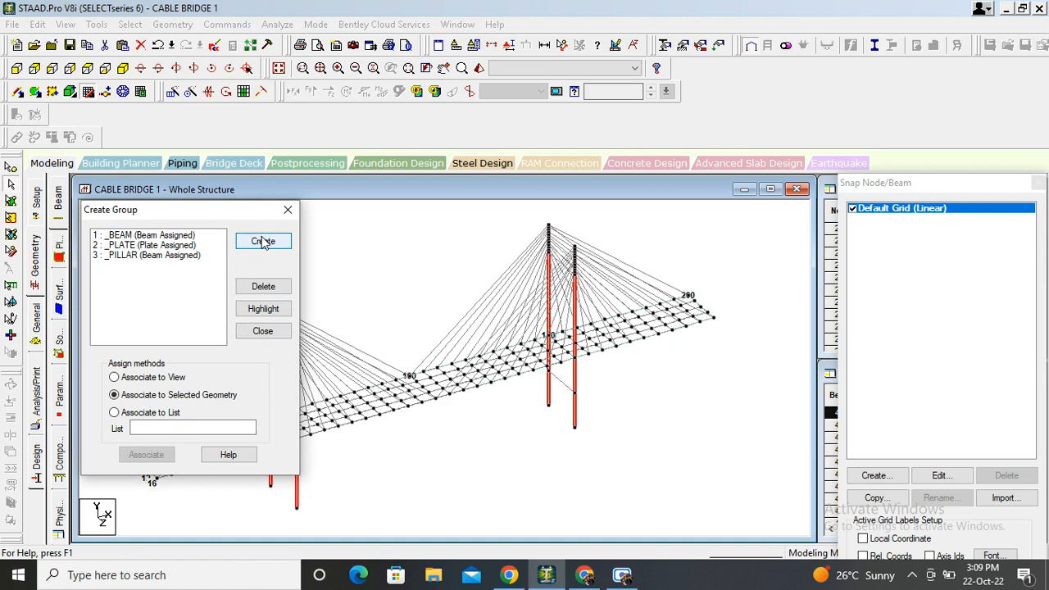
Step: Create a beam-type group named CABLE
{"action": "left_click", "coordinate": [263, 241]}
{"action": "type", "text": "CA"}
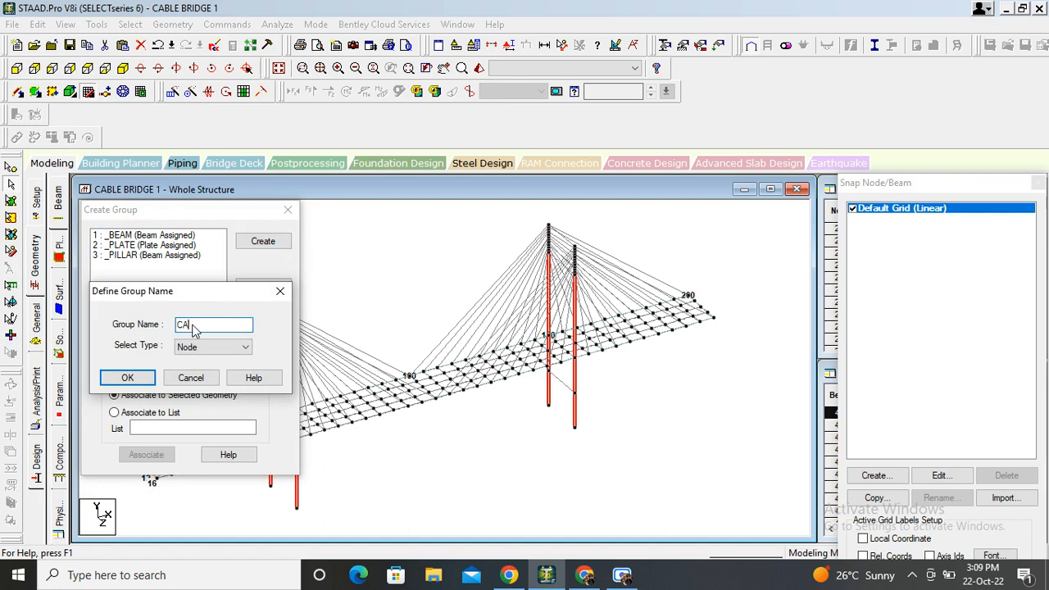
{"action": "type", "text": "BLE"}
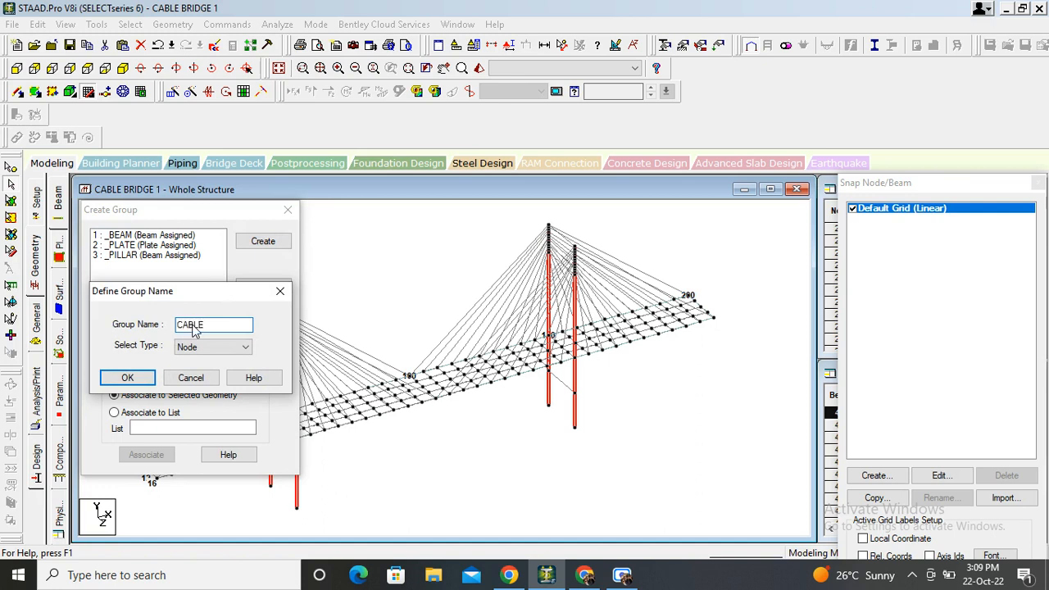
{"action": "left_click", "coordinate": [253, 347]}
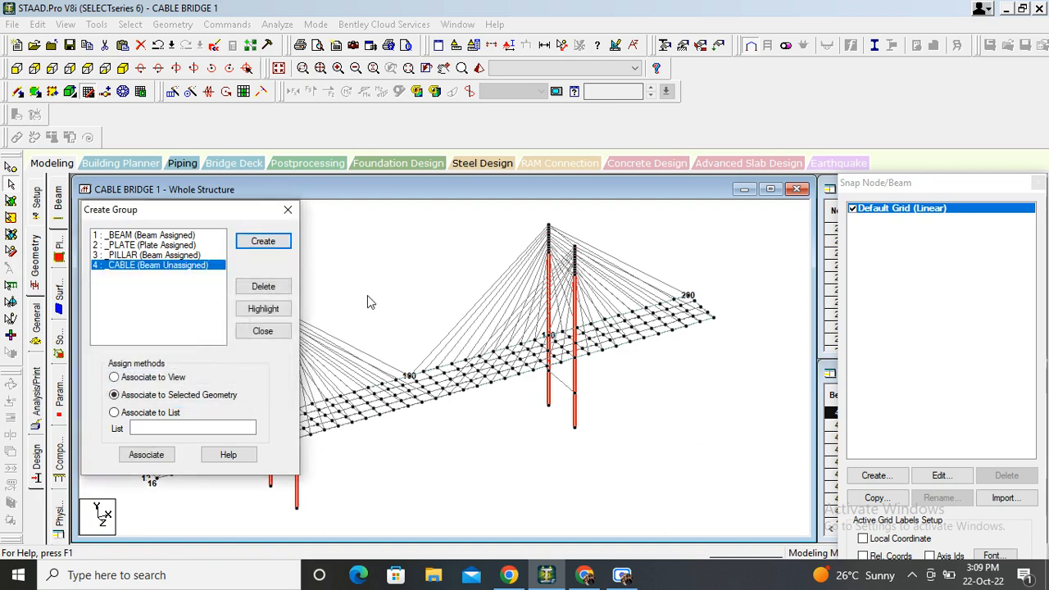
Step: Select all cable members in elevation, associate them with CABLE and close group creation
{"action": "left_click", "coordinate": [115, 377]}
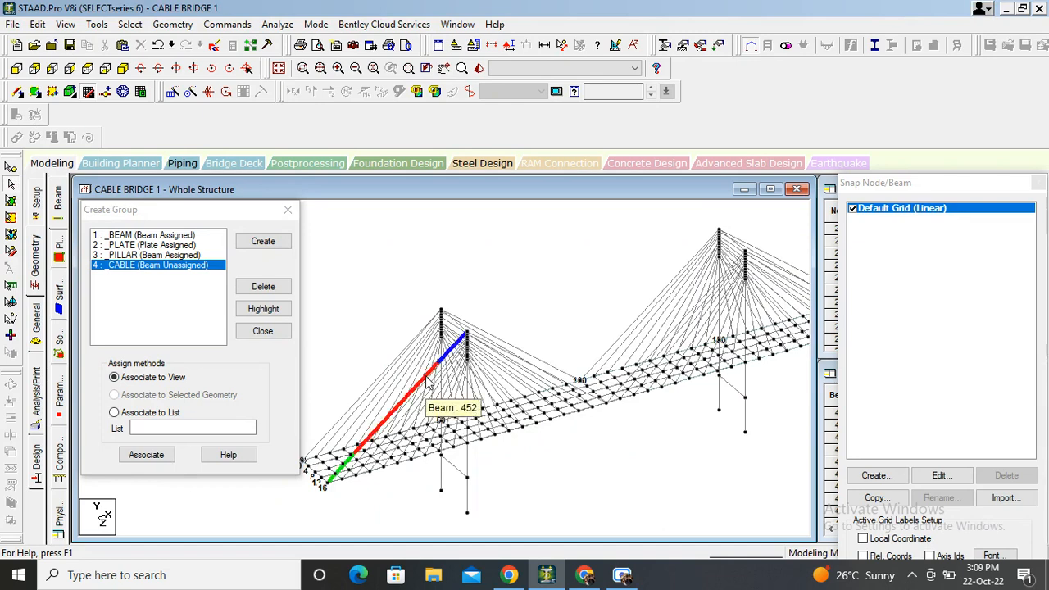
{"action": "left_click", "coordinate": [115, 393]}
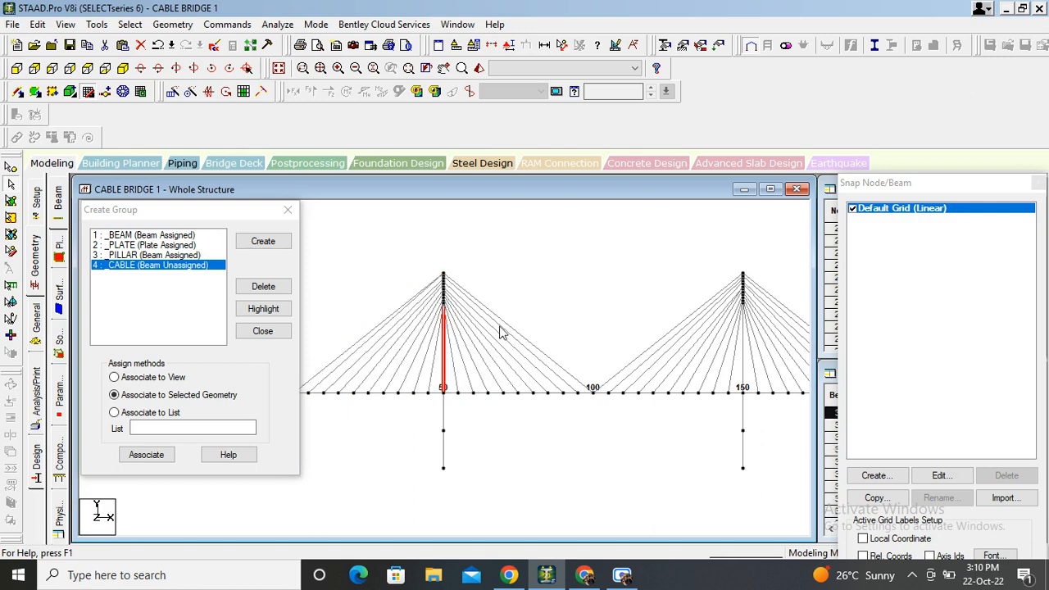
{"action": "left_click", "coordinate": [115, 377]}
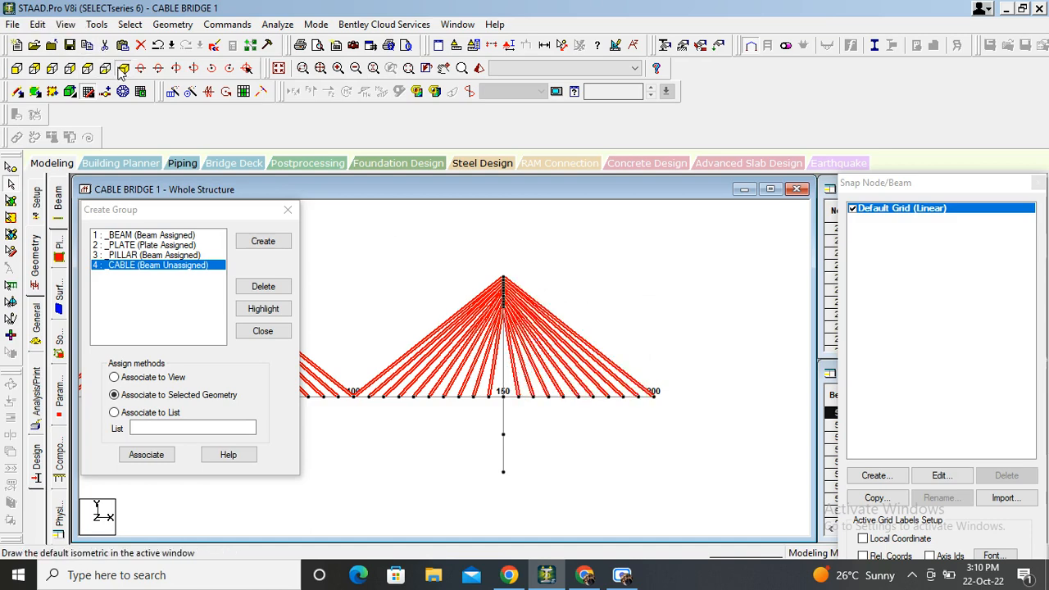
{"action": "left_click", "coordinate": [123, 69]}
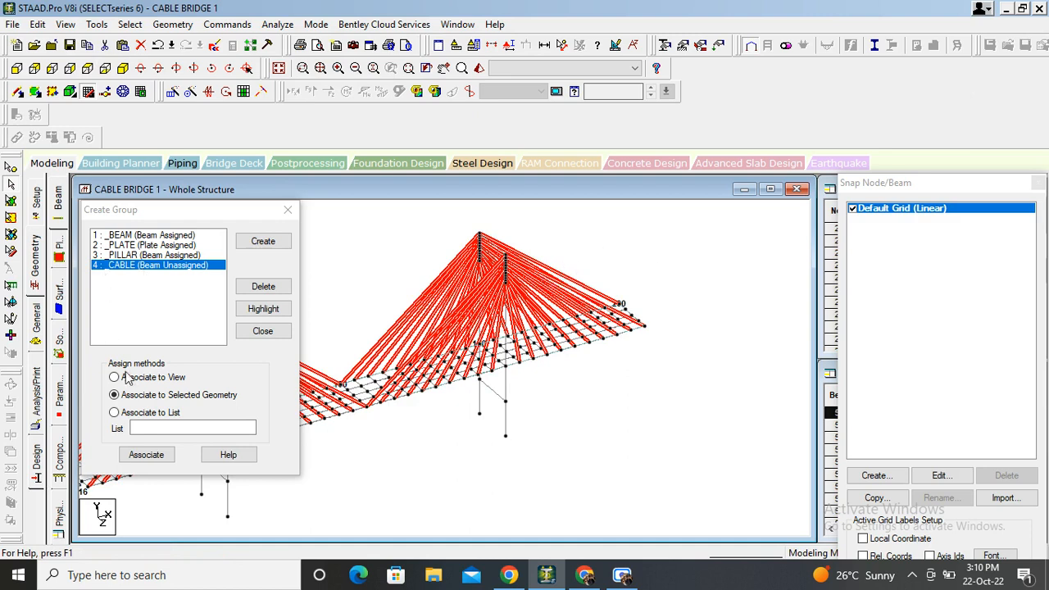
{"action": "left_click", "coordinate": [146, 454]}
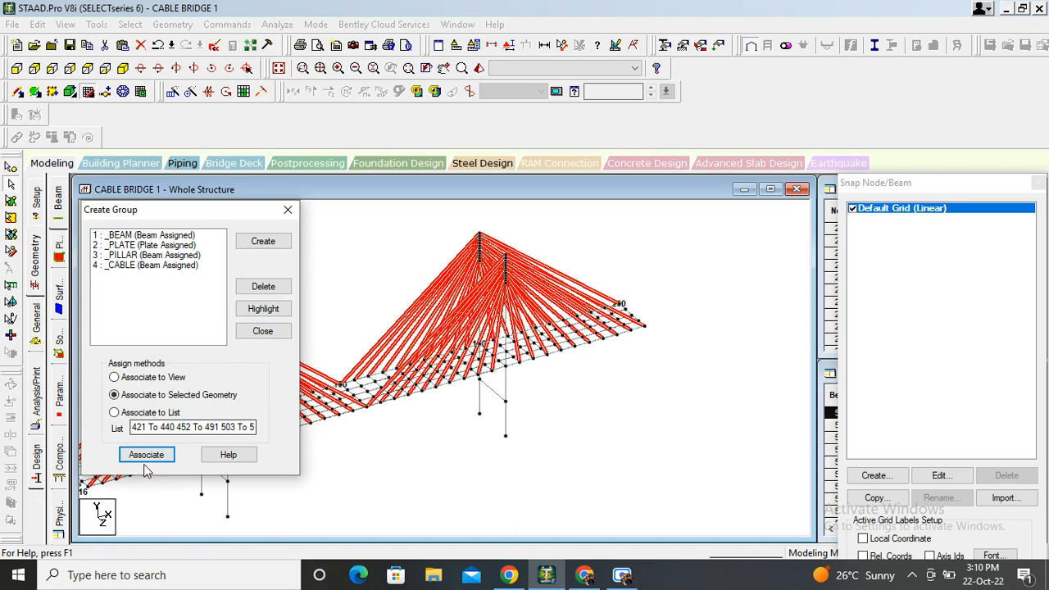
{"action": "mouse_move", "coordinate": [262, 331]}
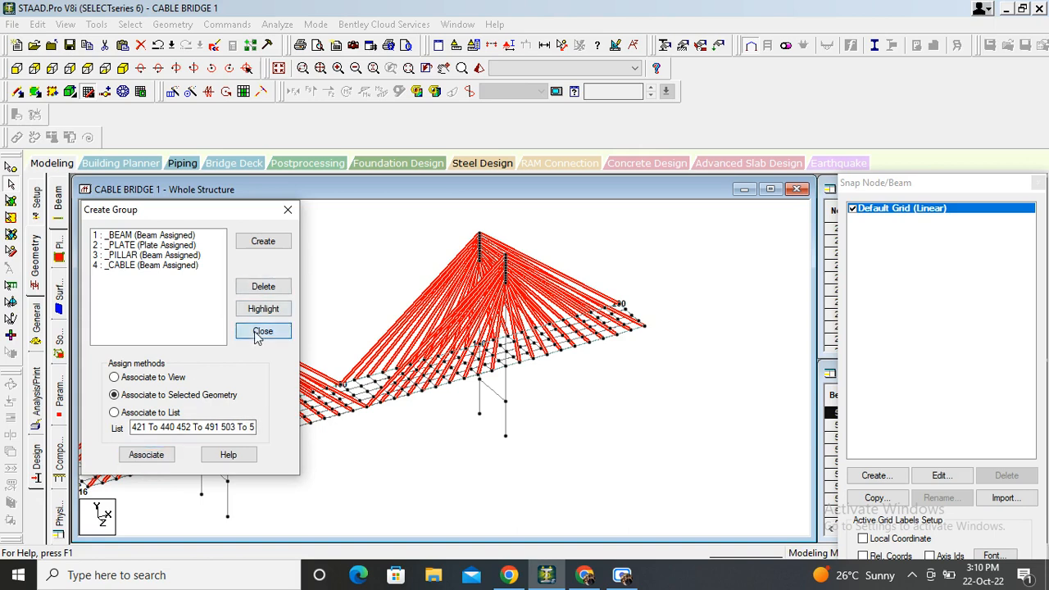
{"action": "left_click", "coordinate": [263, 331]}
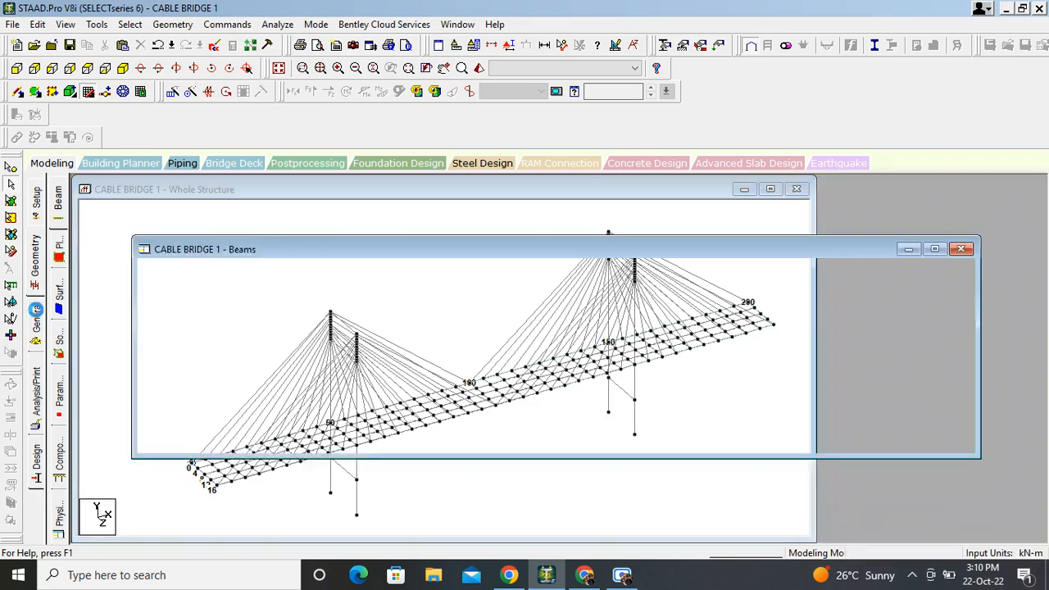
Step: Create a Fixed support and assign it to the four pylon base nodes
{"action": "left_click", "coordinate": [57, 319]}
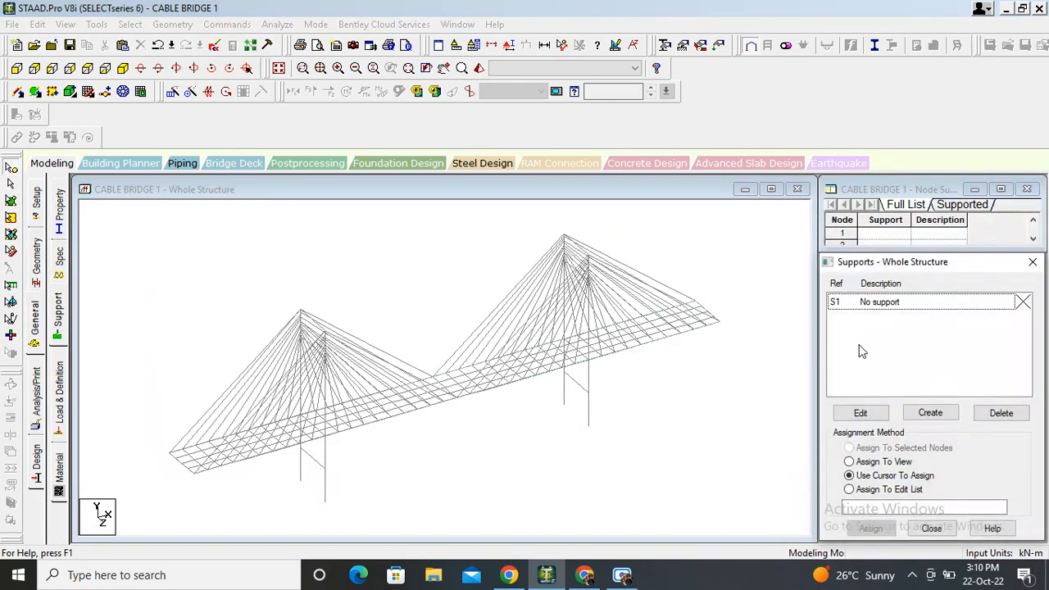
{"action": "left_click", "coordinate": [931, 413]}
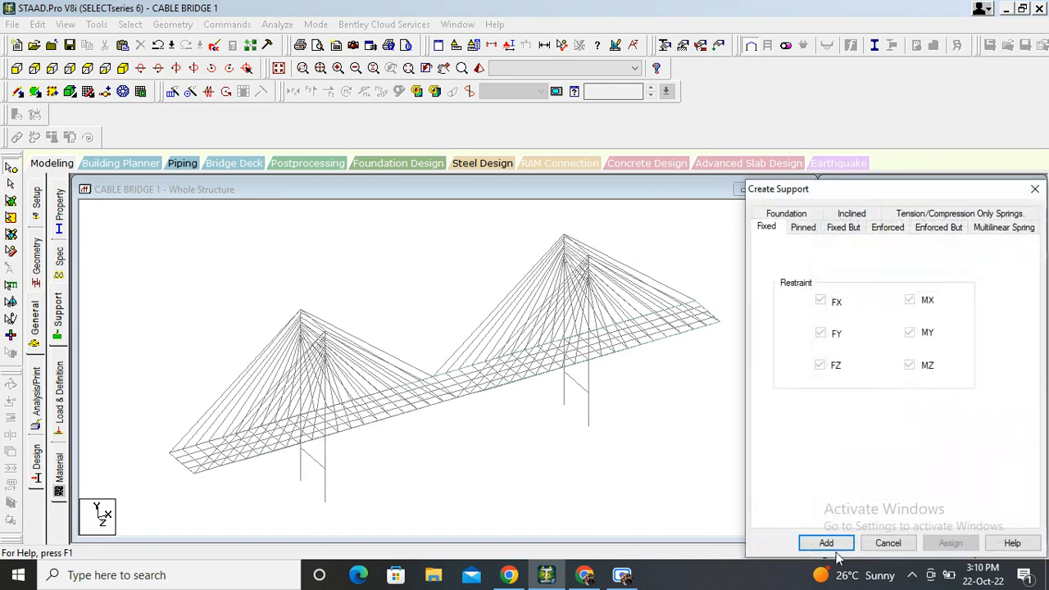
{"action": "left_click", "coordinate": [826, 543]}
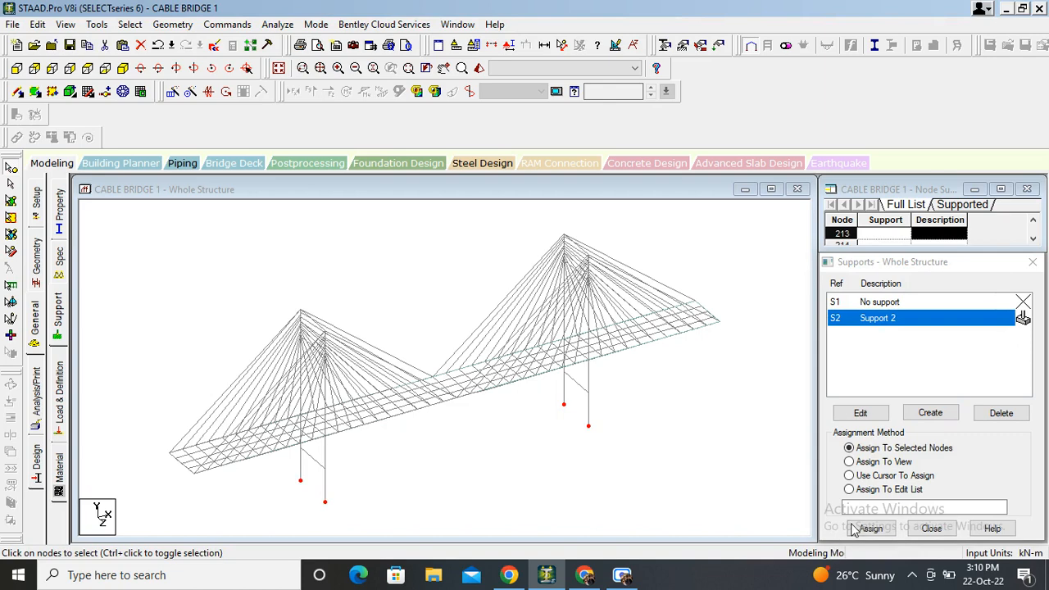
{"action": "left_click", "coordinate": [870, 528]}
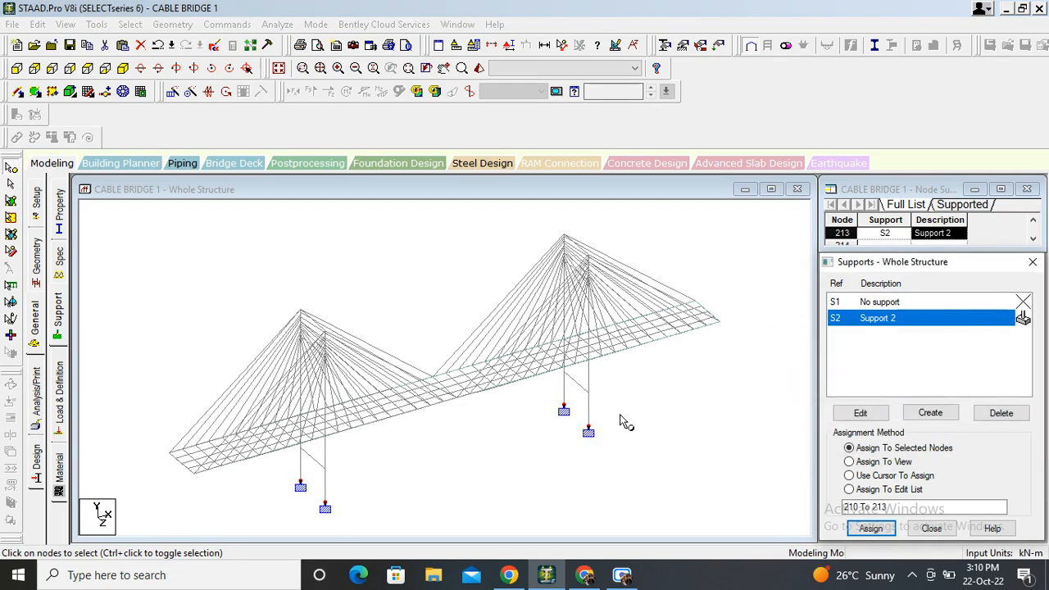
{"action": "left_click", "coordinate": [849, 475]}
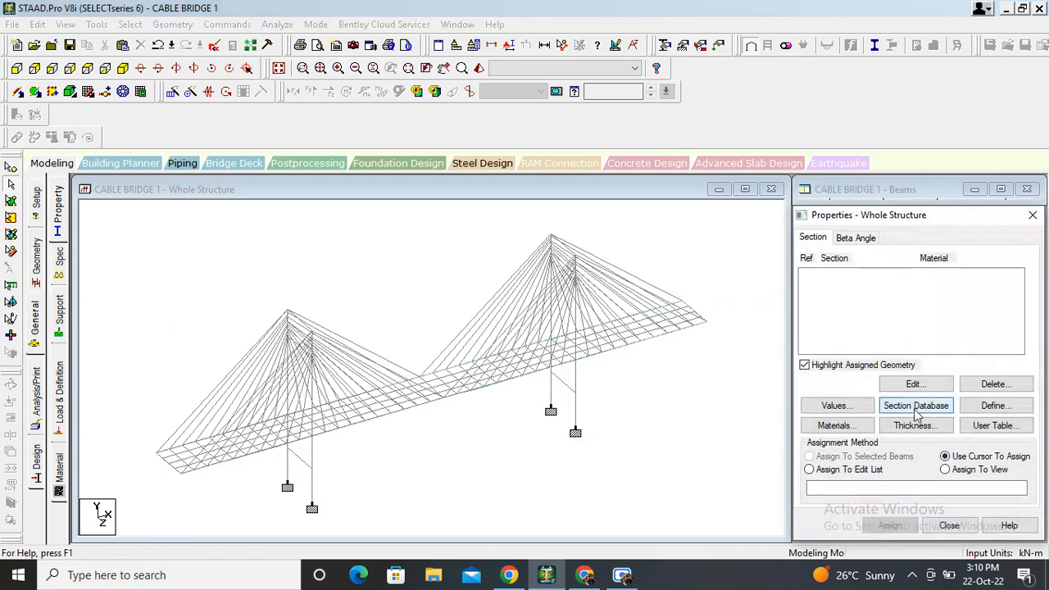
Step: Add a 0.3 m concrete plate thickness and a 1.0 m circular concrete section
{"action": "left_click", "coordinate": [914, 424]}
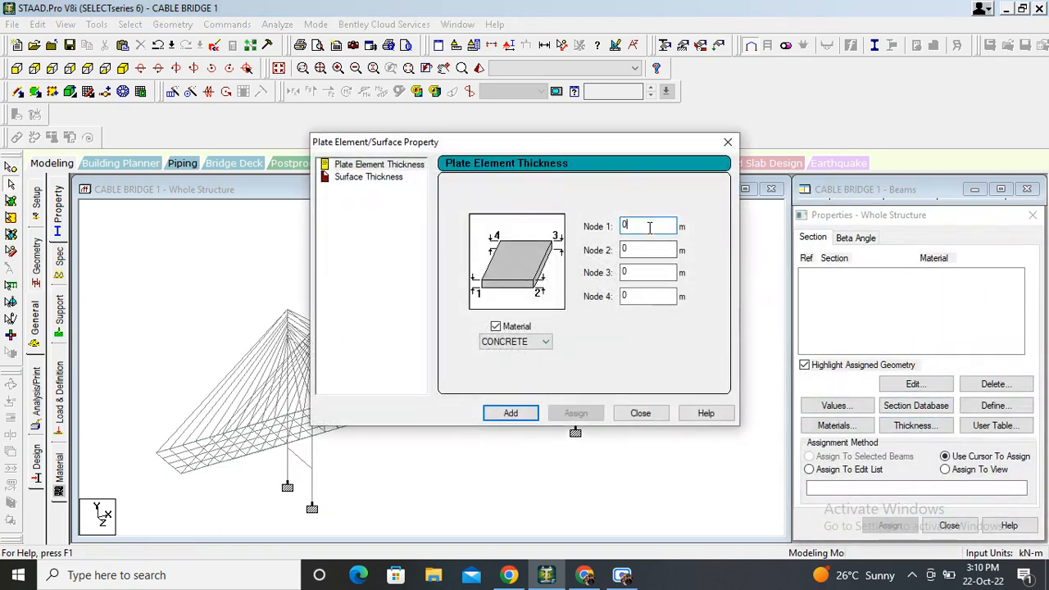
{"action": "left_click", "coordinate": [510, 414]}
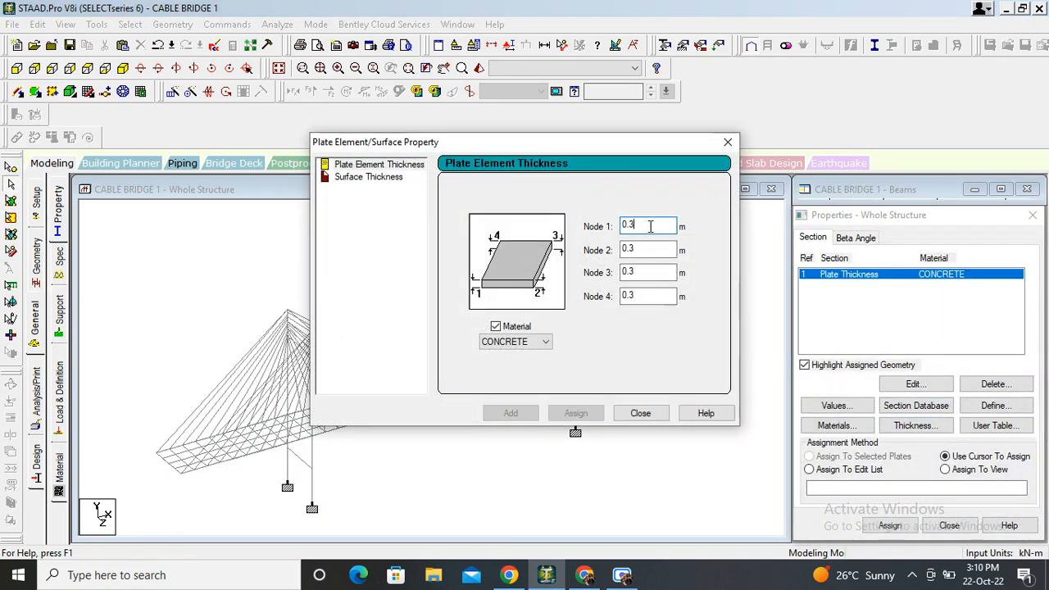
{"action": "left_click", "coordinate": [639, 413]}
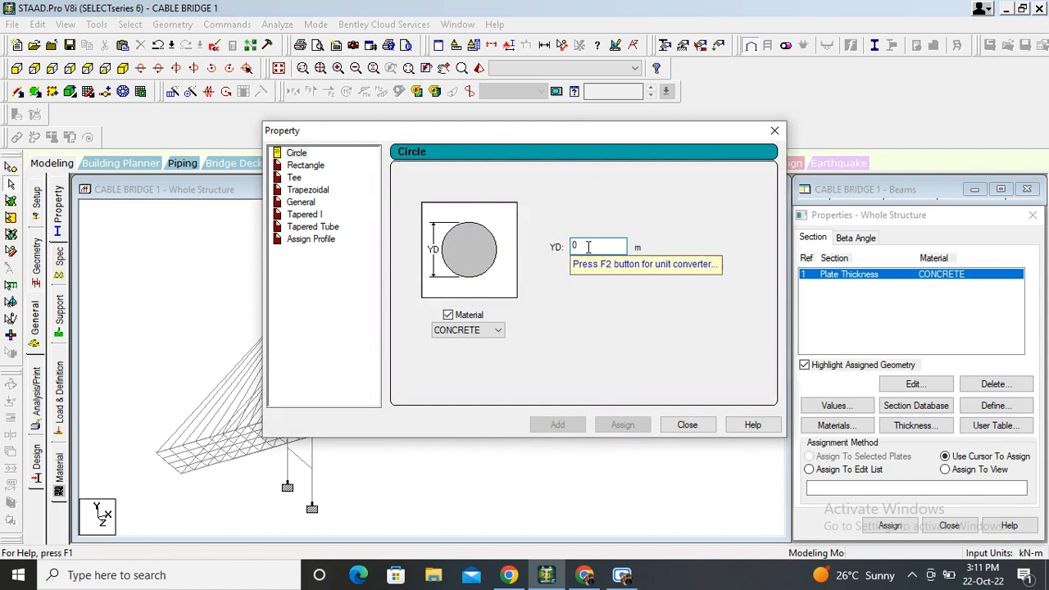
{"action": "left_click", "coordinate": [557, 425]}
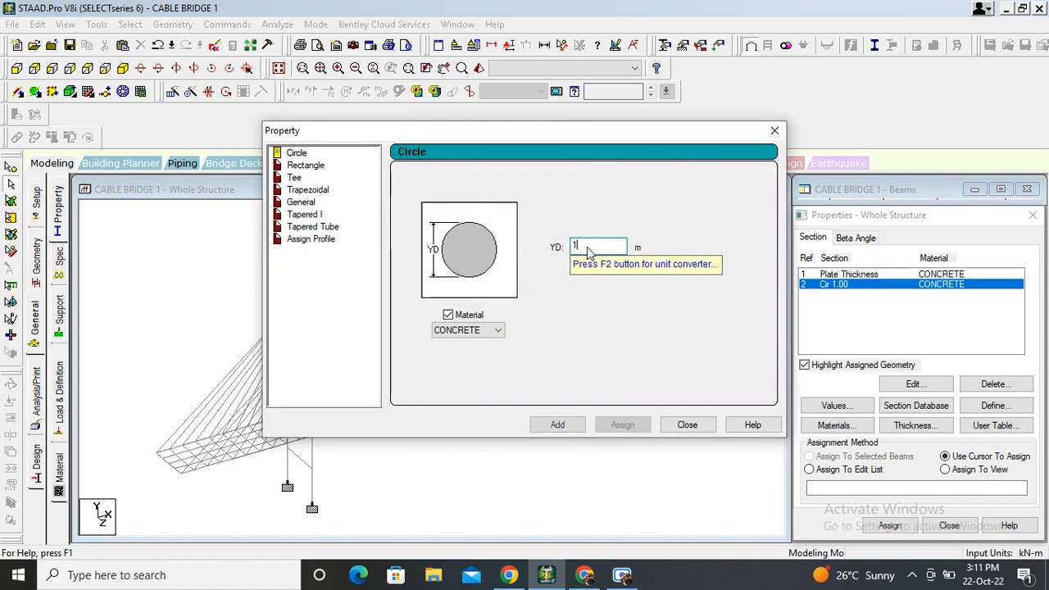
Step: Add a 0.5×0.5 m rectangular and a 0.3 m circular concrete section, then close the section database
{"action": "left_click", "coordinate": [305, 164]}
{"action": "type", "text": "0"}
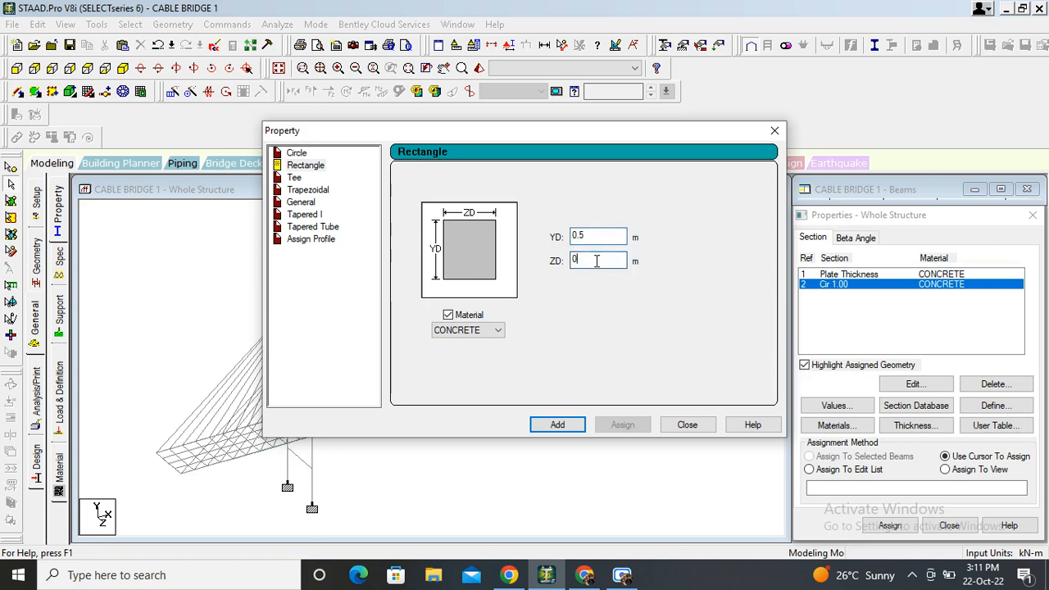
{"action": "left_click", "coordinate": [557, 424]}
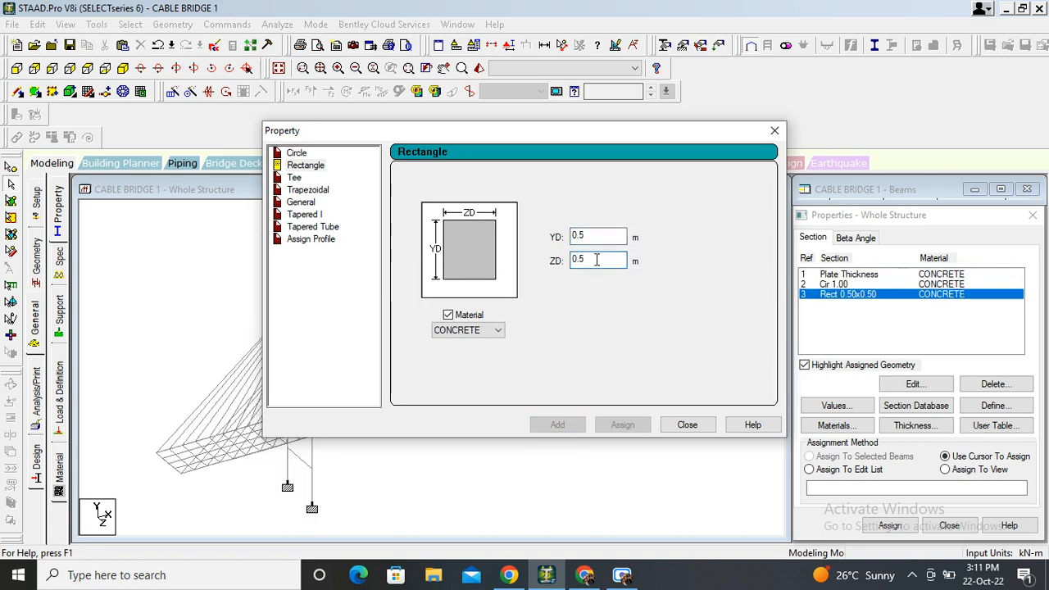
{"action": "left_click", "coordinate": [296, 152]}
{"action": "type", "text": "0.3"}
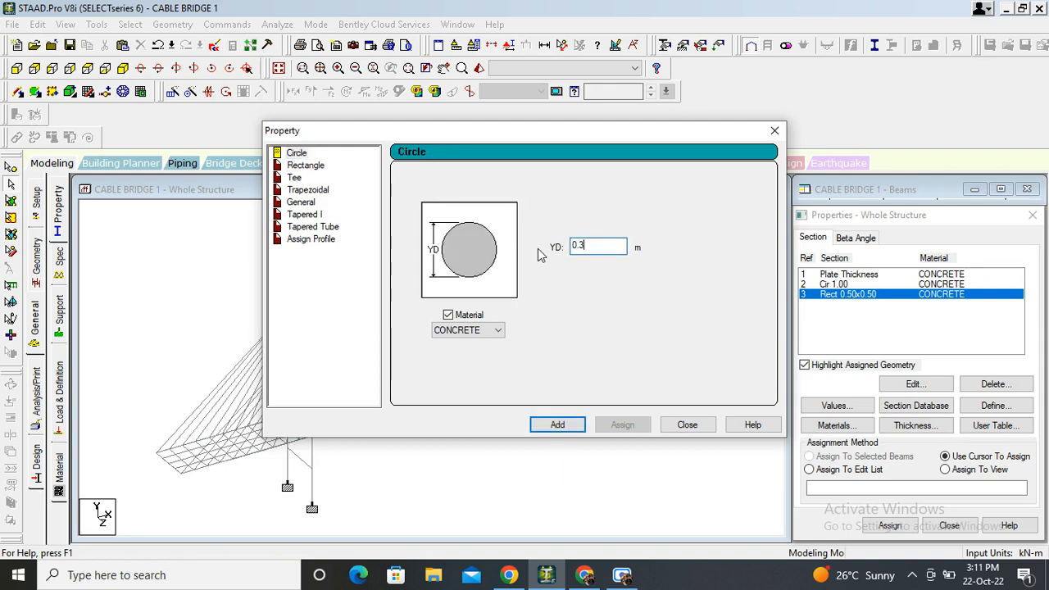
{"action": "left_click", "coordinate": [557, 424]}
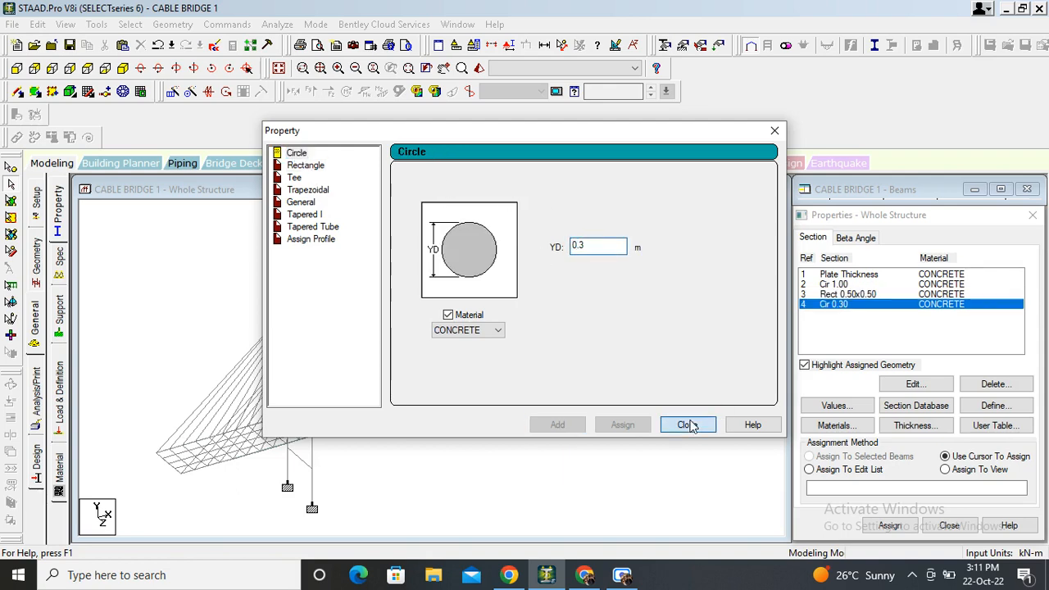
{"action": "left_click", "coordinate": [685, 424]}
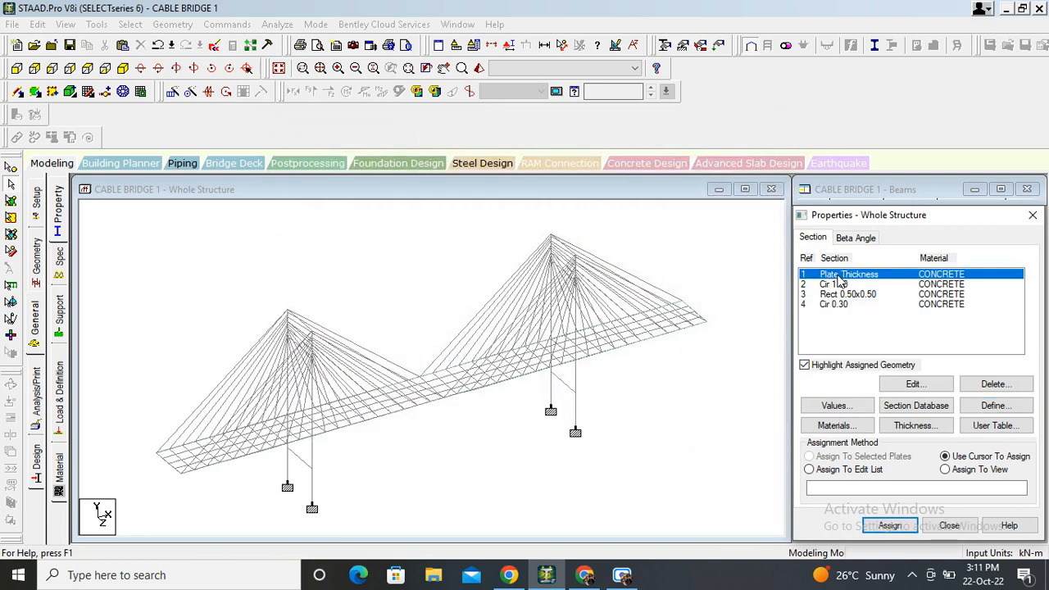
Step: Select the PLATE group and assign the plate thickness to the deck plates
{"action": "left_click", "coordinate": [130, 25]}
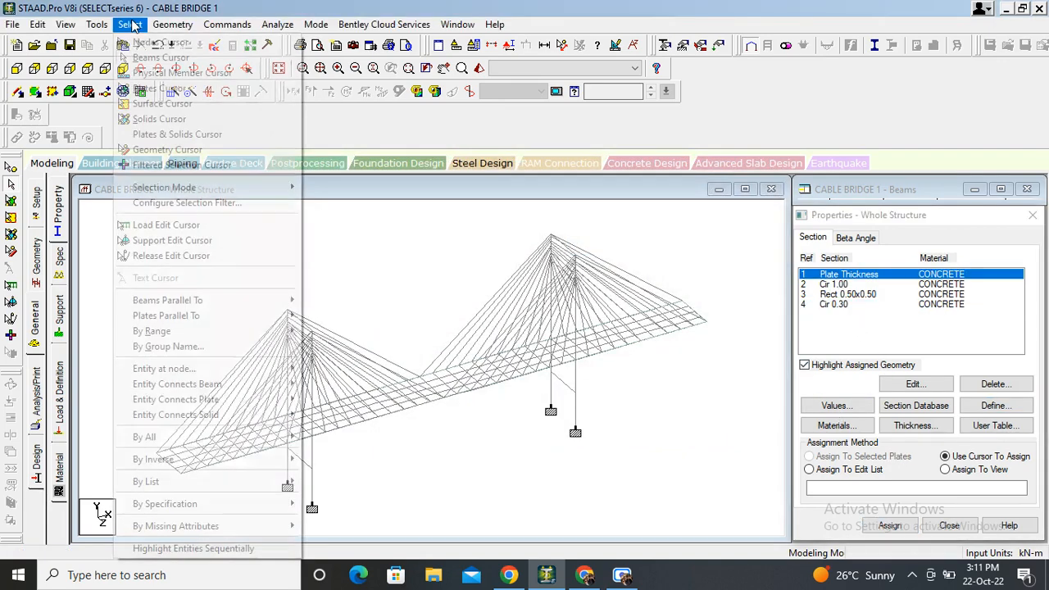
{"action": "left_click", "coordinate": [172, 24]}
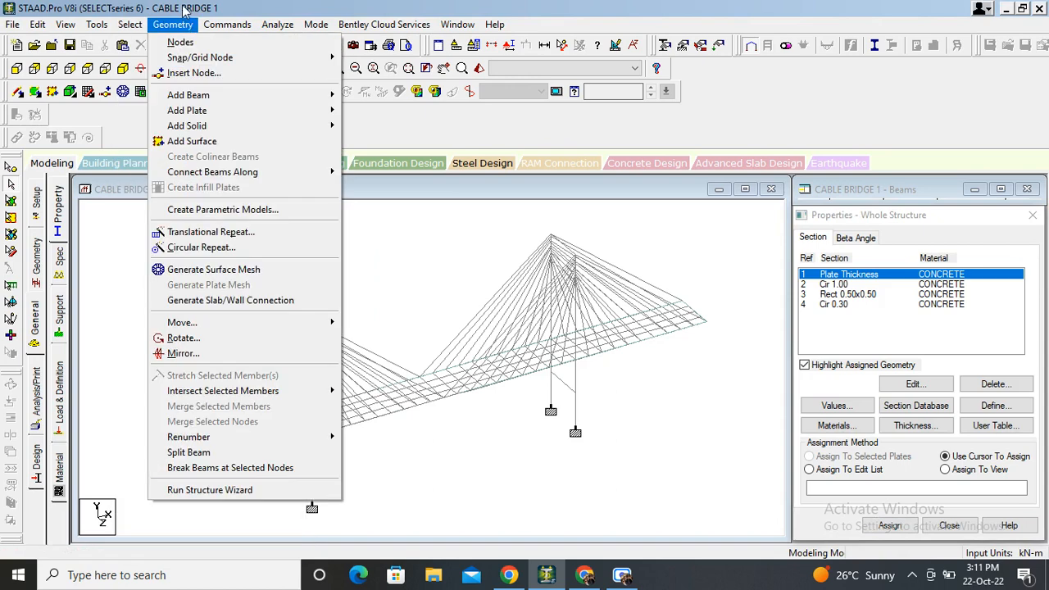
{"action": "mouse_move", "coordinate": [230, 300]}
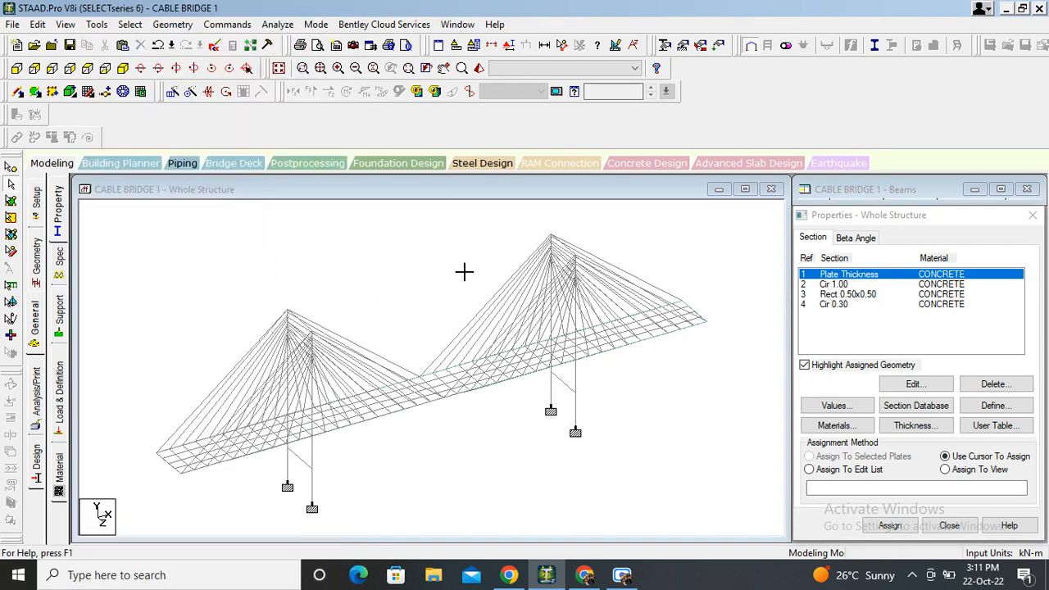
{"action": "left_click", "coordinate": [130, 24]}
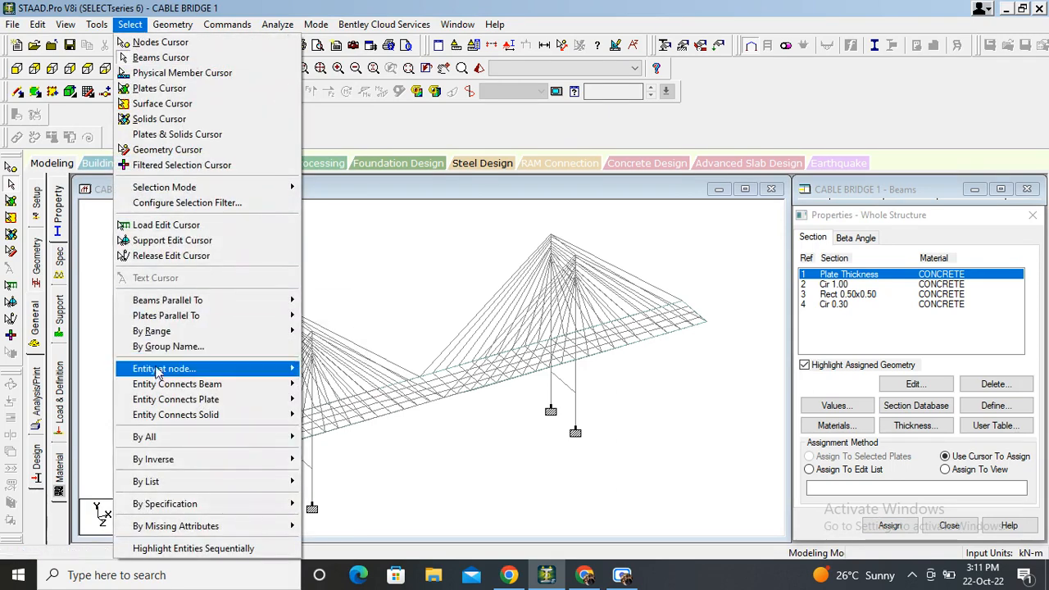
{"action": "left_click", "coordinate": [167, 345]}
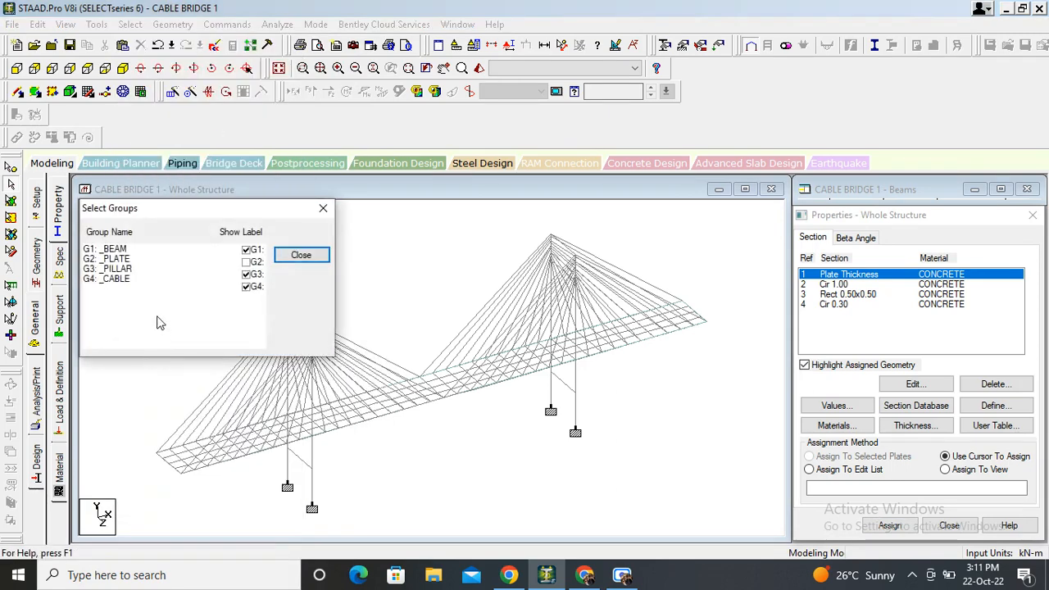
{"action": "mouse_move", "coordinate": [122, 263]}
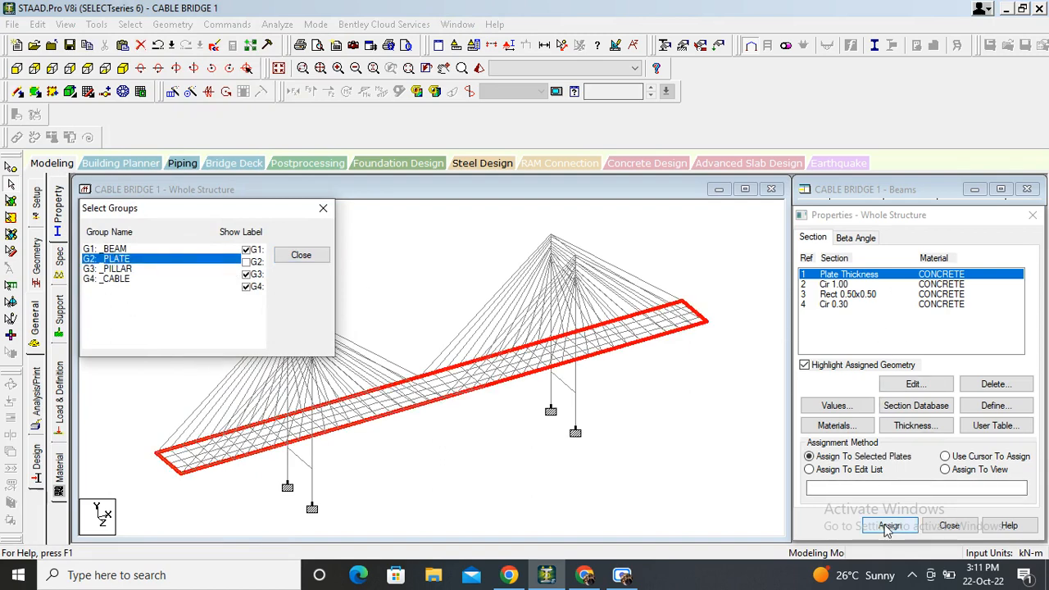
{"action": "left_click", "coordinate": [889, 524]}
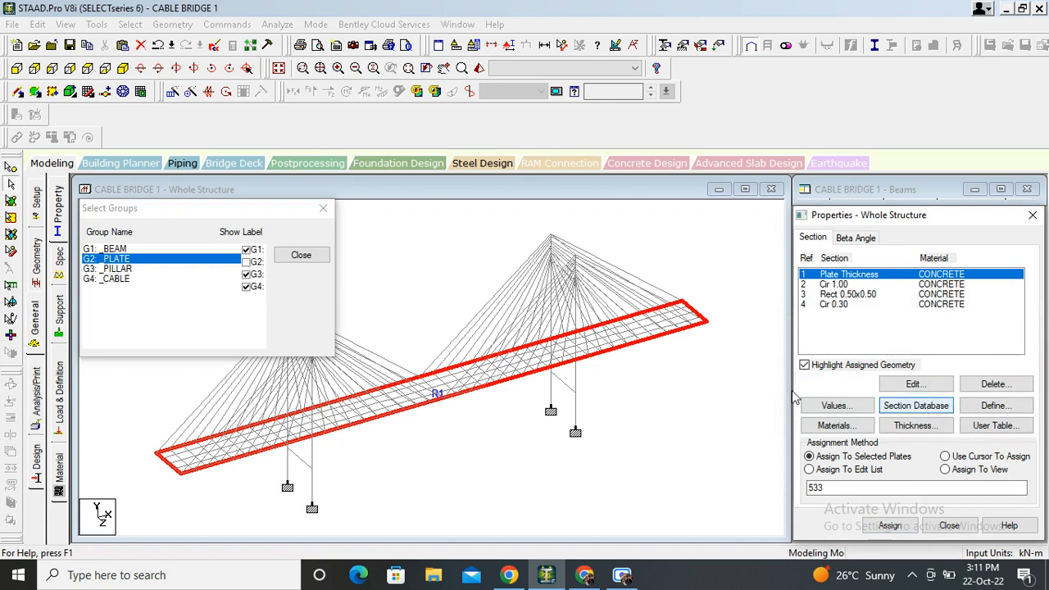
{"action": "left_click", "coordinate": [944, 456]}
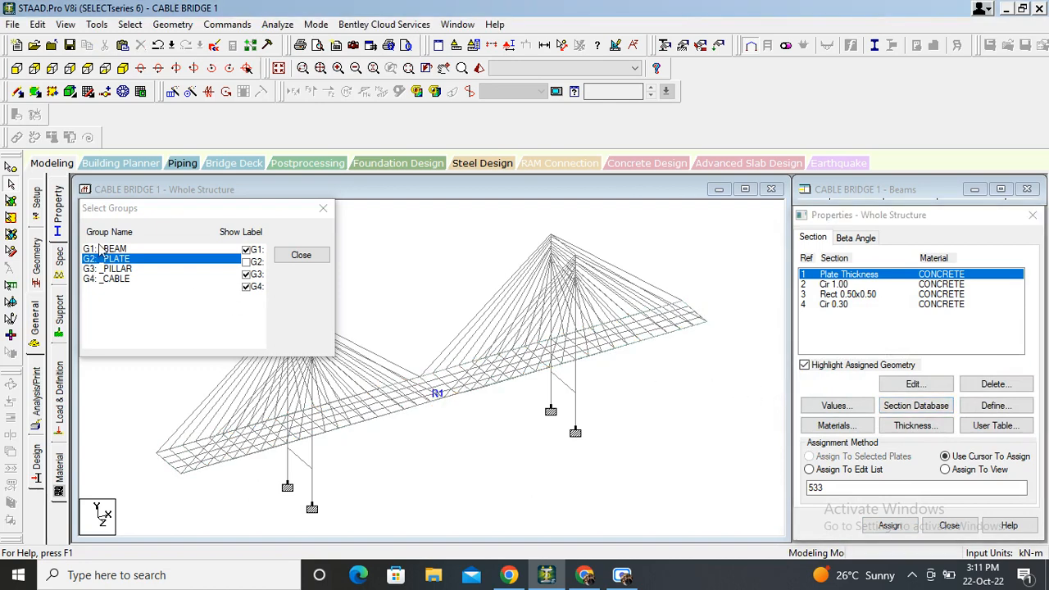
Step: Assign the Rect 0.50x0.50 section to the BEAM group members
{"action": "left_click", "coordinate": [113, 249]}
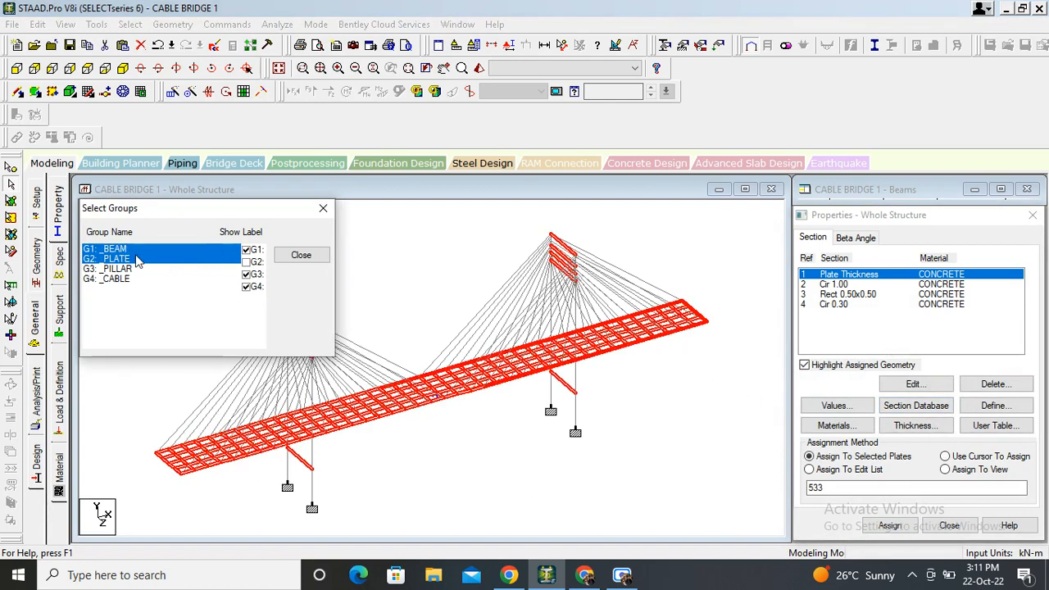
{"action": "left_click", "coordinate": [115, 249]}
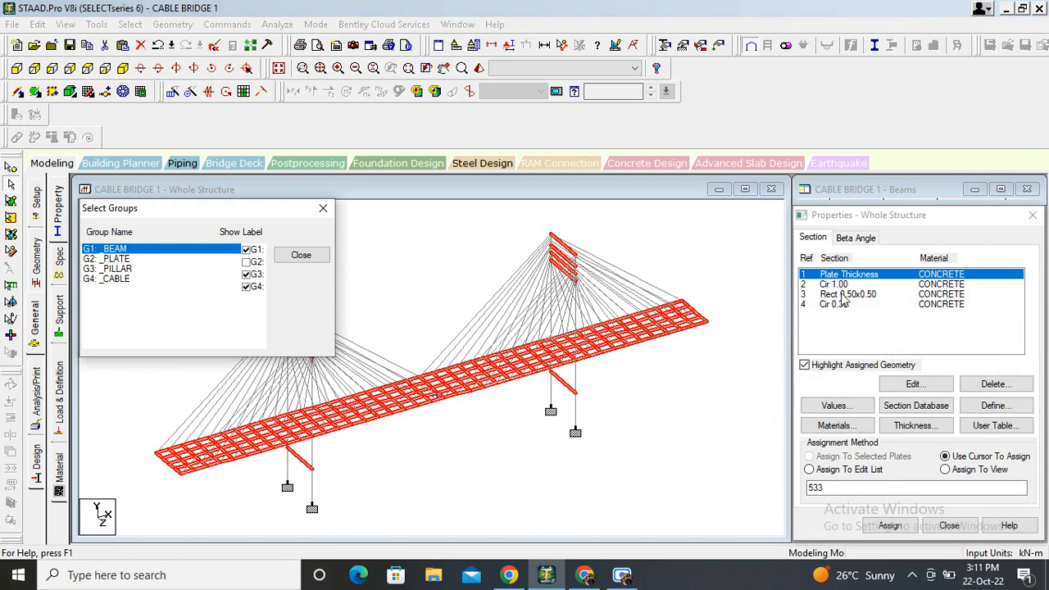
{"action": "left_click", "coordinate": [847, 293]}
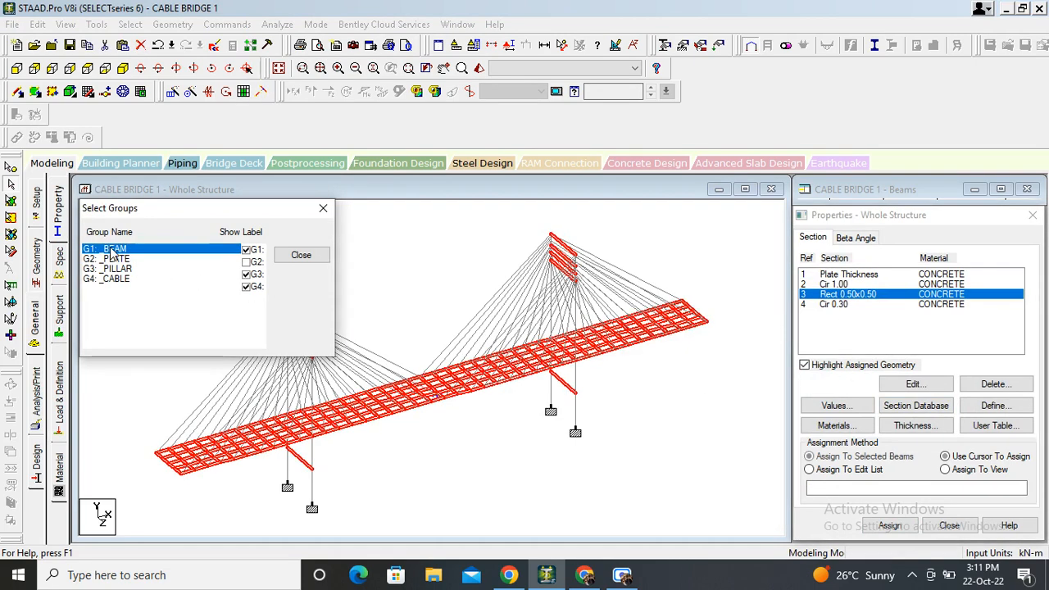
{"action": "left_click", "coordinate": [888, 525]}
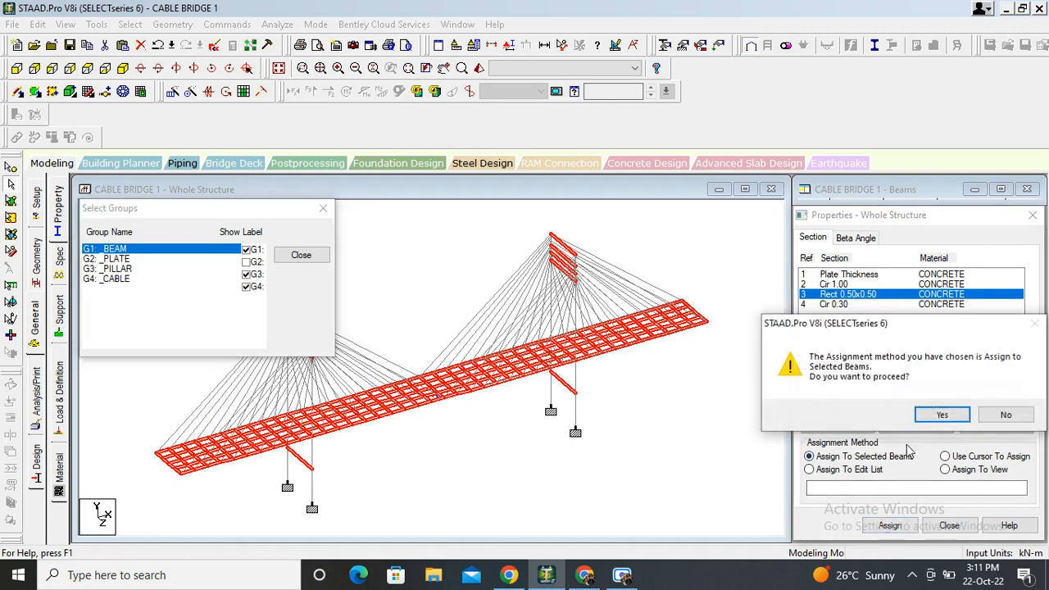
{"action": "left_click", "coordinate": [941, 413]}
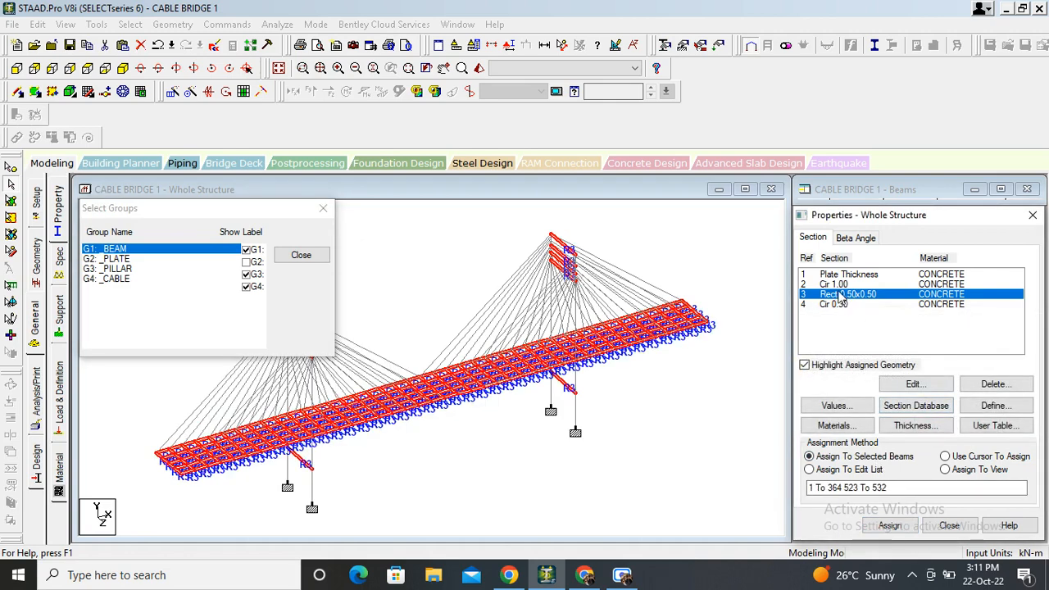
Step: Assign the Cir 1.00 section to the PILLAR group members
{"action": "left_click", "coordinate": [833, 283]}
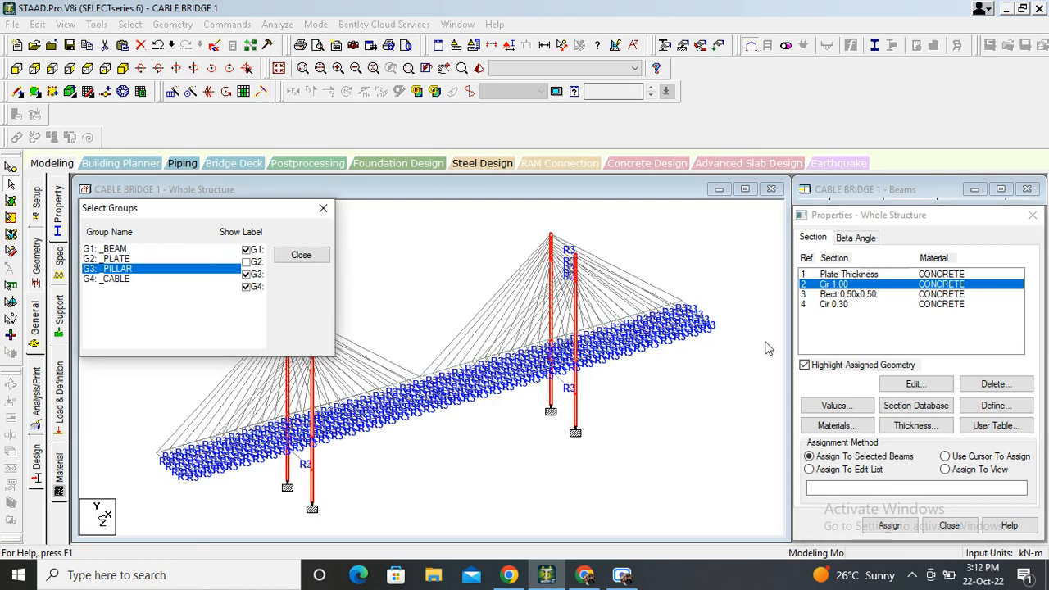
{"action": "left_click", "coordinate": [888, 524]}
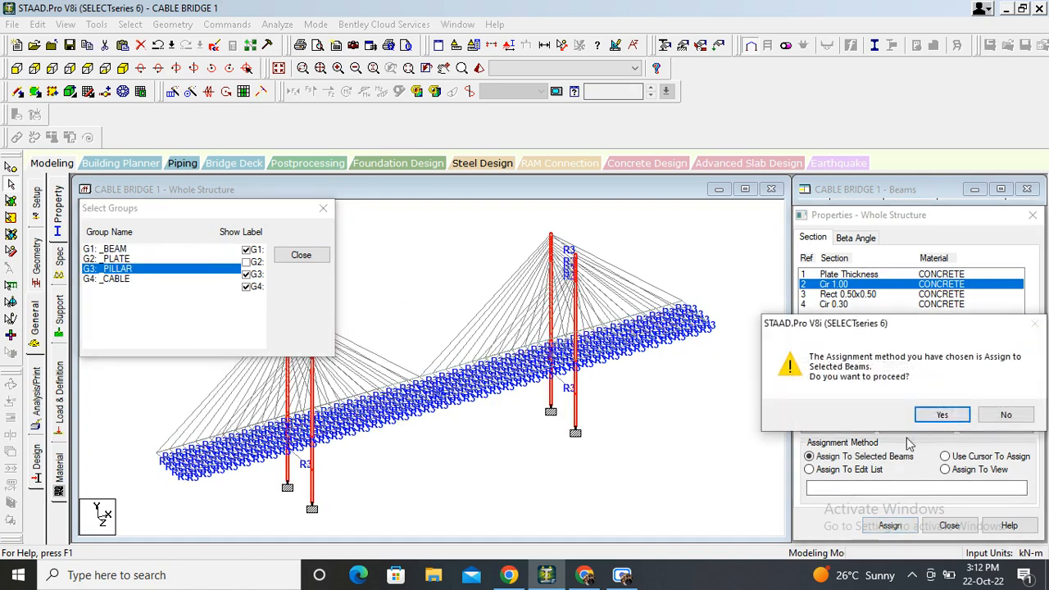
{"action": "left_click", "coordinate": [941, 413]}
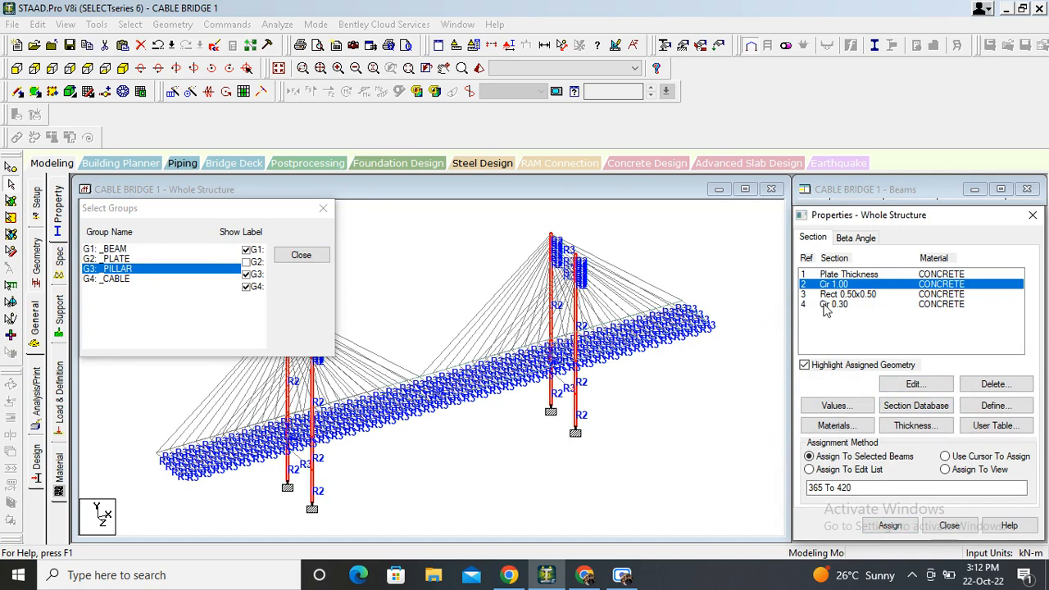
{"action": "left_click", "coordinate": [832, 303]}
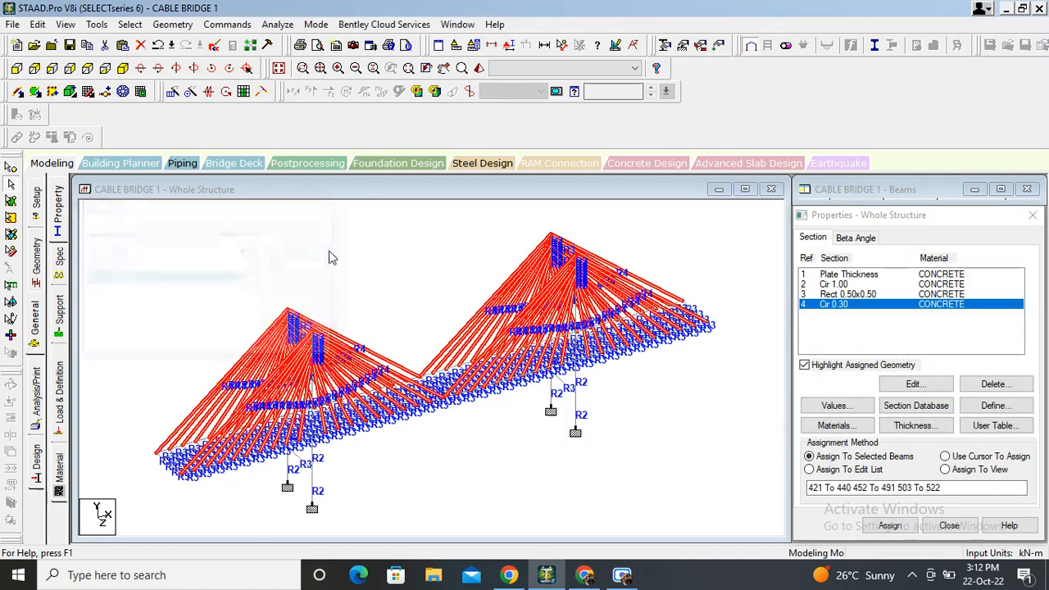
Step: Assign the Cir 0.30 section to the cable members and accept the Auto Save prompt
{"action": "left_click", "coordinate": [944, 456]}
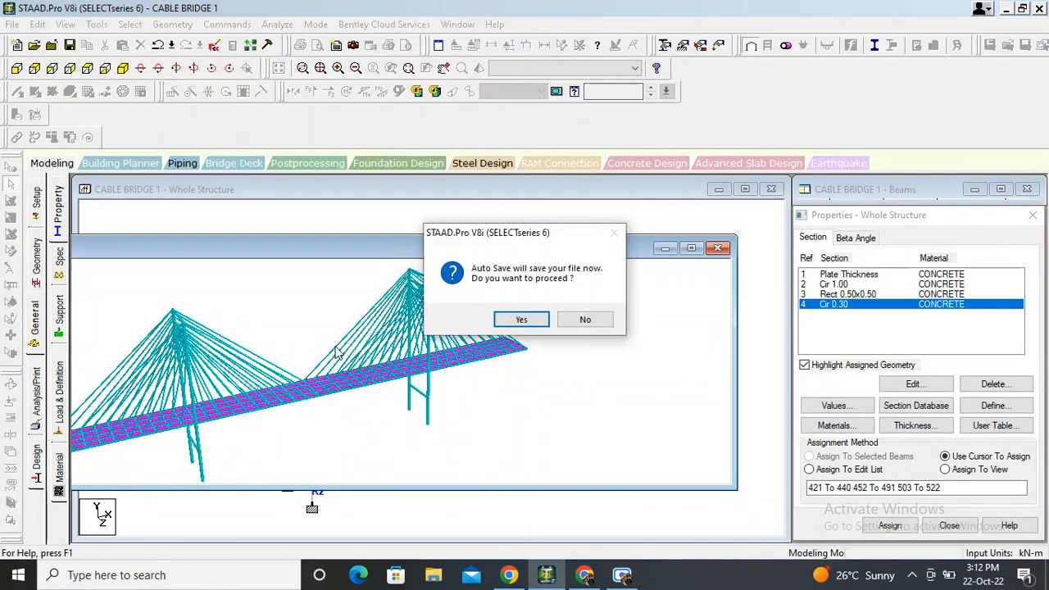
{"action": "left_click", "coordinate": [522, 318]}
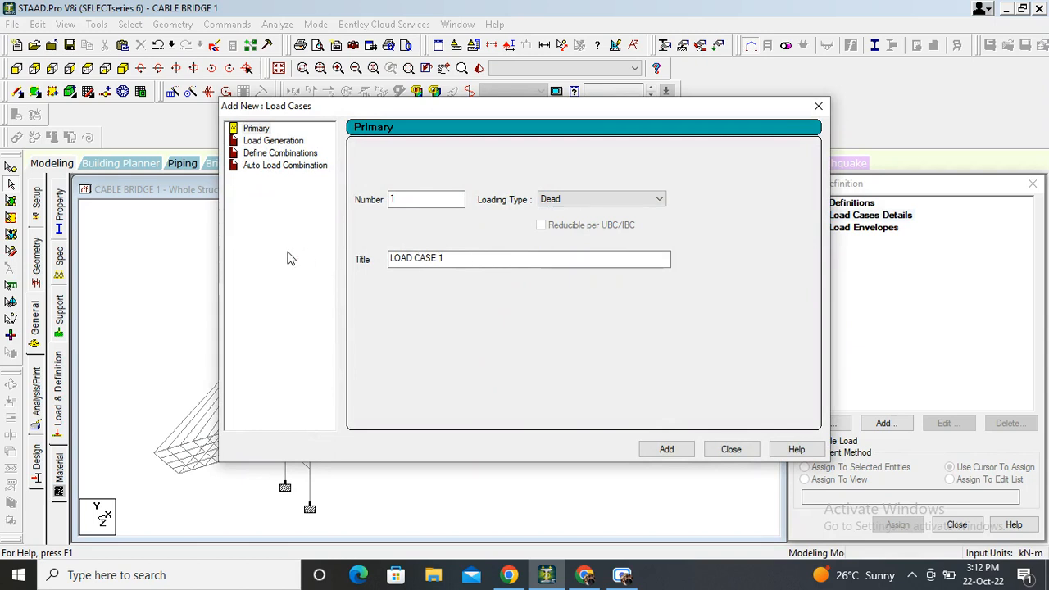
Step: Add load case 1 as Dead titled DL and load case 2 as Live titled LL
{"action": "triple_click", "coordinate": [528, 259]}
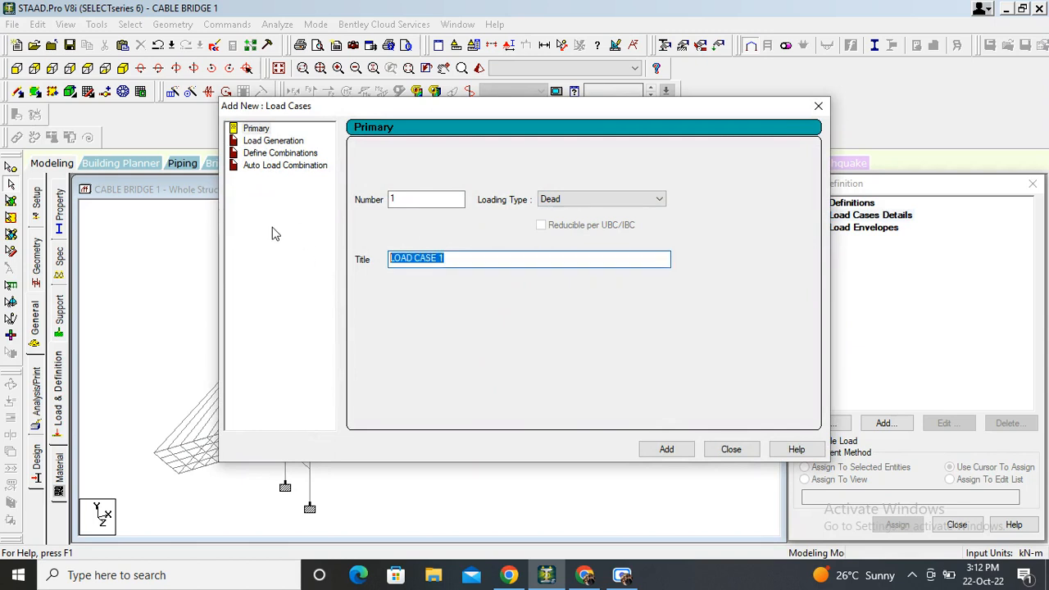
{"action": "left_click", "coordinate": [666, 449]}
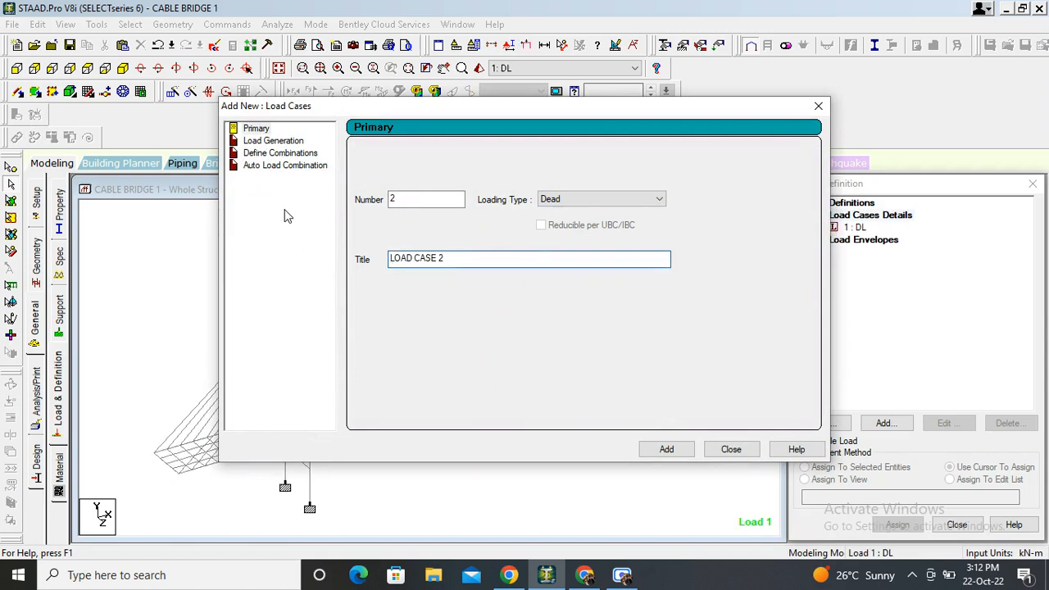
{"action": "left_click", "coordinate": [601, 198]}
{"action": "type", "text": "LL"}
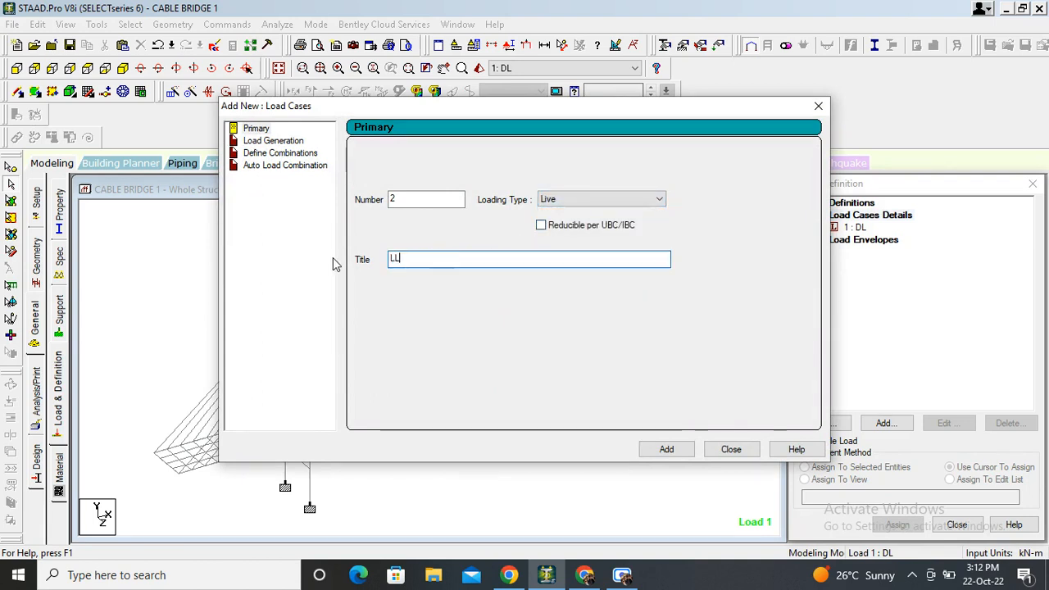
{"action": "left_click", "coordinate": [665, 449]}
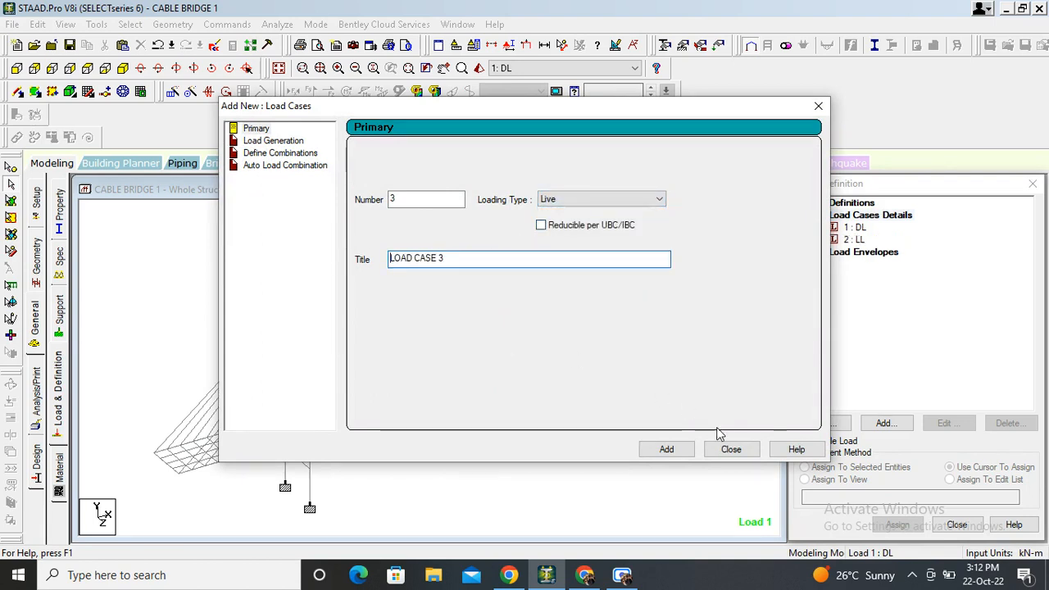
{"action": "left_click", "coordinate": [731, 449]}
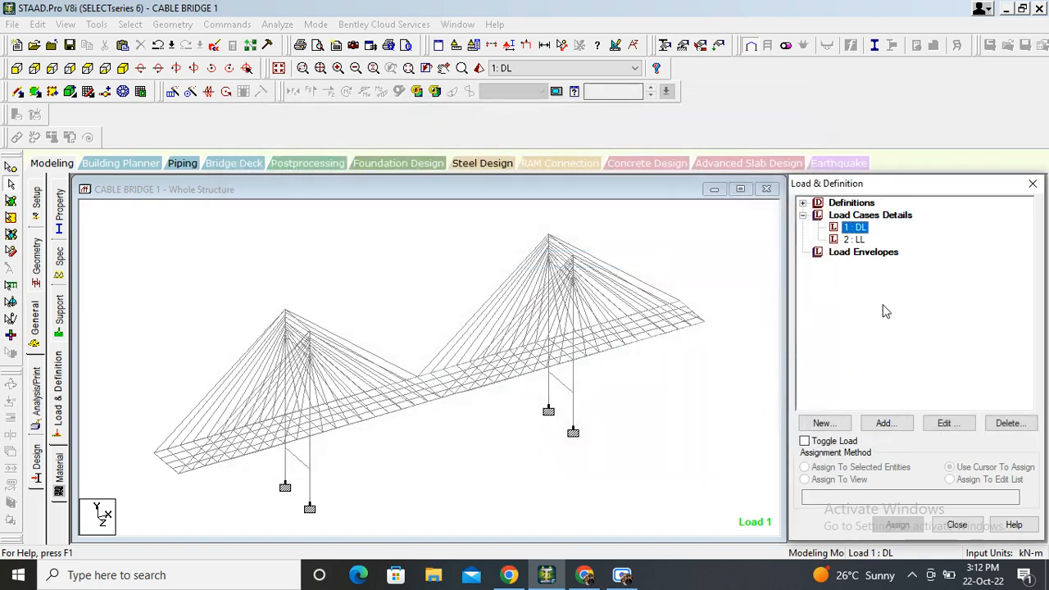
Step: Add a Y-direction selfweight with factor -1 to load case DL
{"action": "left_click", "coordinate": [885, 422]}
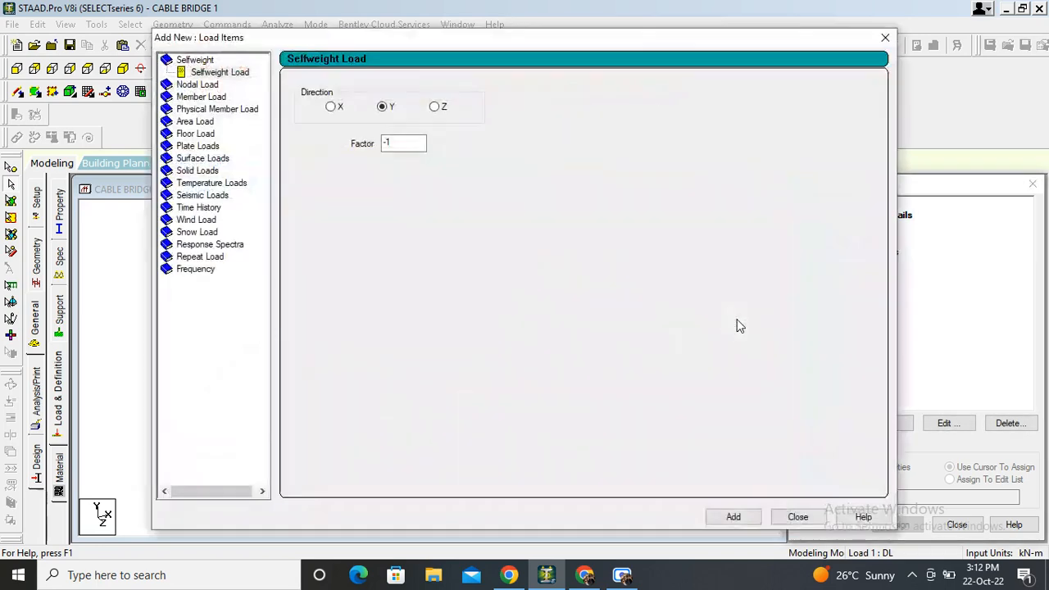
{"action": "mouse_move", "coordinate": [732, 516]}
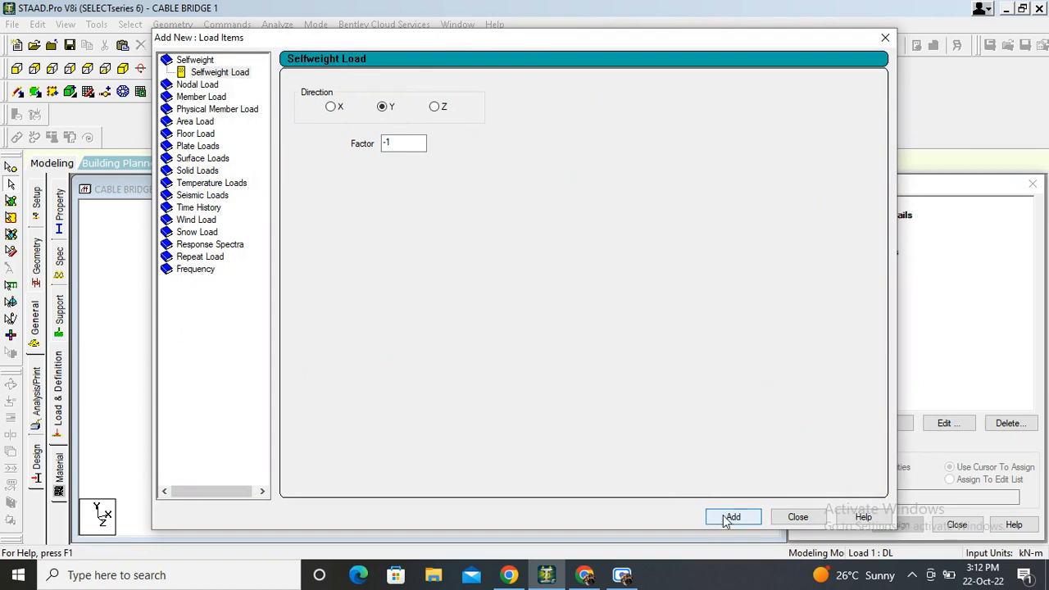
{"action": "left_click", "coordinate": [731, 517]}
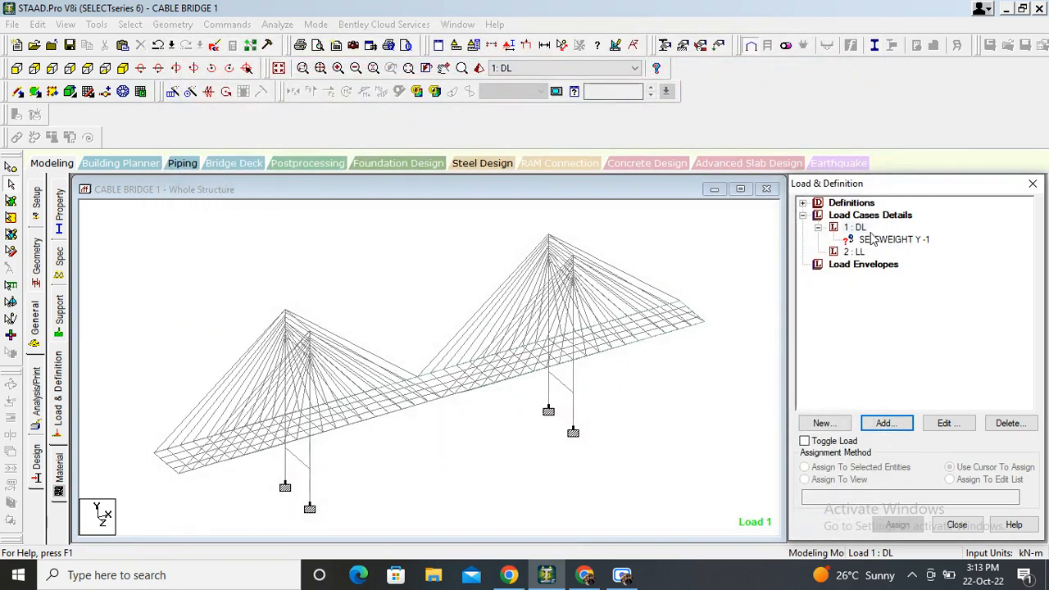
{"action": "mouse_move", "coordinate": [855, 261]}
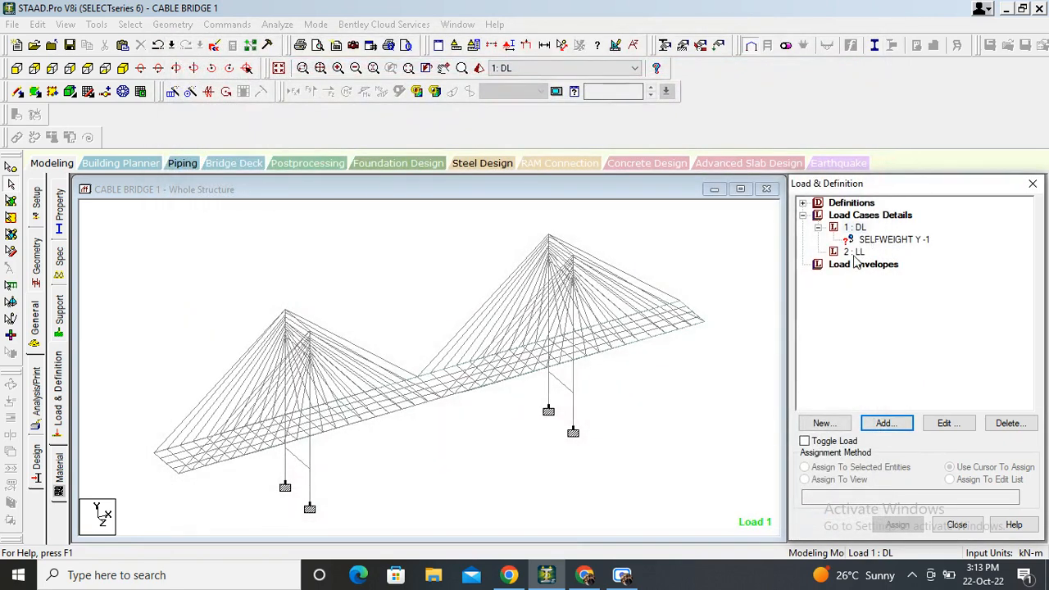
{"action": "left_click", "coordinate": [856, 252]}
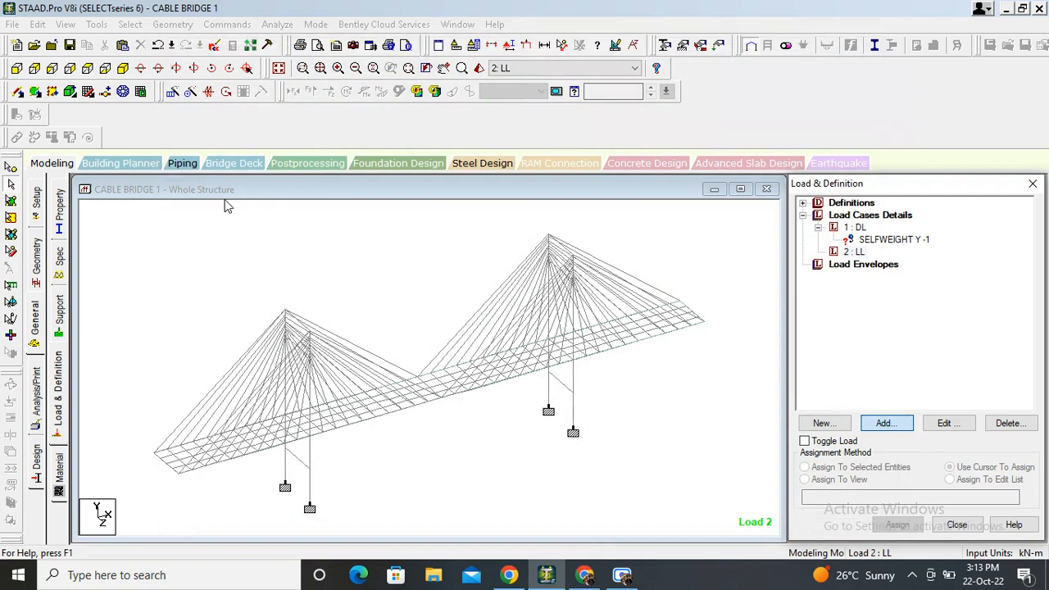
Step: Add a -15 kN/m2 Pressure on Full Plate under LL and assign it to the whole view
{"action": "left_click", "coordinate": [885, 423]}
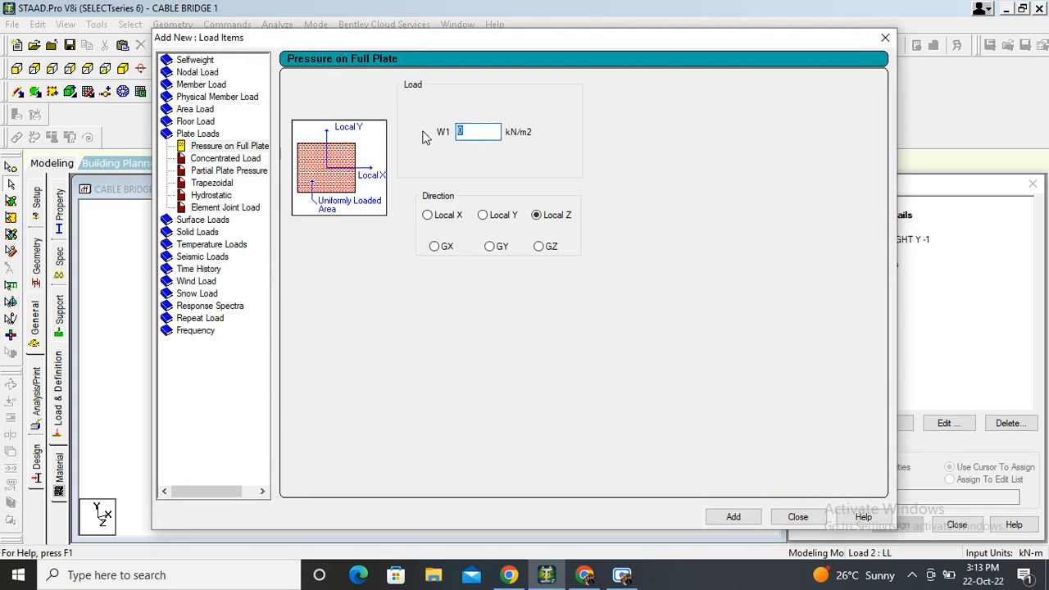
{"action": "type", "text": "-15"}
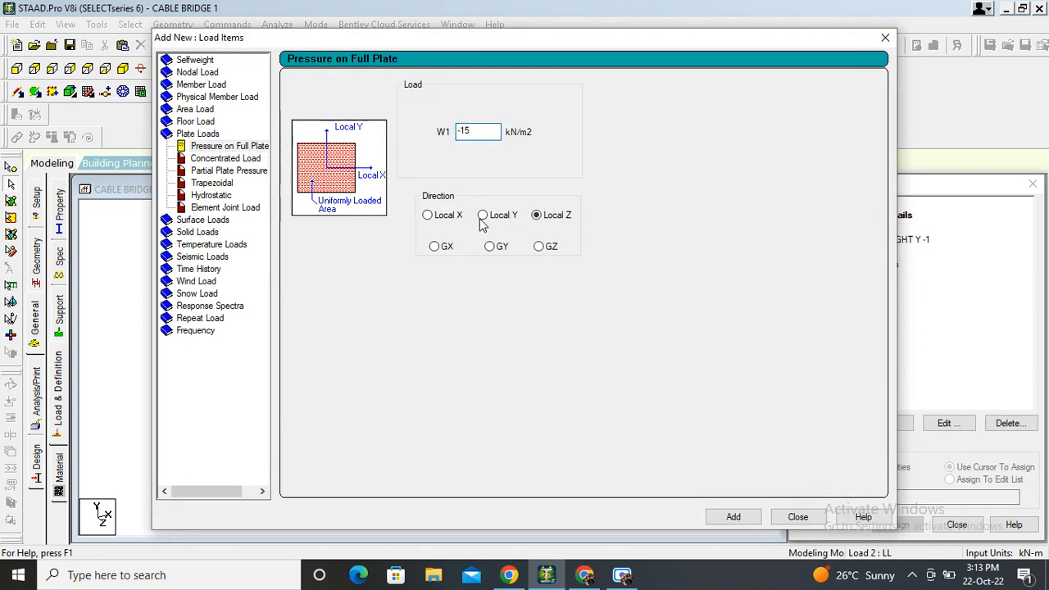
{"action": "left_click", "coordinate": [731, 516]}
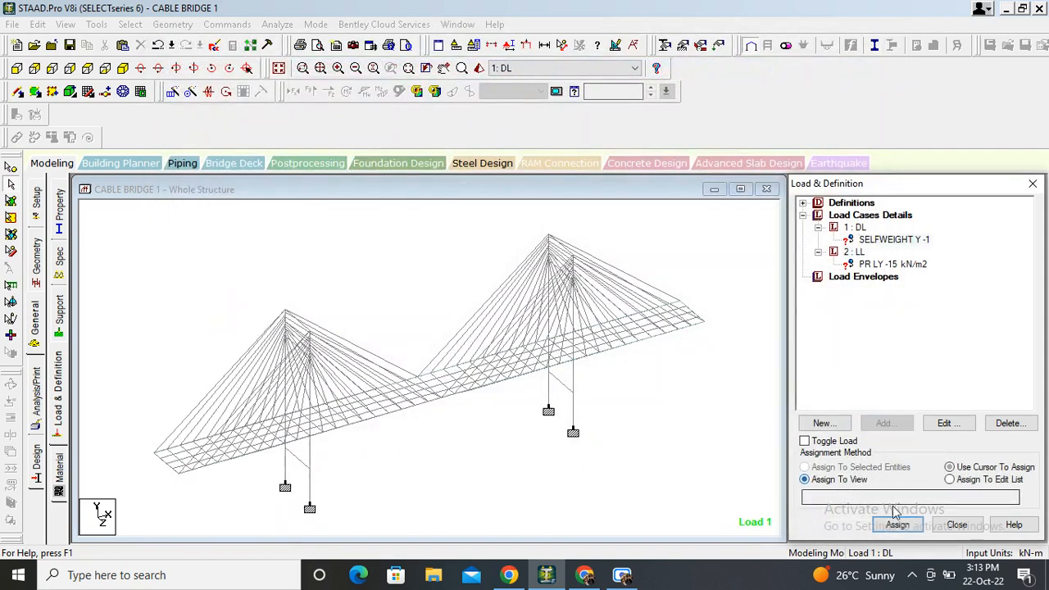
{"action": "left_click", "coordinate": [896, 525]}
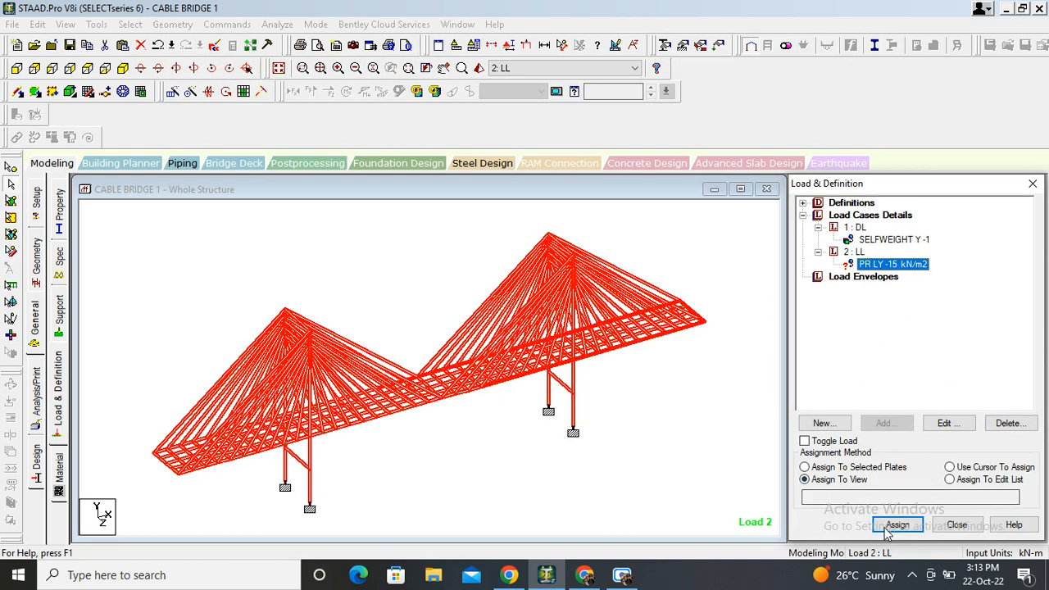
{"action": "left_click", "coordinate": [896, 524]}
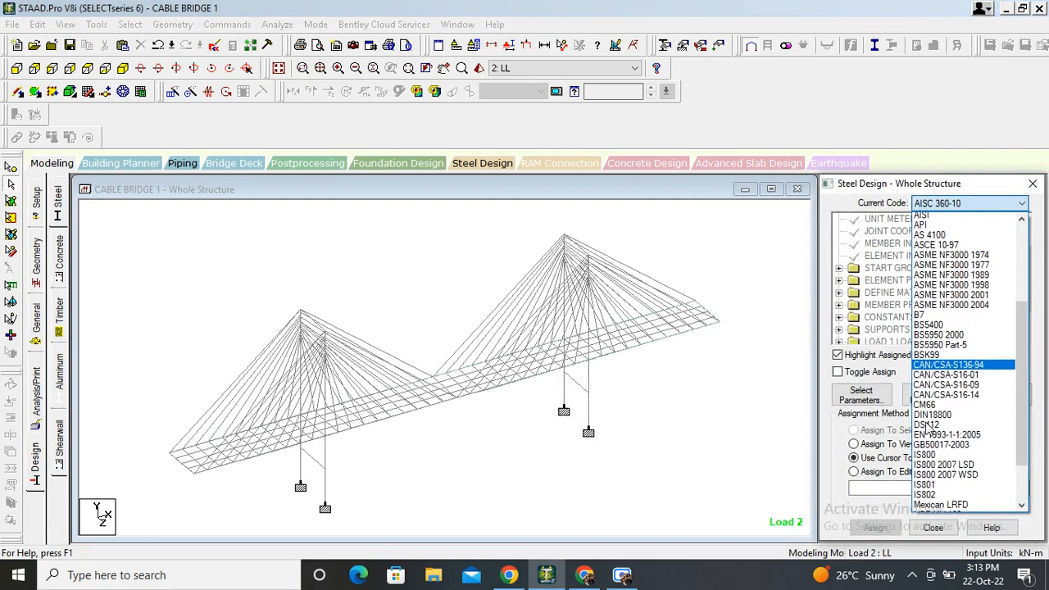
Step: Choose IS800 as the steel design code and add the TAKE OFF command
{"action": "left_click", "coordinate": [924, 454]}
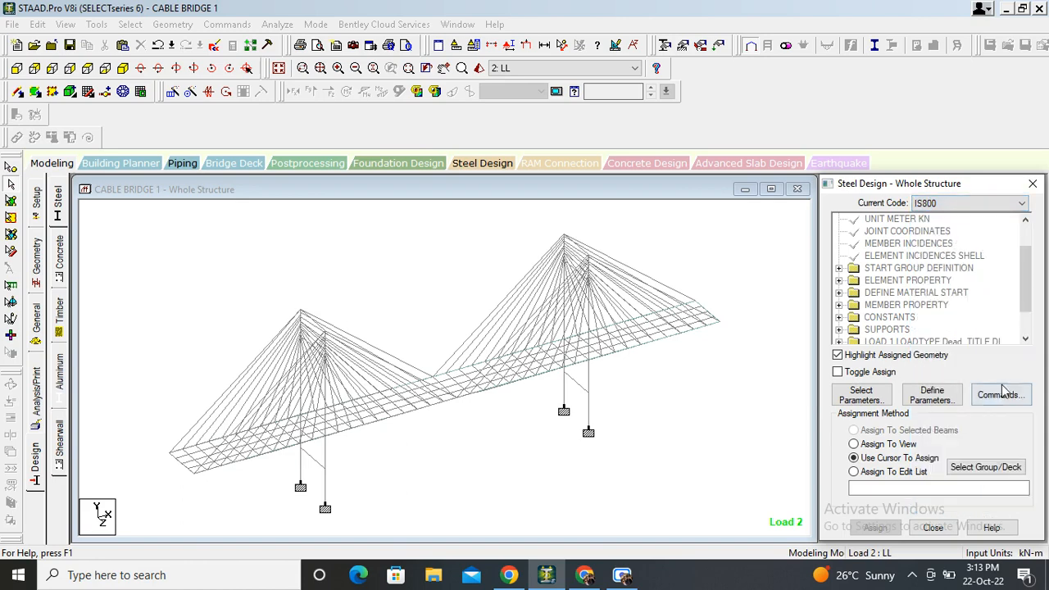
{"action": "left_click", "coordinate": [1000, 393]}
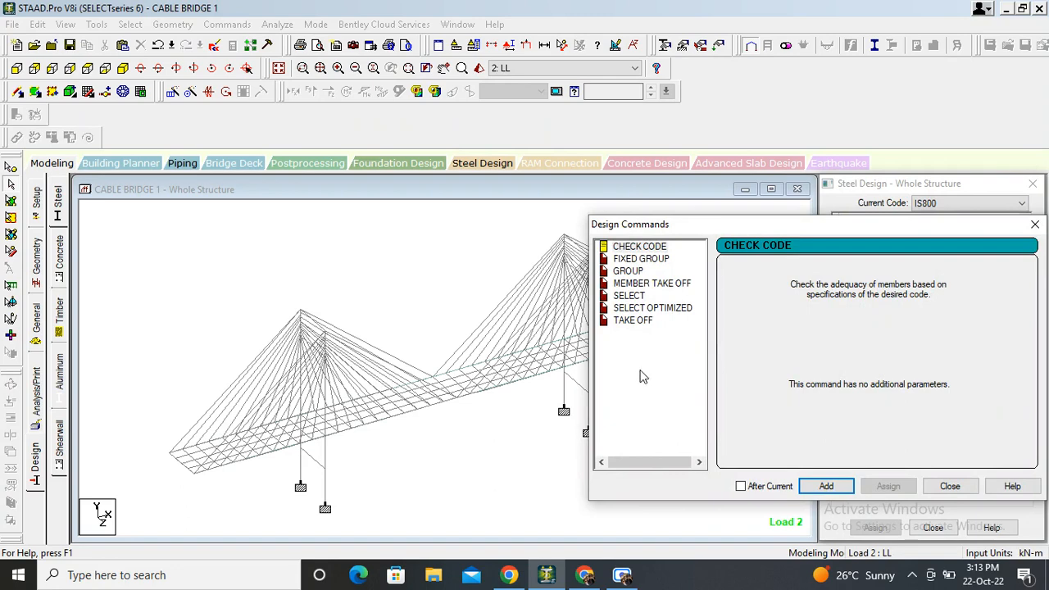
{"action": "left_click", "coordinate": [633, 320]}
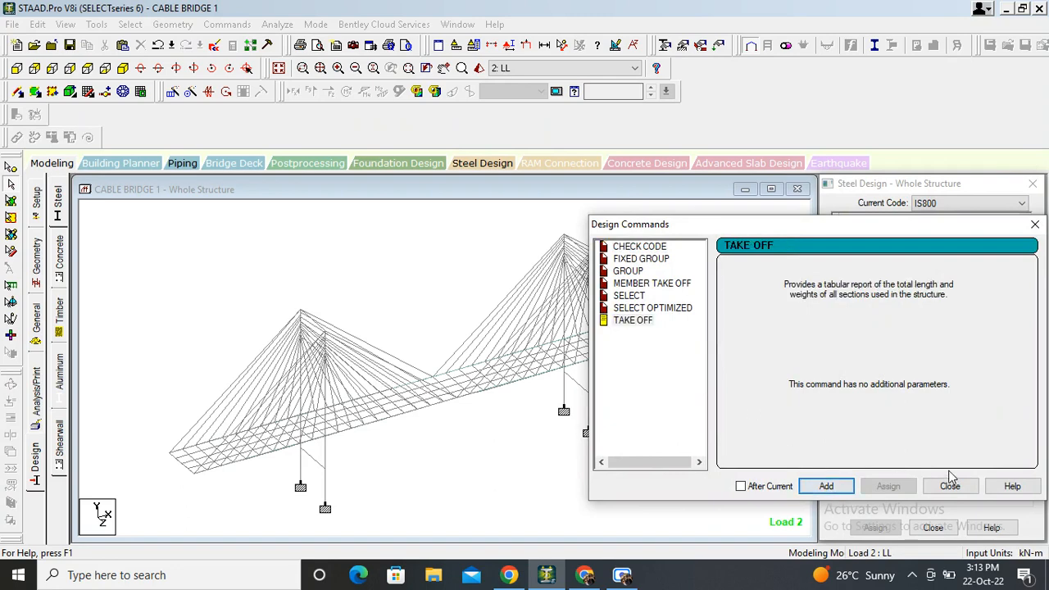
{"action": "left_click", "coordinate": [949, 485]}
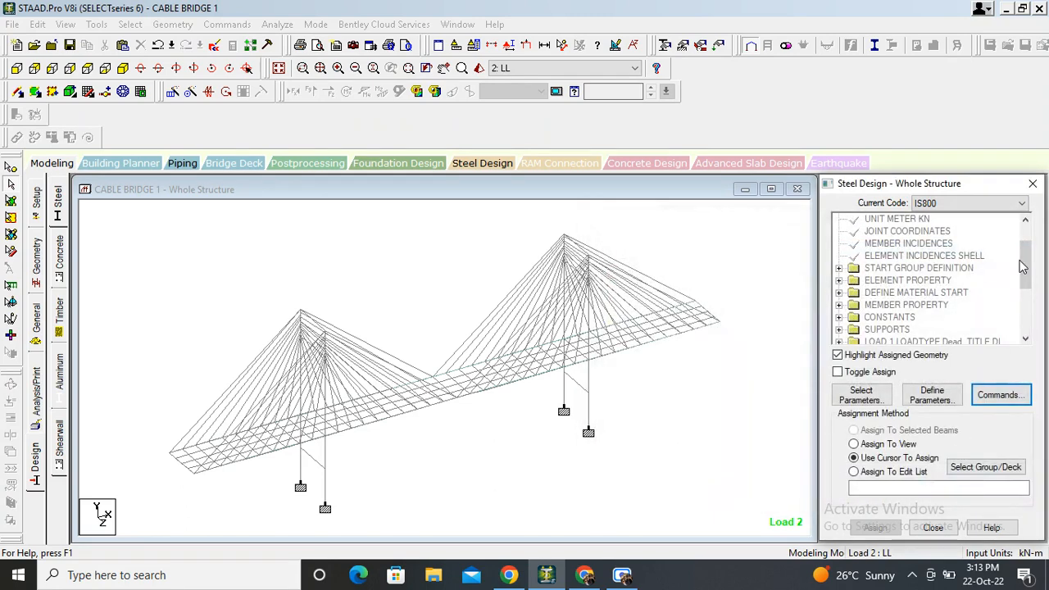
Step: Assign the steel take-off command to the whole structure with Assign To View
{"action": "scroll", "scroll_direction": "down", "scroll_amount": 3}
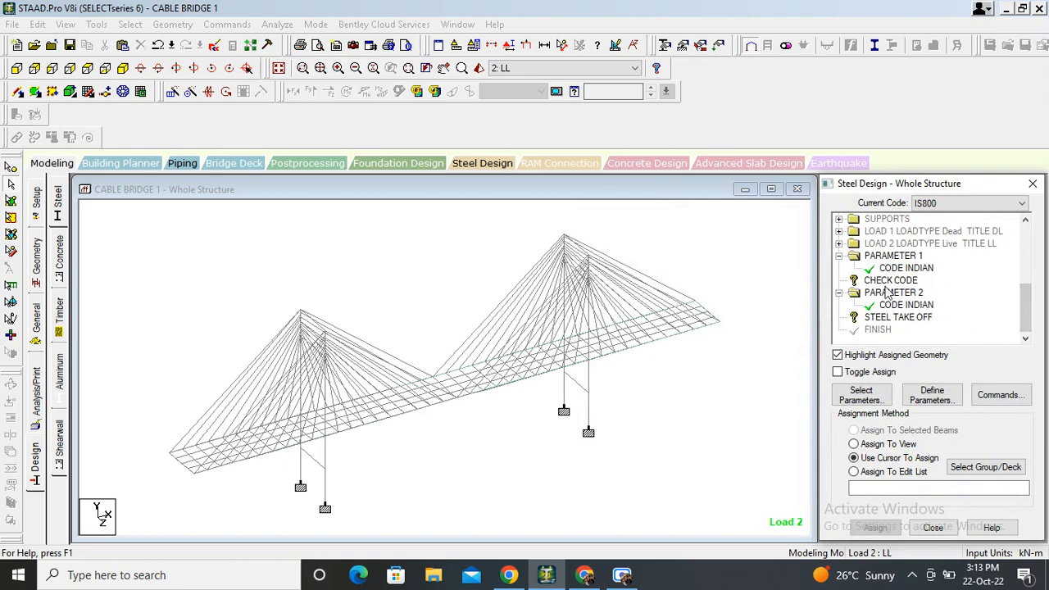
{"action": "left_click", "coordinate": [852, 442]}
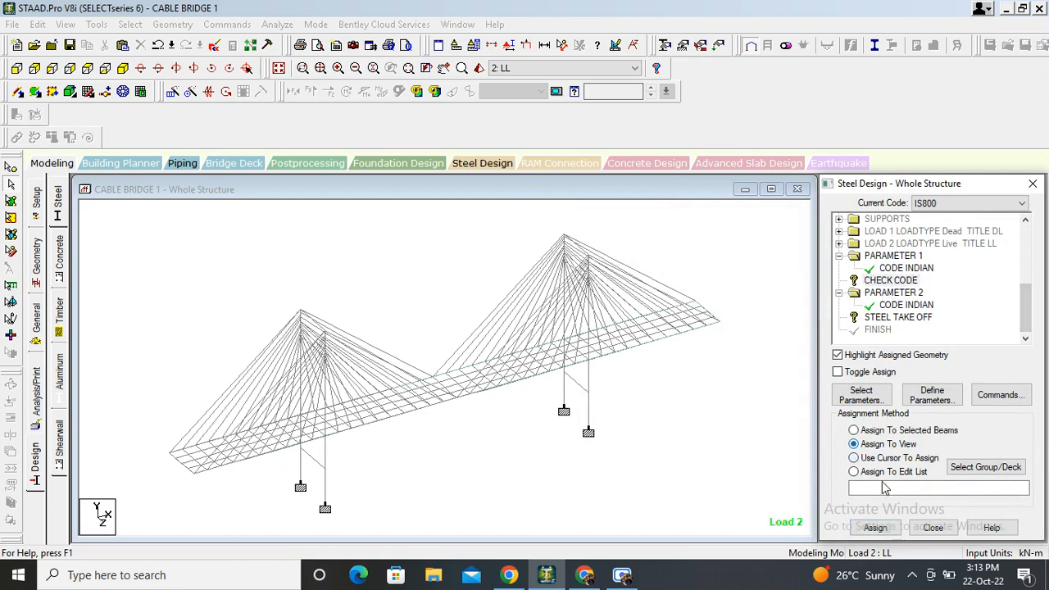
{"action": "left_click", "coordinate": [852, 430]}
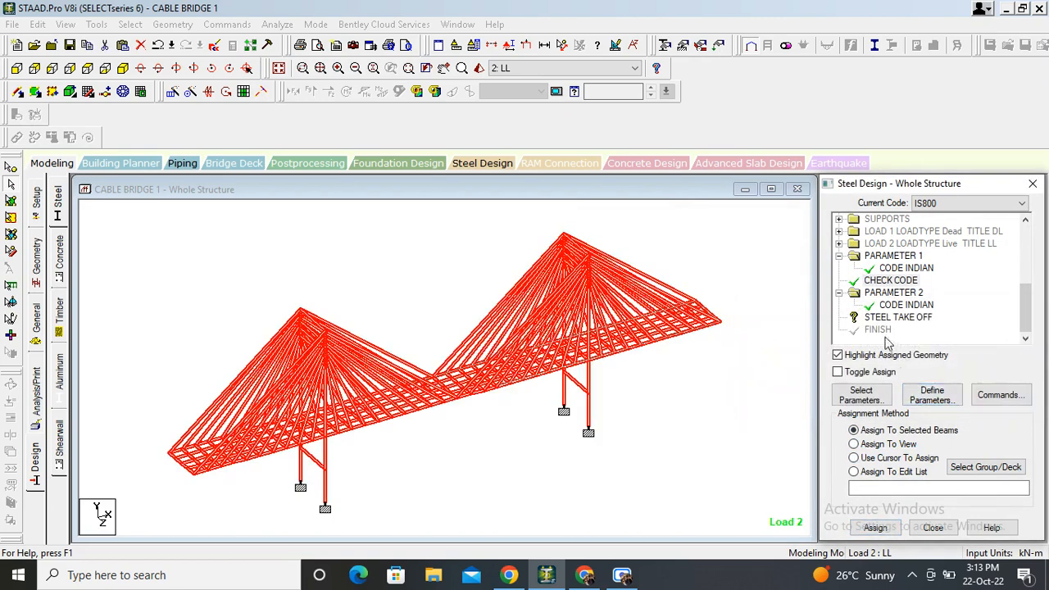
{"action": "left_click", "coordinate": [852, 442]}
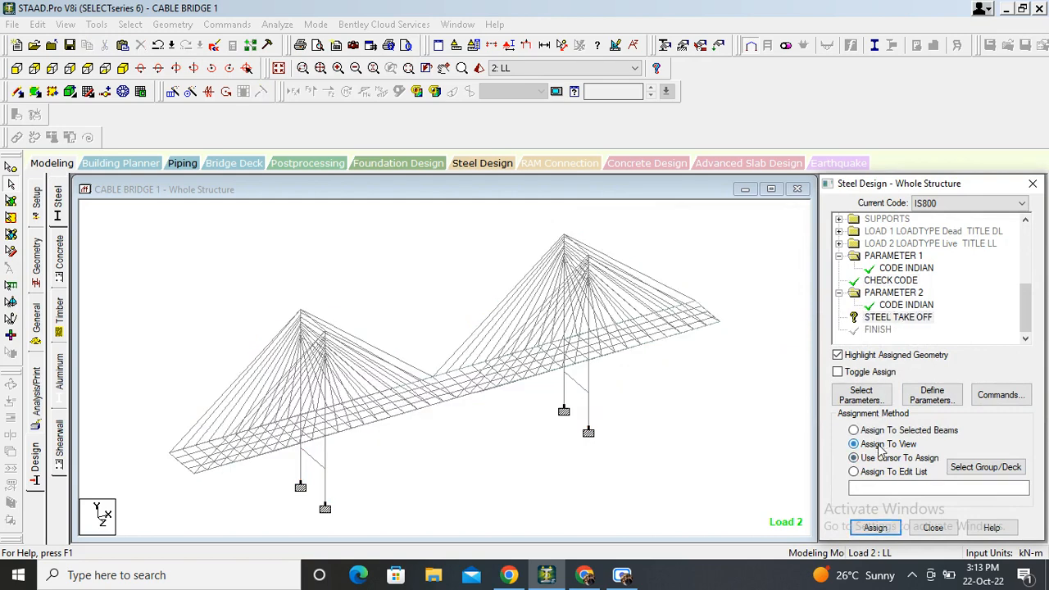
{"action": "left_click", "coordinate": [853, 457]}
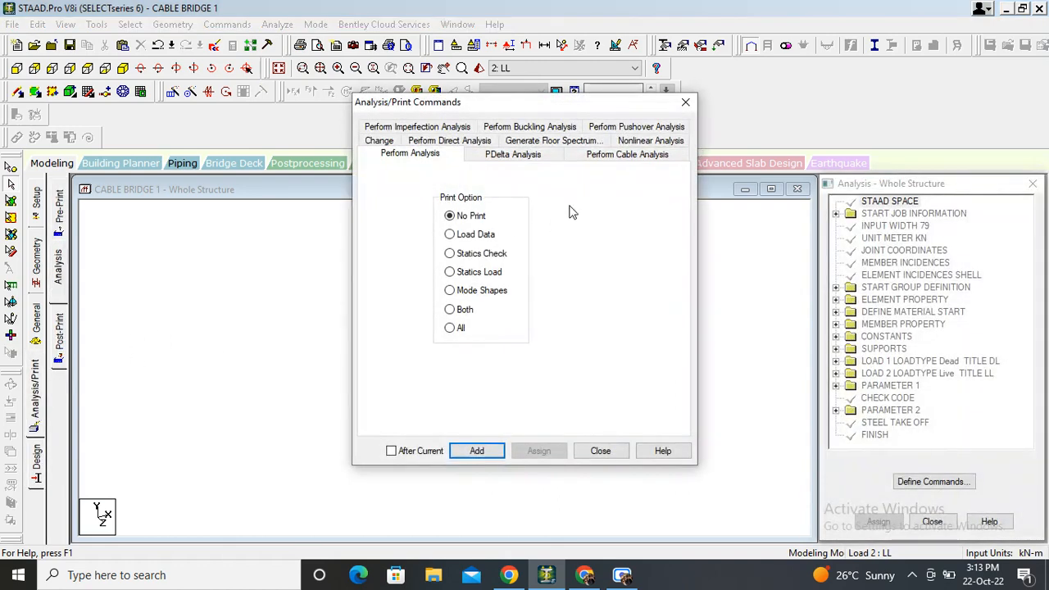
Step: Add Perform Analysis with No Print, run the analysis and choose Go to Post Processing Mode
{"action": "left_click", "coordinate": [475, 451]}
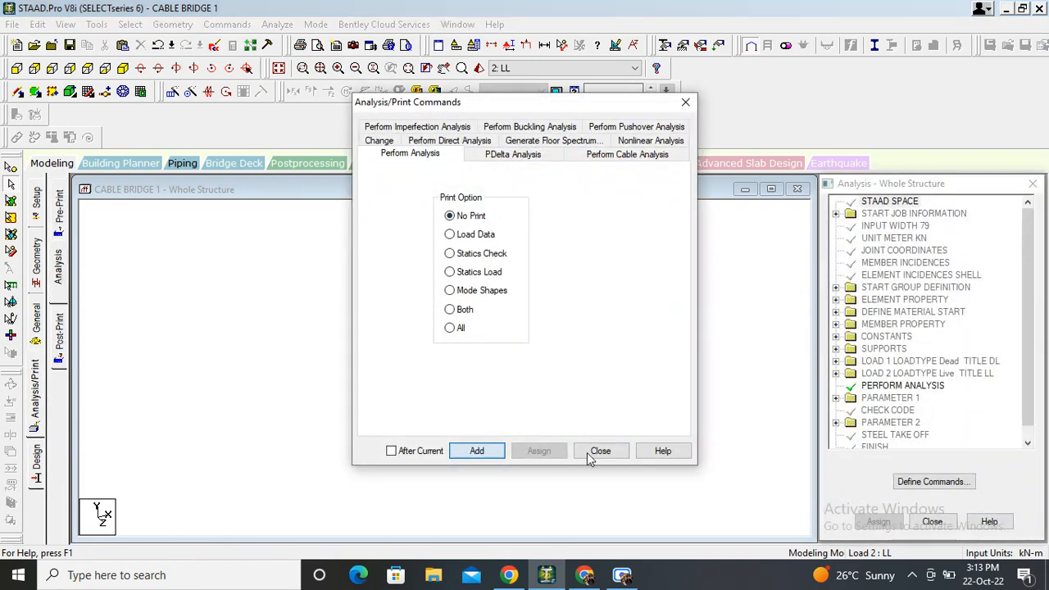
{"action": "left_click", "coordinate": [600, 450]}
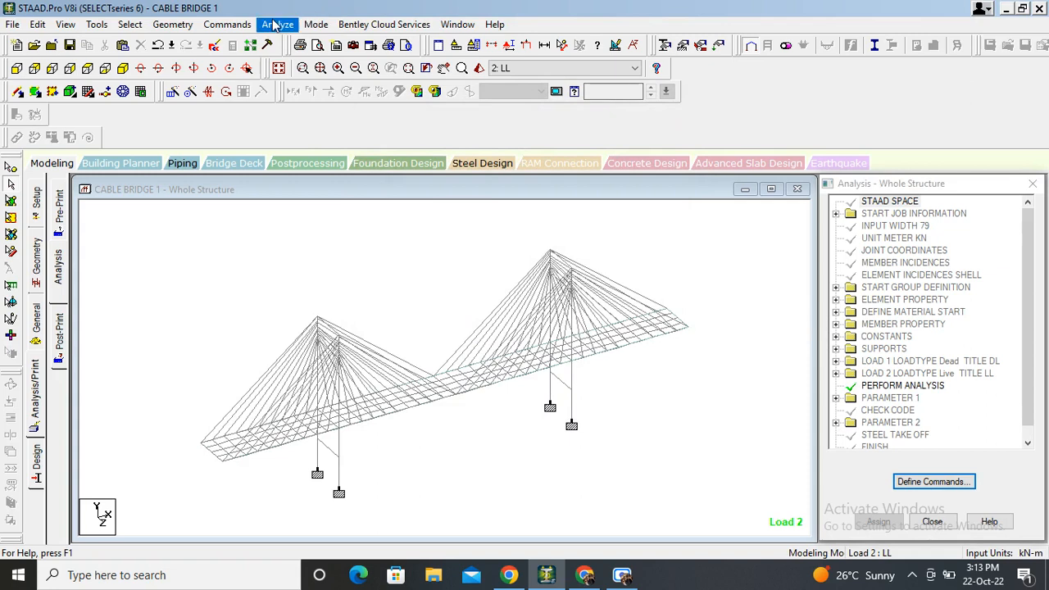
{"action": "left_click", "coordinate": [277, 24]}
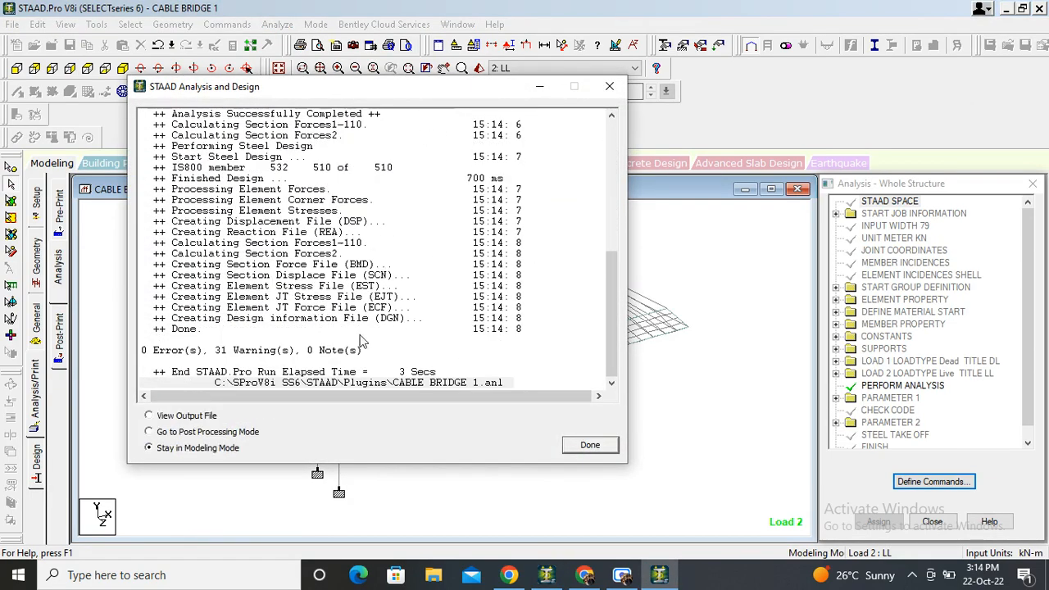
{"action": "mouse_move", "coordinate": [232, 367]}
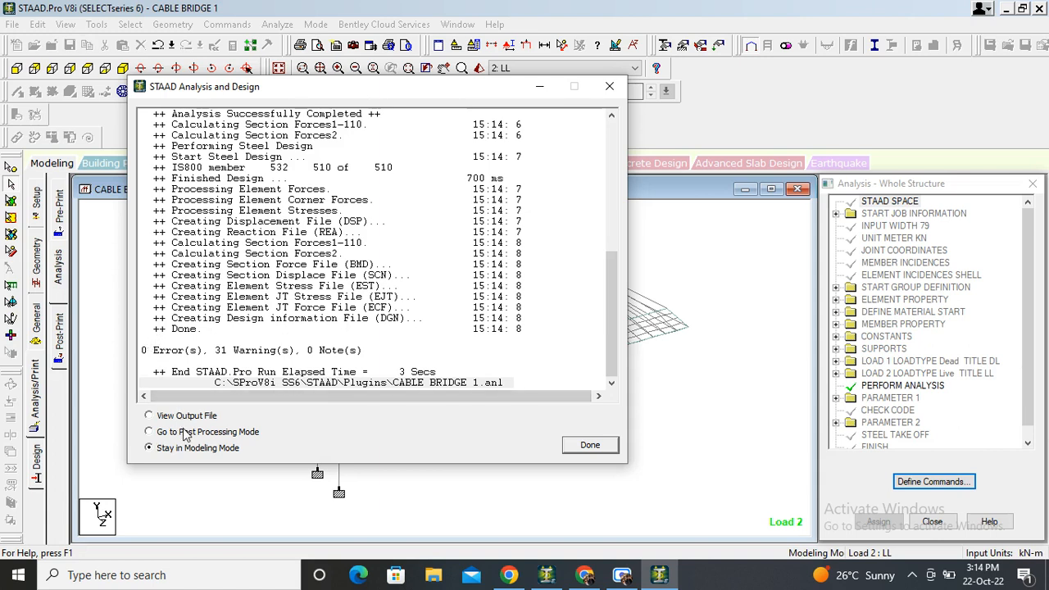
{"action": "left_click", "coordinate": [147, 433]}
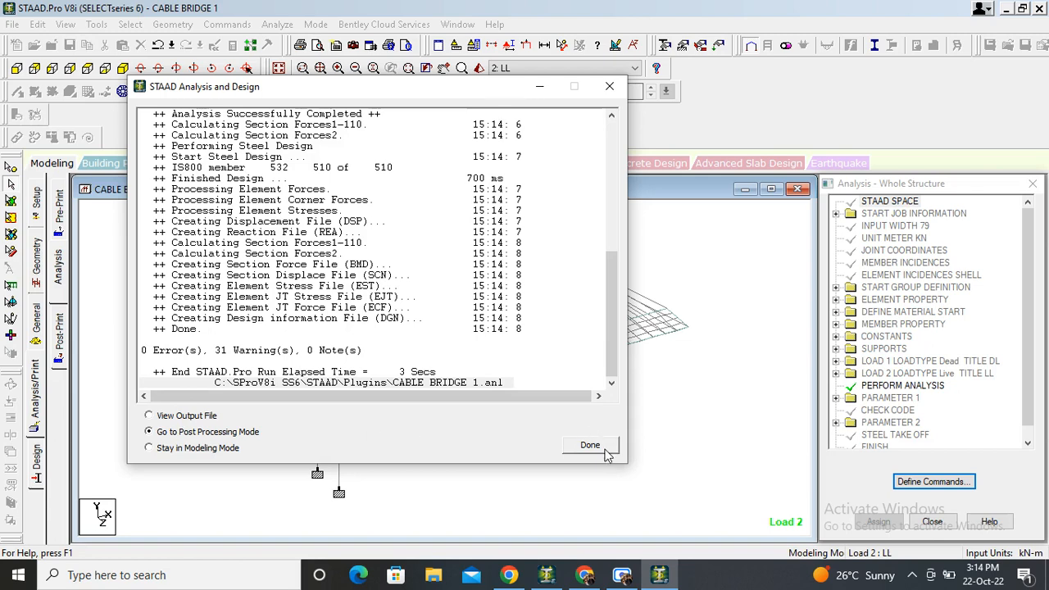
Step: Open results for 1 DL and 2 LL and show Shear Y, Shear Z and Axial Force diagrams on the bridge
{"action": "left_click", "coordinate": [590, 446]}
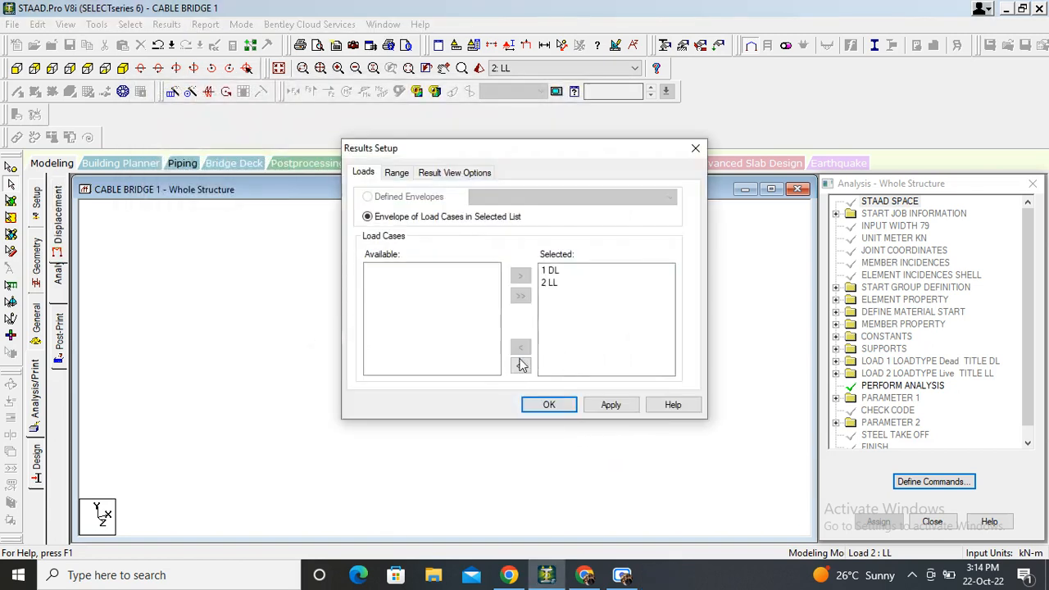
{"action": "left_click", "coordinate": [549, 403]}
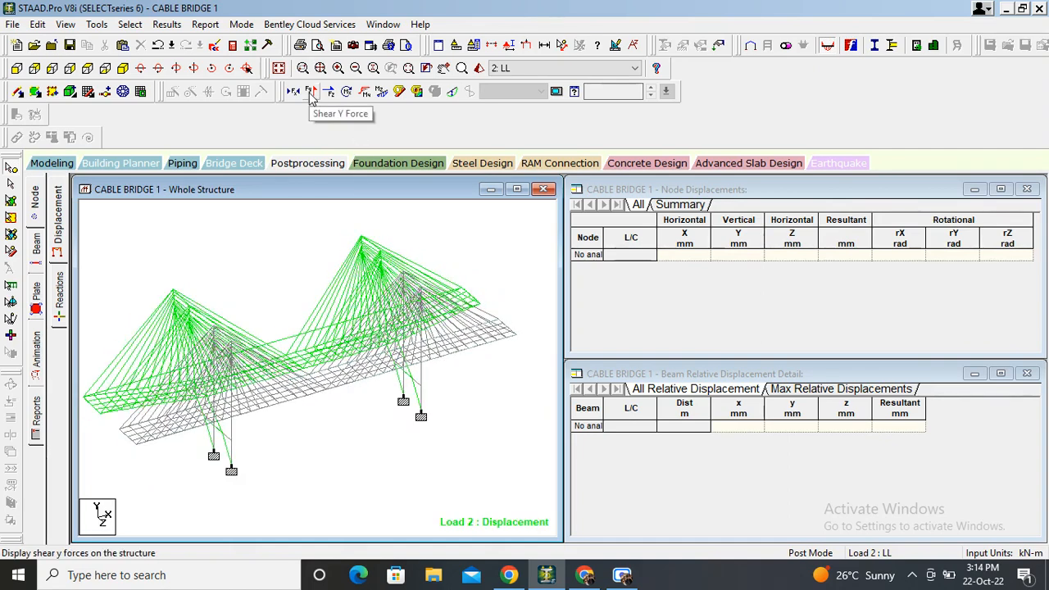
{"action": "left_click", "coordinate": [310, 92]}
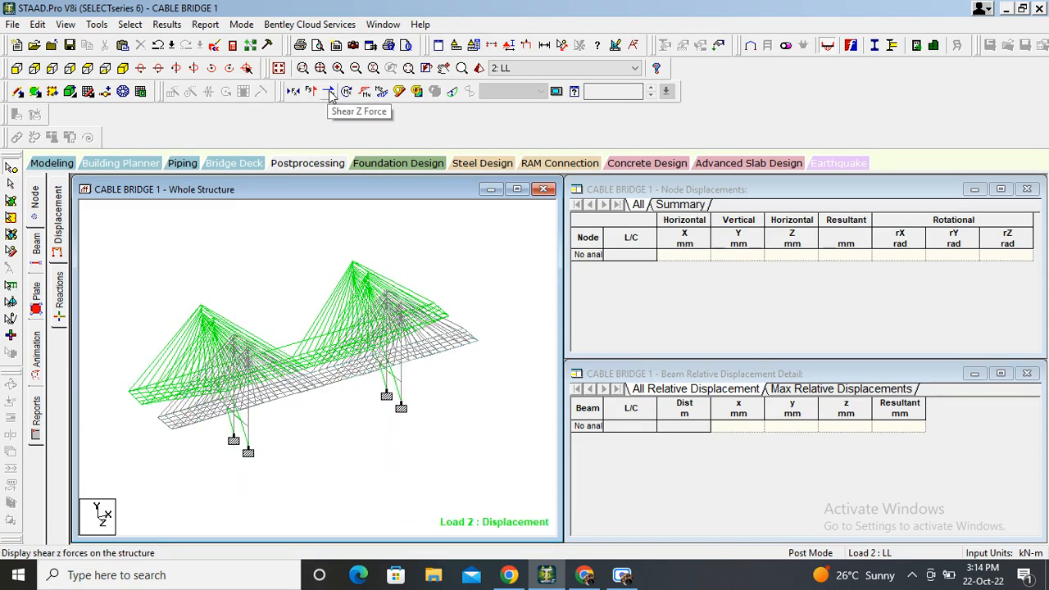
{"action": "left_click", "coordinate": [329, 92]}
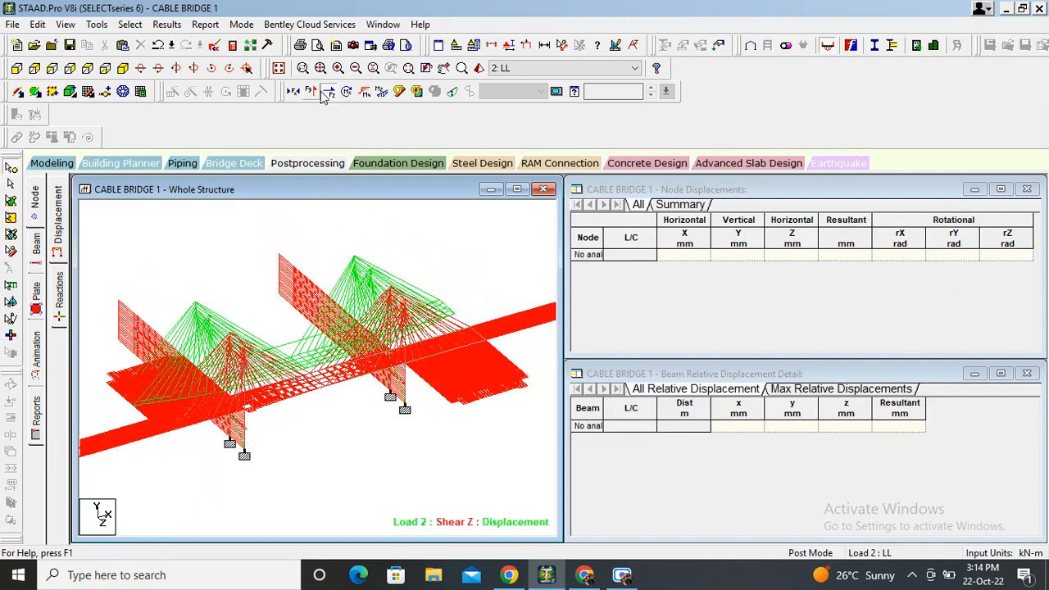
{"action": "left_click", "coordinate": [293, 92]}
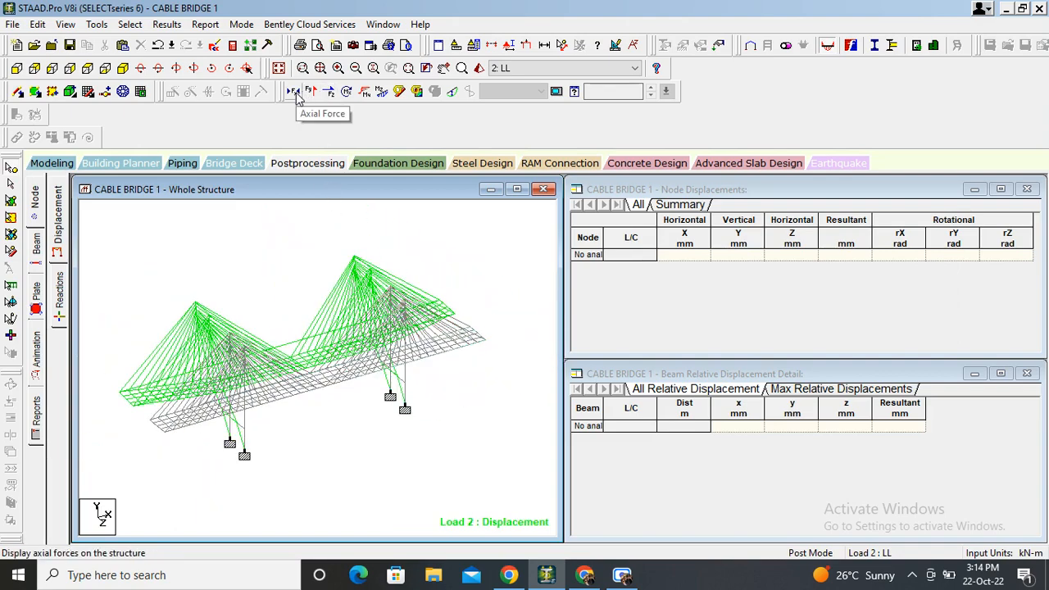
{"action": "left_click", "coordinate": [294, 92]}
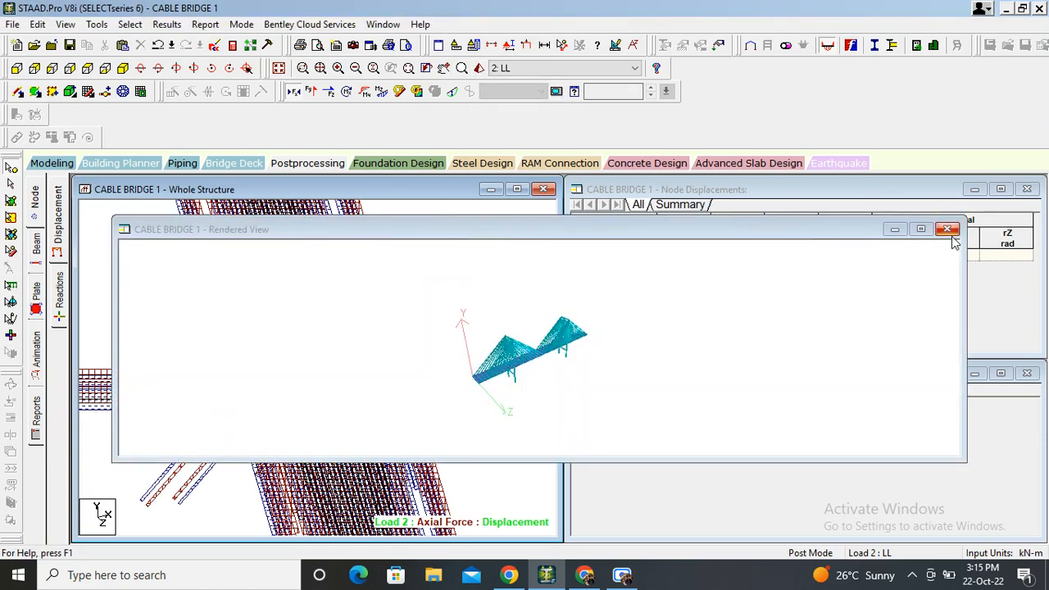
{"action": "left_click", "coordinate": [947, 229]}
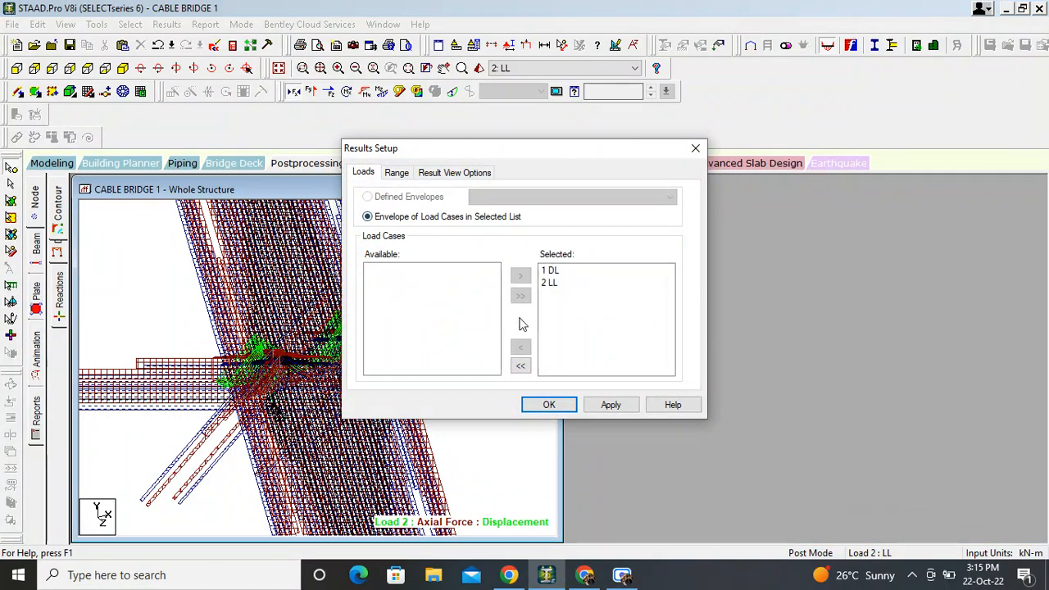
Step: Display a Max Absolute plate stress contour on the deck plates and rotate the view to inspect it
{"action": "left_click", "coordinate": [549, 403]}
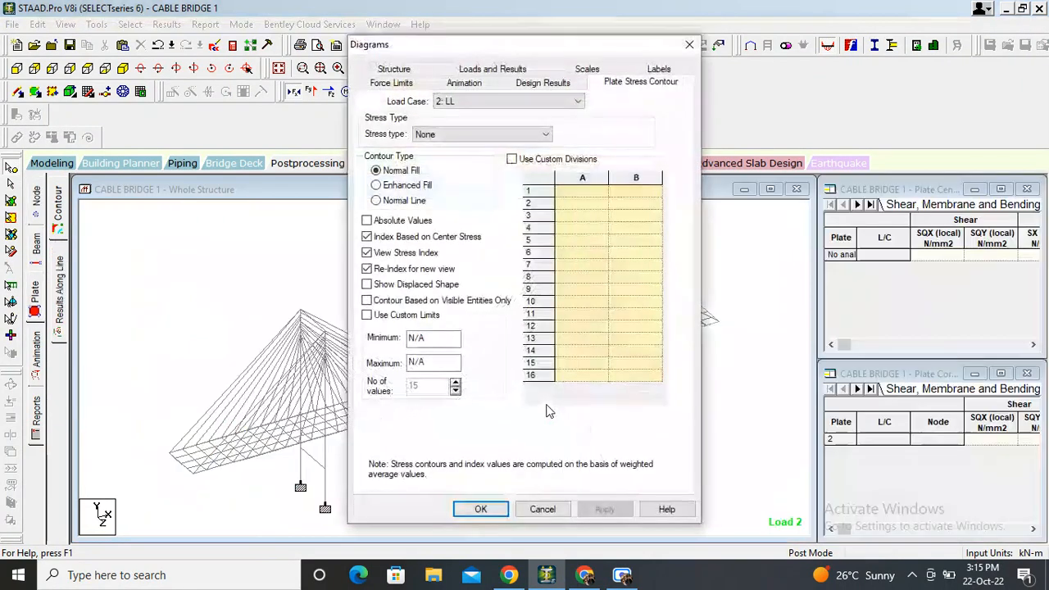
{"action": "left_click", "coordinate": [544, 135]}
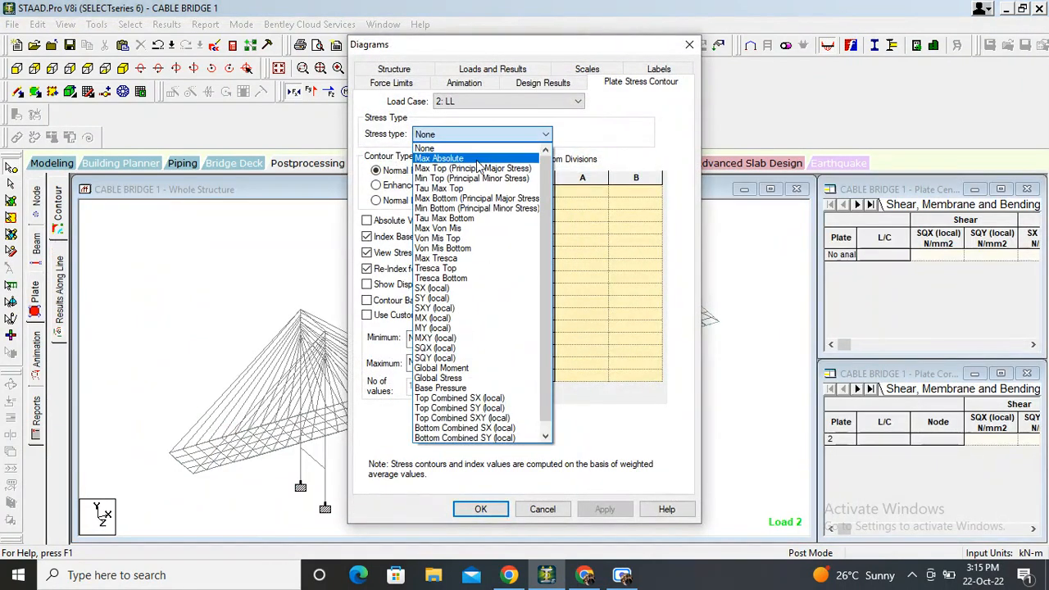
{"action": "left_click", "coordinate": [439, 157]}
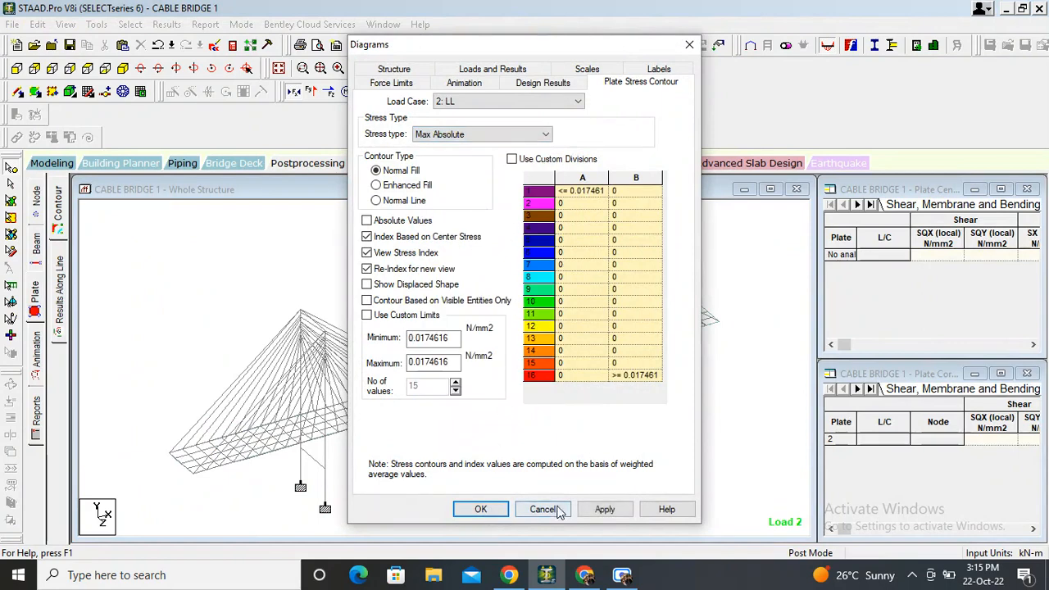
{"action": "left_click", "coordinate": [603, 508]}
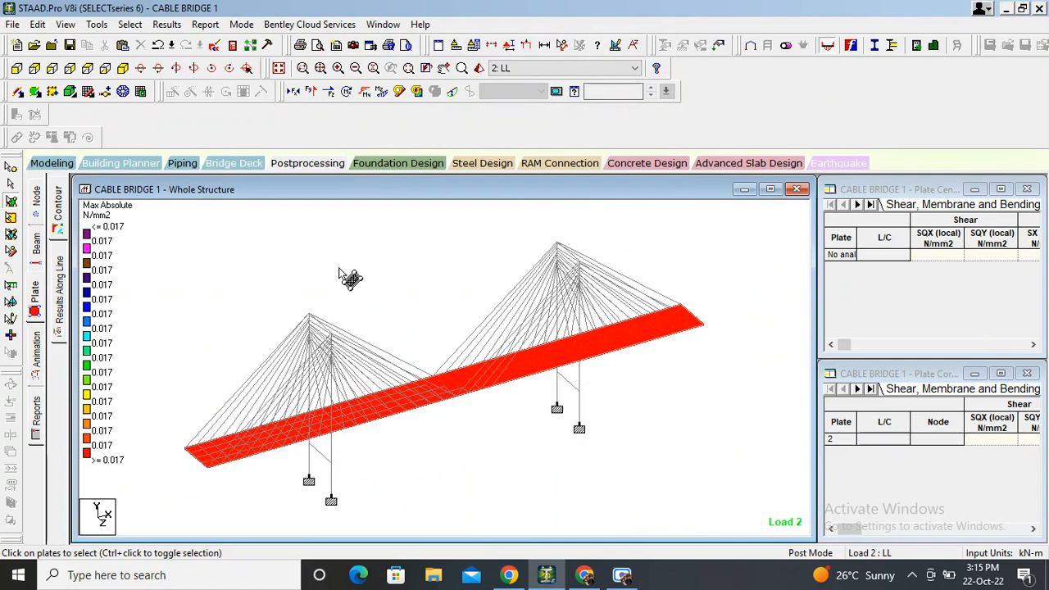
{"action": "mouse_move", "coordinate": [374, 282]}
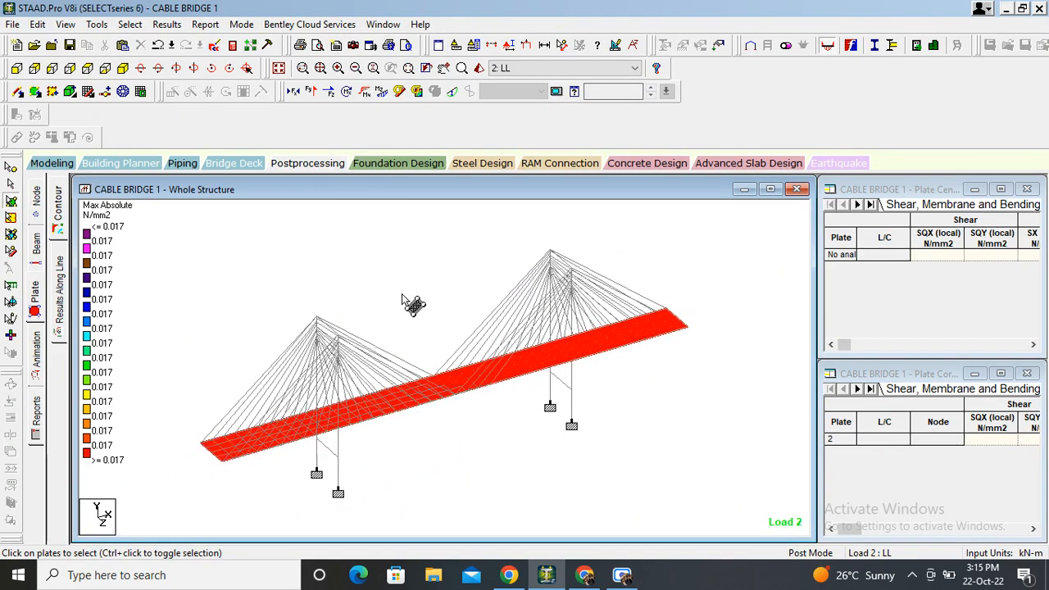
{"action": "left_click_drag", "start_coordinate": [413, 303], "coordinate": [446, 442]}
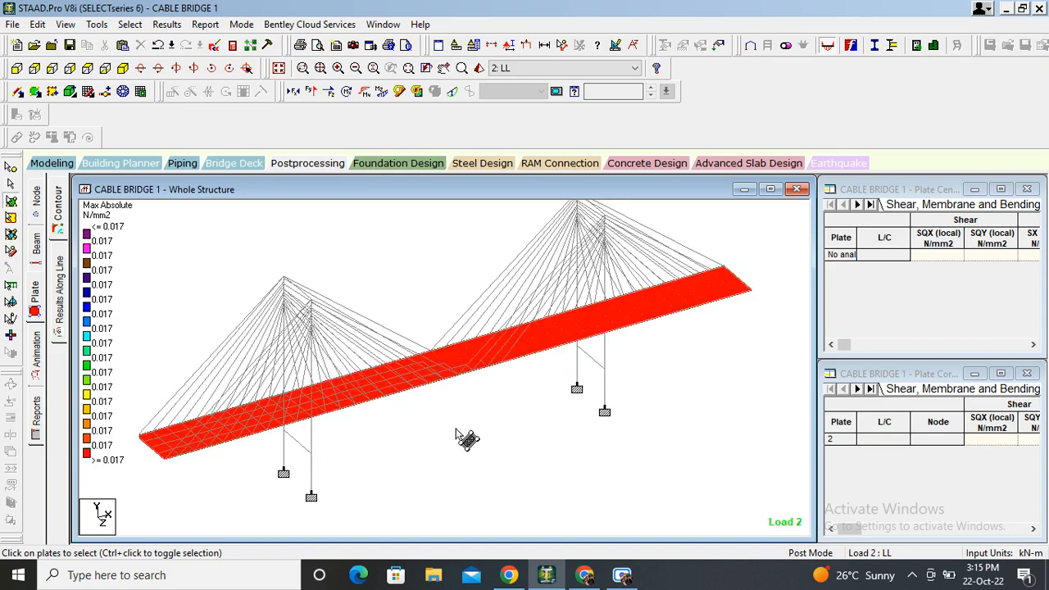
{"action": "mouse_move", "coordinate": [613, 524]}
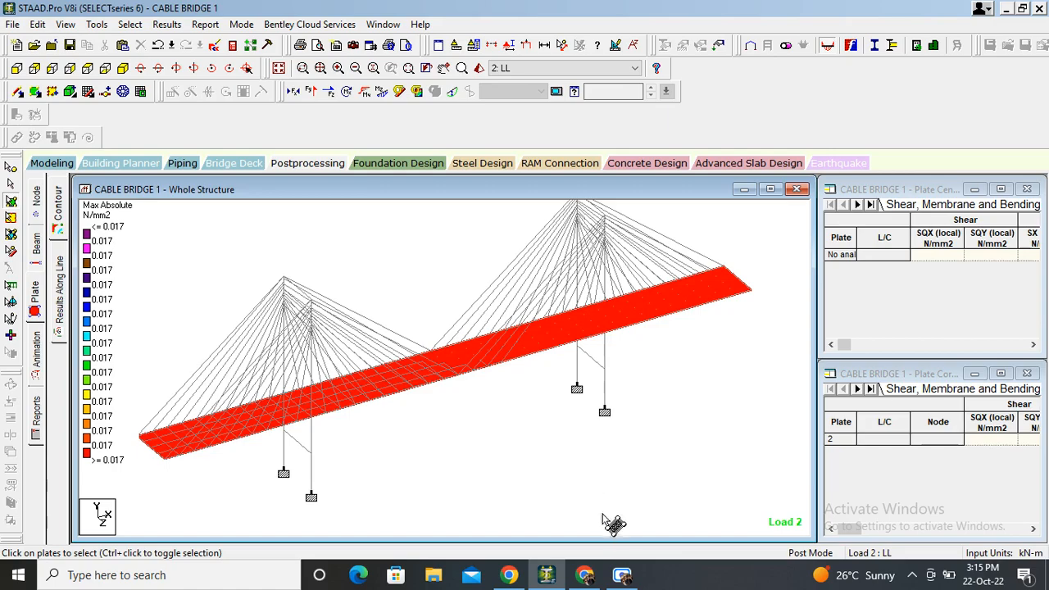